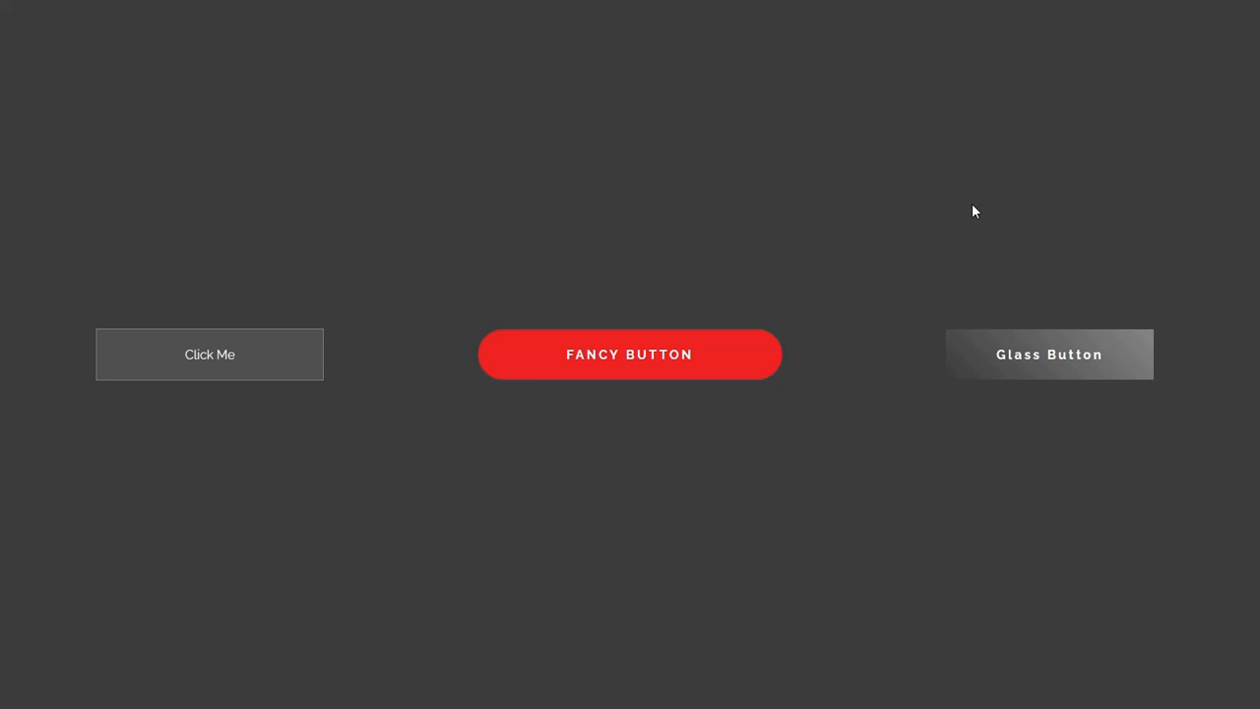
mouse_move(965, 228)
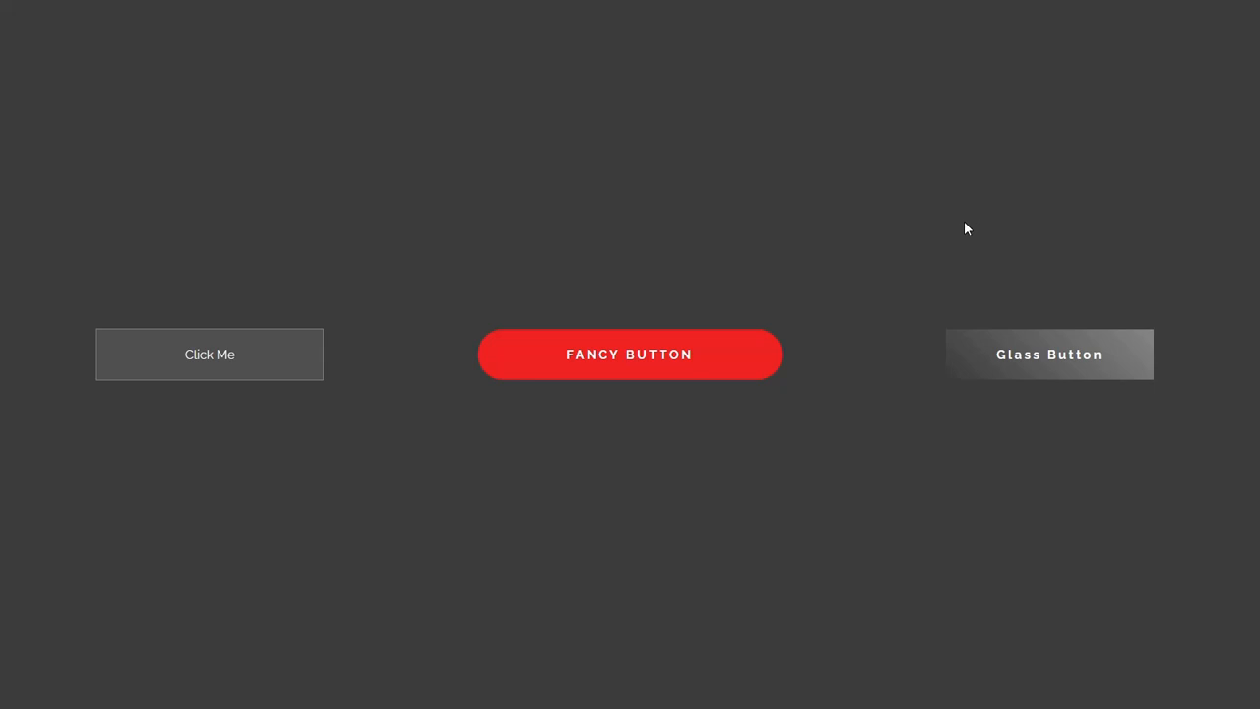
mouse_move(4, 263)
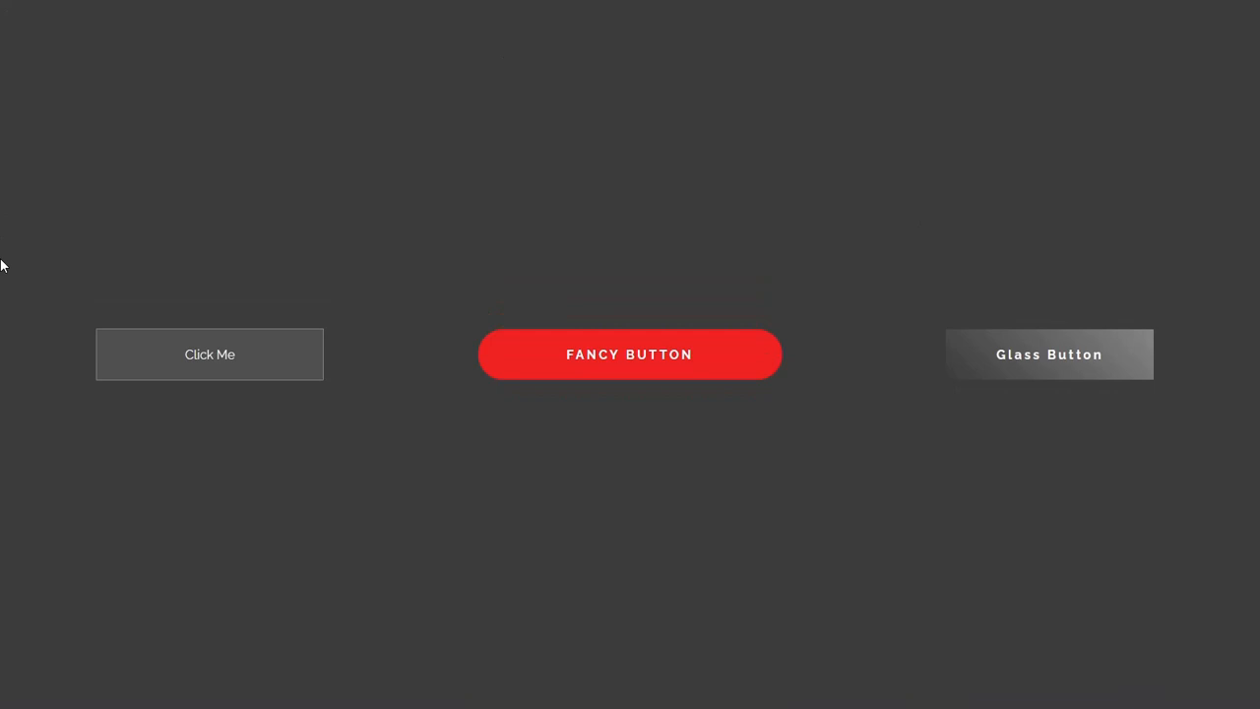
mouse_move(457, 307)
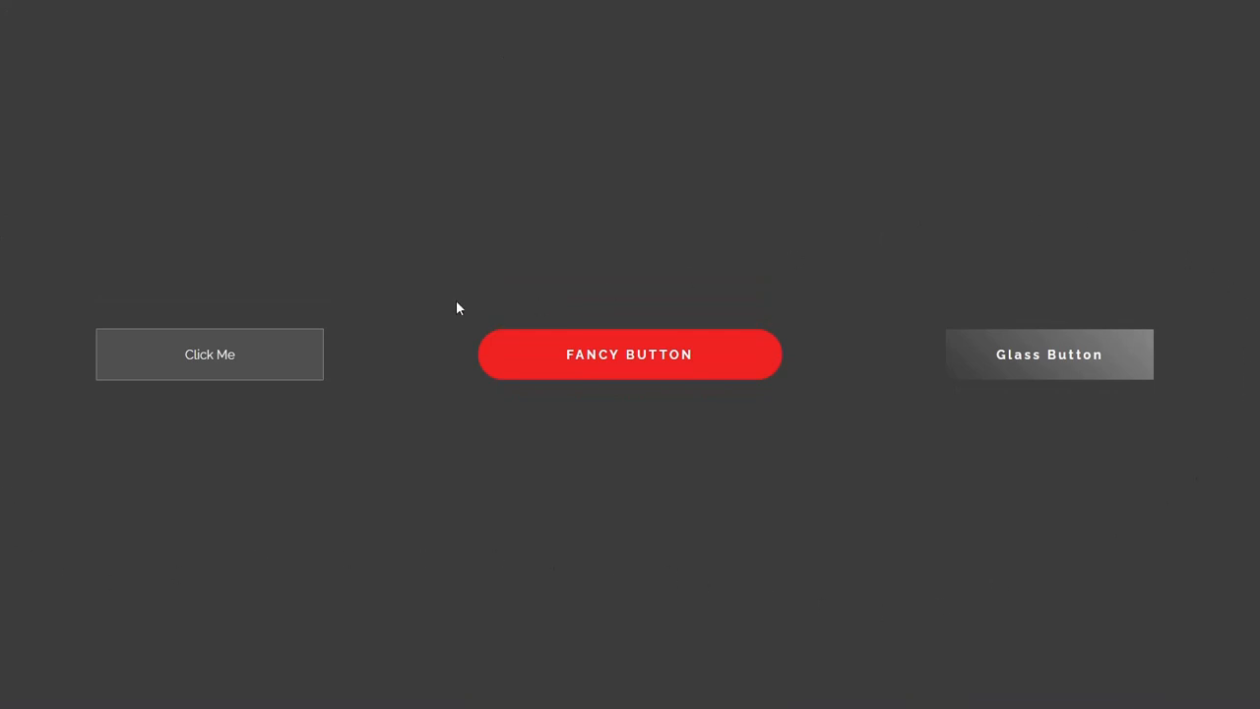
mouse_move(200, 425)
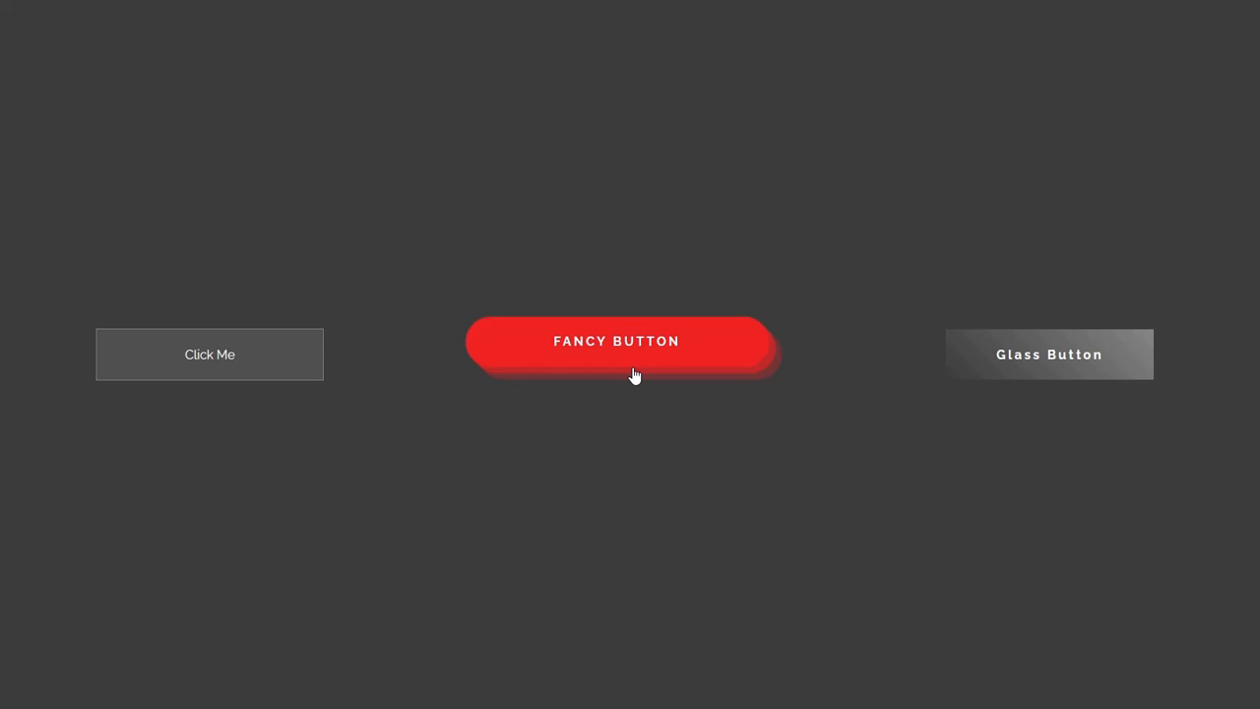
mouse_move(665, 532)
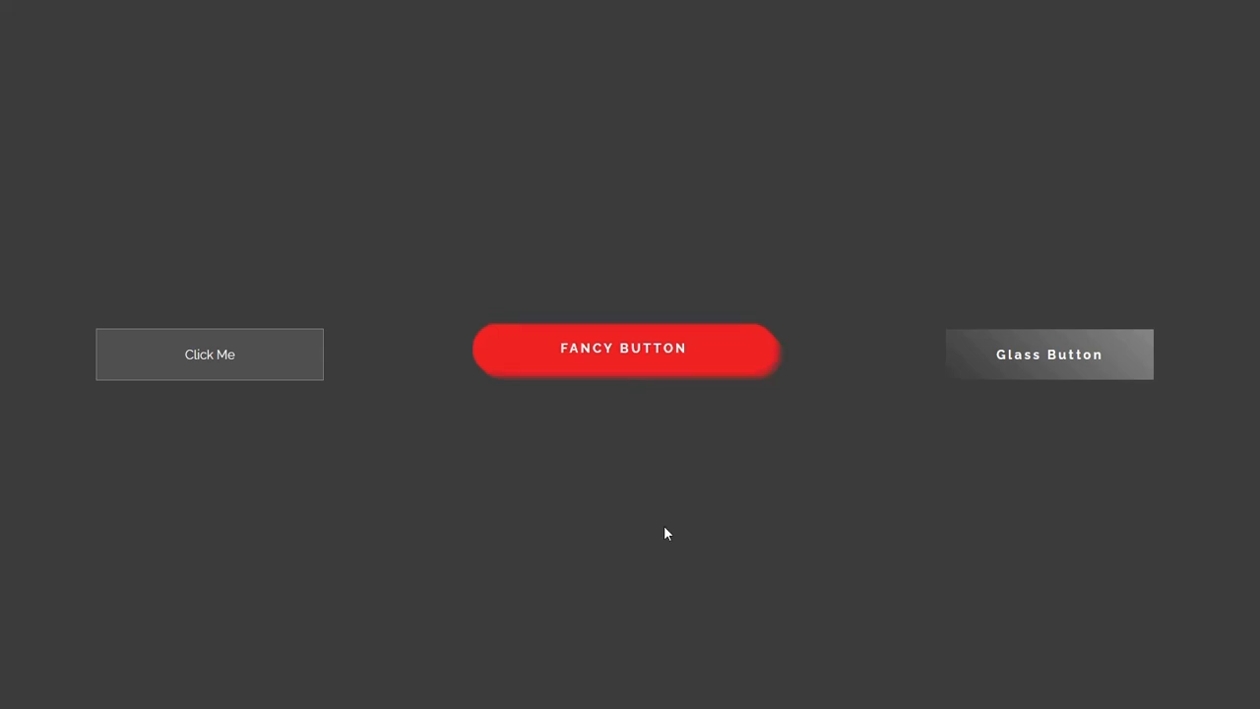
mouse_move(717, 352)
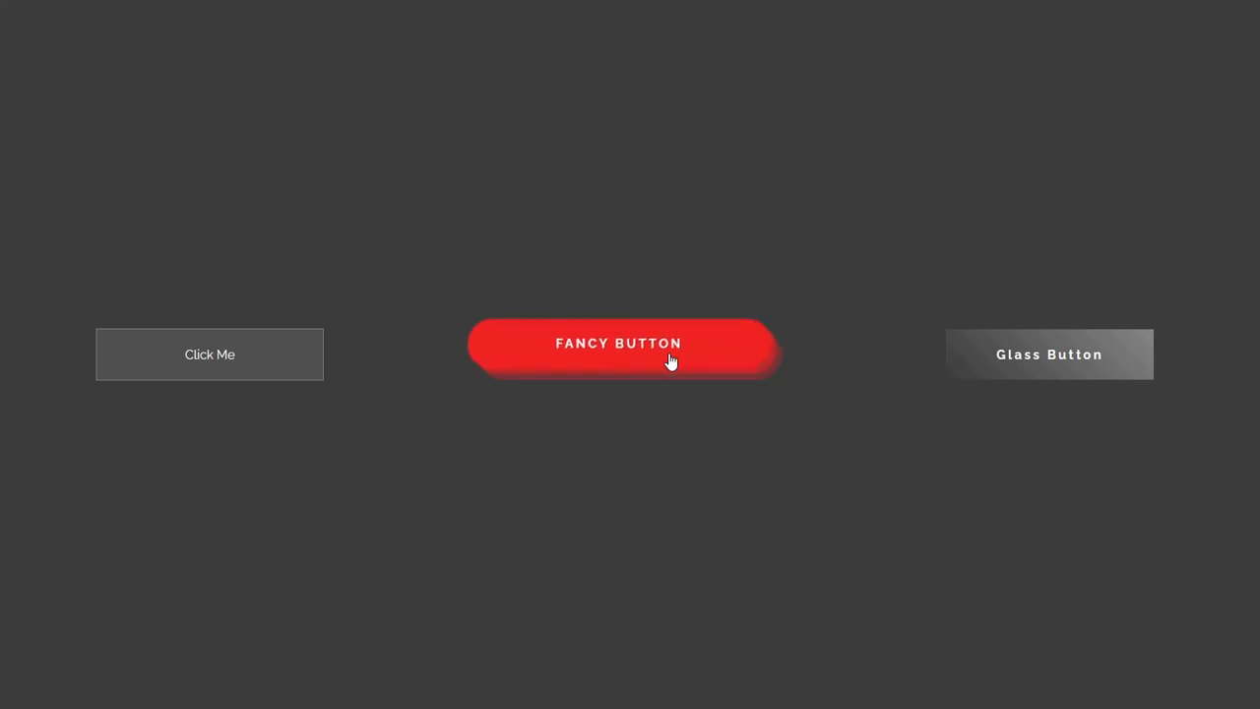
mouse_move(1063, 410)
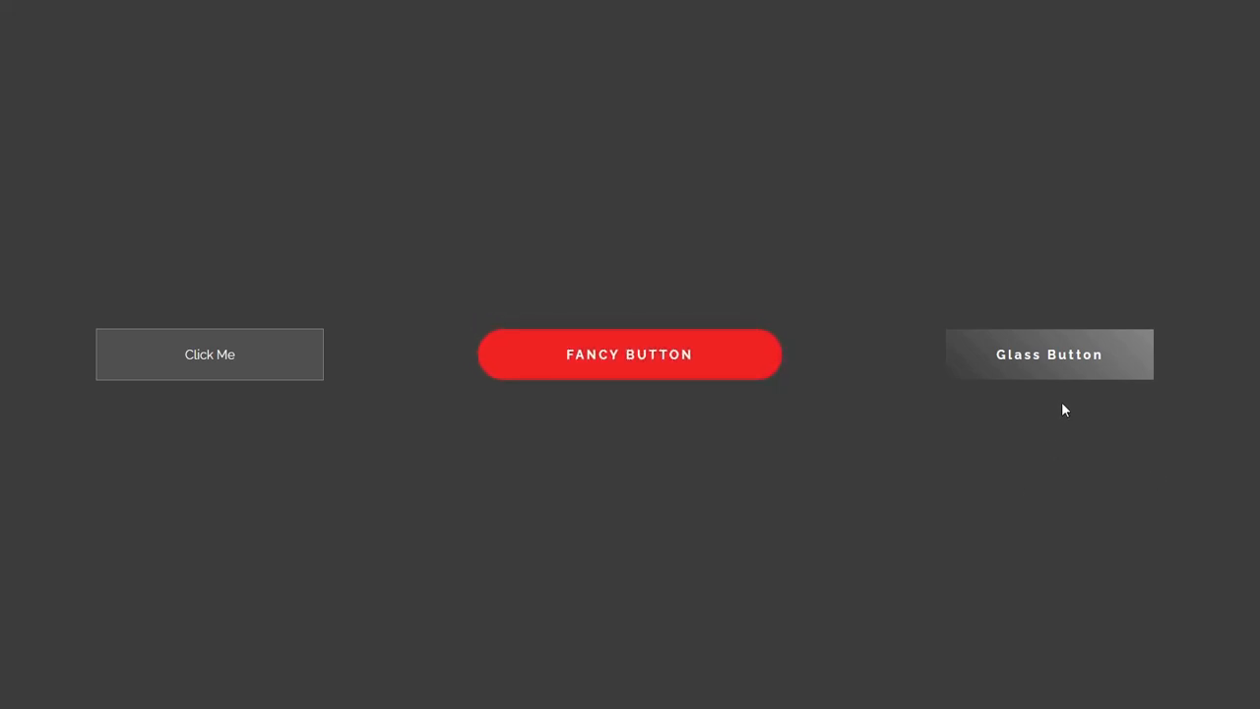
mouse_move(1061, 447)
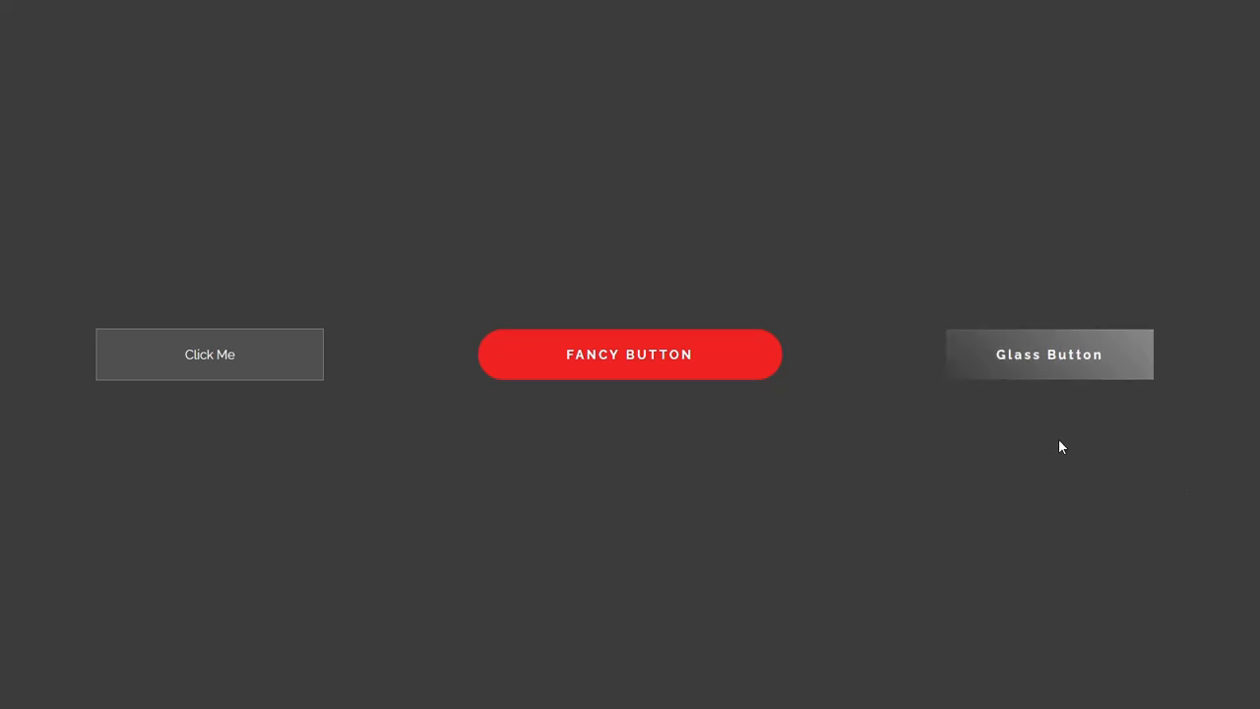
mouse_move(1039, 453)
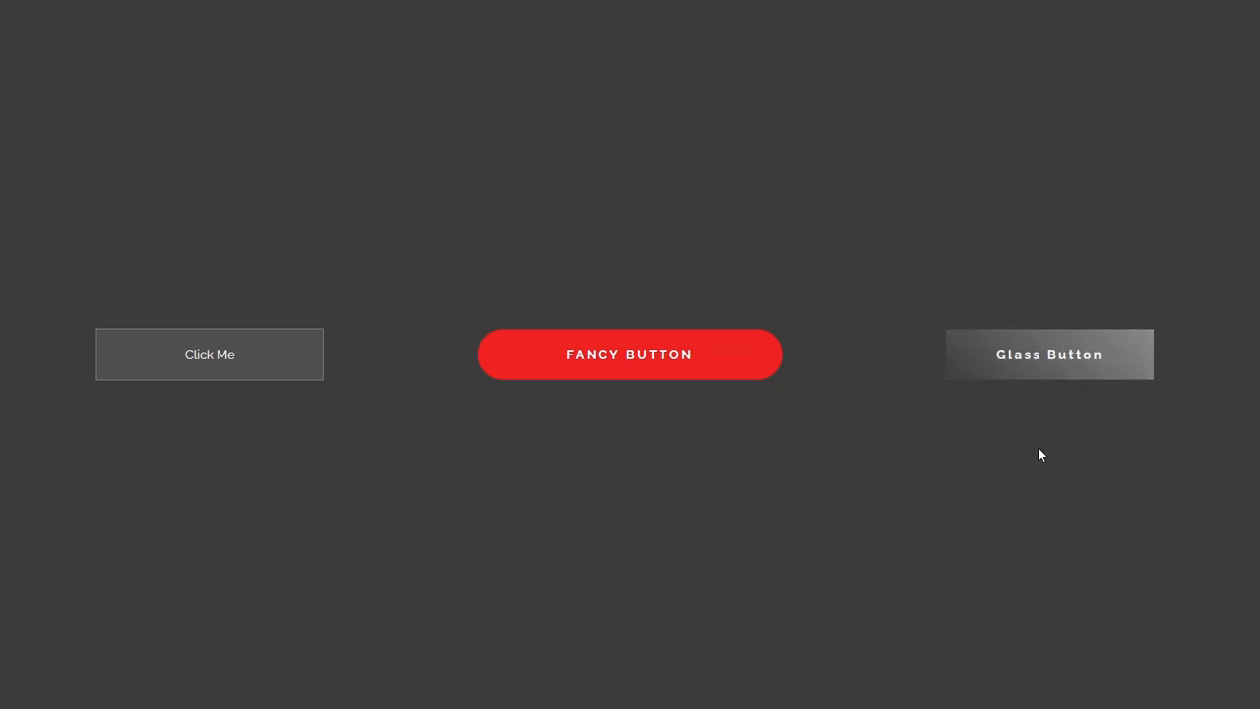
mouse_move(1055, 381)
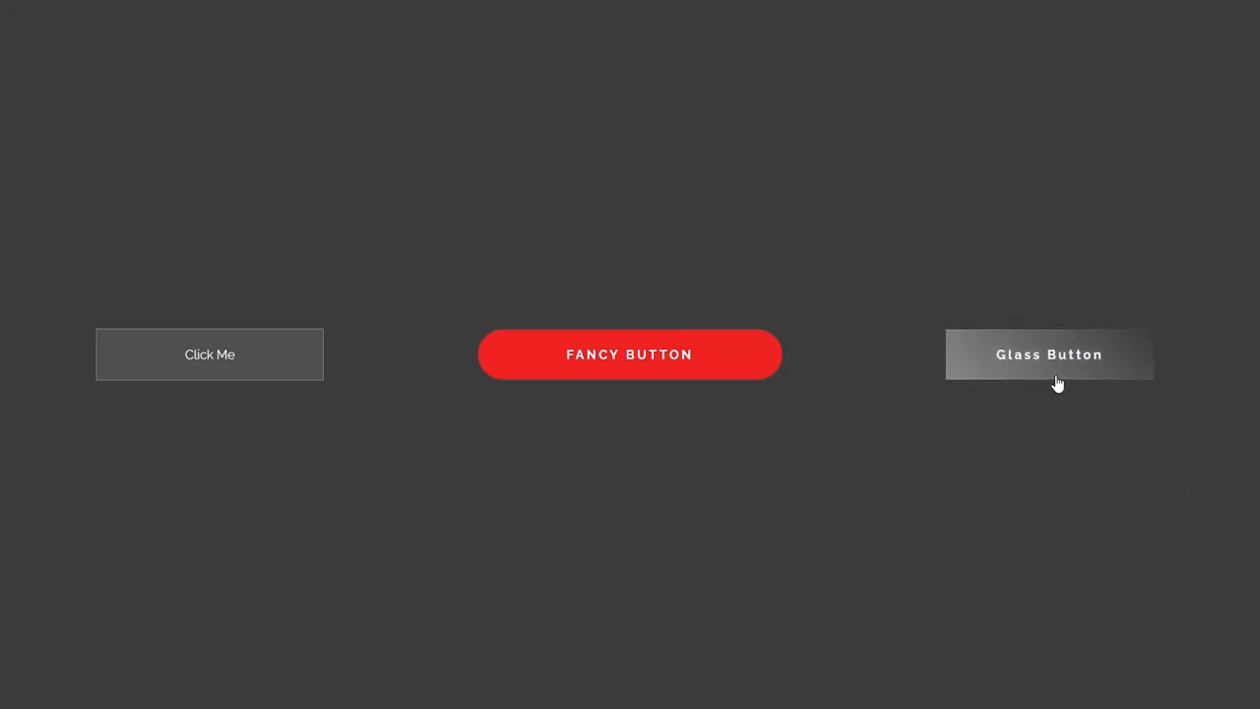
mouse_move(1103, 413)
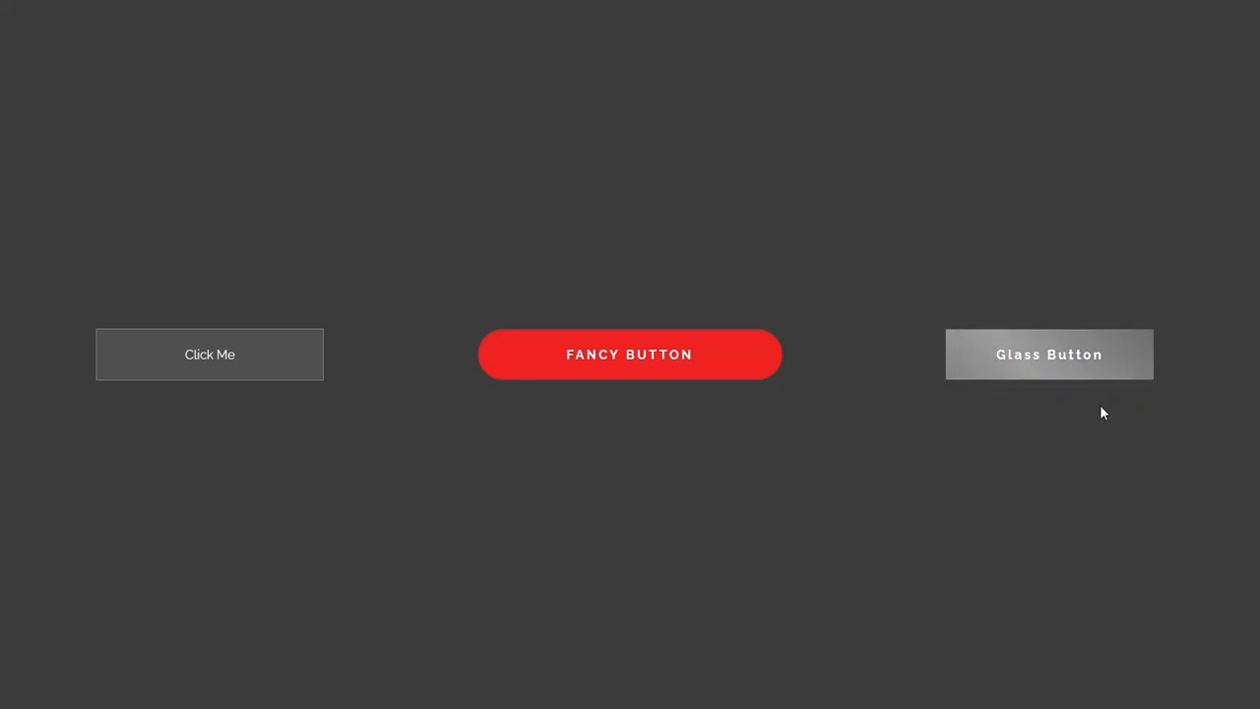
mouse_move(1033, 370)
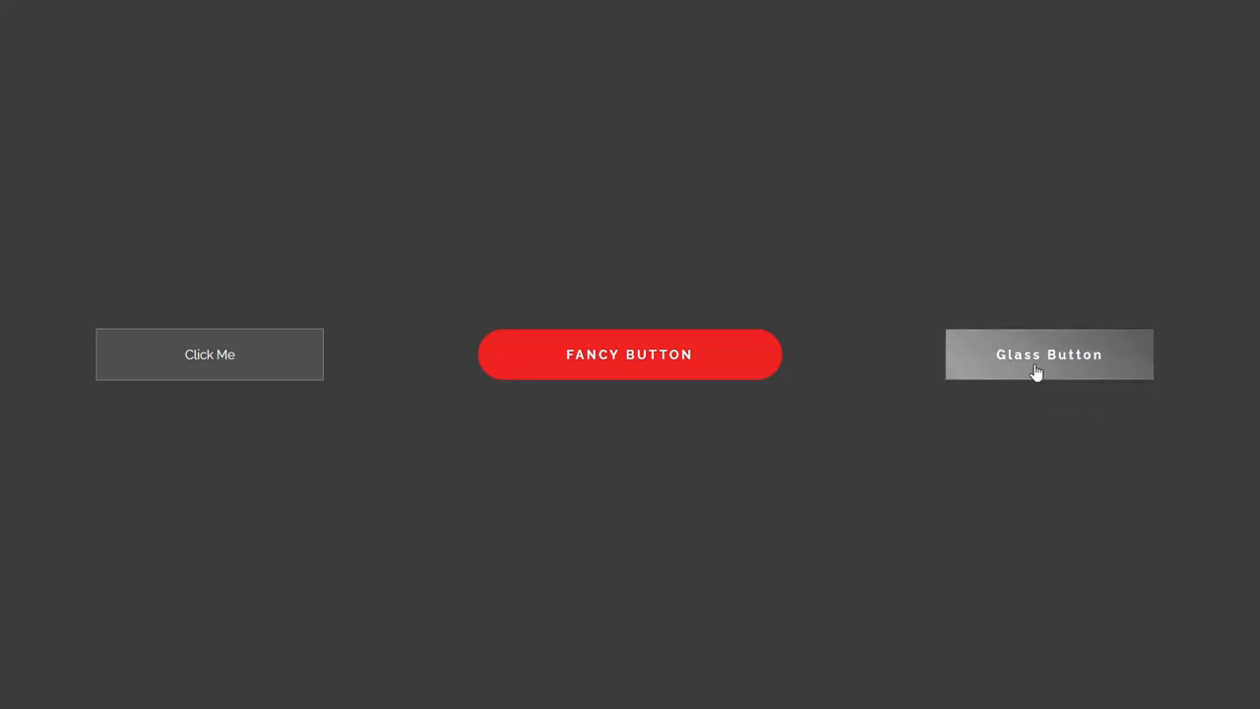
mouse_move(1049, 356)
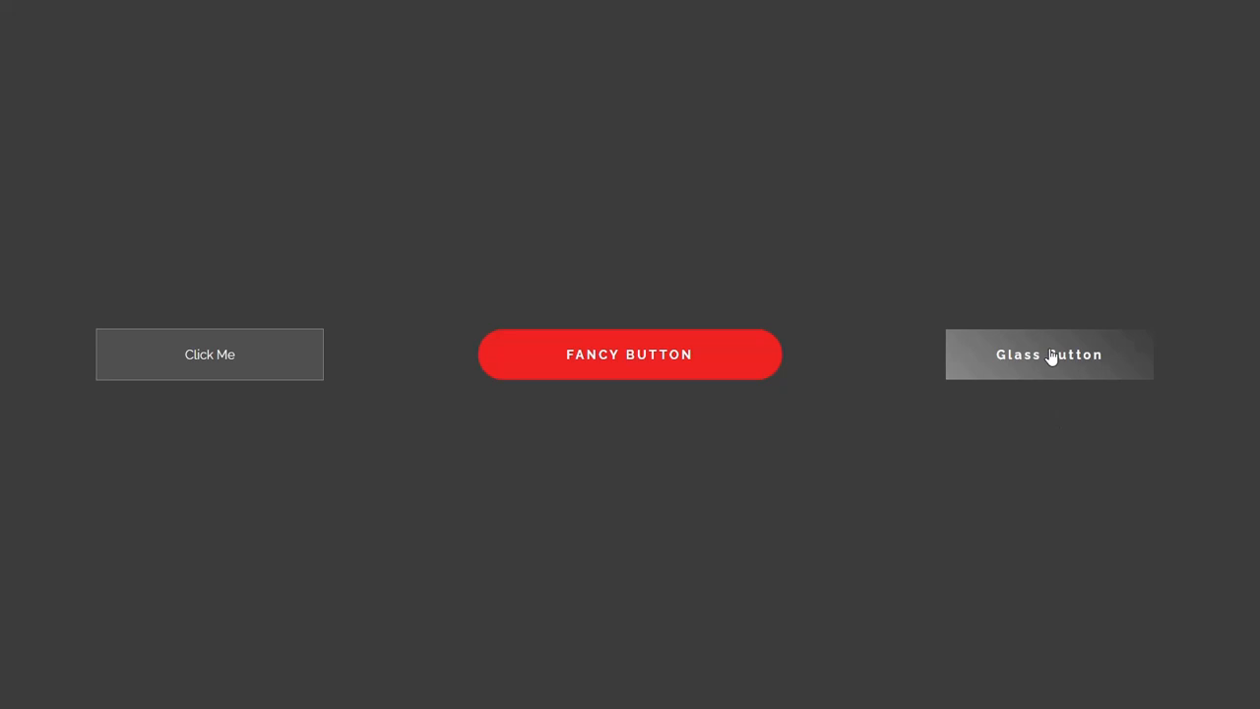
mouse_move(916, 380)
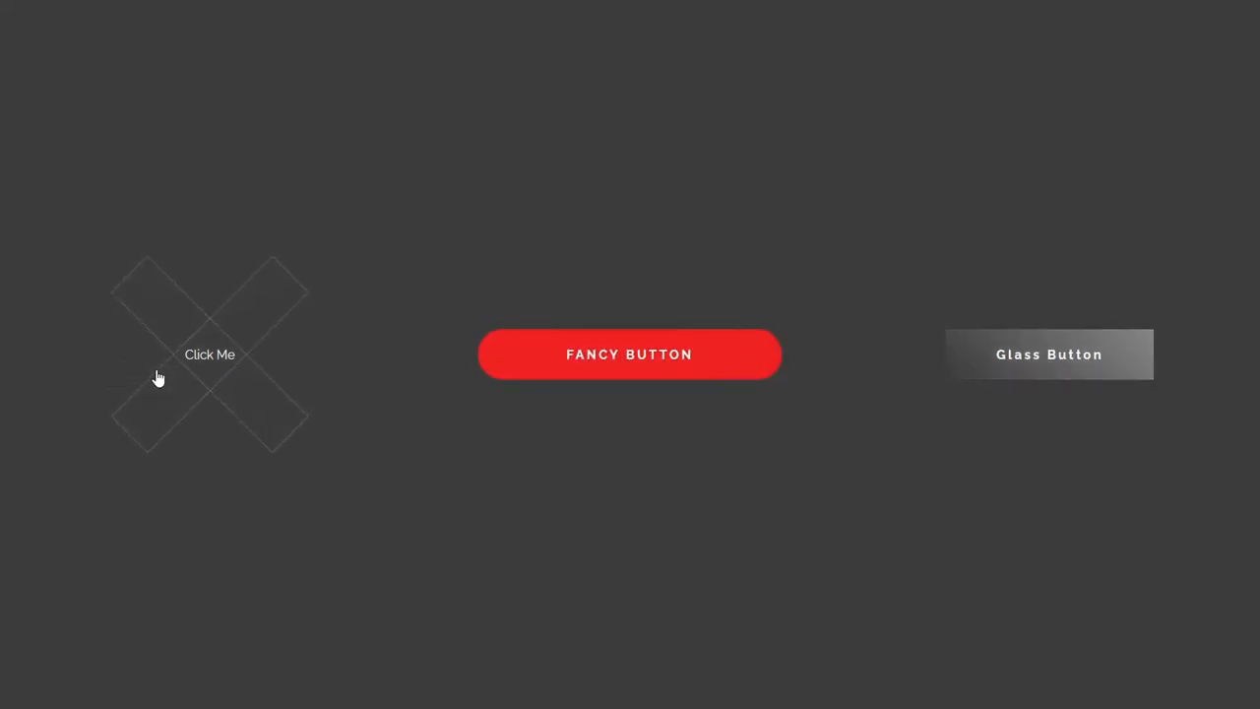
mouse_move(681, 360)
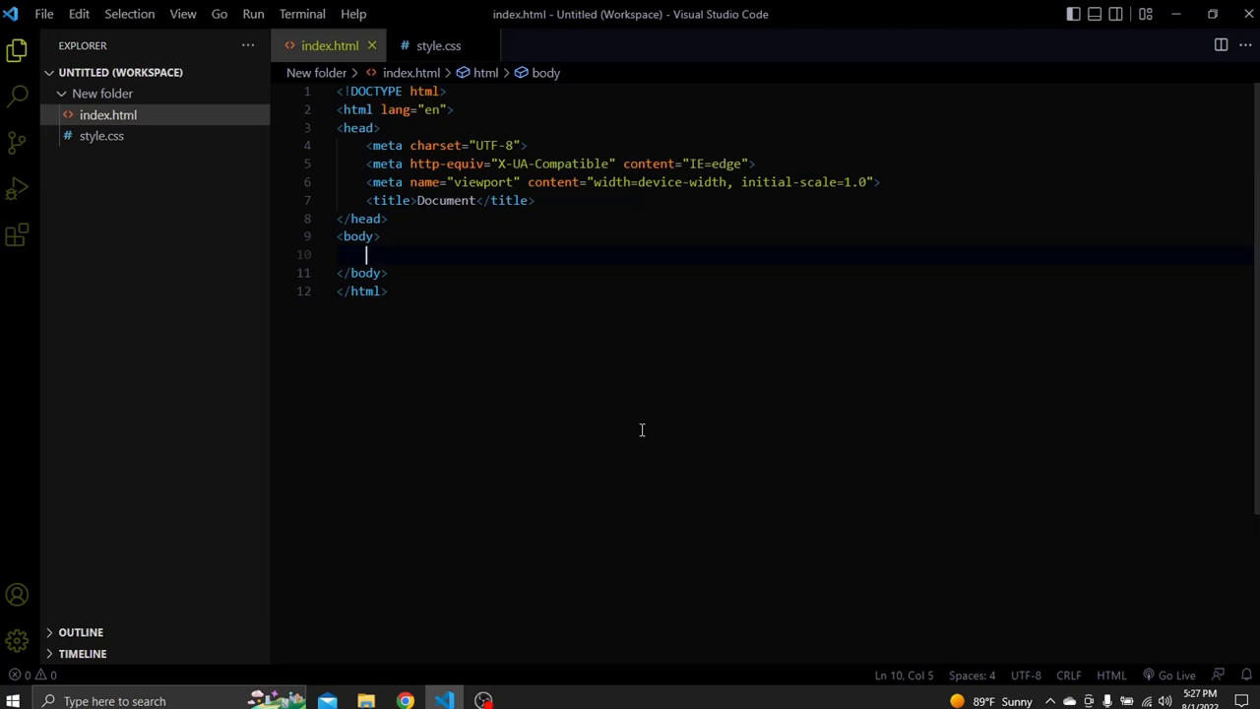
mouse_move(437, 45)
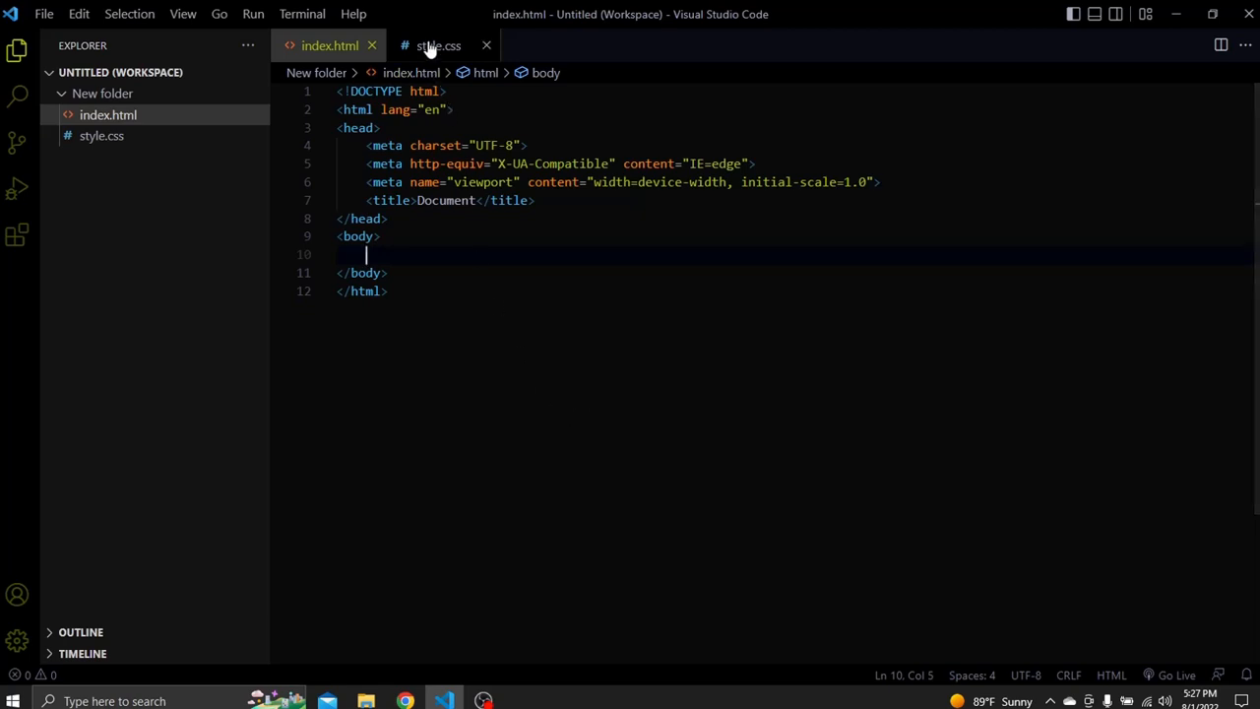
Step: Check the empty style.css, then link it as the stylesheet in index.html's head
left_click(437, 45)
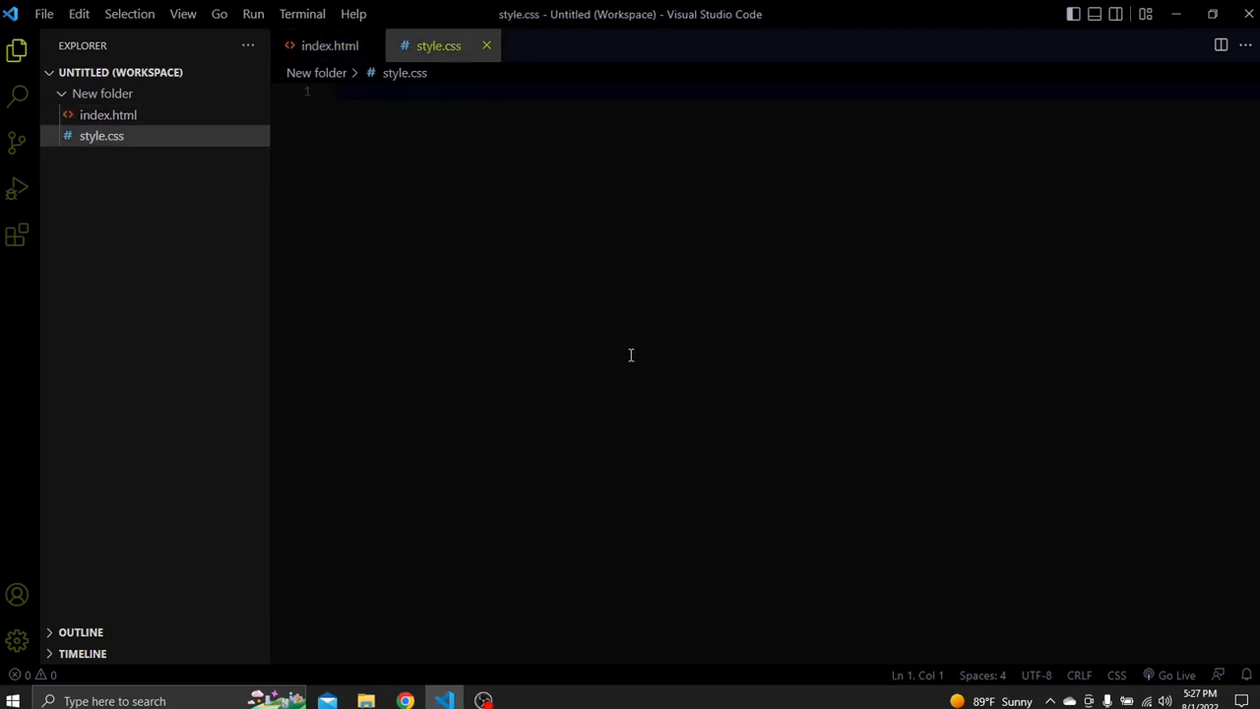
mouse_move(329, 45)
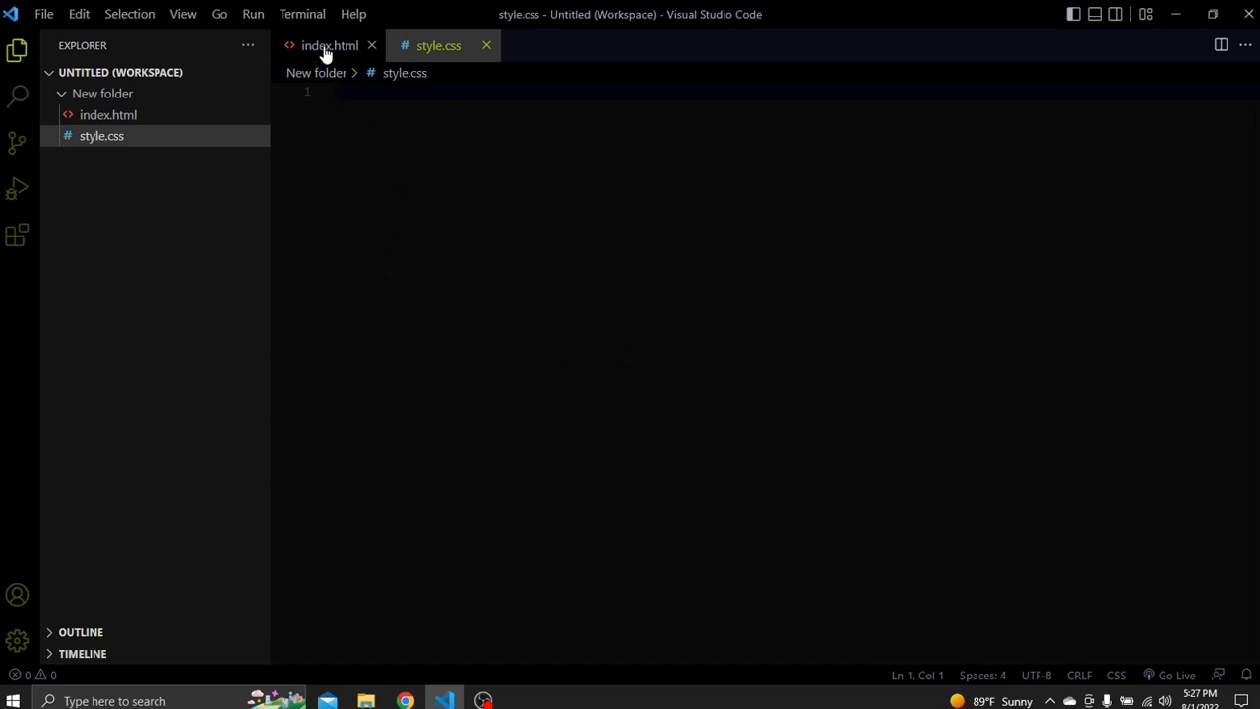
left_click(329, 45)
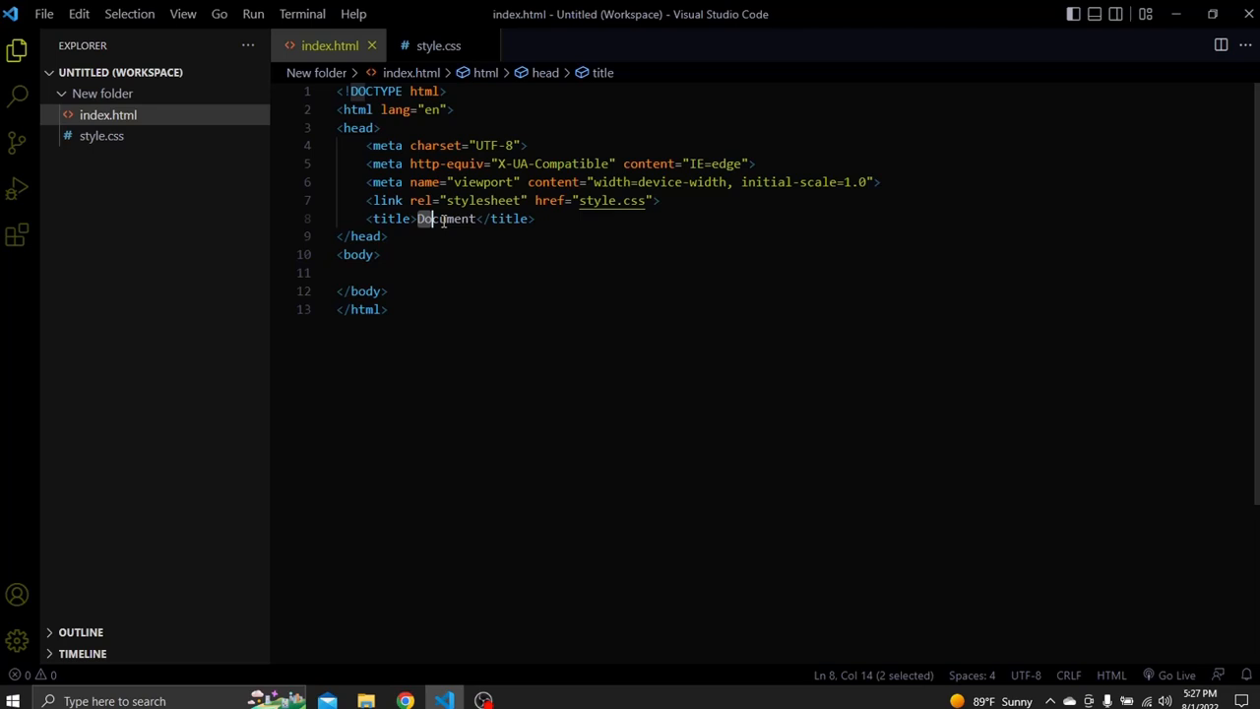
Step: Replace the title 'Document' with '3 Cool Button Hover Effect' and add a 'Click Me' button in the body
double_click(444, 218)
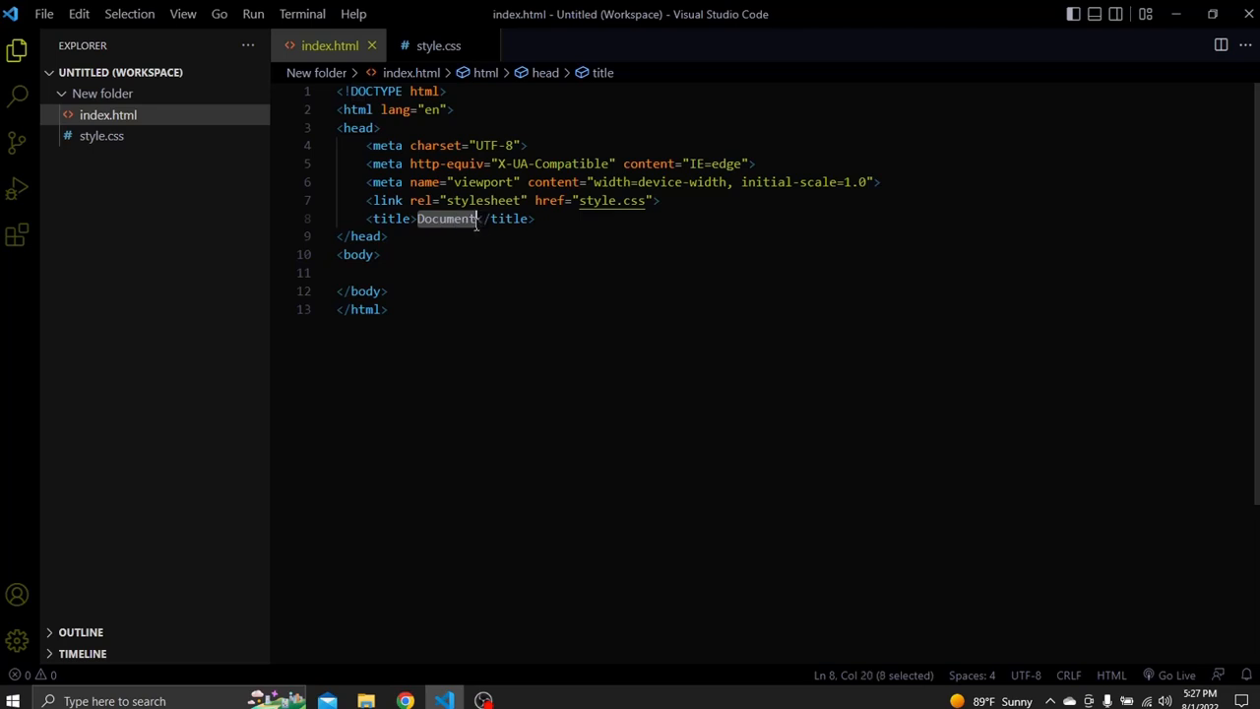
type("3 cool")
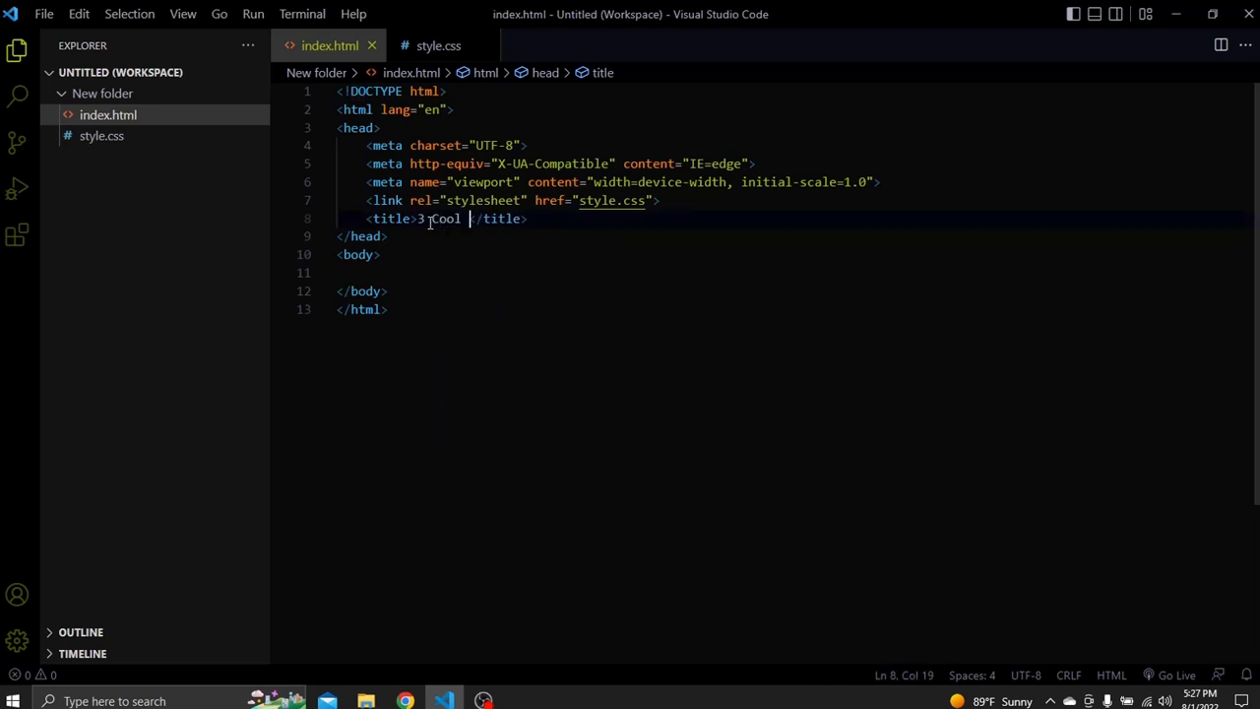
type("Button Hover")
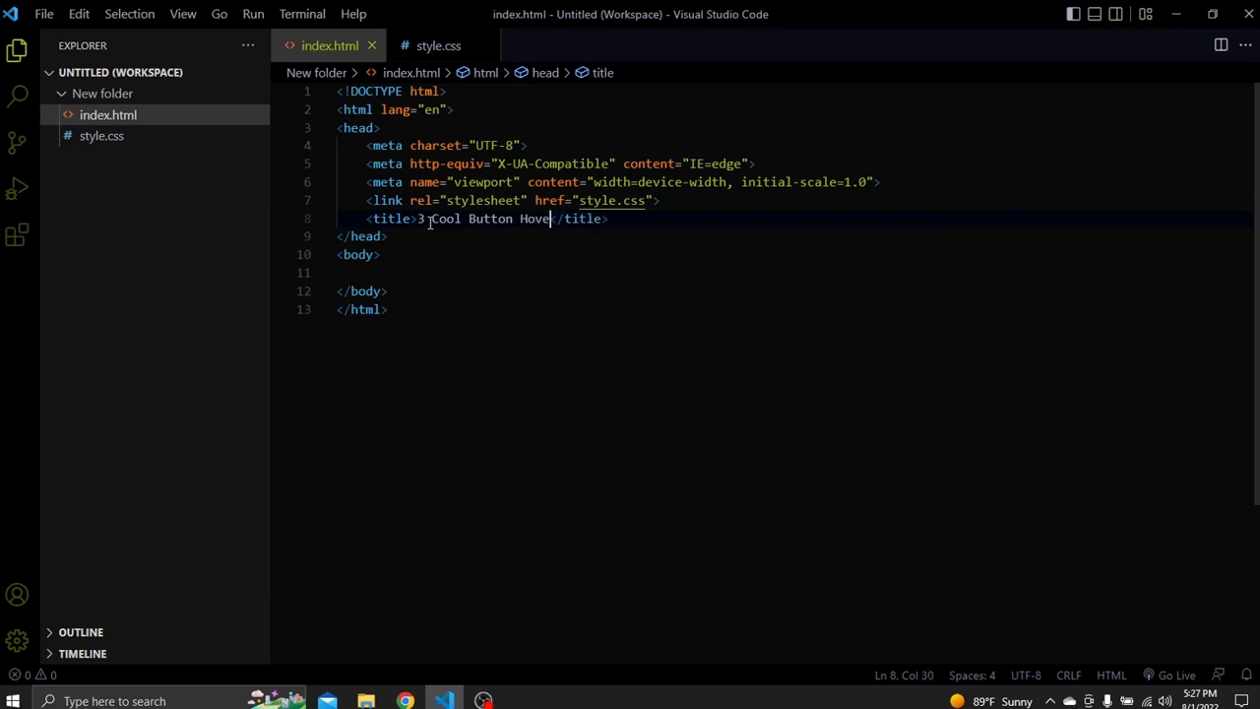
type("Effect")
left_click(797, 271)
type("<button></button>")
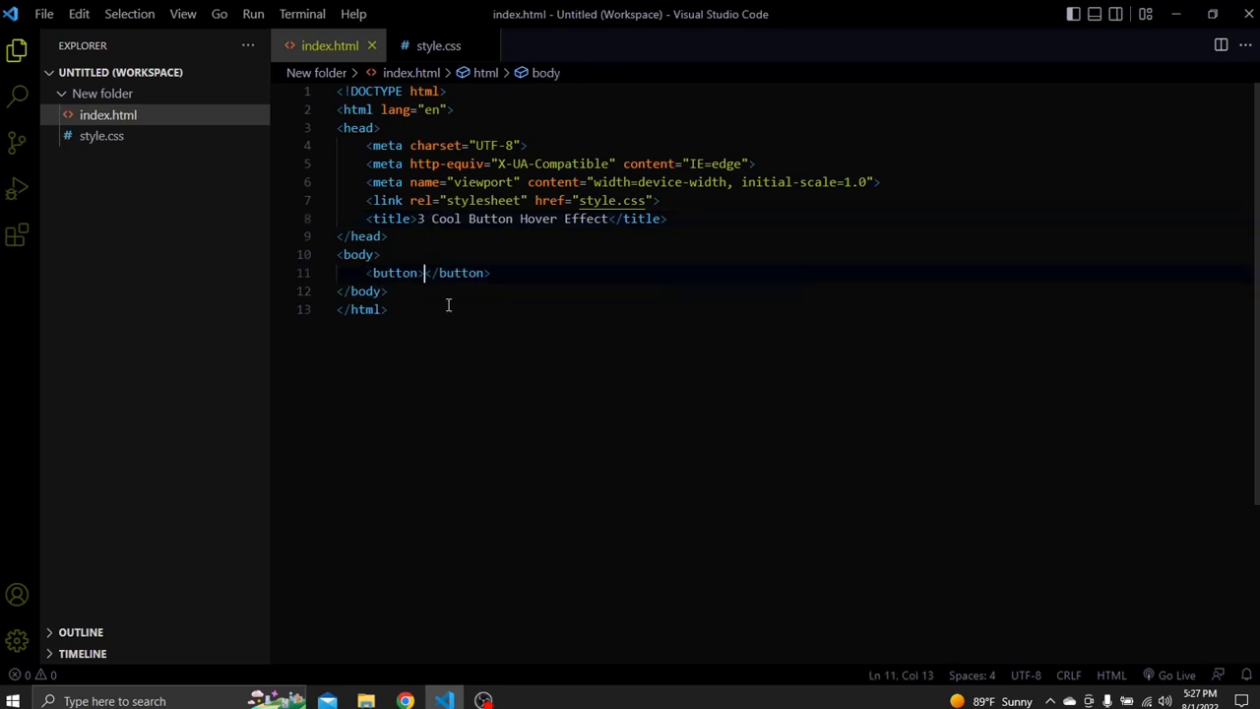
type("Click")
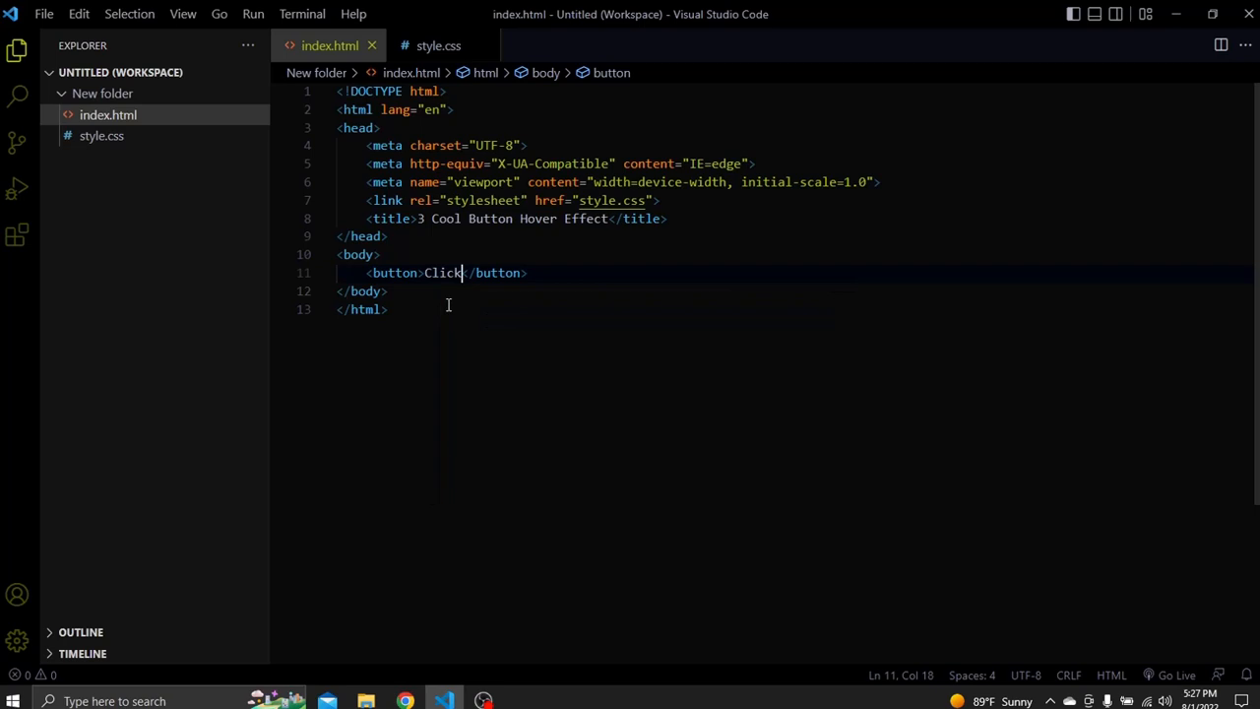
type("M")
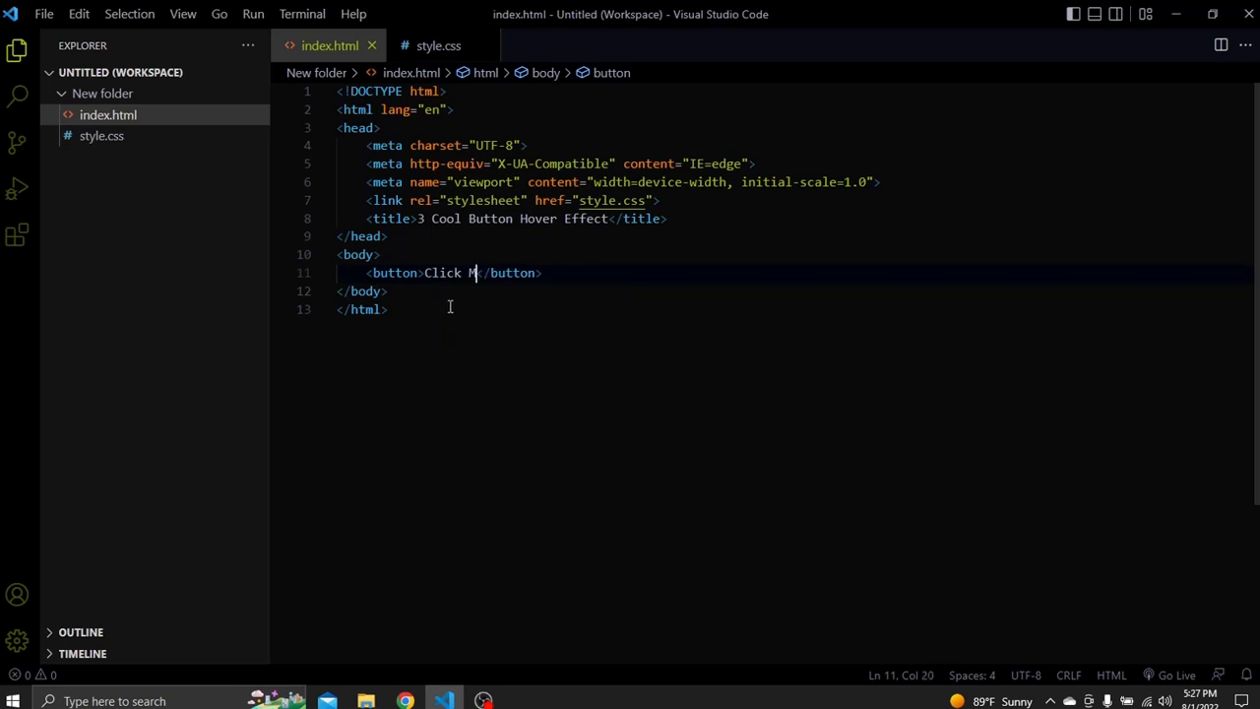
left_click(390, 236)
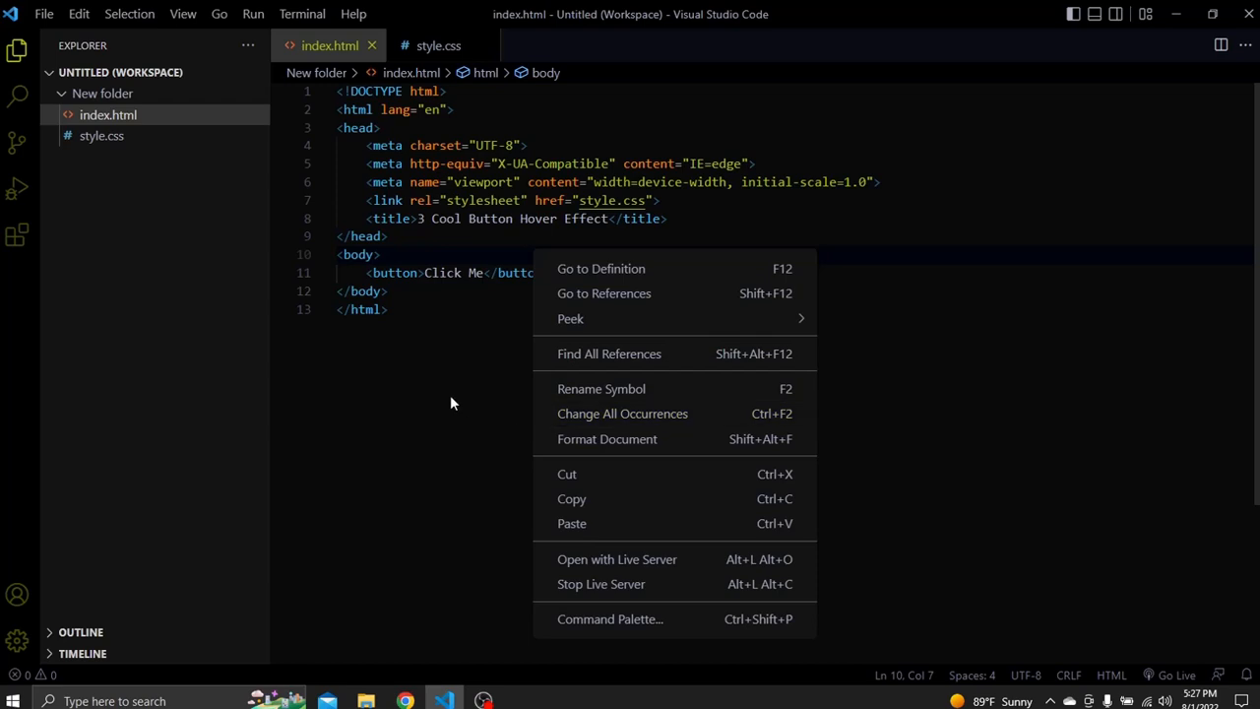
mouse_move(618, 559)
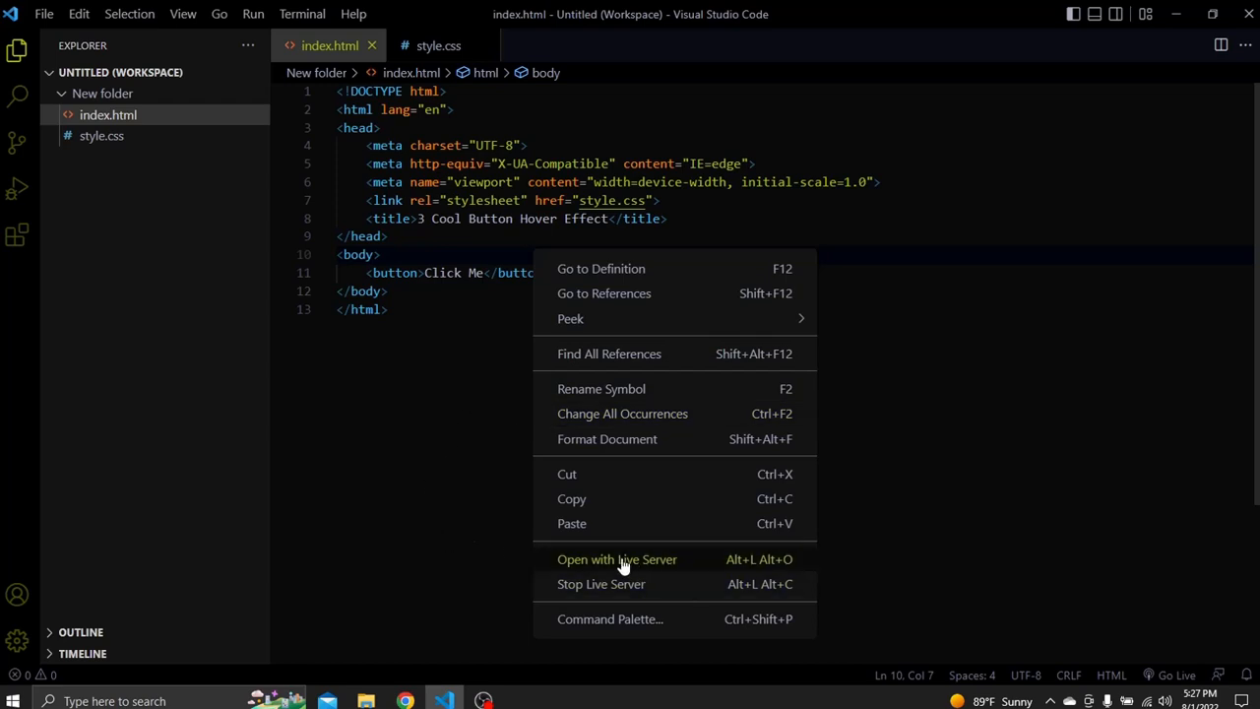
Step: Serve index.html with Live Server and widen the browser preview beside the editor
left_click(618, 559)
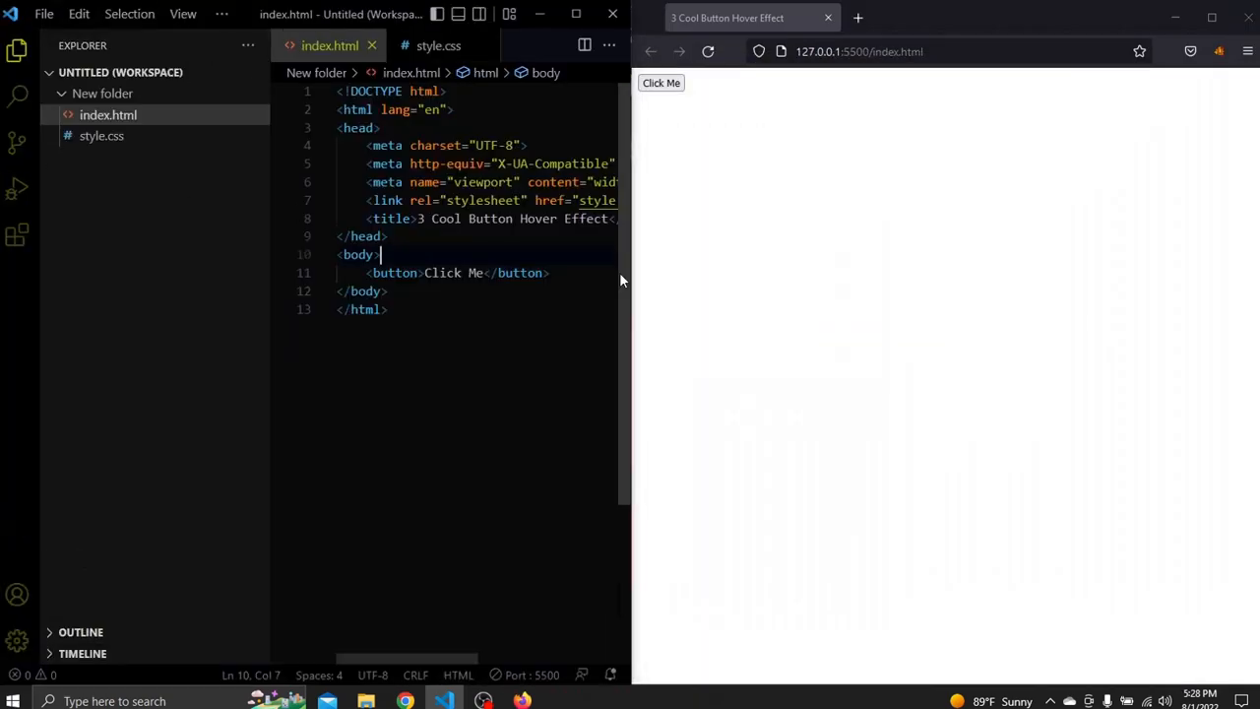
left_click_drag(630, 256, 709, 256)
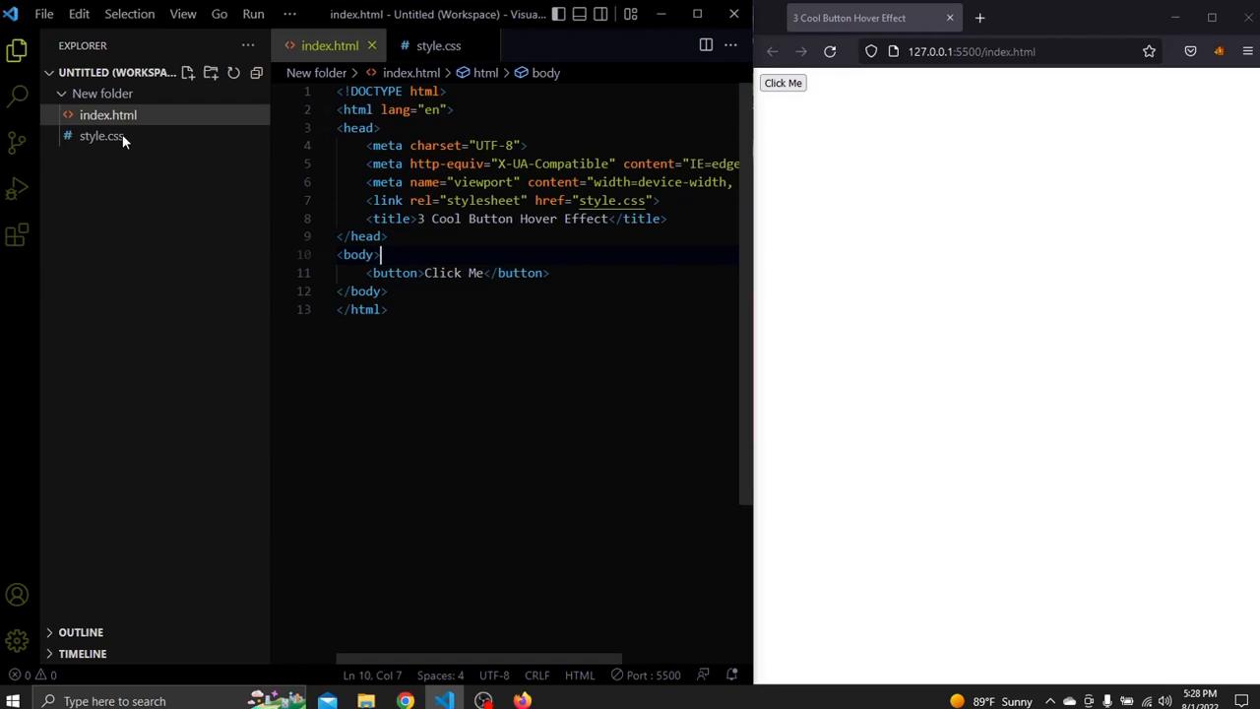
Step: Look up the Live Server extension's details, then hide the extensions panel and close its page
left_click(16, 237)
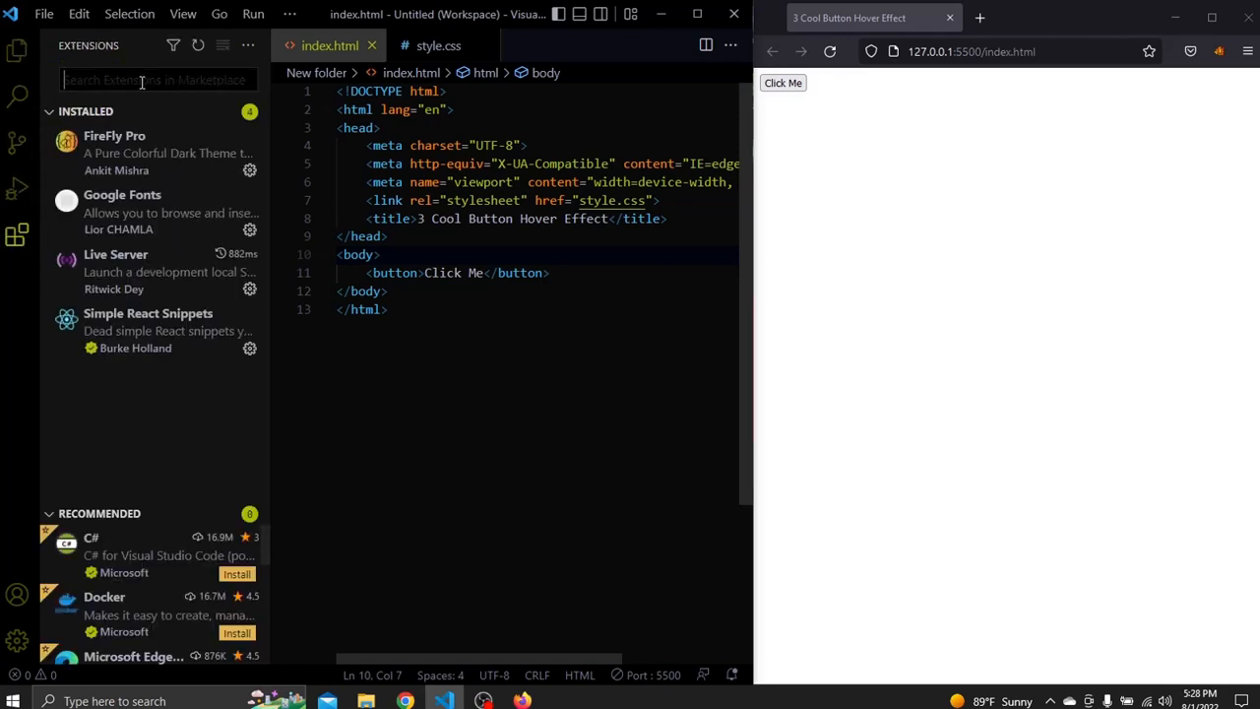
type("live server")
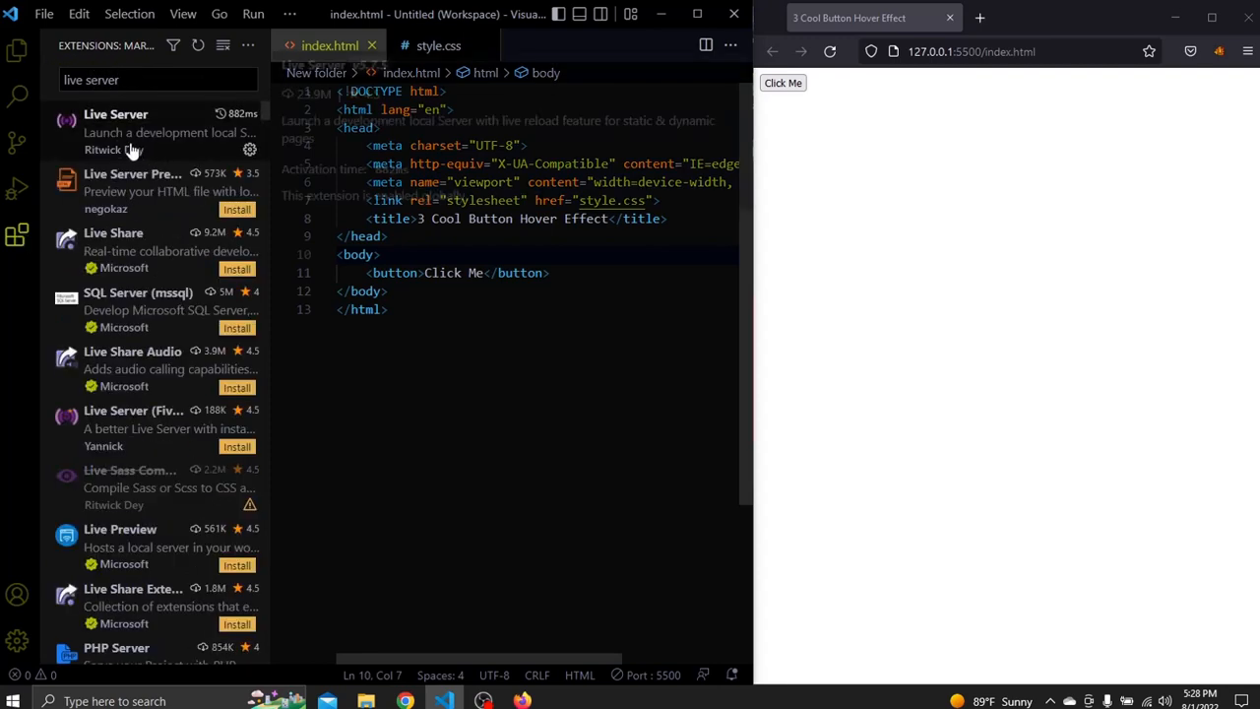
left_click(114, 112)
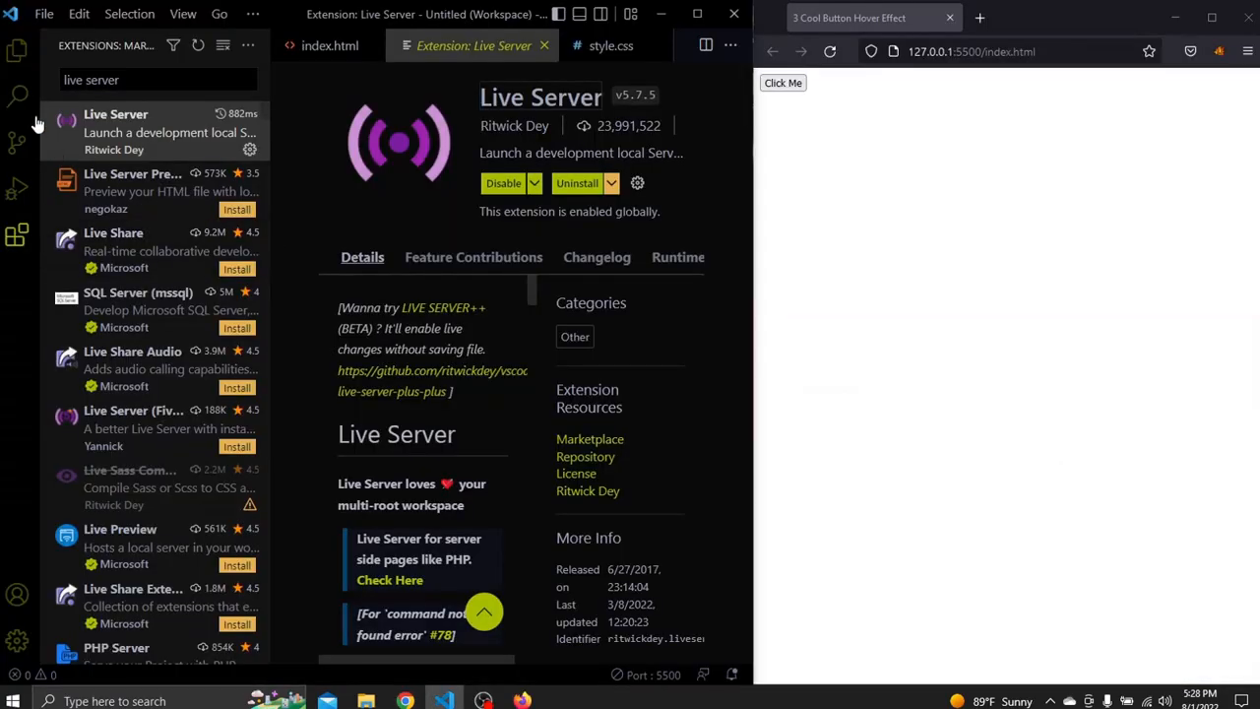
left_click(16, 55)
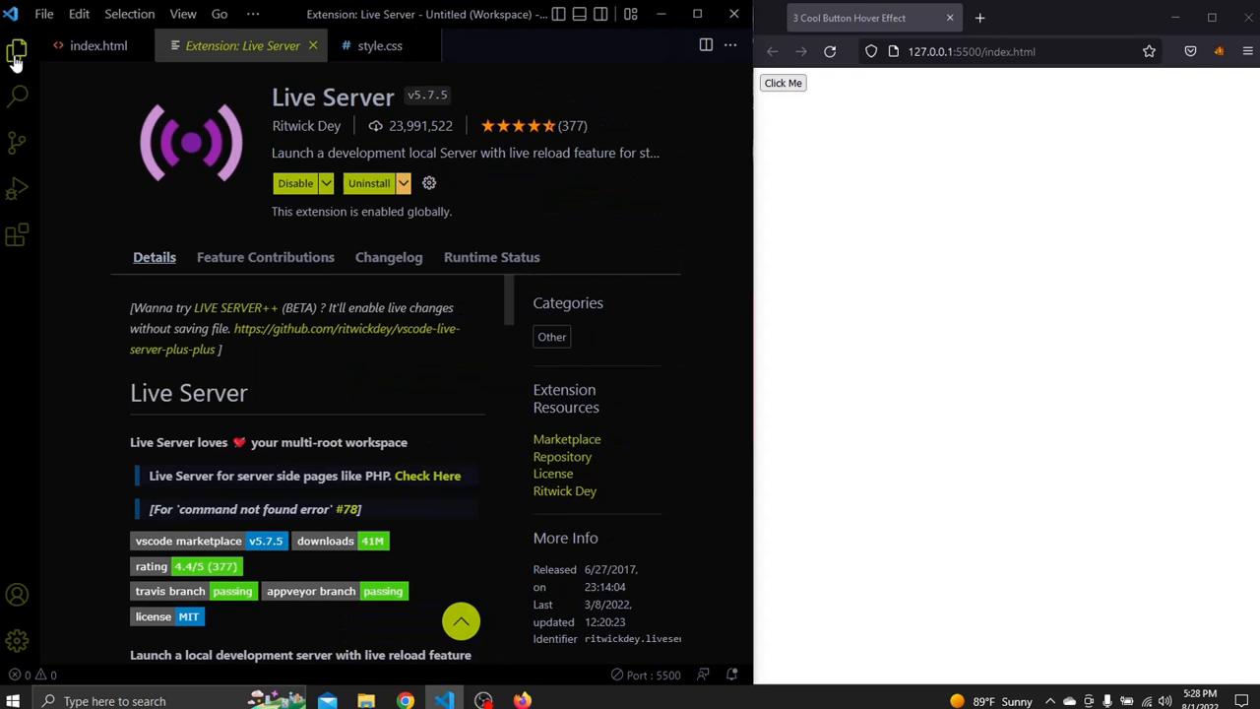
left_click(99, 45)
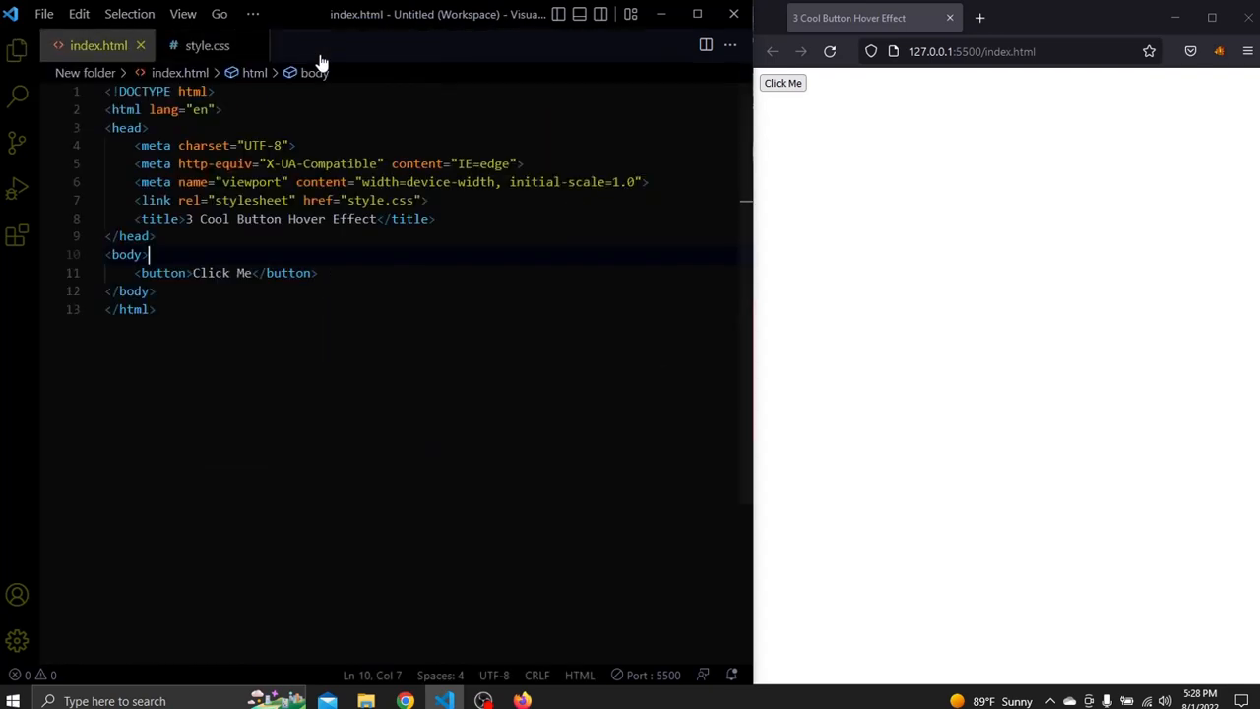
key("ctrl+a")
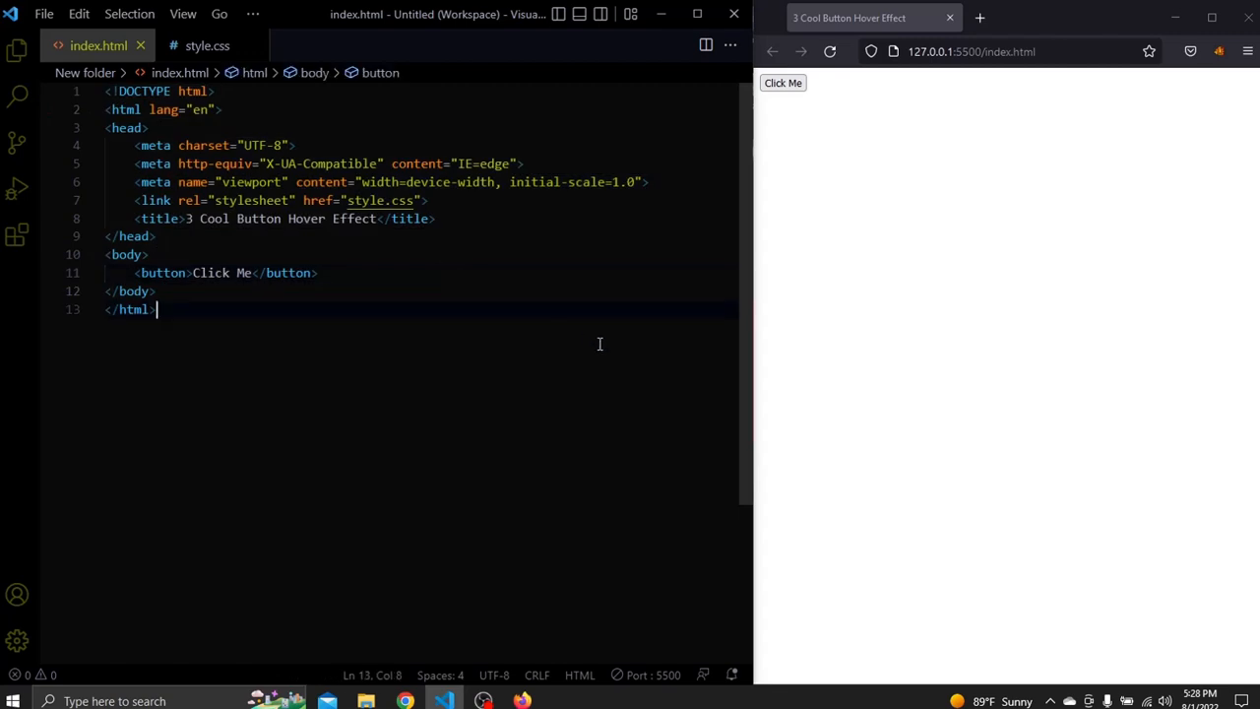
left_click(207, 45)
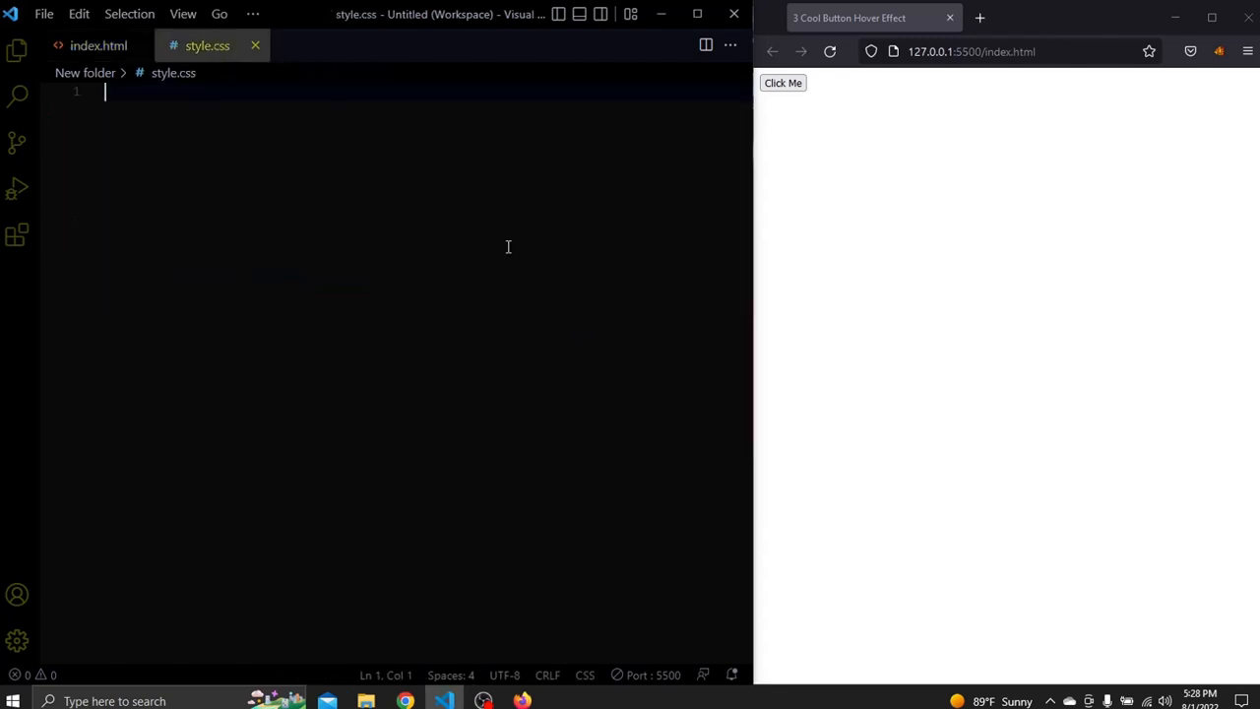
mouse_move(513, 260)
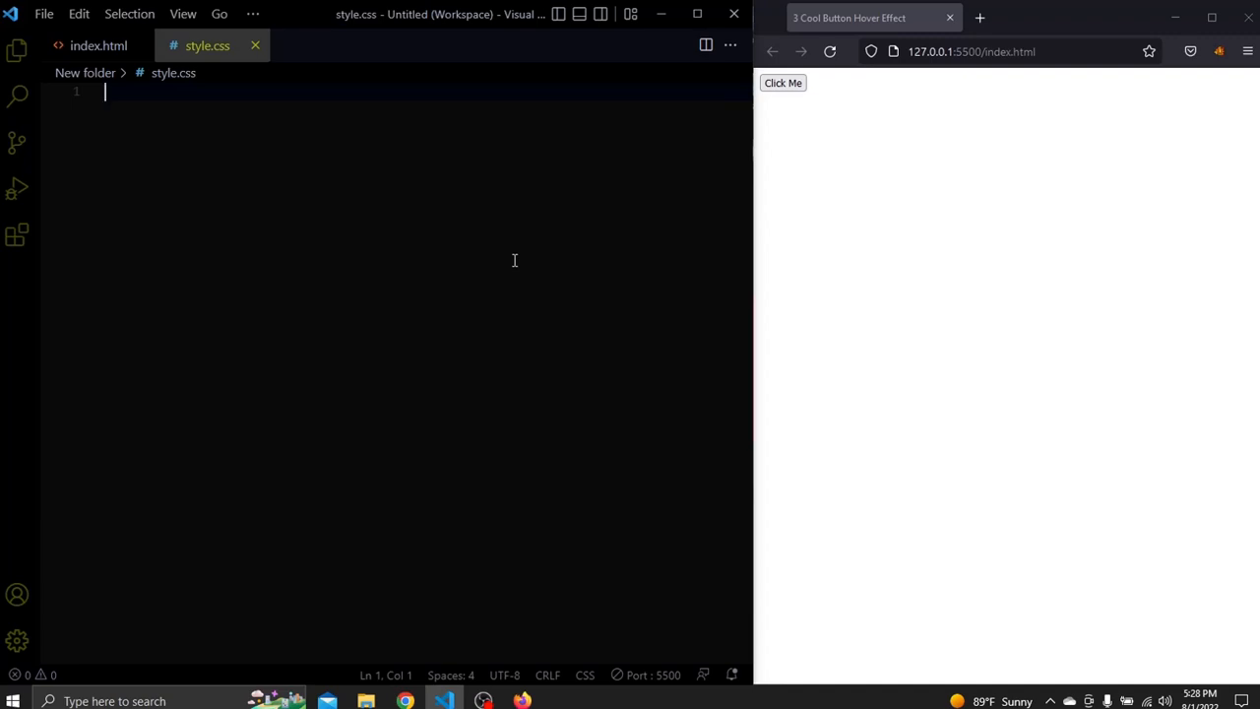
key("ctrl+shift+p")
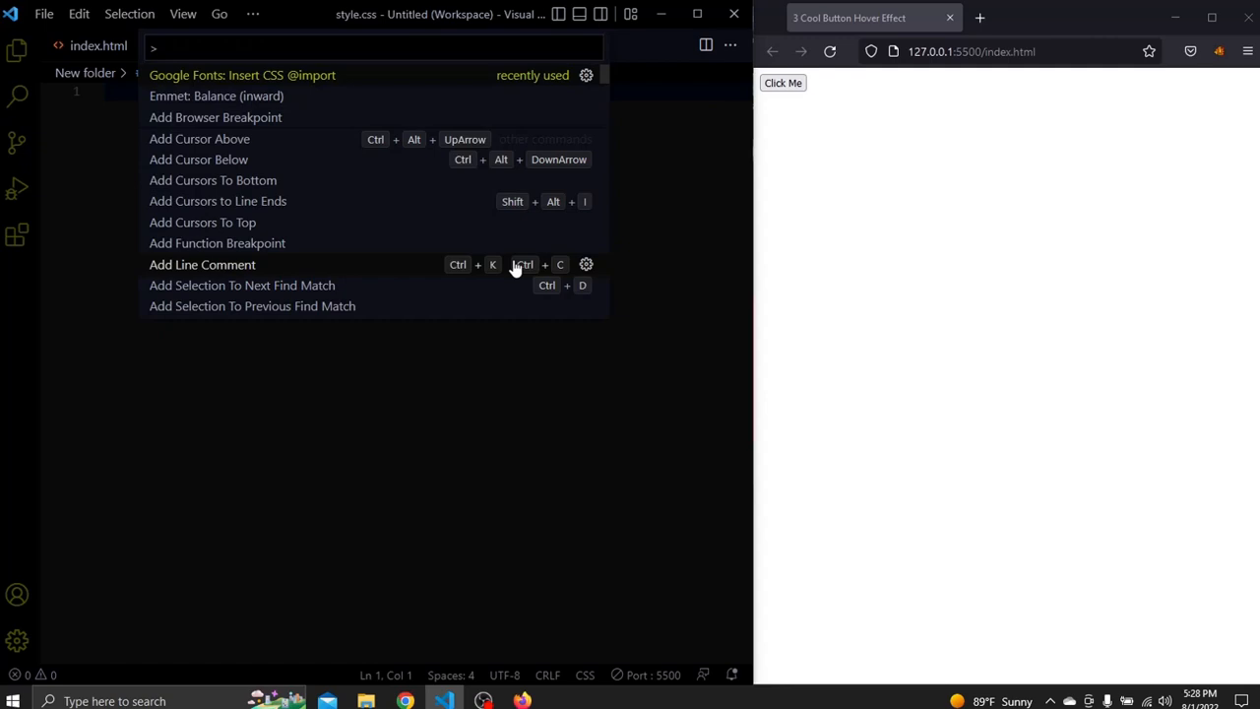
mouse_move(398, 83)
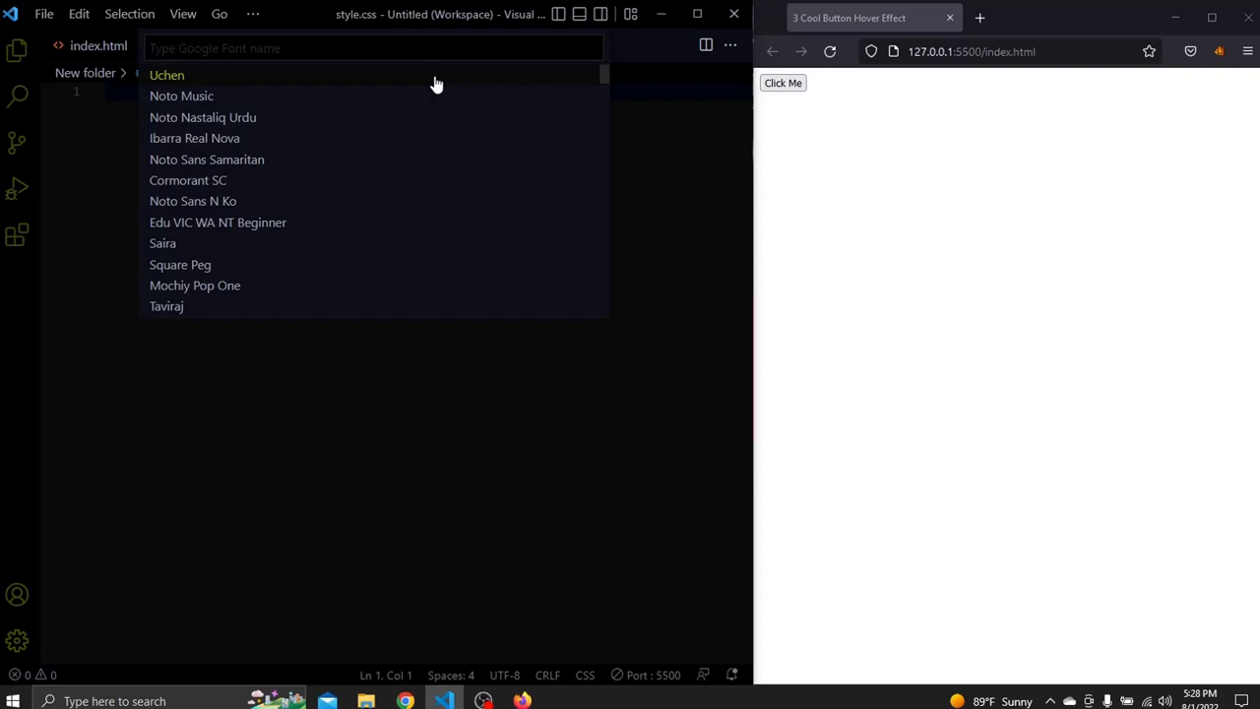
type("rale")
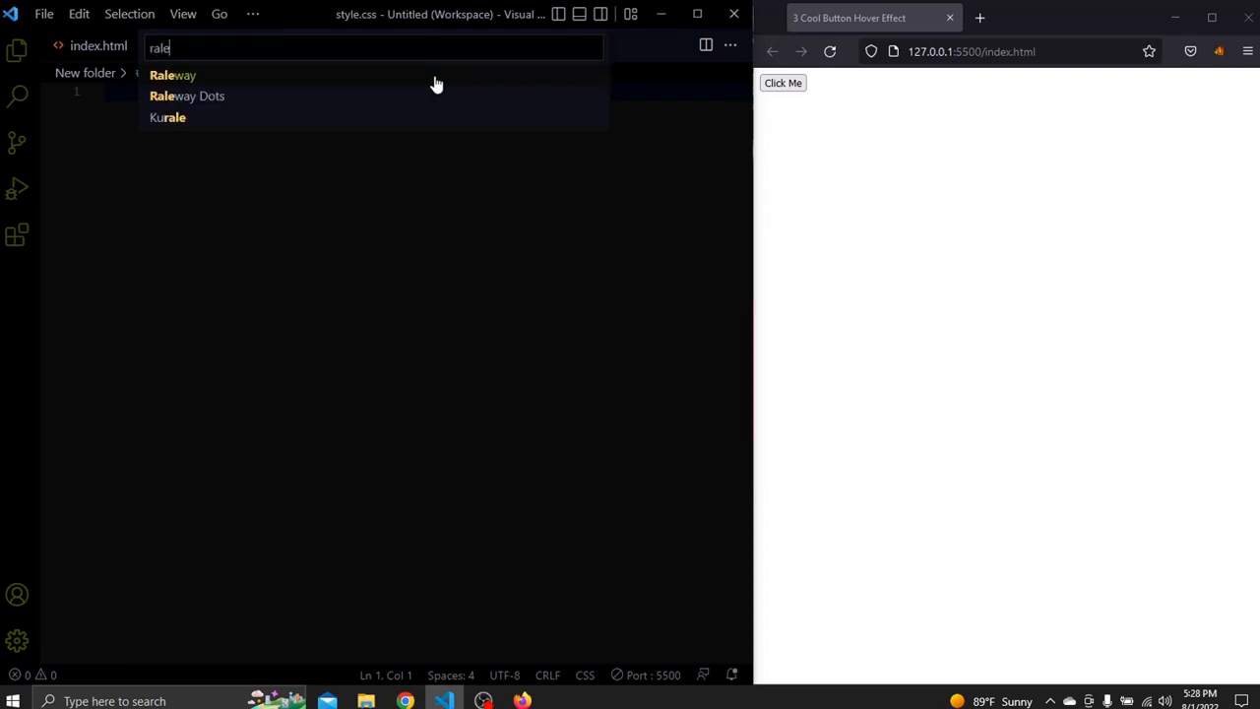
left_click(173, 74)
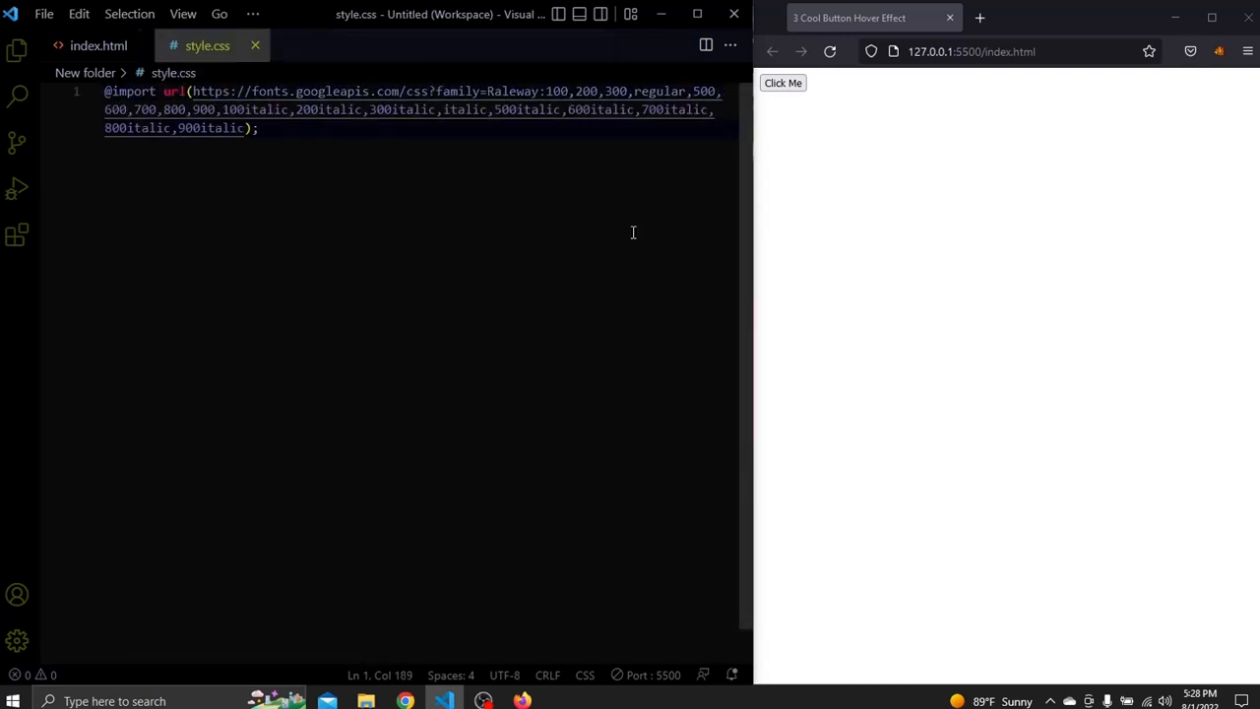
left_click(16, 49)
type("google fonts")
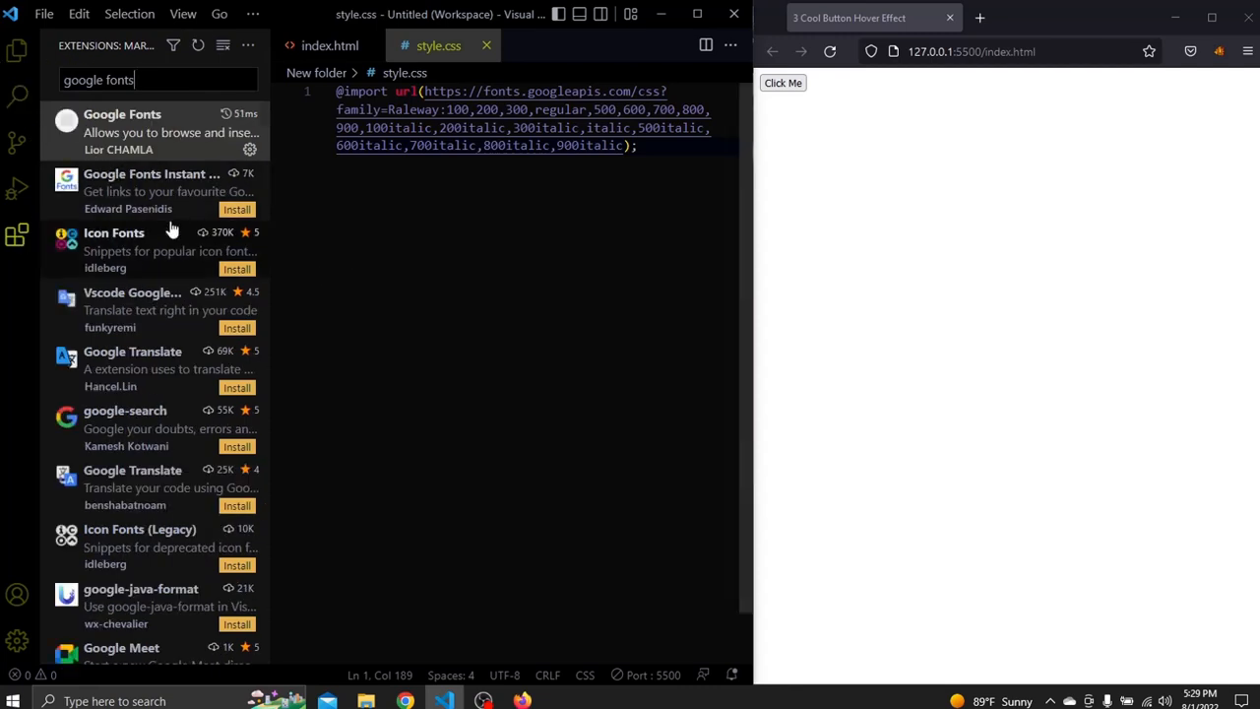
left_click(122, 112)
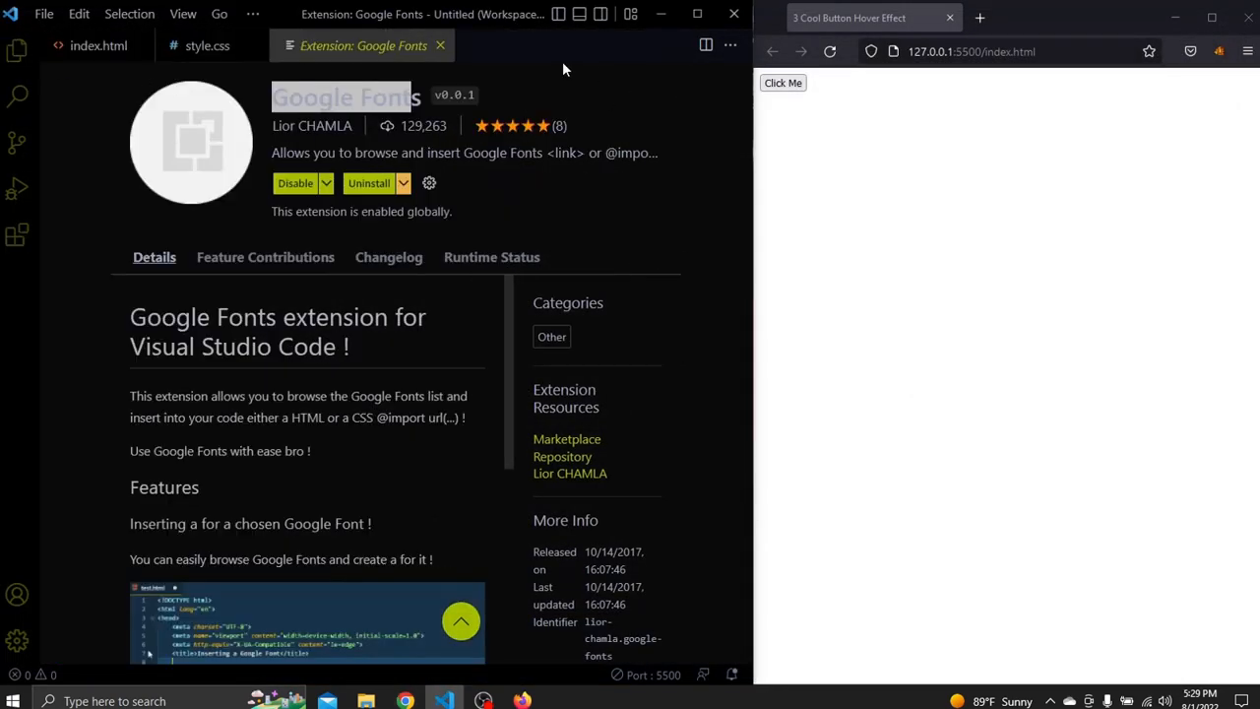
left_click(207, 45)
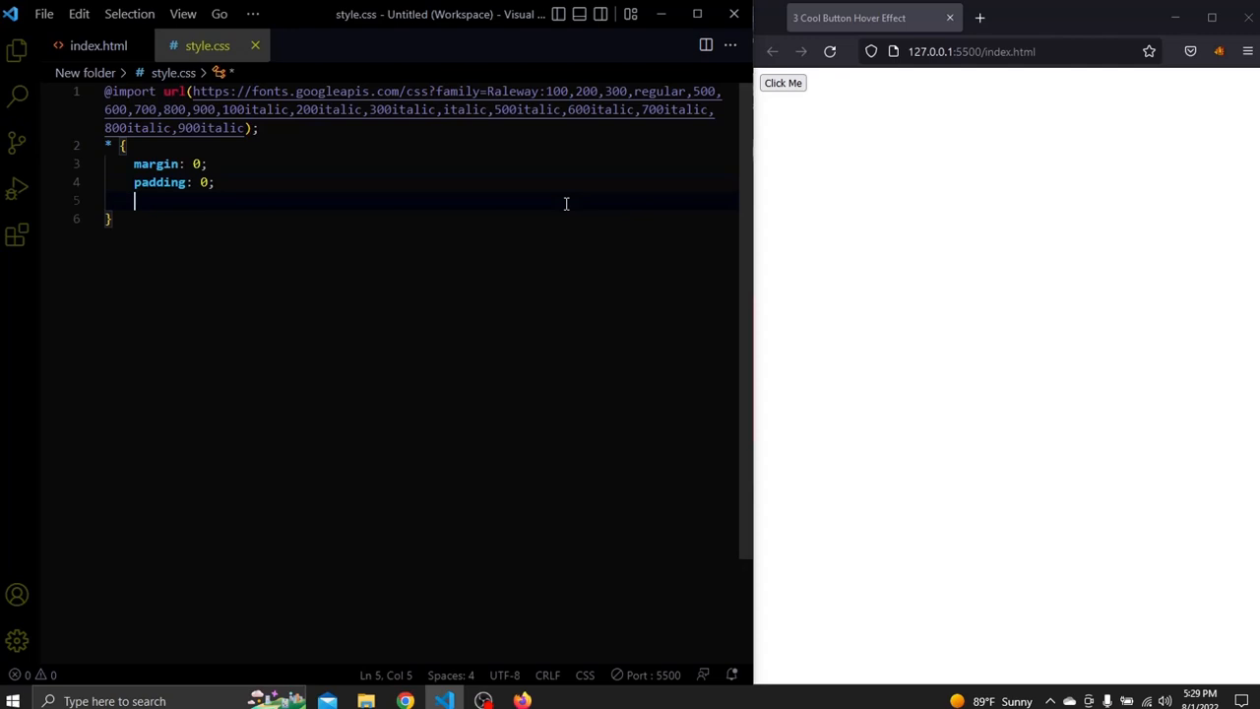
Step: Add box-sizing: border-box and font-family 'Raleway', sans-serif to the universal rule
type("box-sizing: border-box;")
type("font-family: none;")
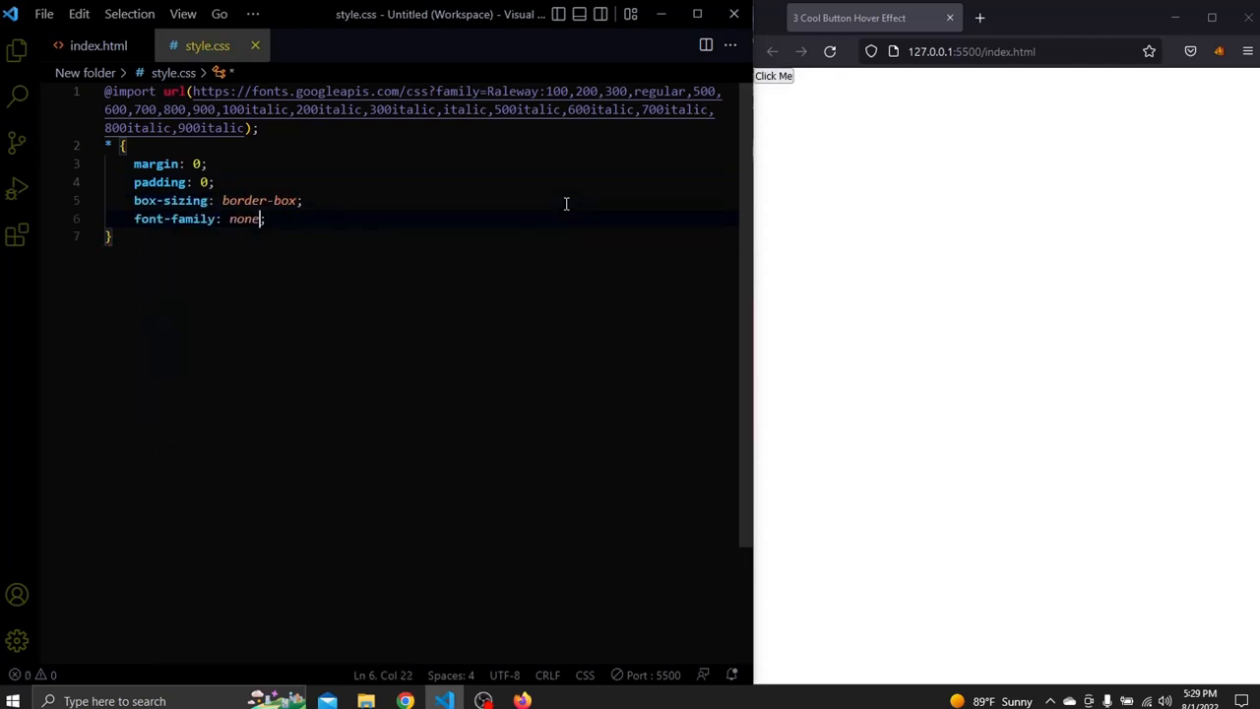
type("'Ra'")
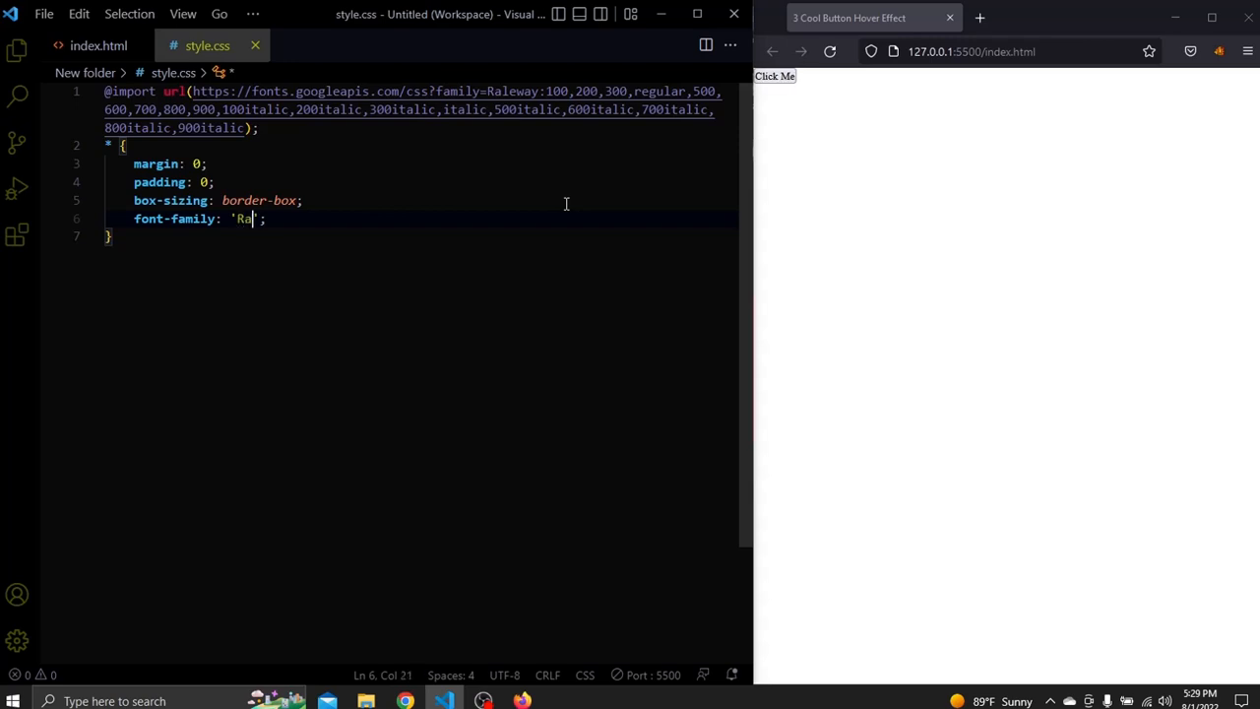
type("leway',")
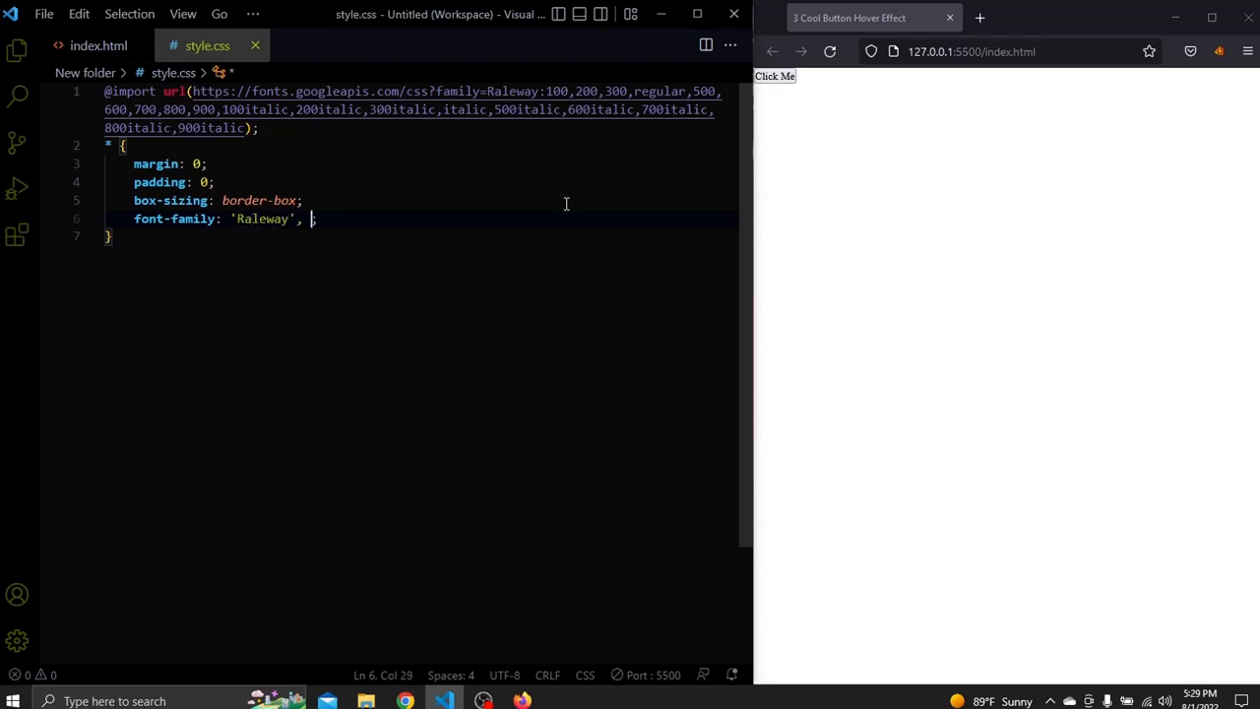
type("sans-serif;")
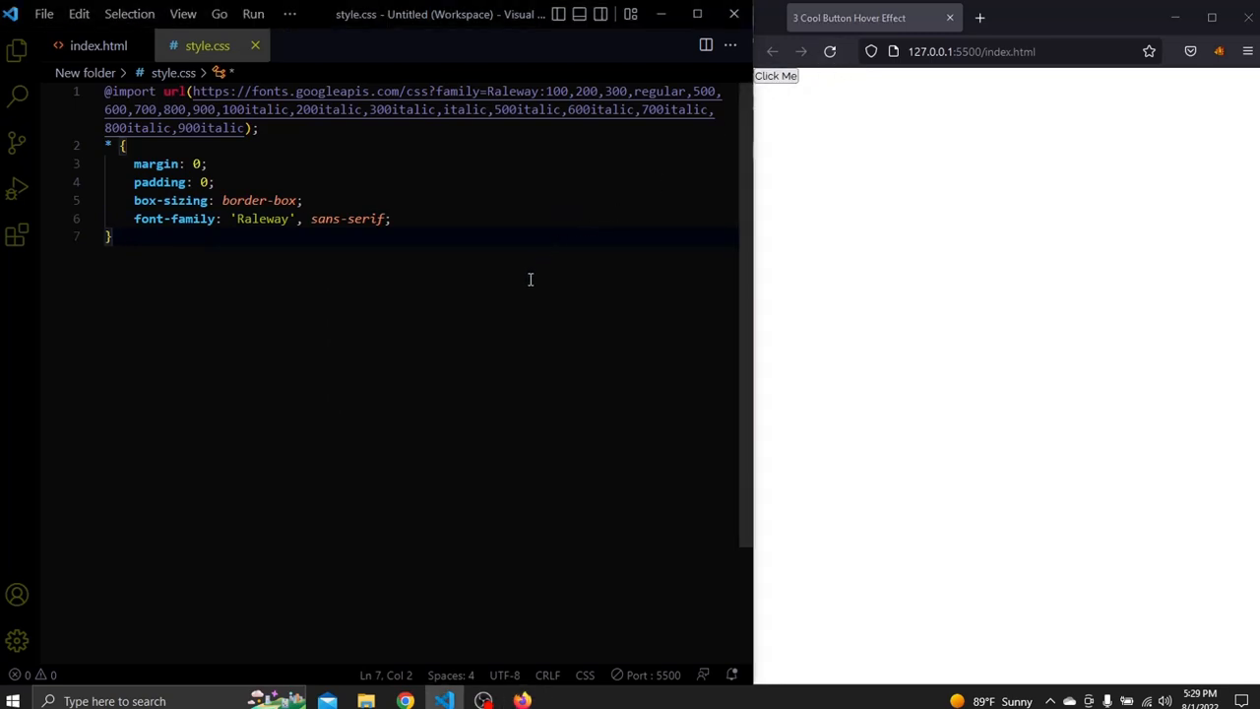
Step: Write a body rule with display: grid, place-content: center, min-height 100vh and background #3c3c3c, then start a button rule
type("bodt")
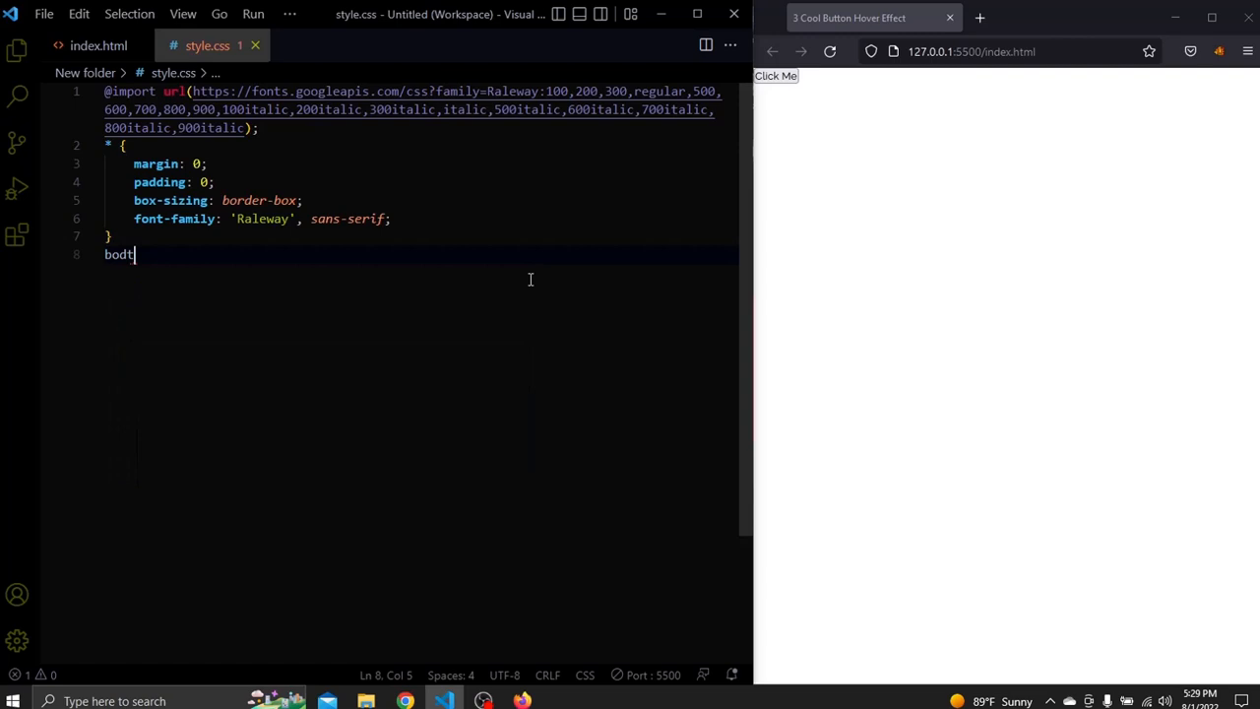
type("y {")
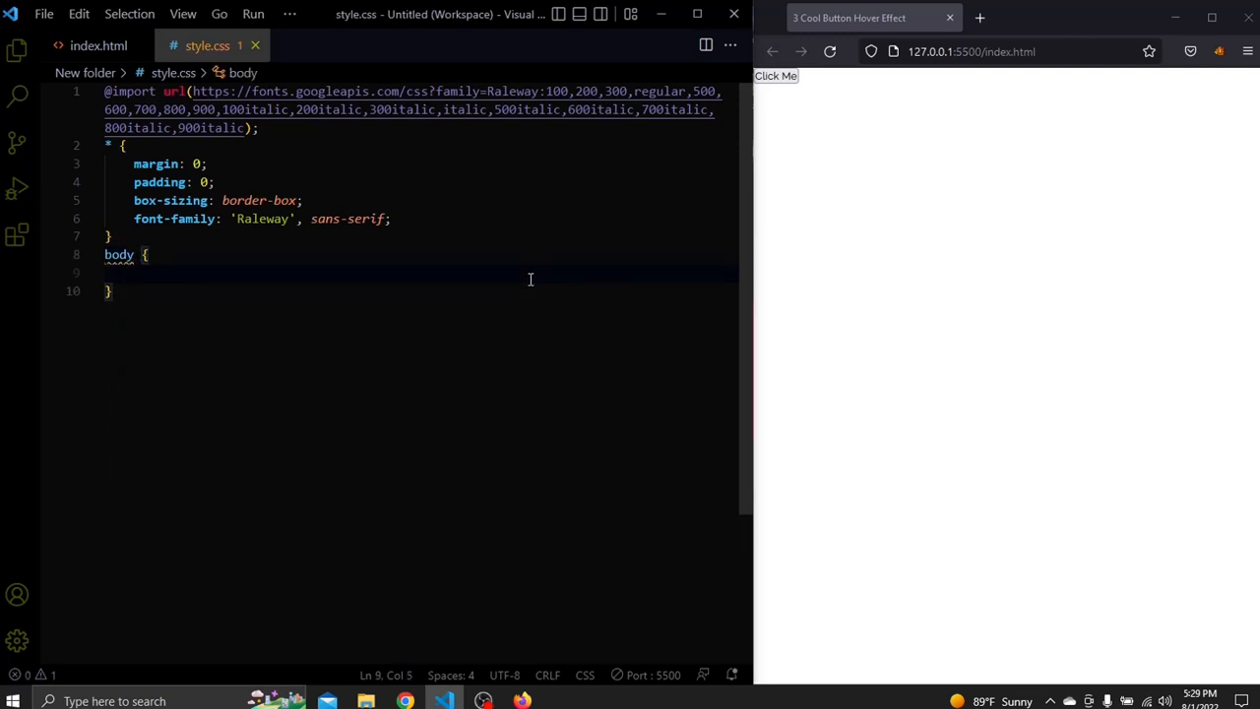
type("display: grid;")
type("place-content: center;")
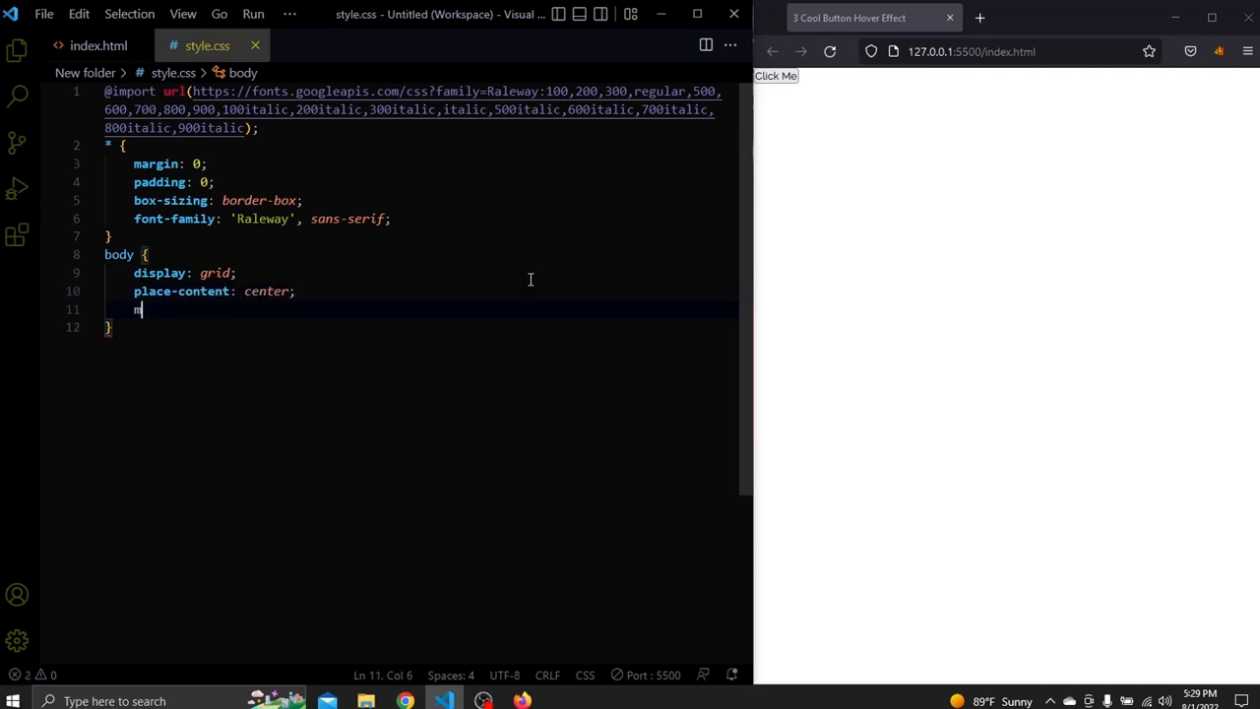
type("in-height: 100vh;")
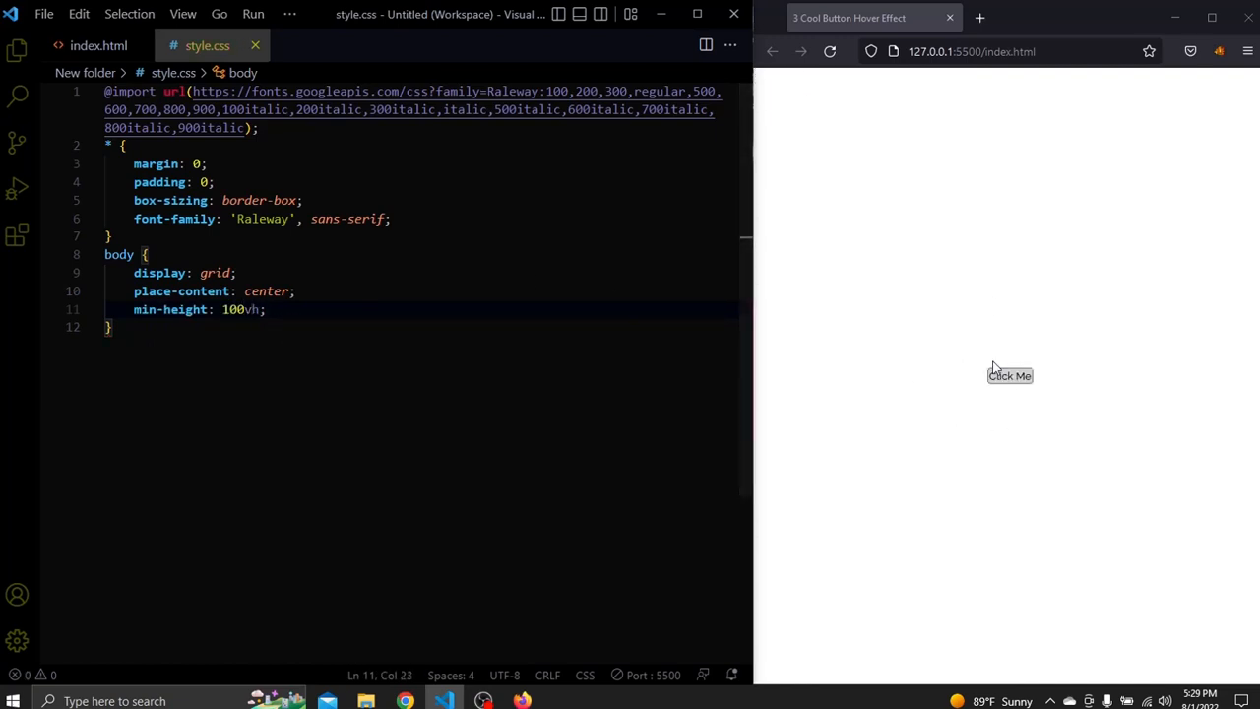
mouse_move(1053, 378)
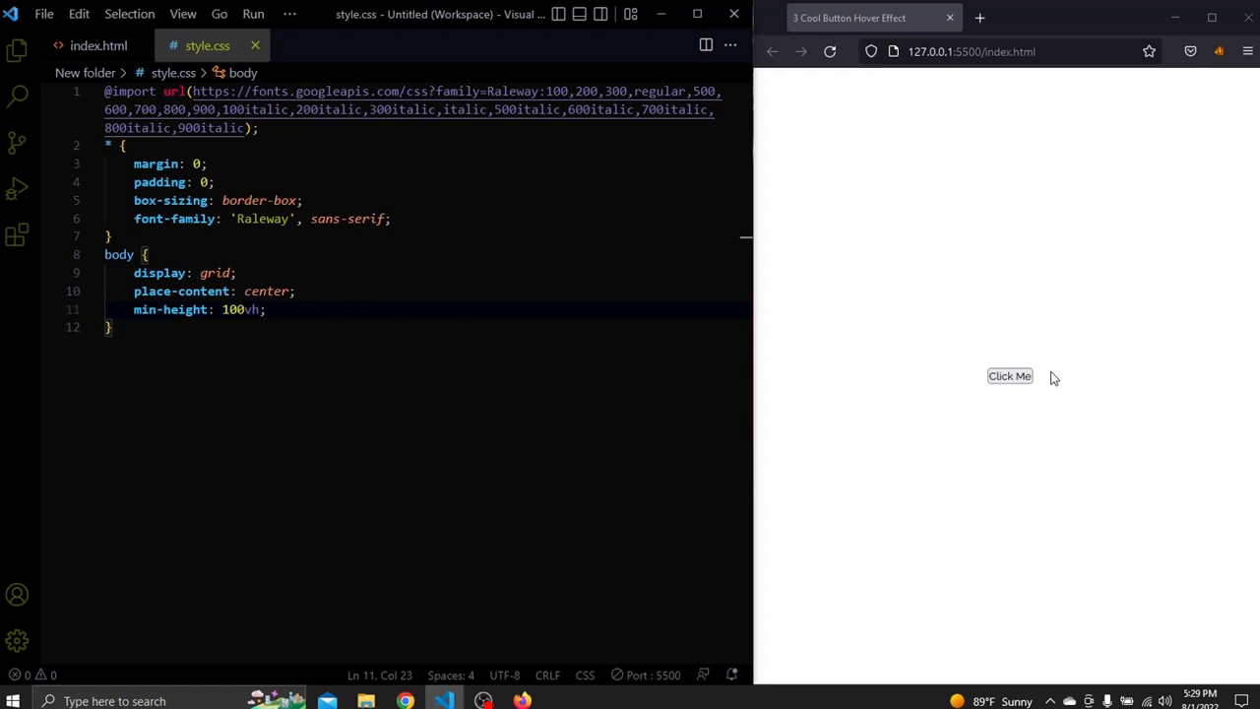
left_click(523, 327)
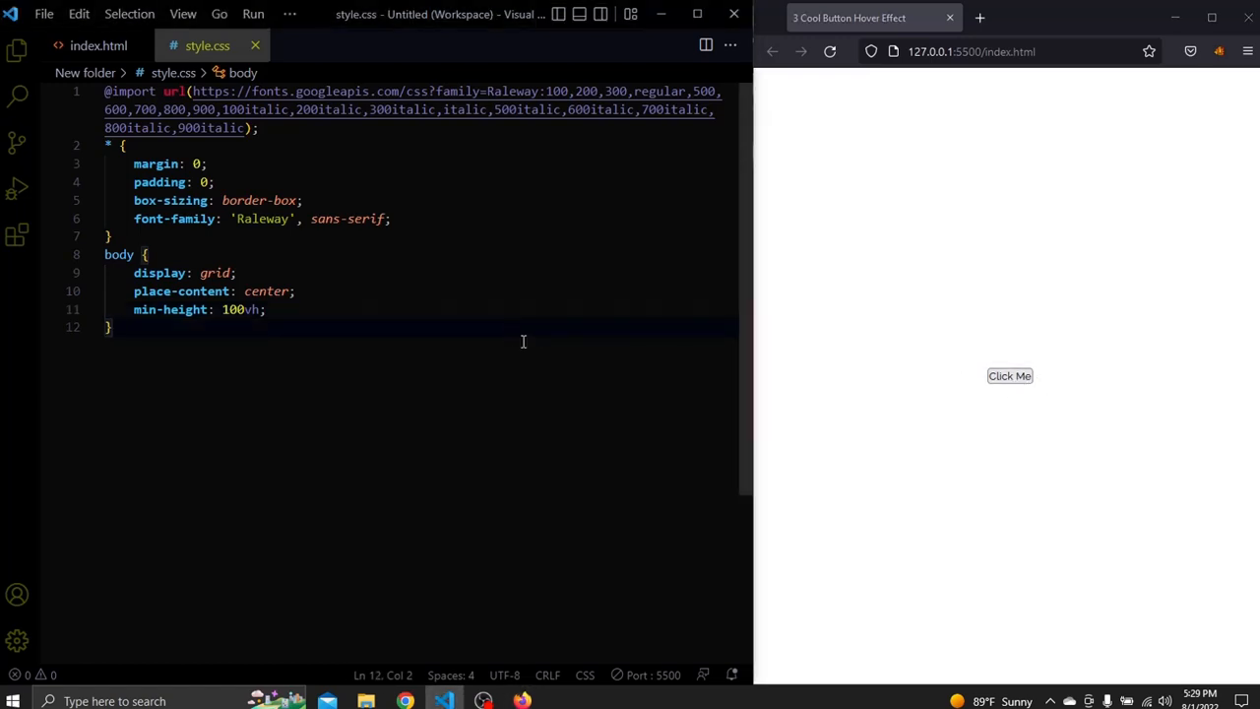
left_click(266, 309)
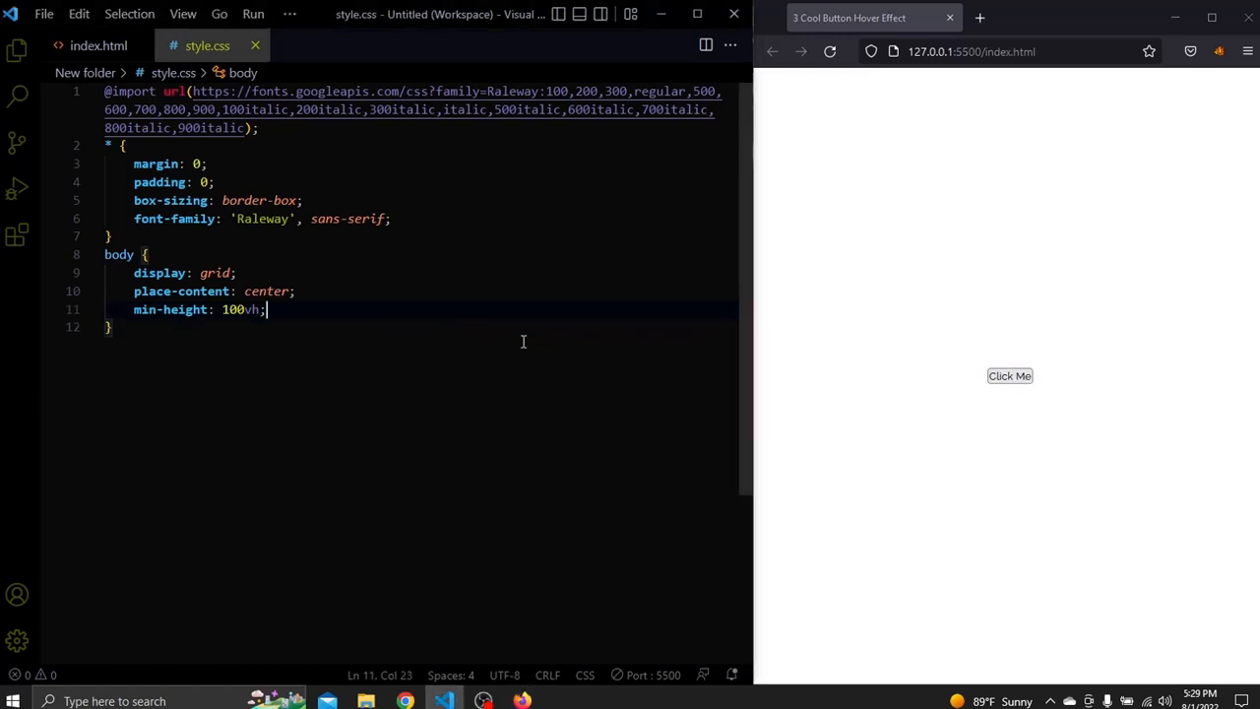
type("background-color: #3c3c3c;")
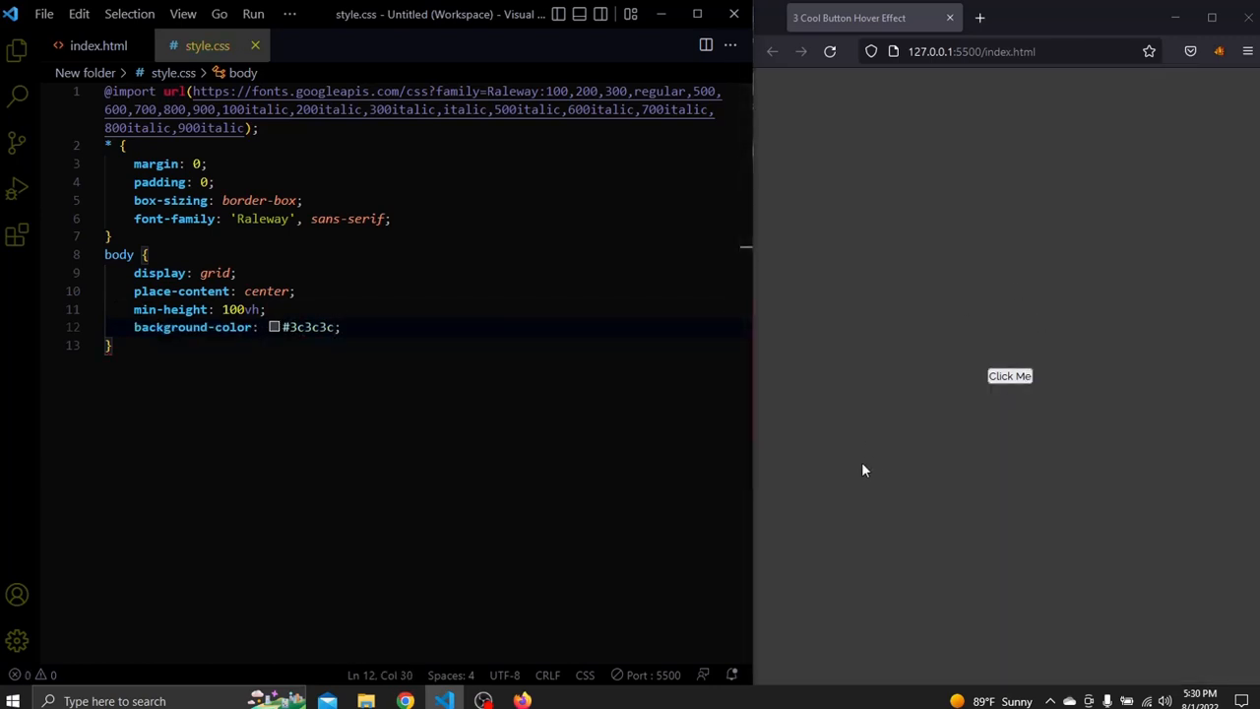
key("Enter")
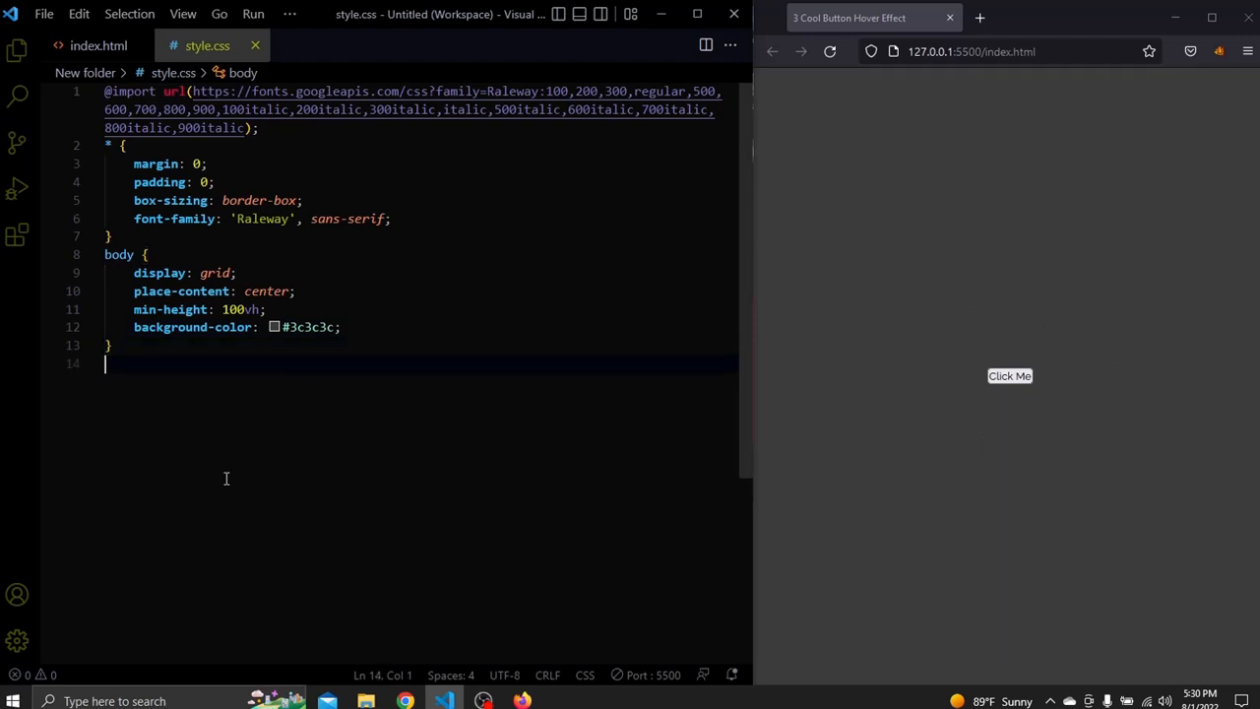
type("button {")
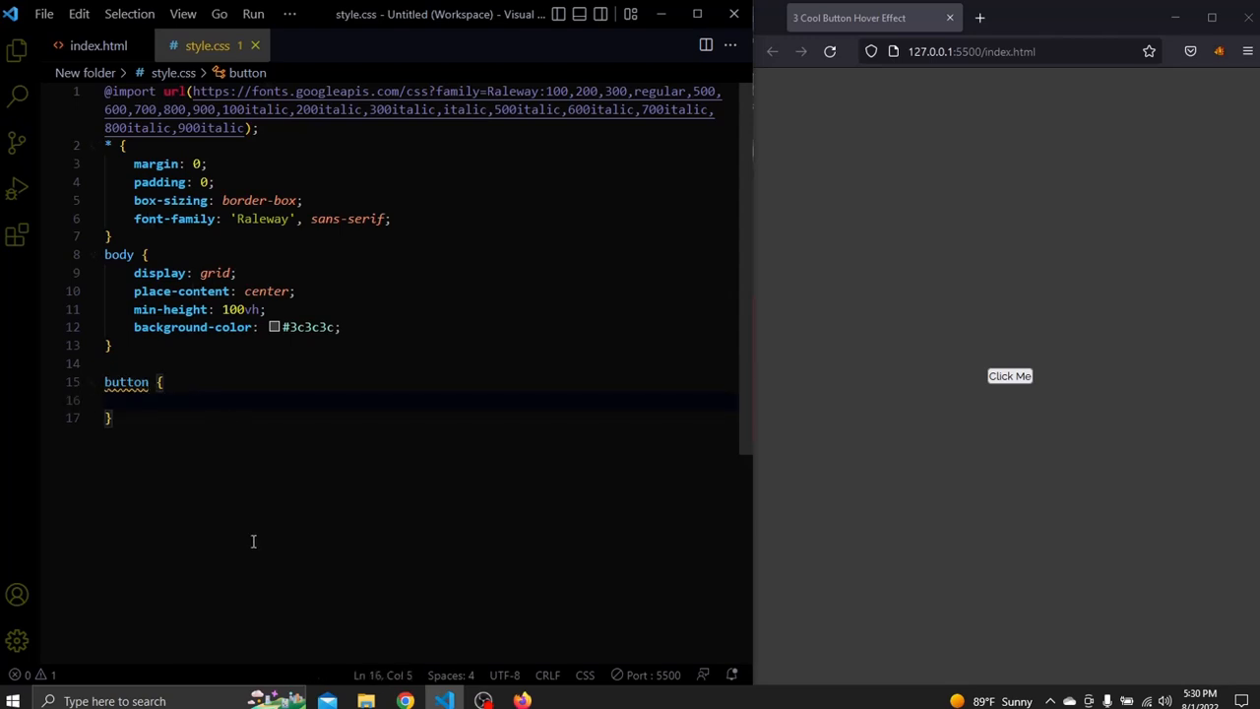
Step: Give the button a transparent background, no border or outline, and padding 1.4rem 7rem
type("background-color: ;")
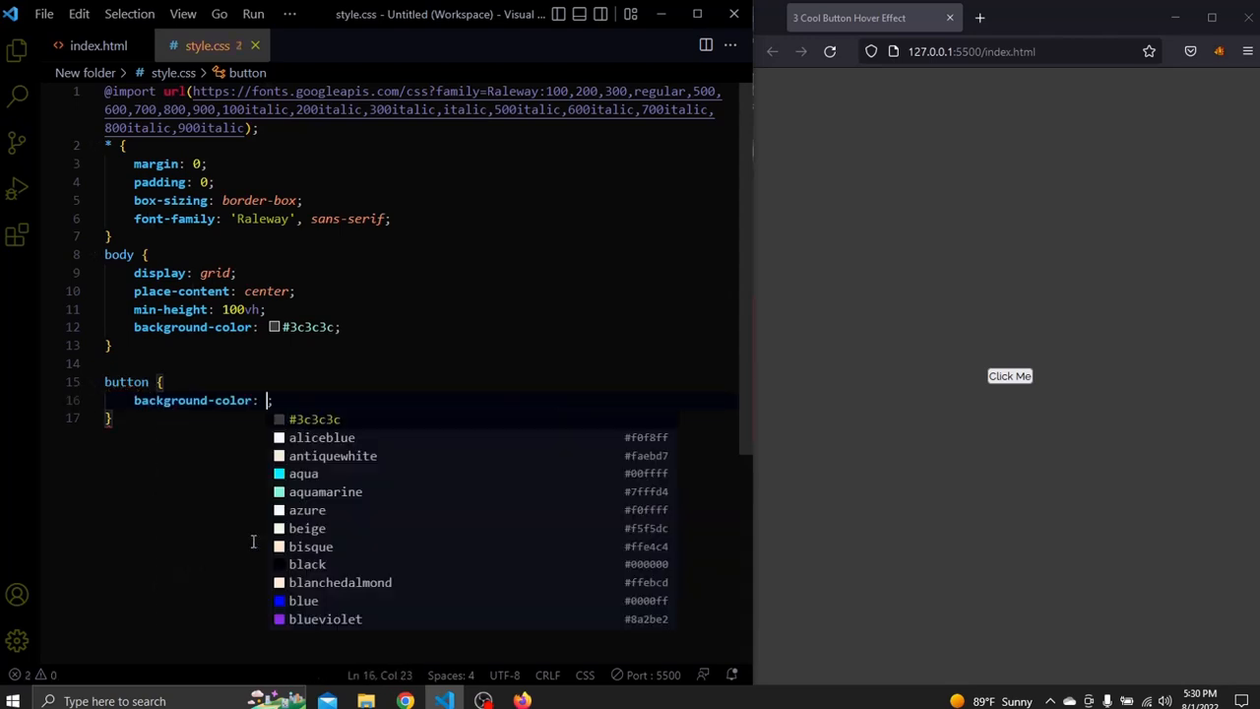
type("transparent")
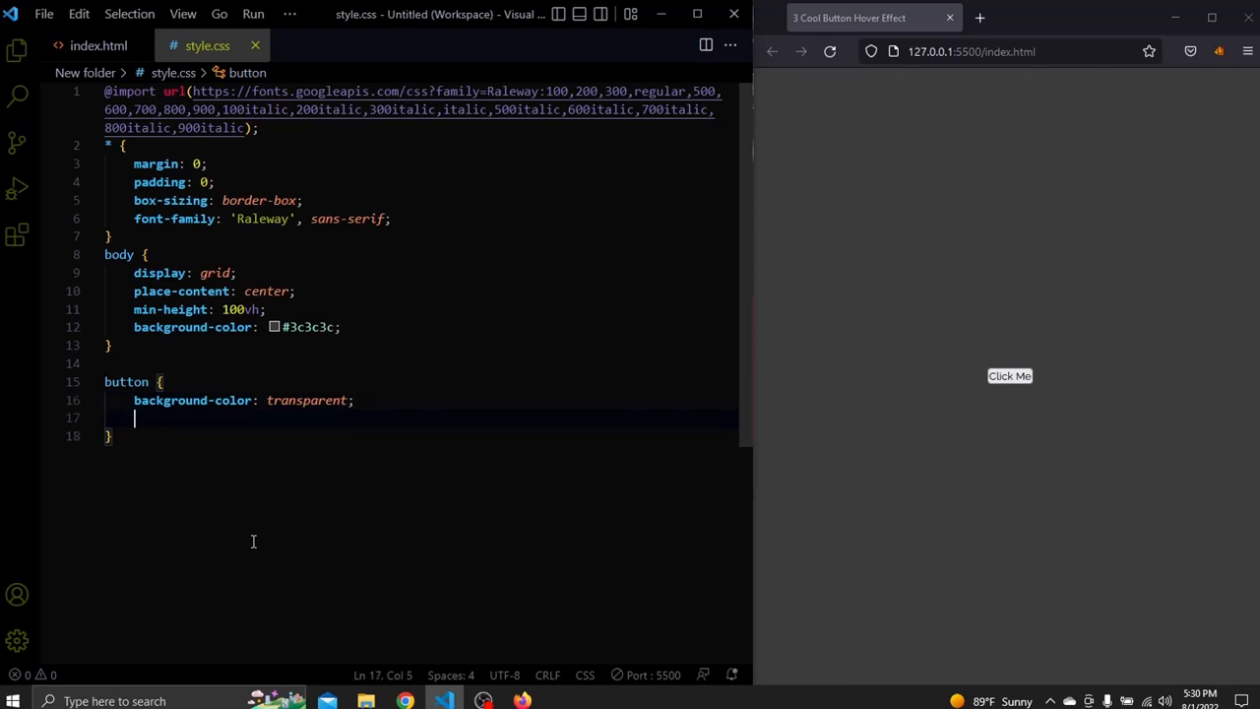
type("border: none;")
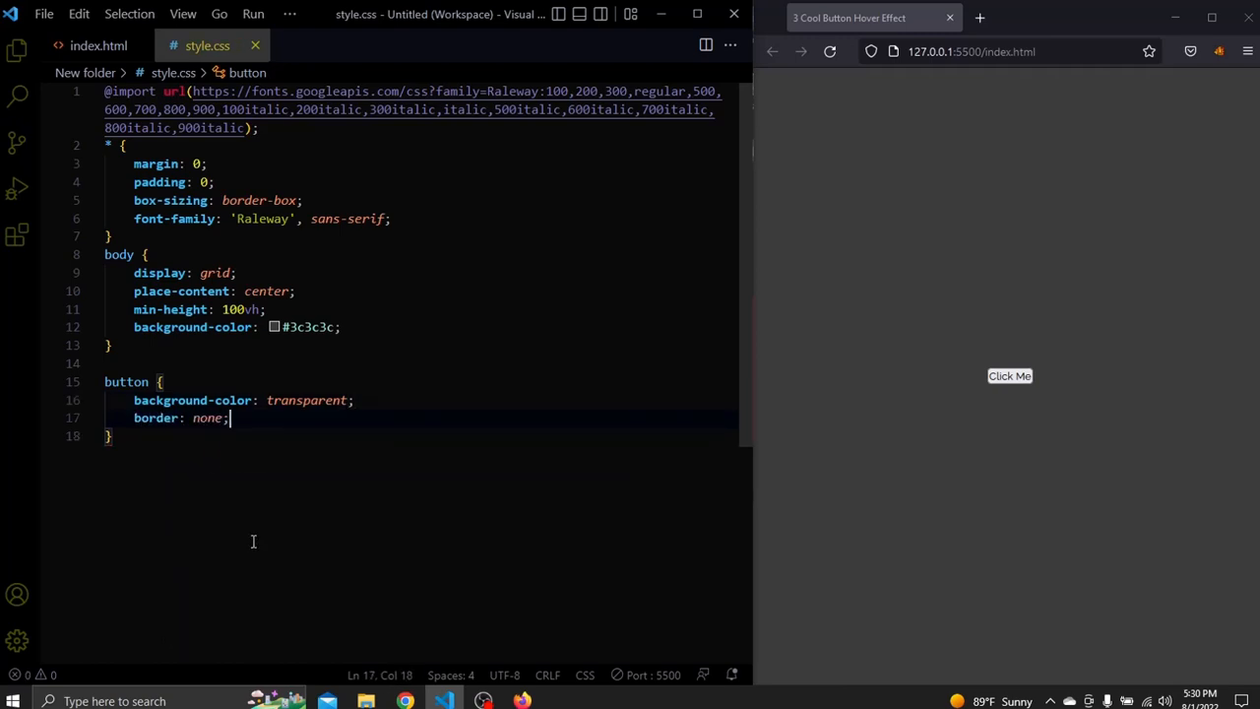
type("outline: none;")
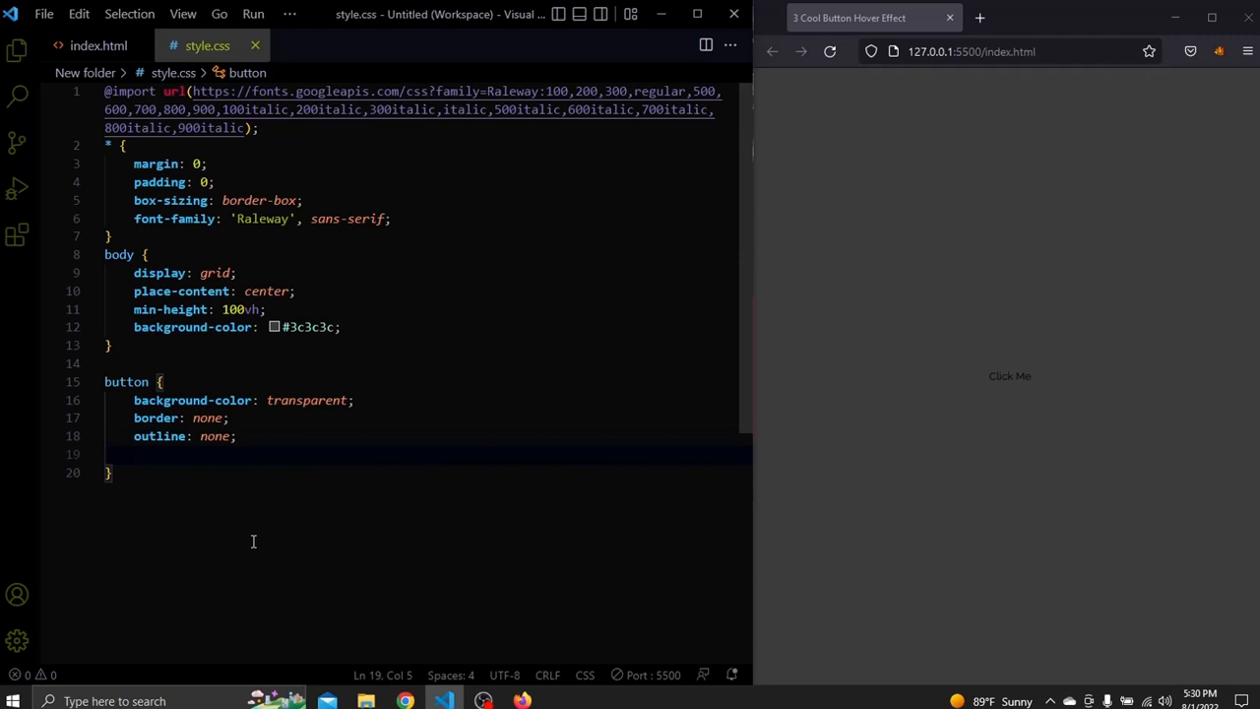
type("padding: 1.4rem ;")
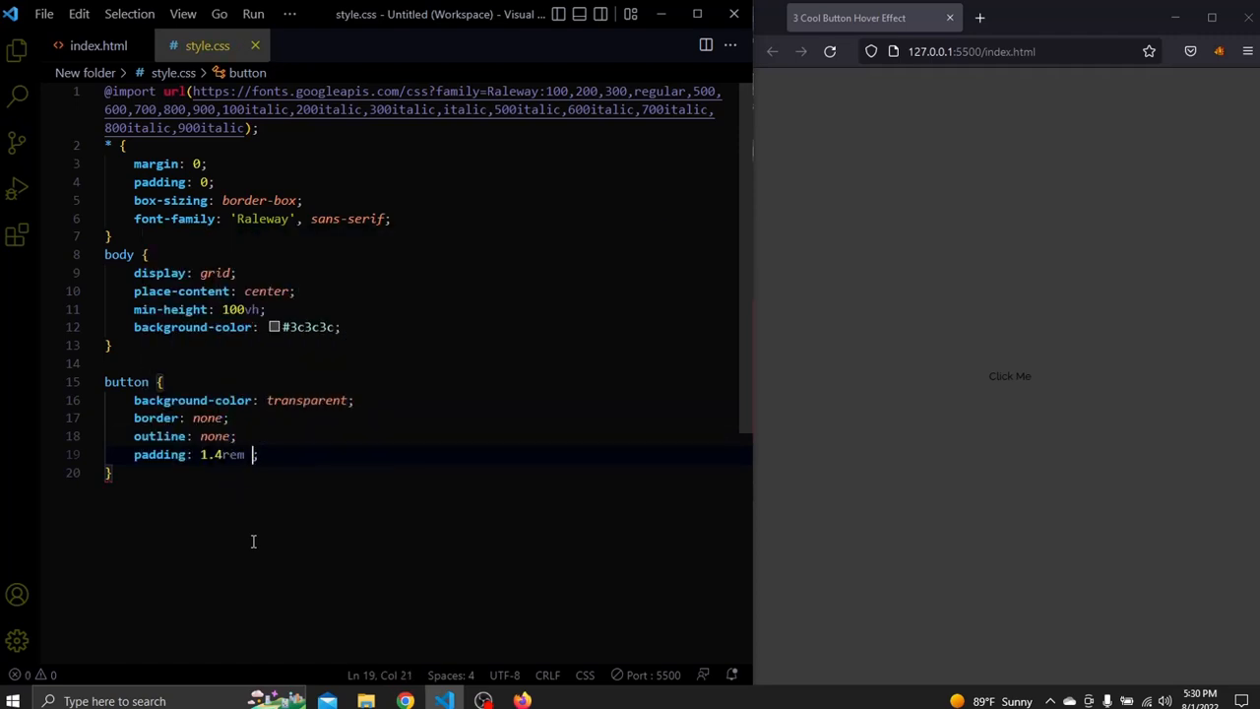
type("7rem;")
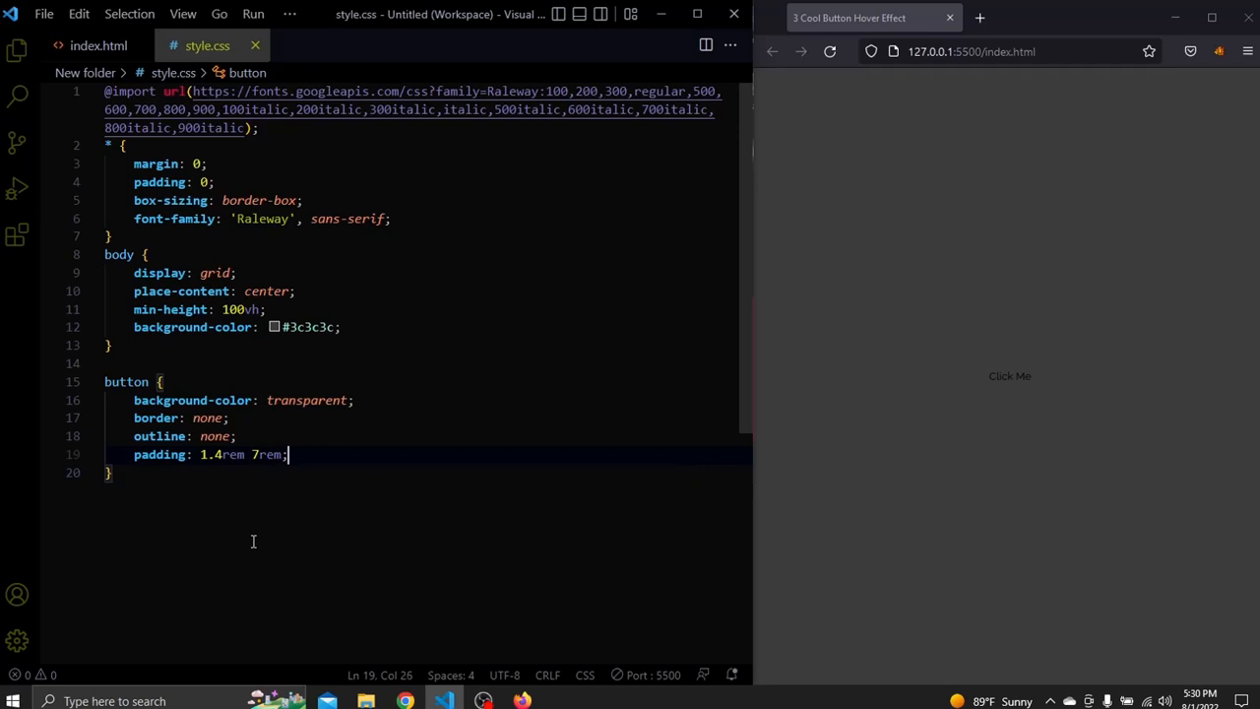
Step: Add font-size 1rem, position: relative, cursor: pointer and color #fff, then begin a button::before selector
type("font-size: 1rem;")
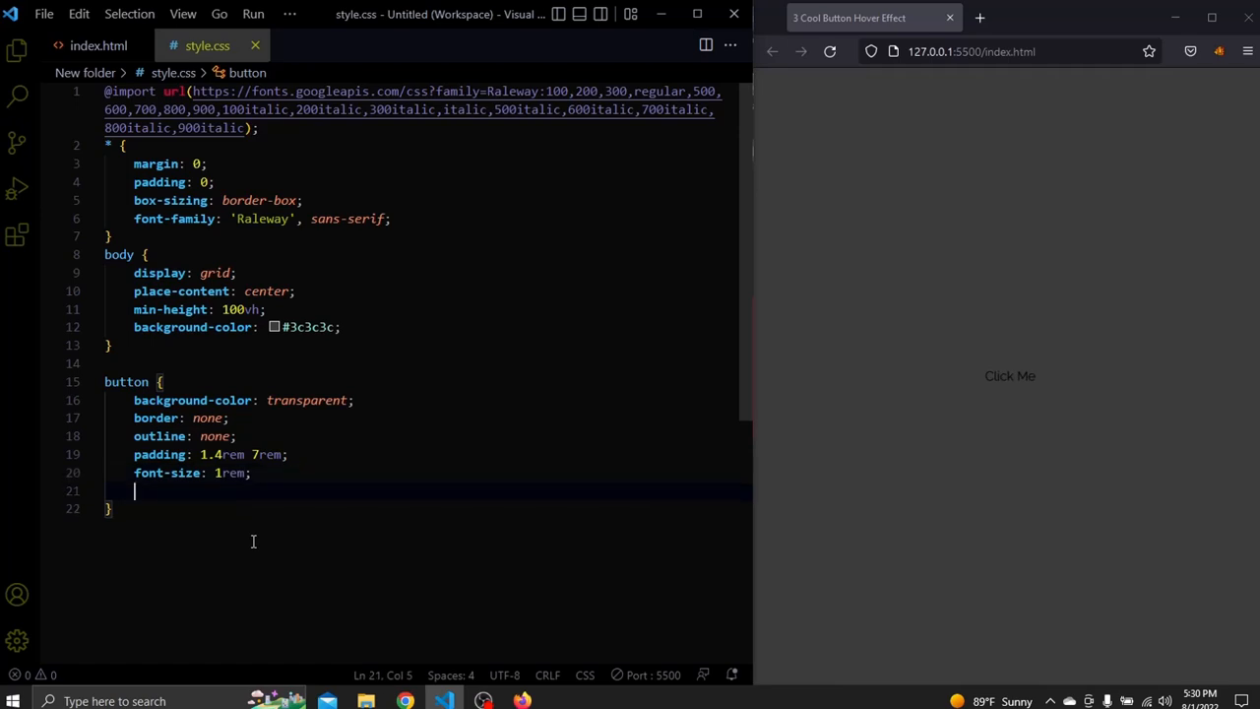
type("ps")
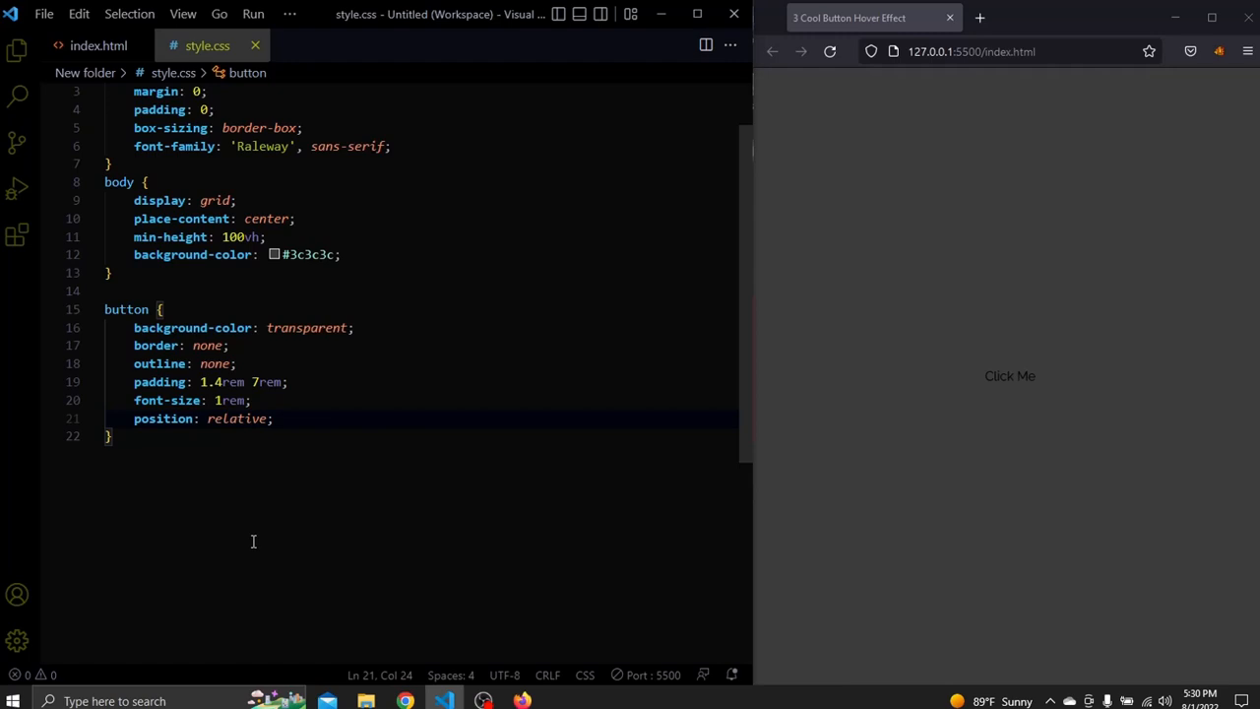
type("c")
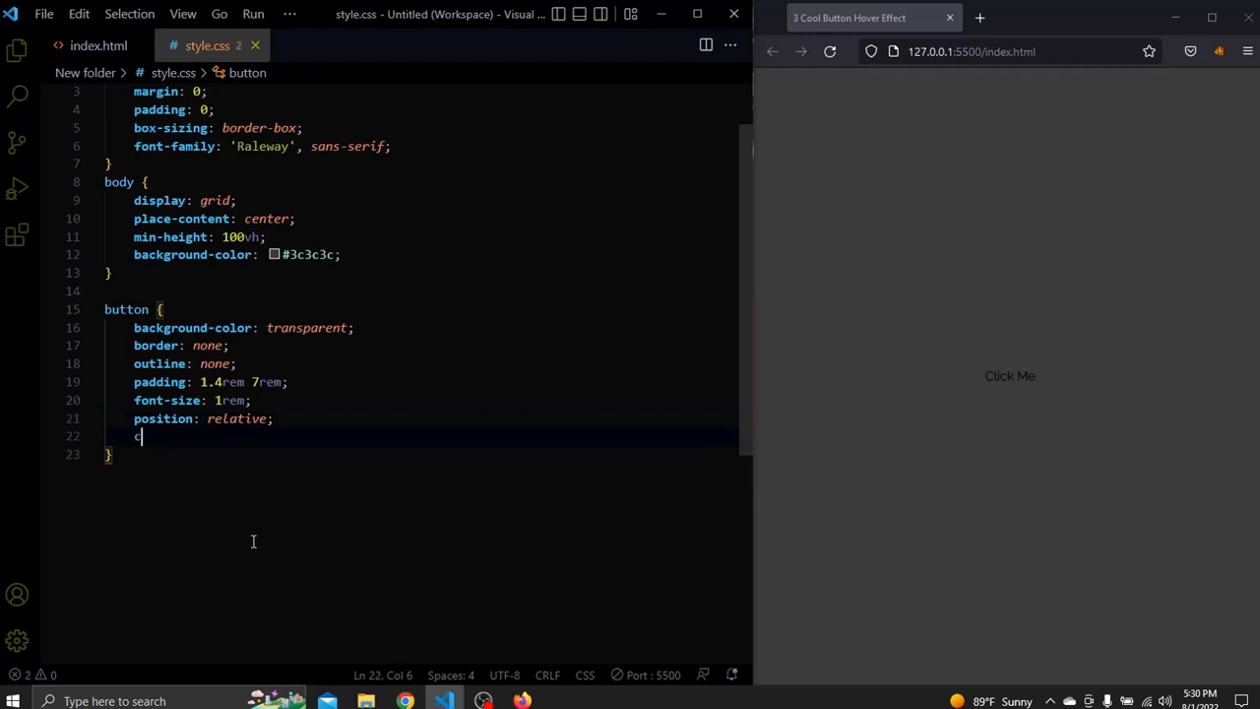
type("ursor: pointer;")
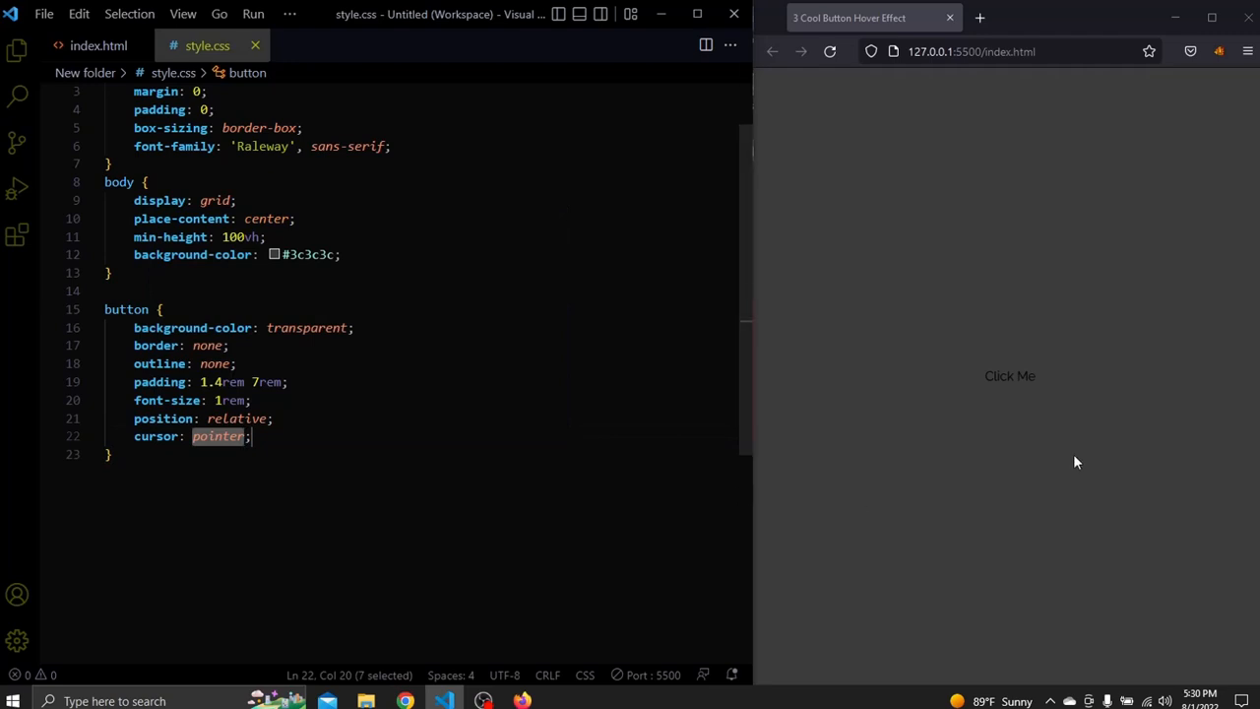
mouse_move(976, 397)
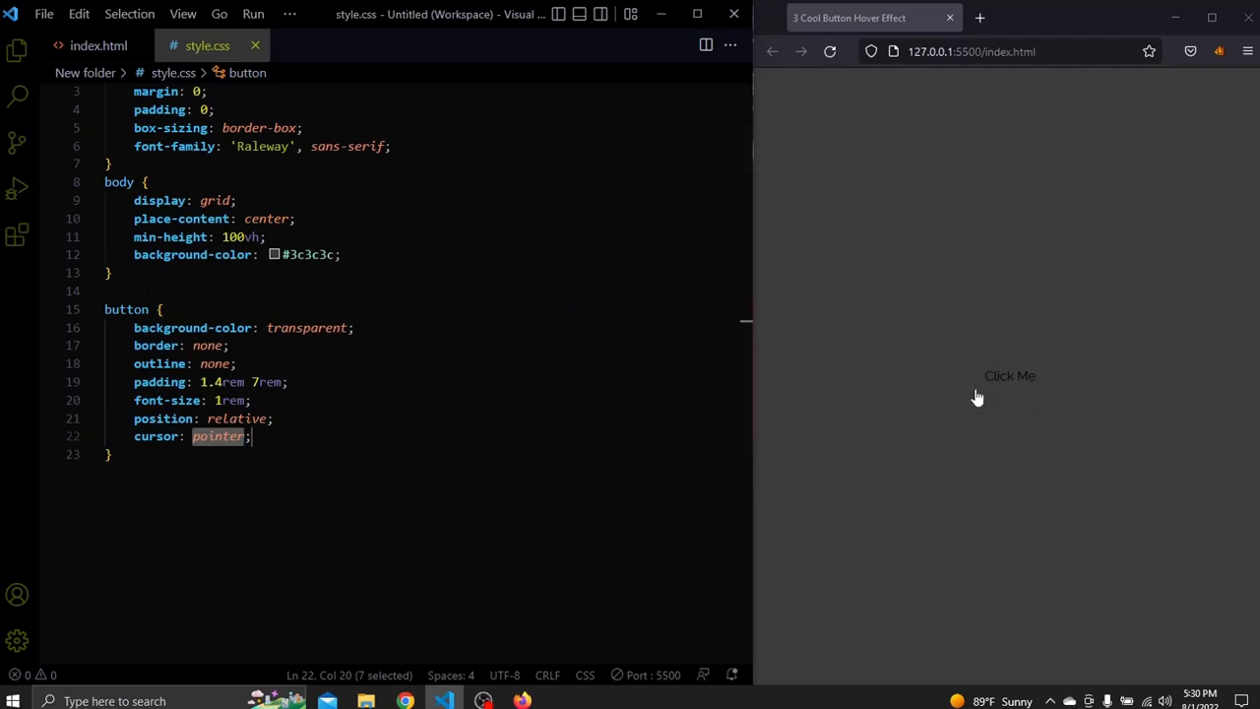
left_click(282, 437)
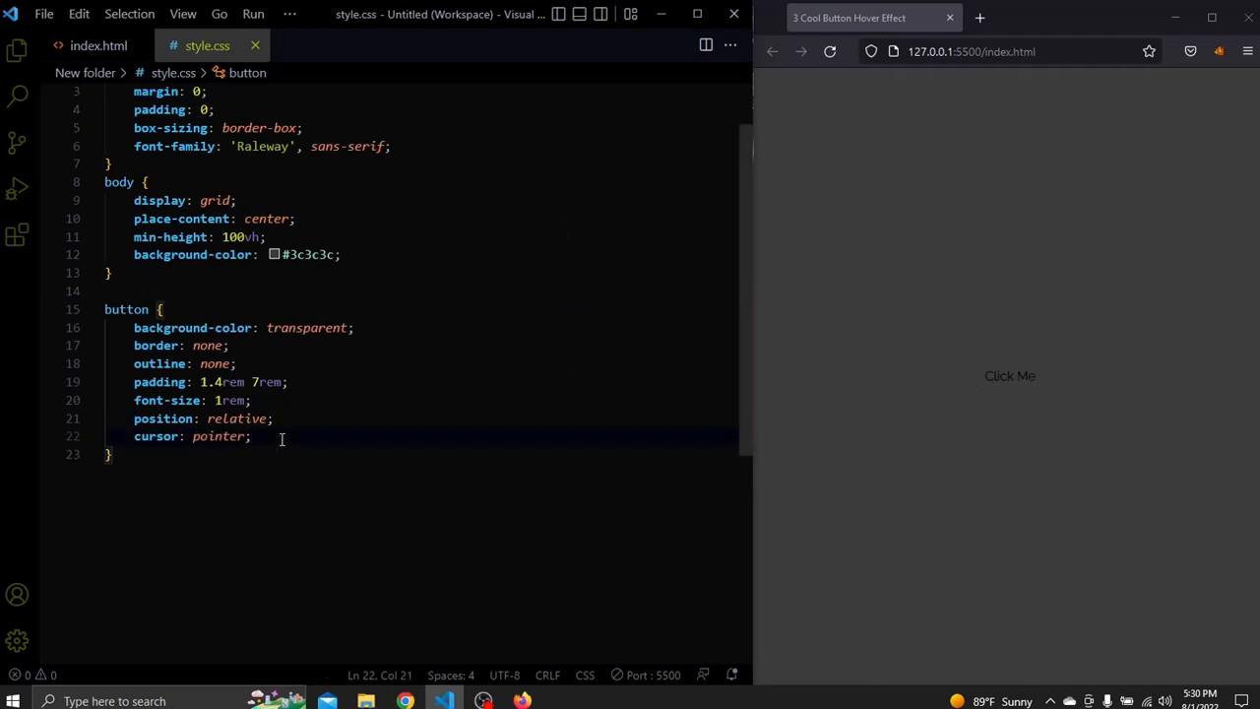
type("color:")
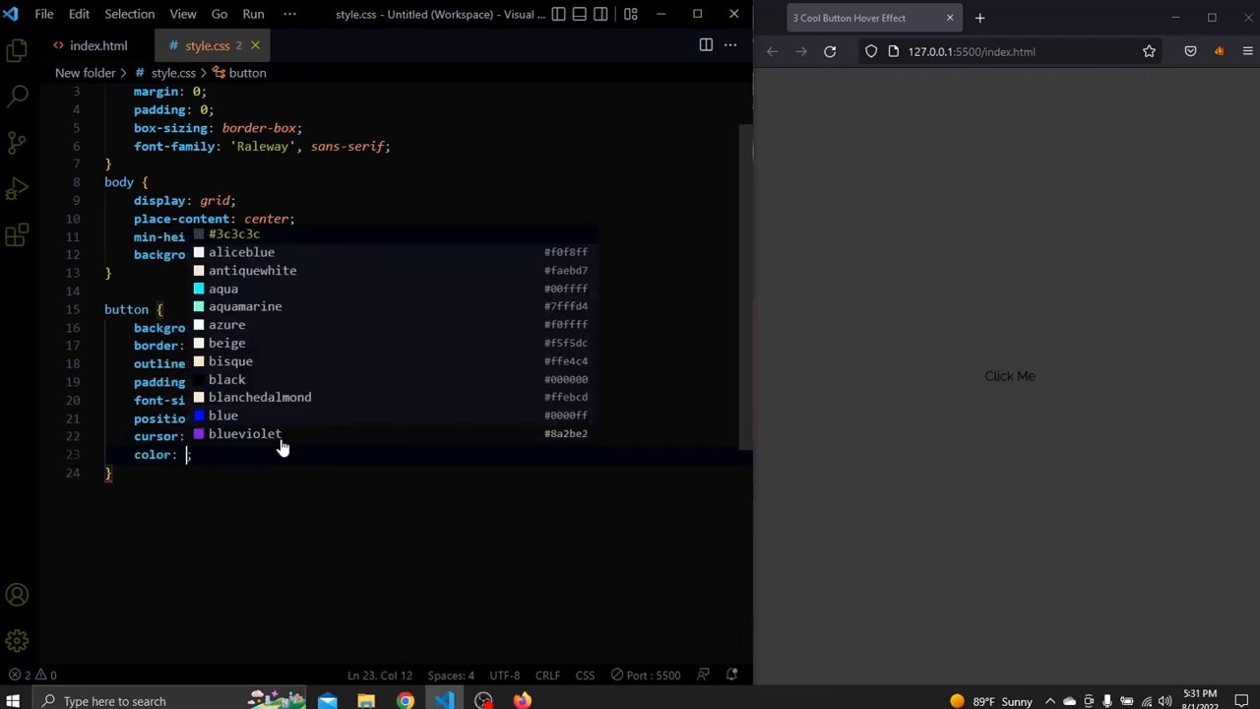
type("#fff;")
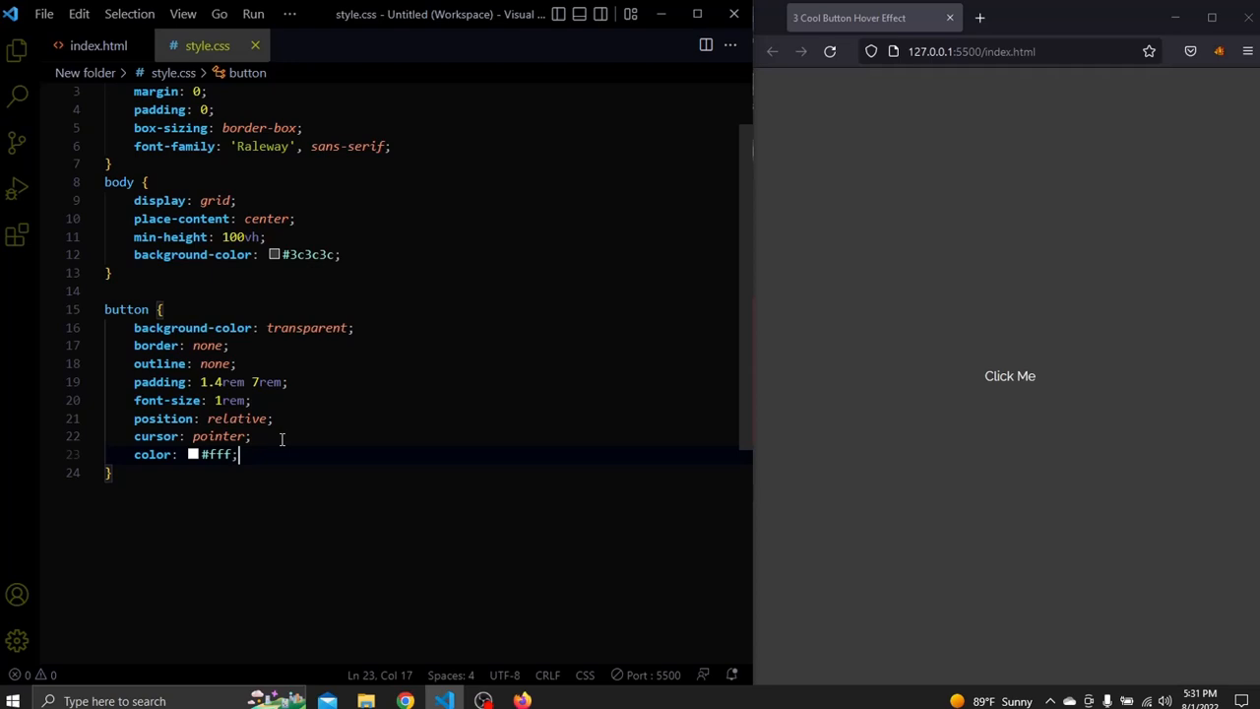
key("Return")
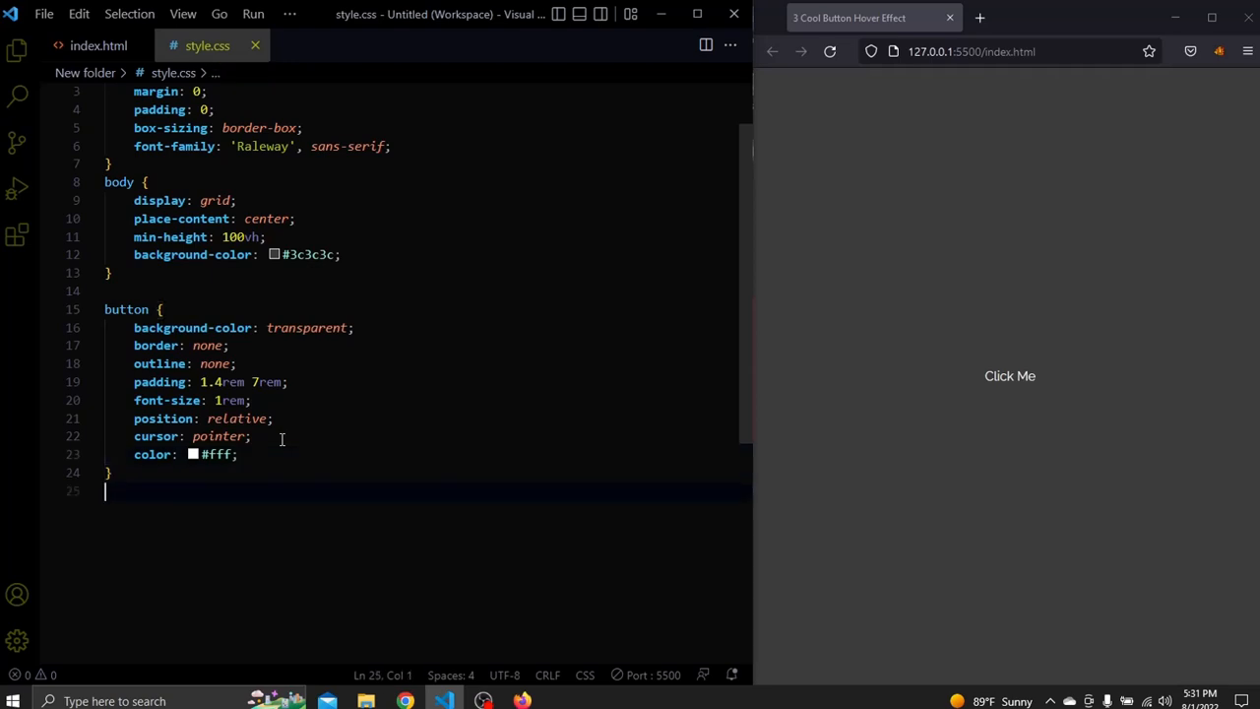
type("button::before,")
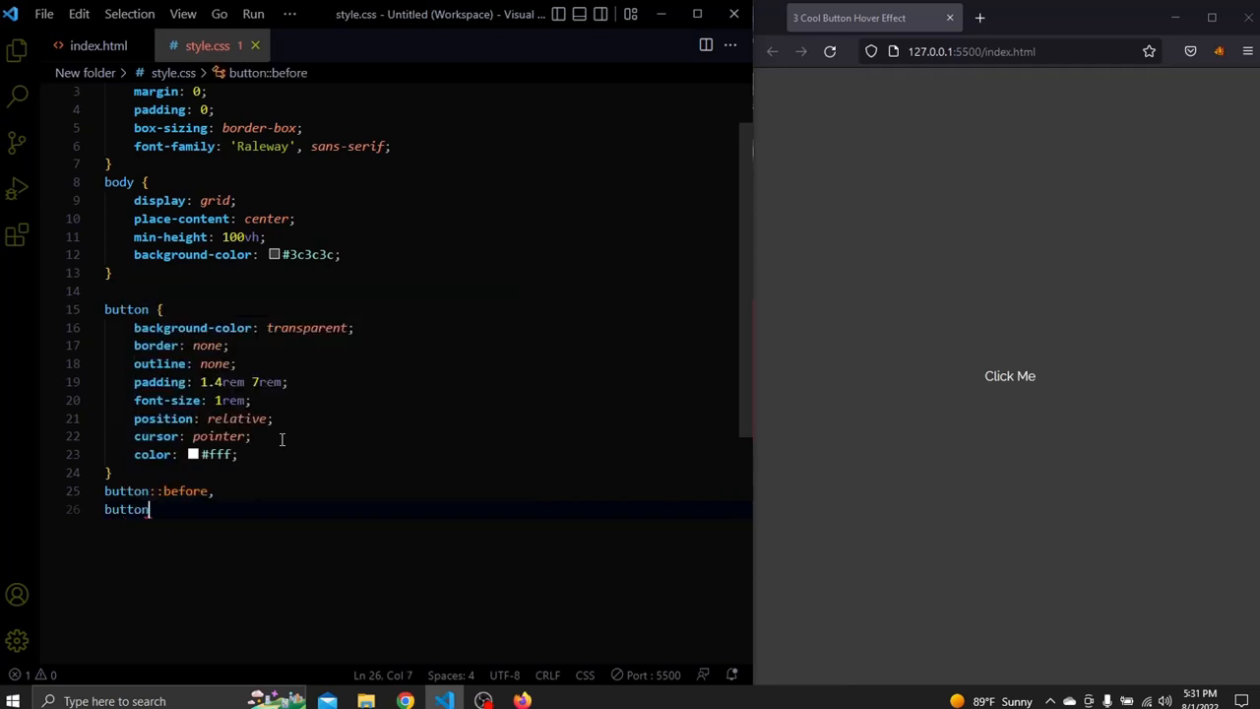
Step: Write the button::before, button::after rule with content '', position: absolute, width and height 100%, and a faint white rgba background
type("::after {")
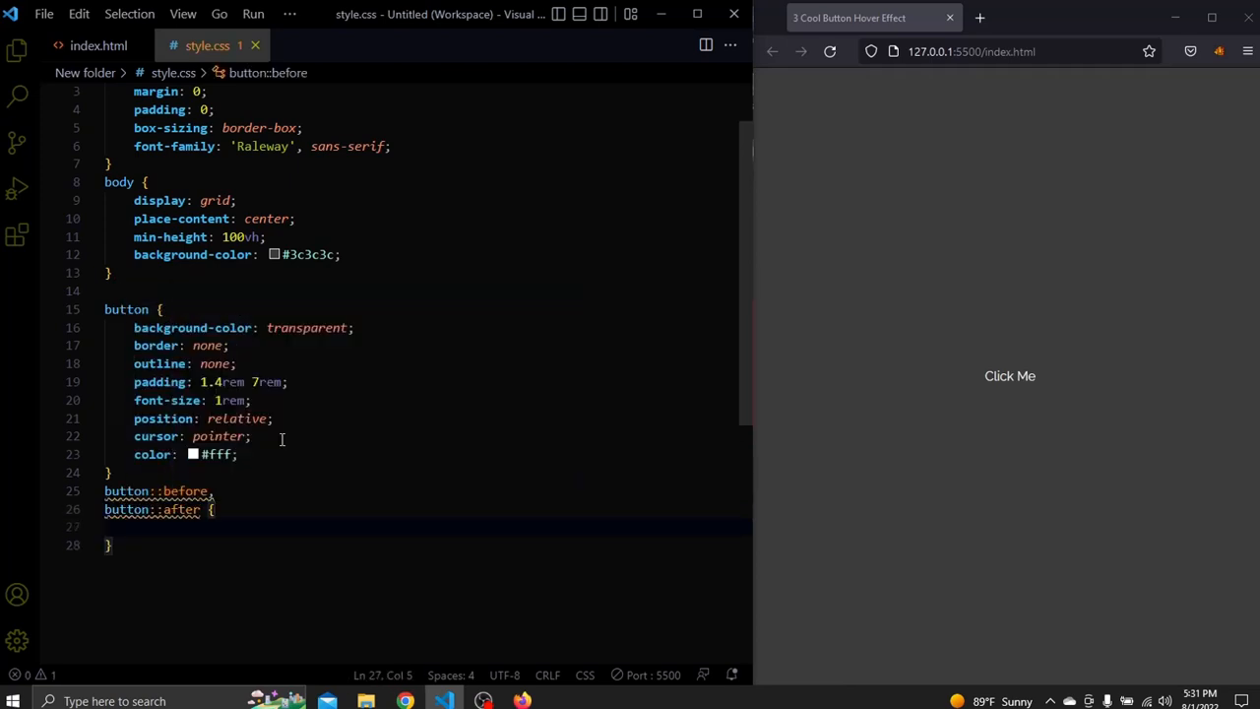
type("content: '';")
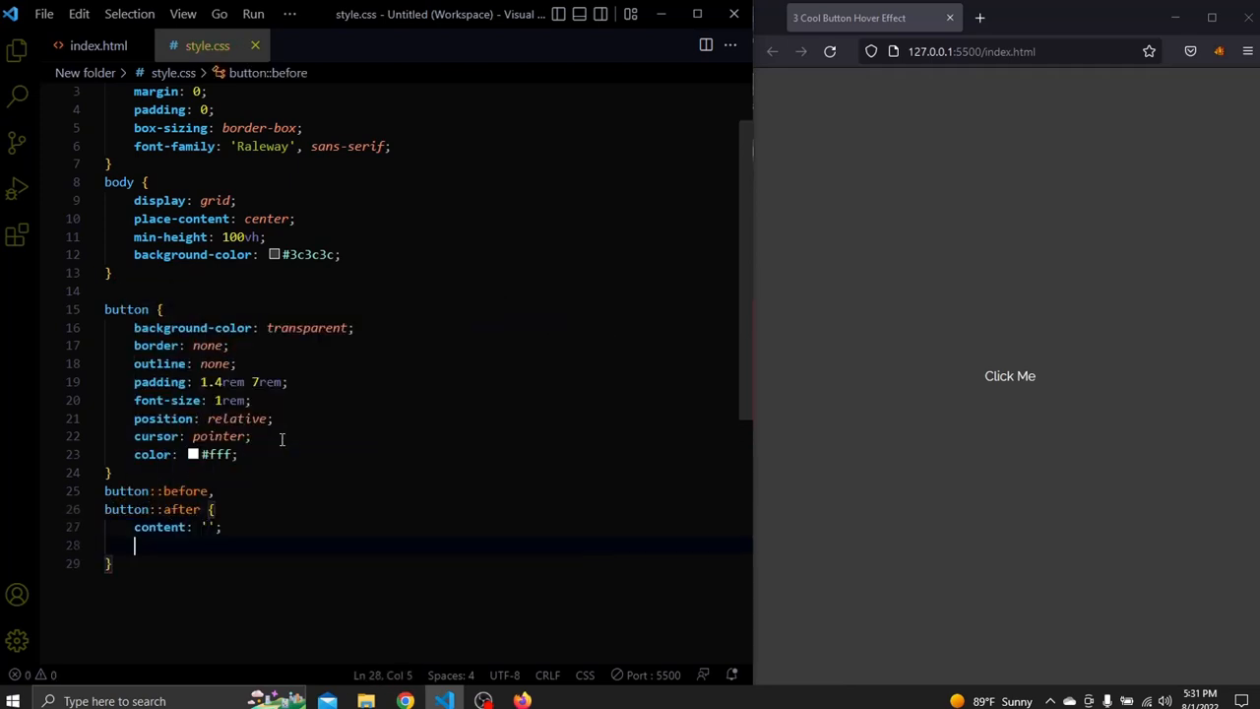
type("position: absolute;")
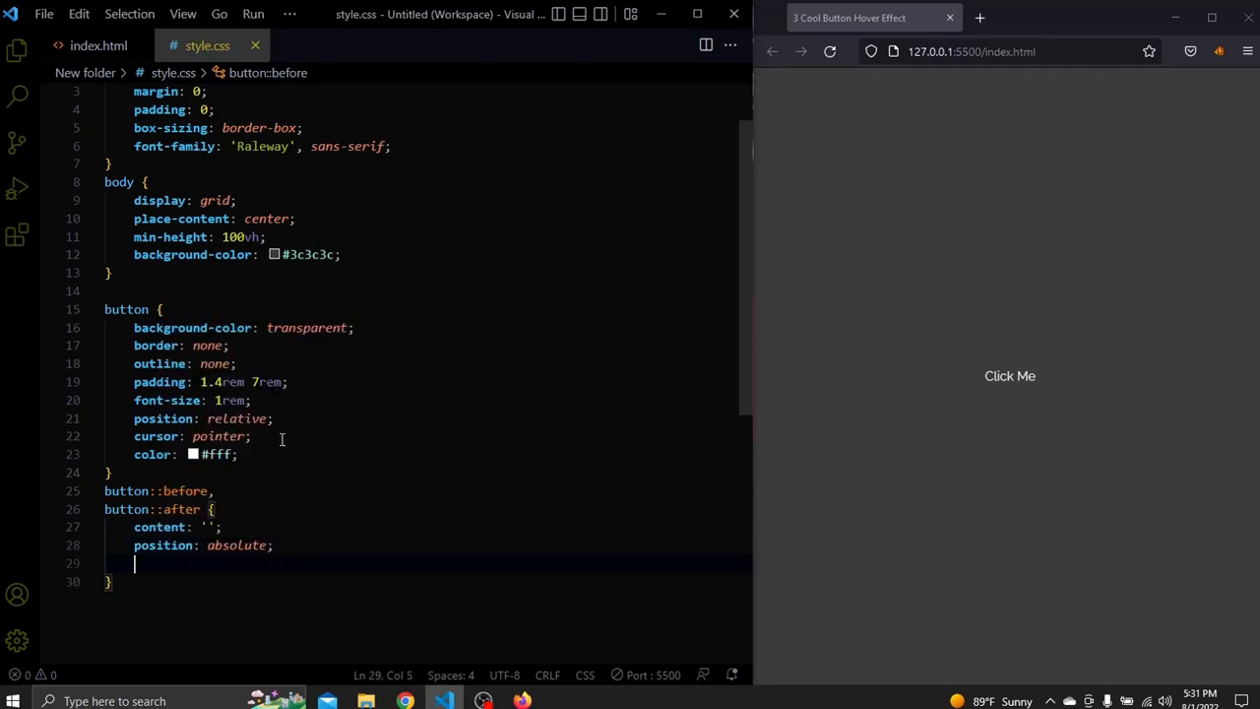
type("width: 100%;")
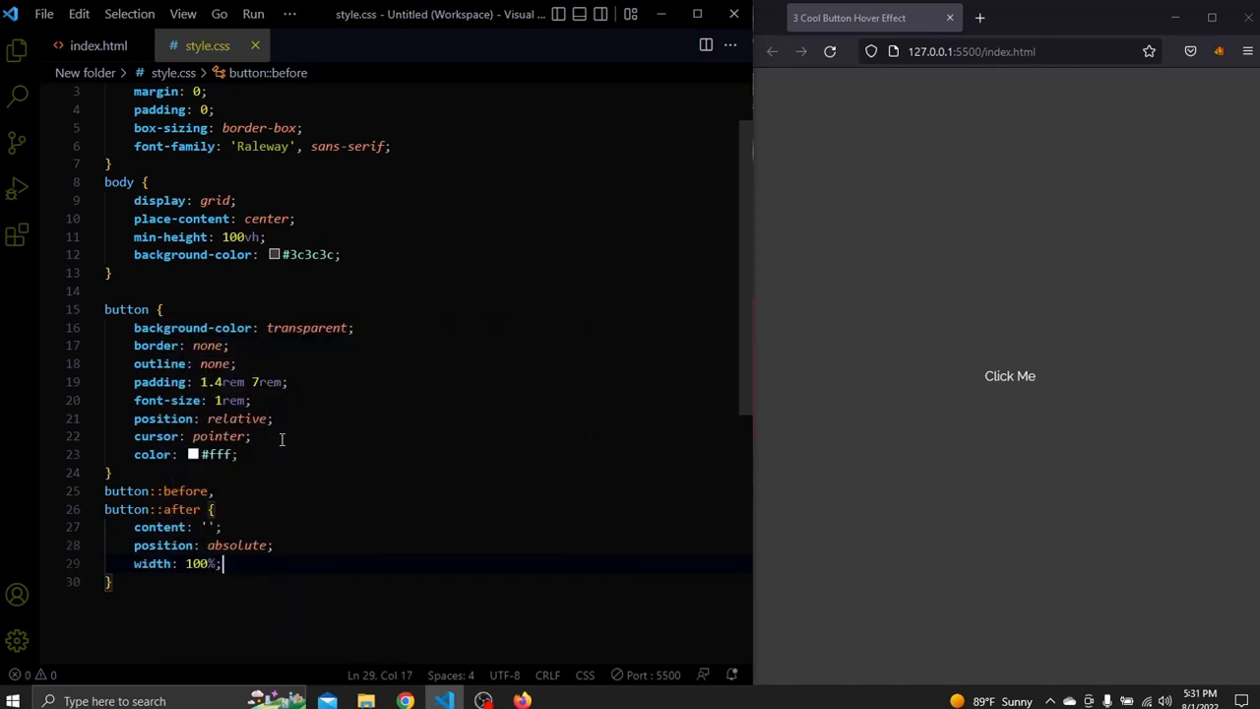
type("height: 100%;")
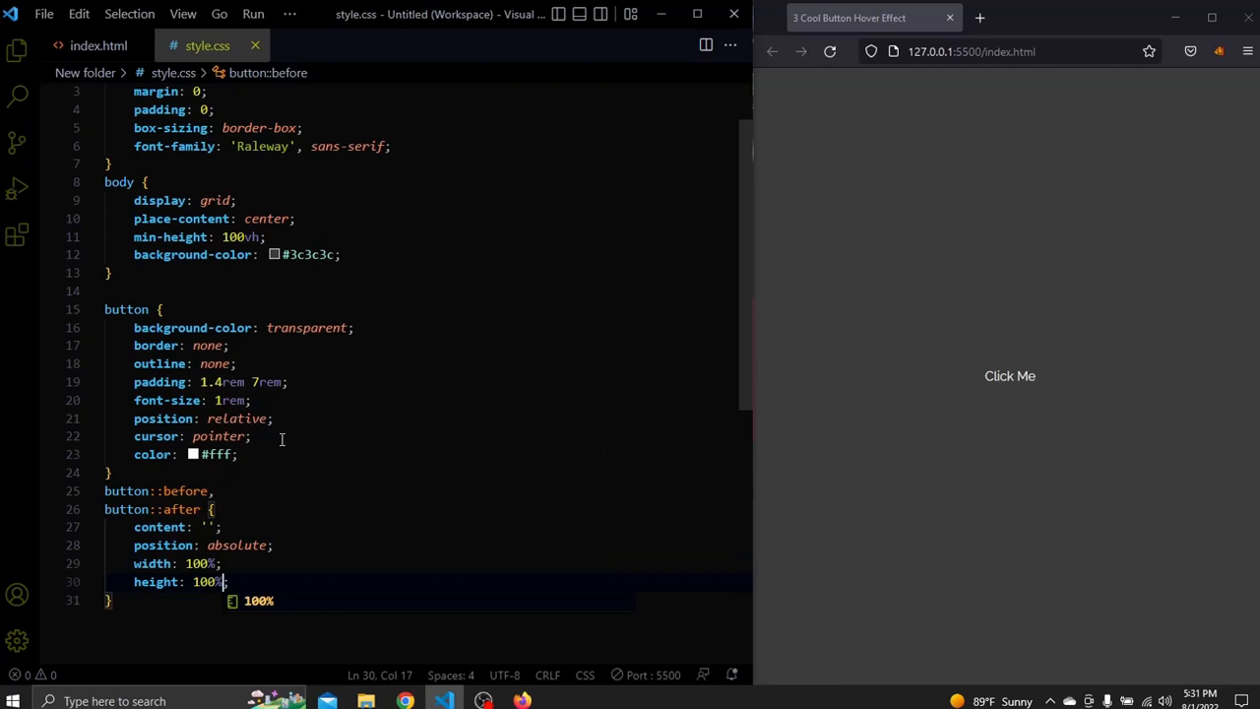
type("background-color: rgba(255, 255, blue, alpha);")
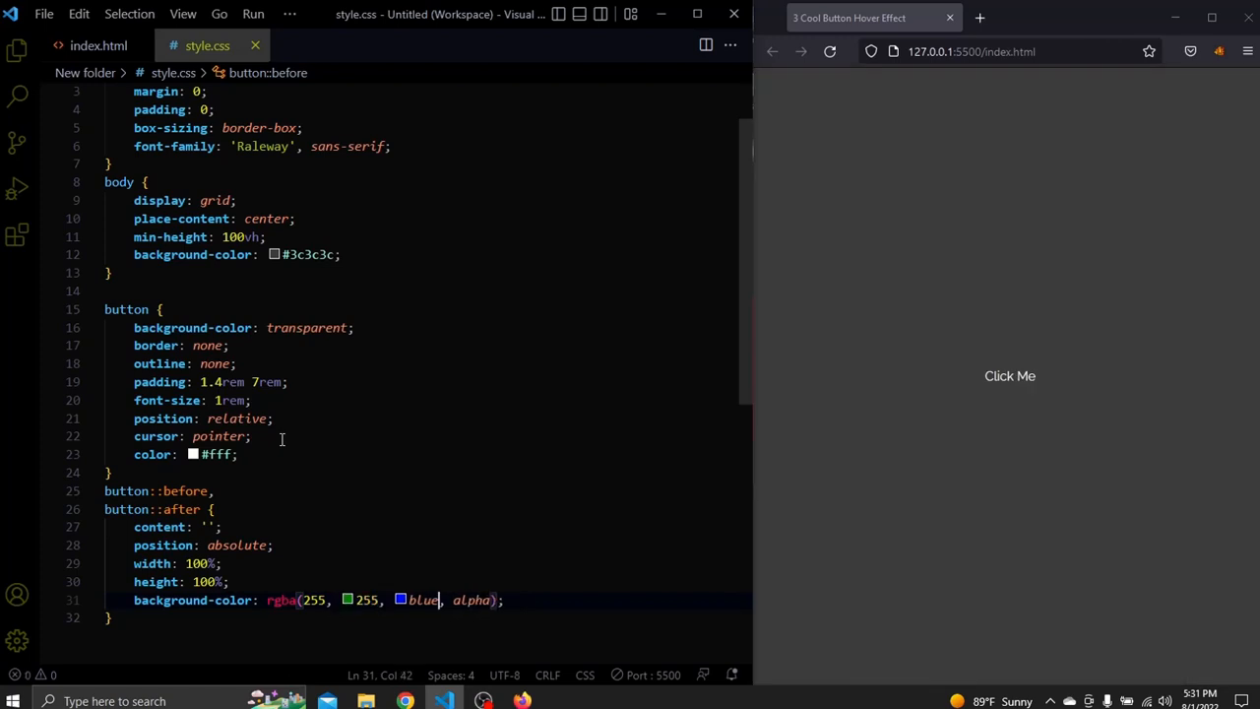
type("255, .05")
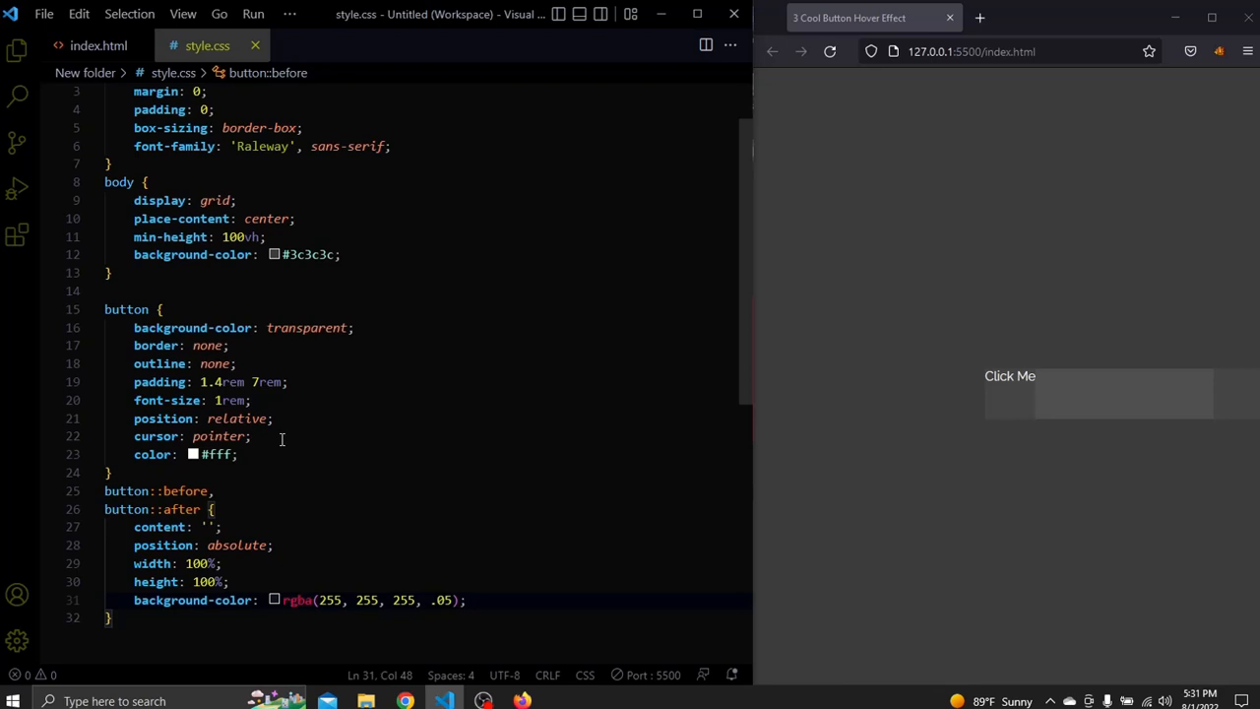
Step: Add top: 0, left: 0, a 1px solid rgba(255,255,255,.2) outline and pointer-events: none, then start a transition
key("Return")
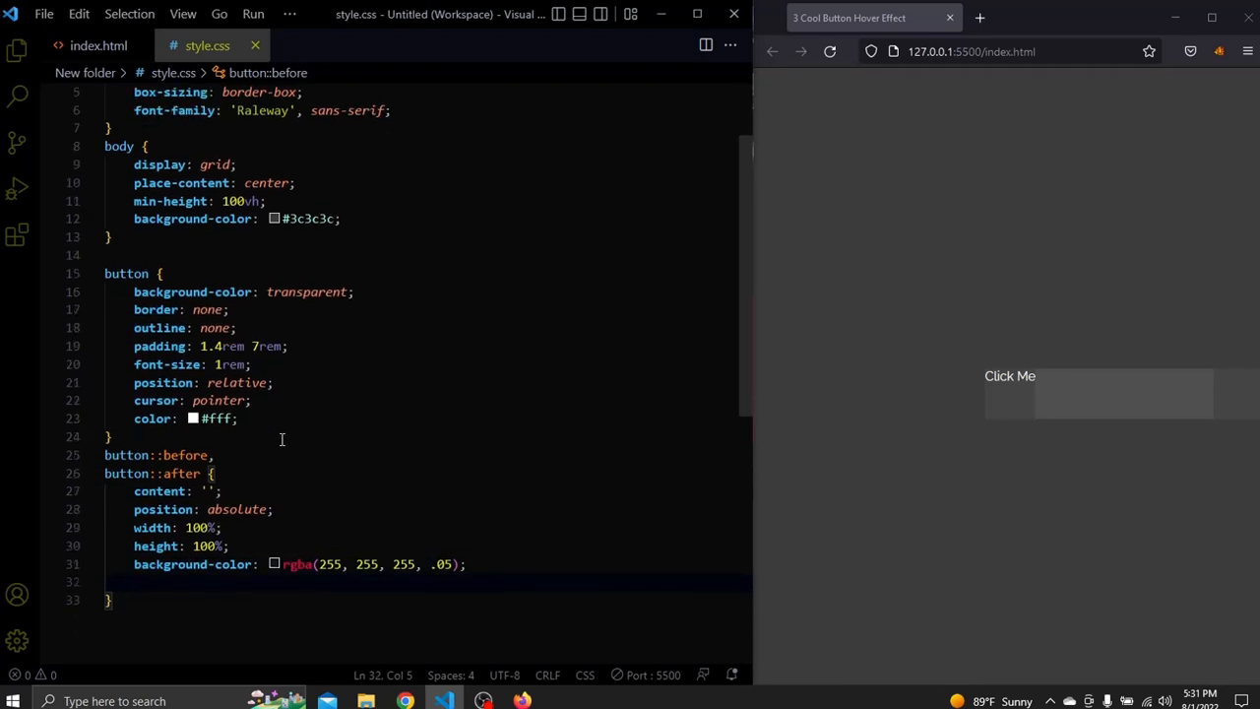
type("top: 0;")
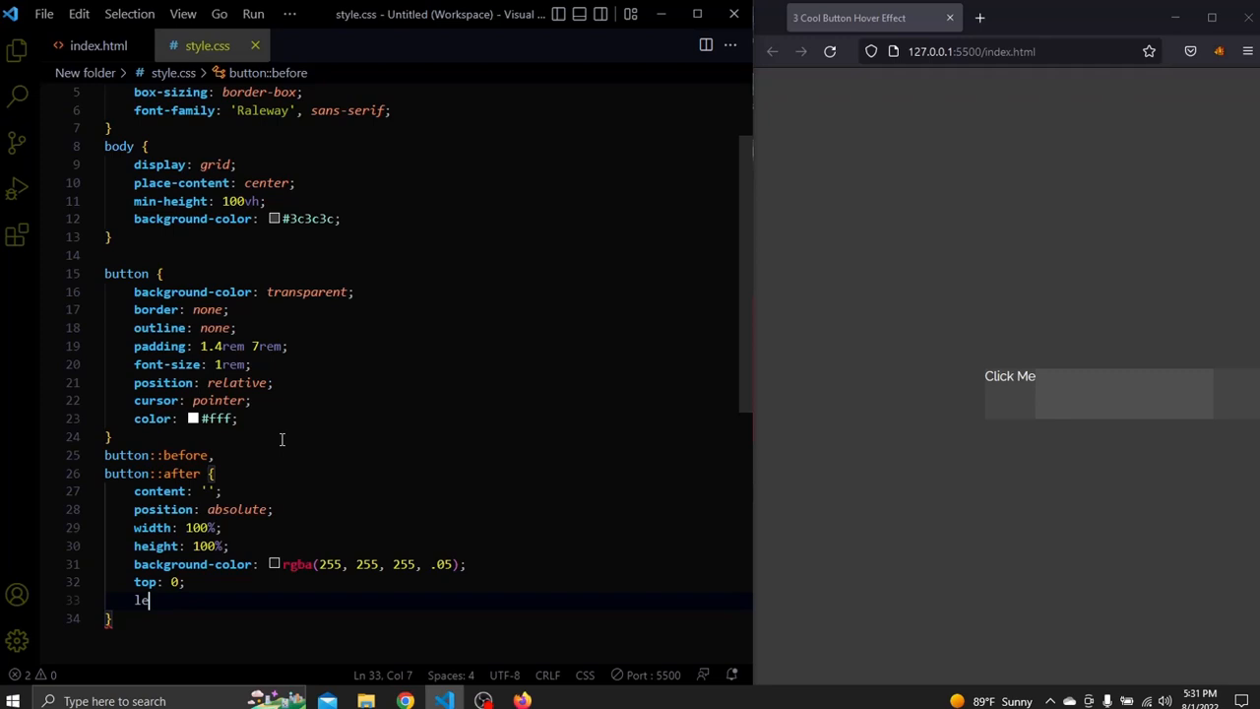
type("eft: 0;")
type("outline: 1px")
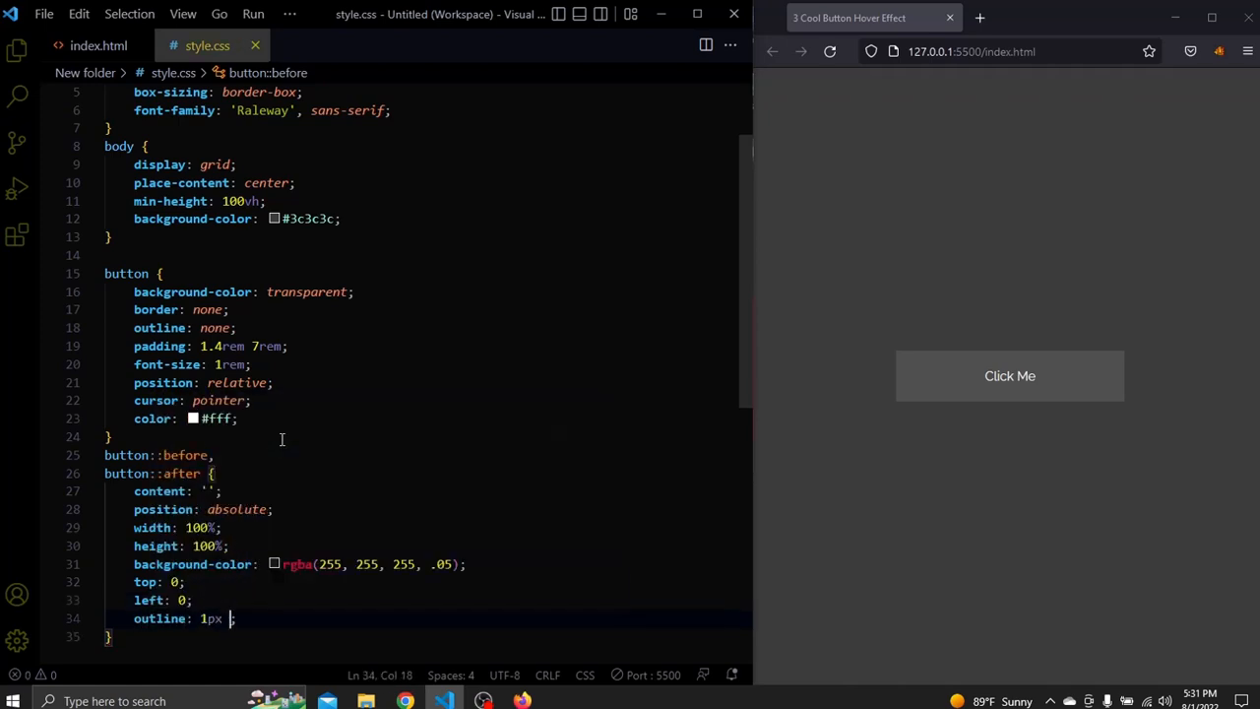
type("solid rgba(255, 255, 255, .")
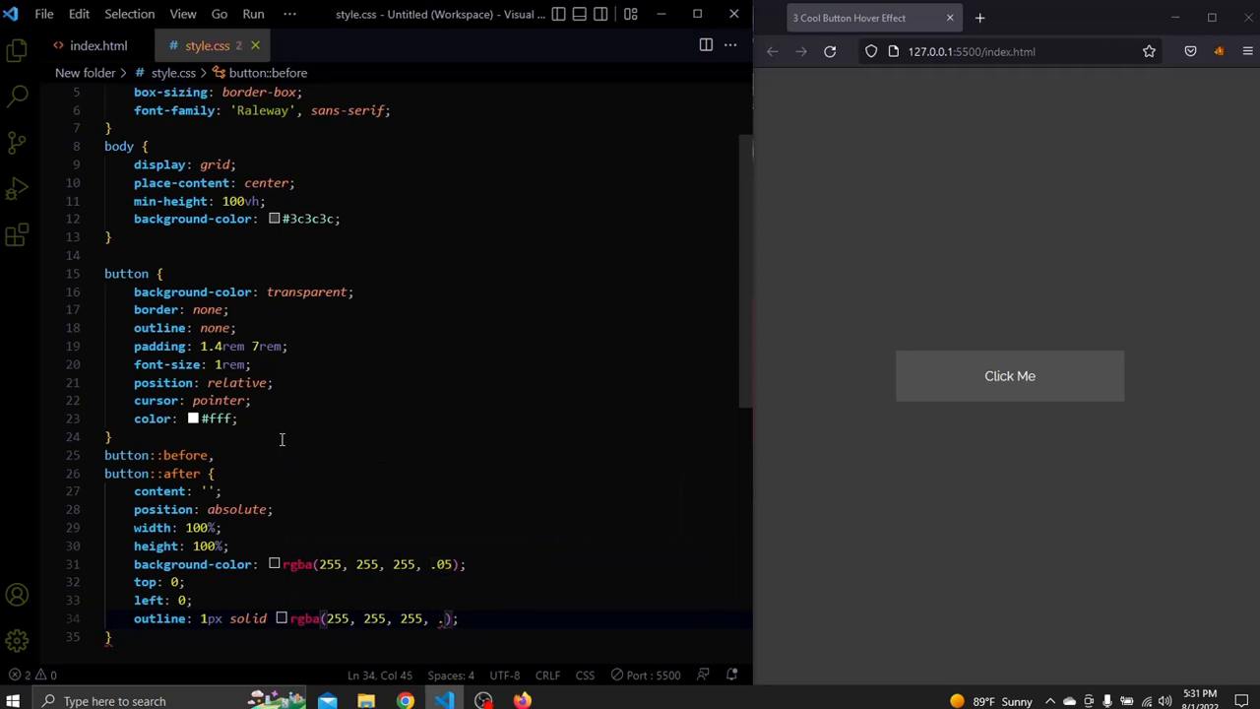
type("2")
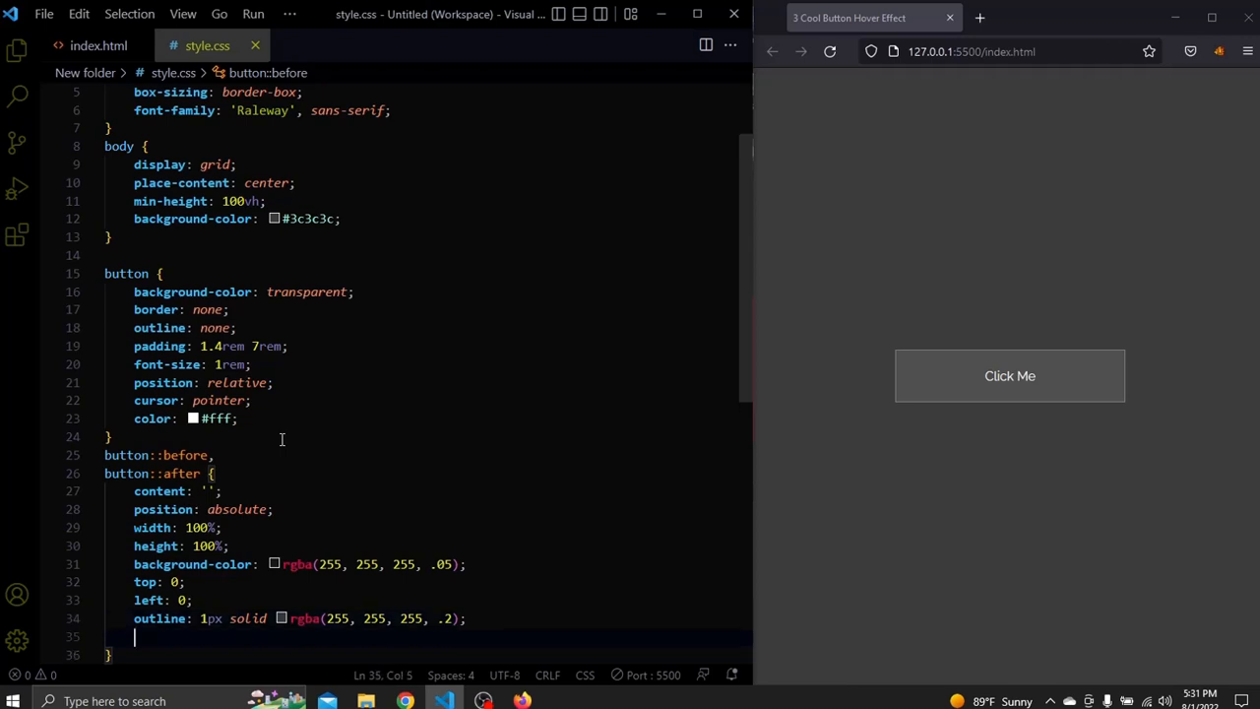
type("pointer-events: none;")
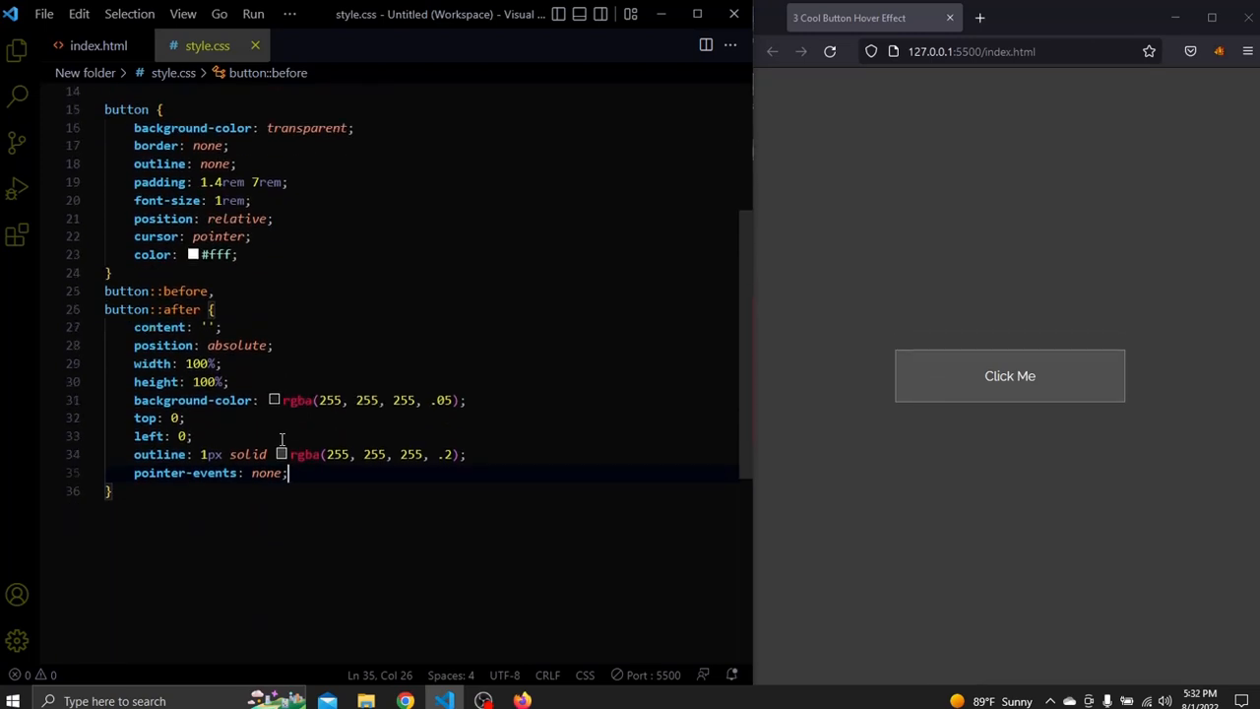
type("transition: 500 ;")
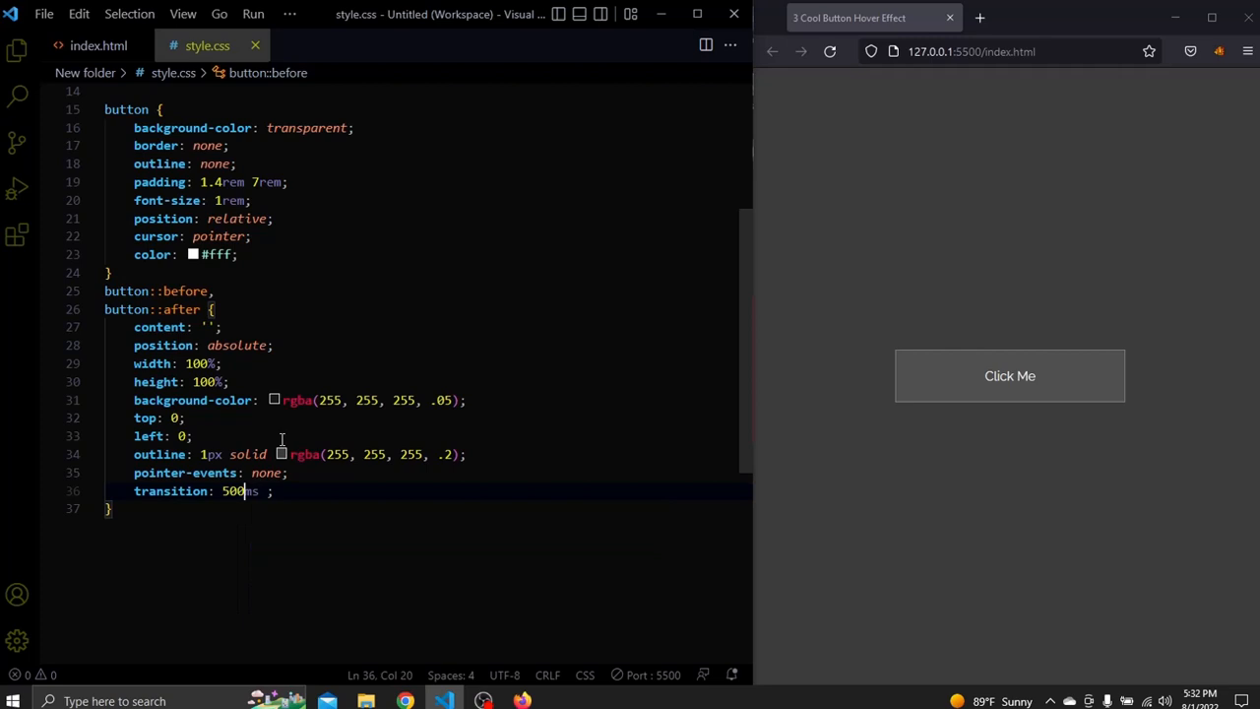
Step: Finish transition: 5000ms in the ::before/::after rule and begin a new button selector below
type("0")
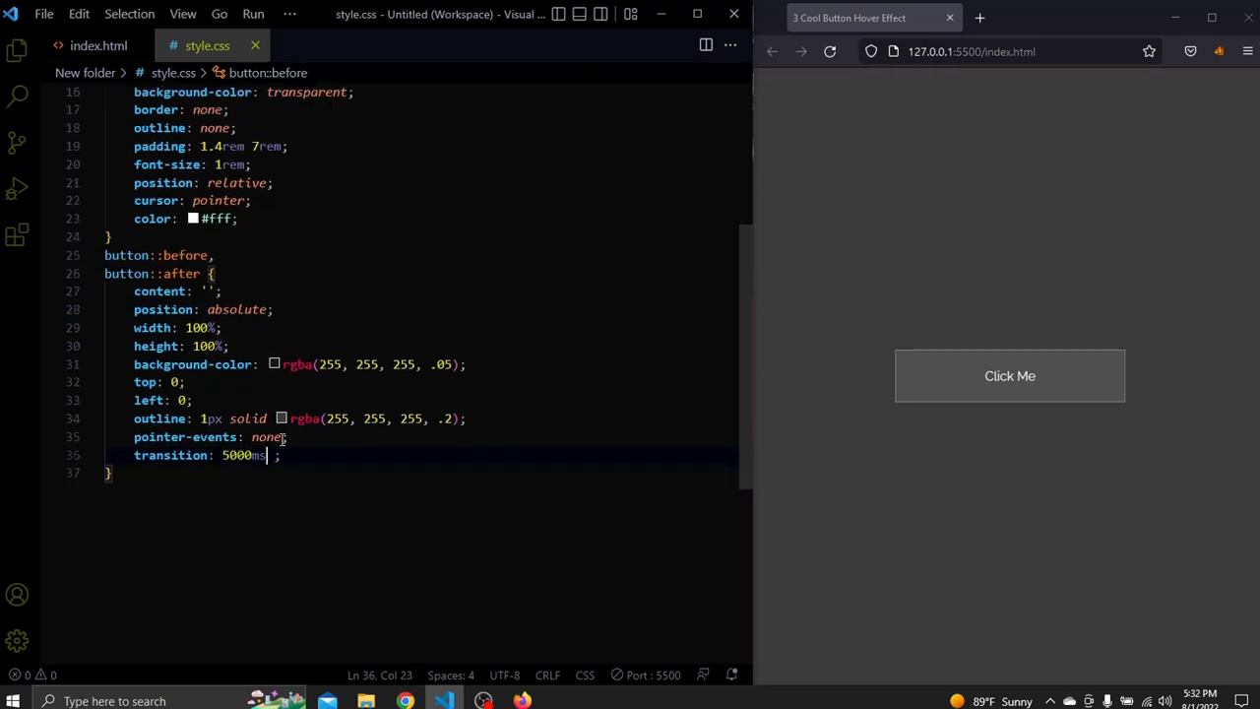
type("b")
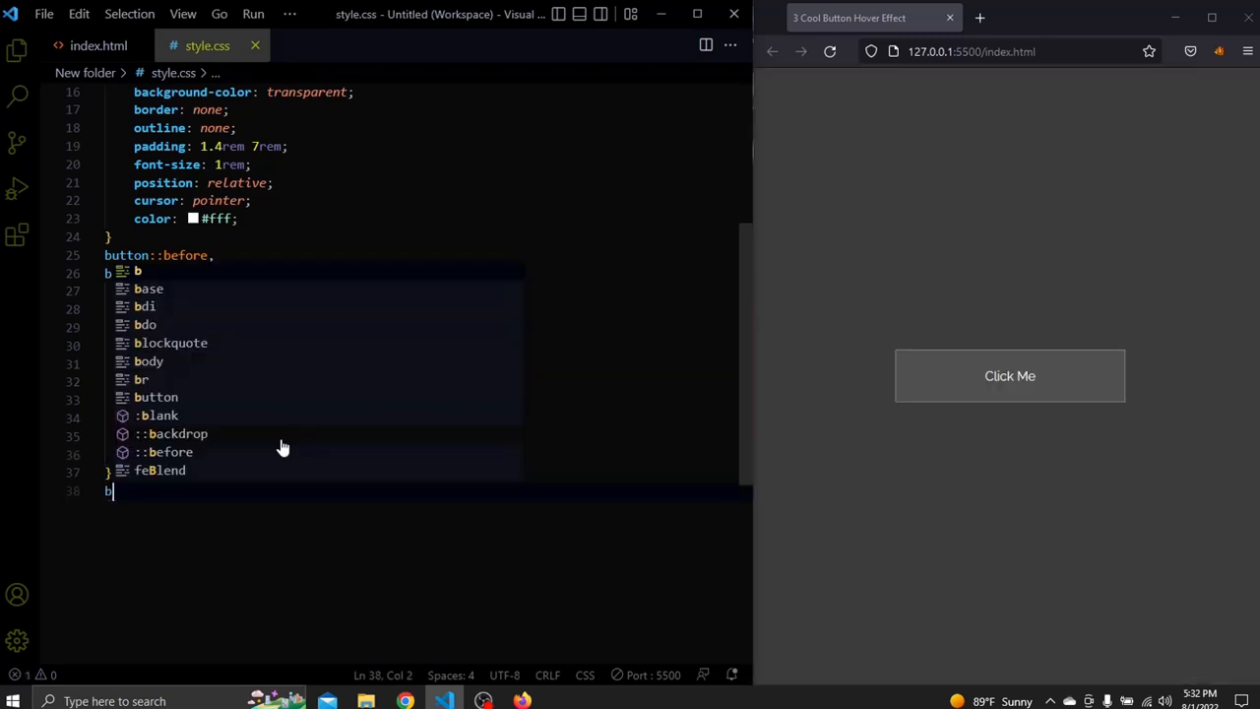
Step: Add button:hover::before with transform: rotate(45deg) and a transparent background
type("utton:ho")
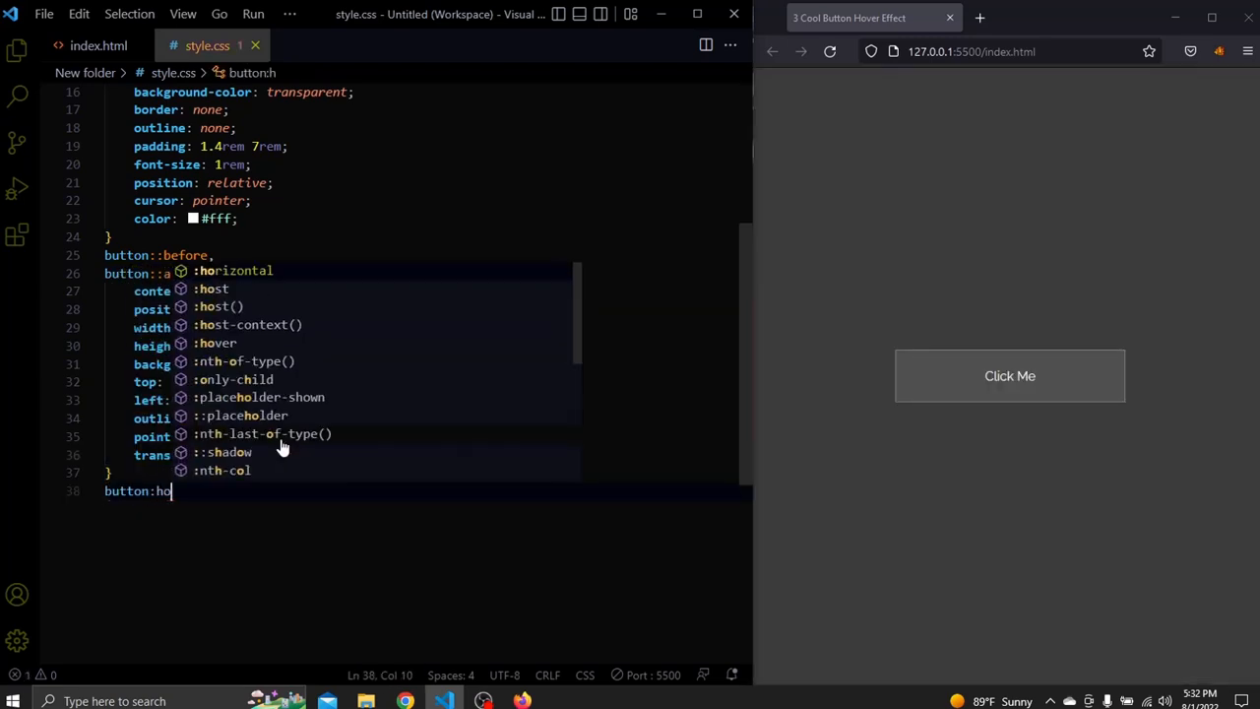
key("Backspace")
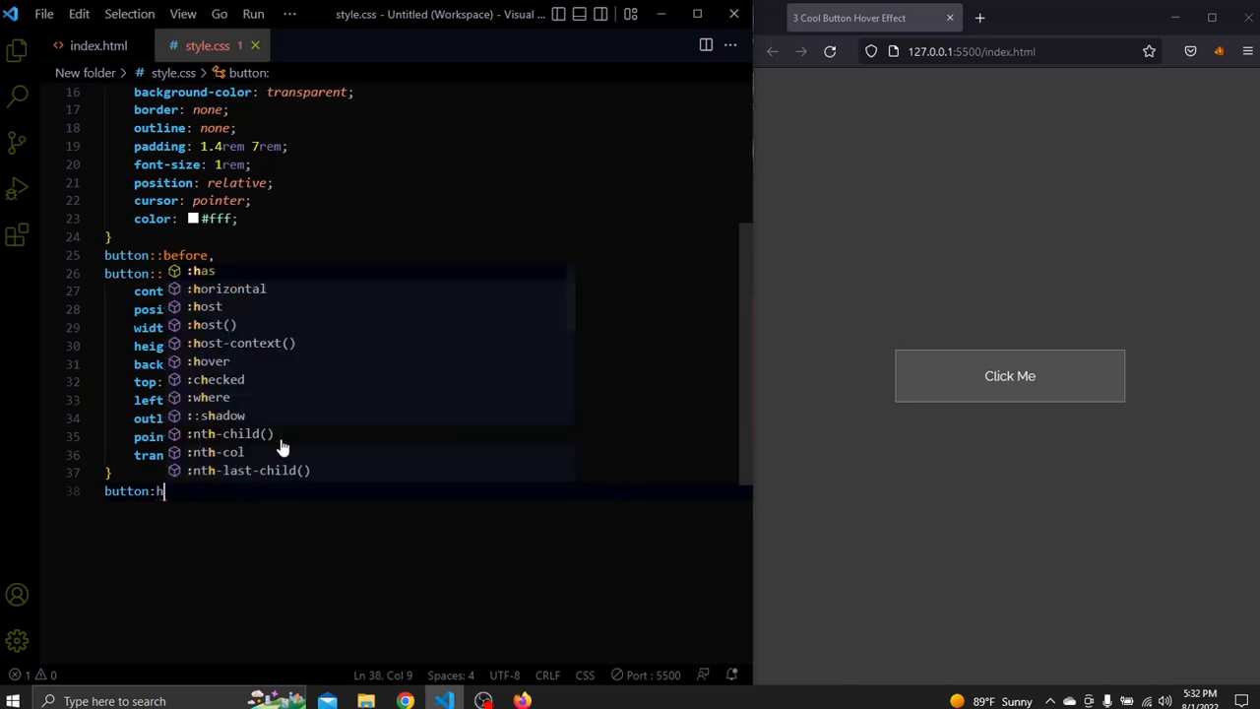
type("over::before {")
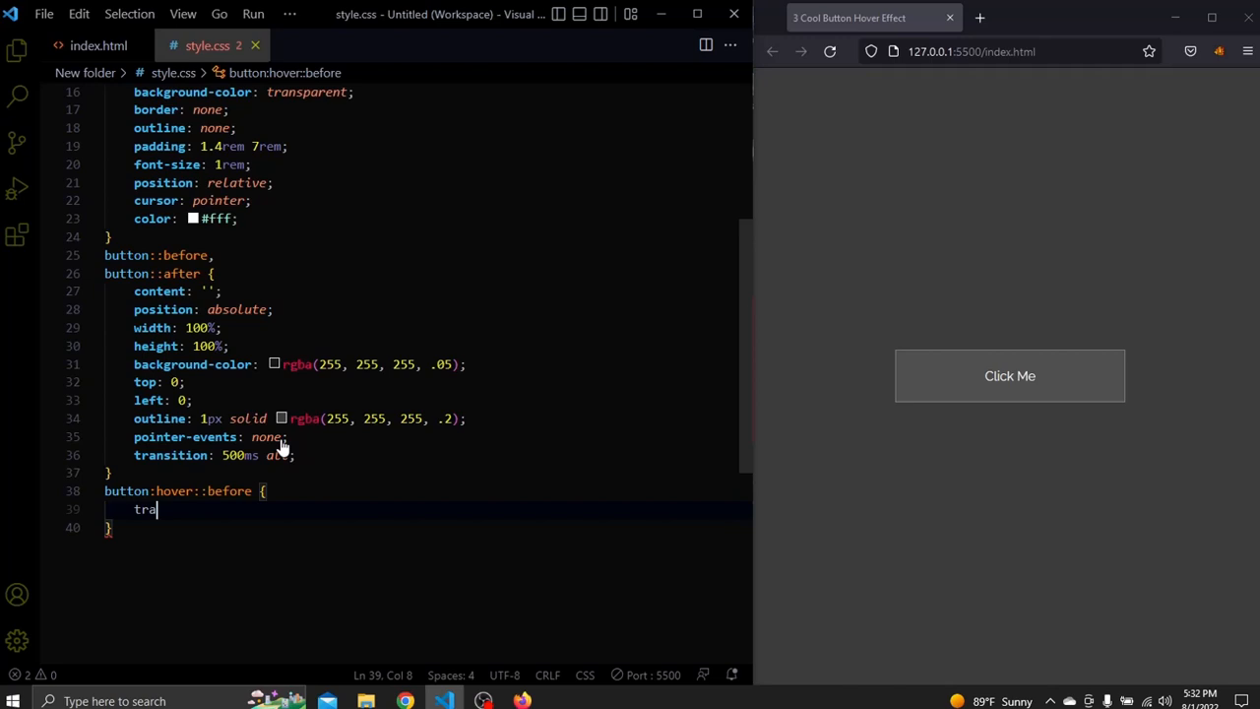
type("transform: ;")
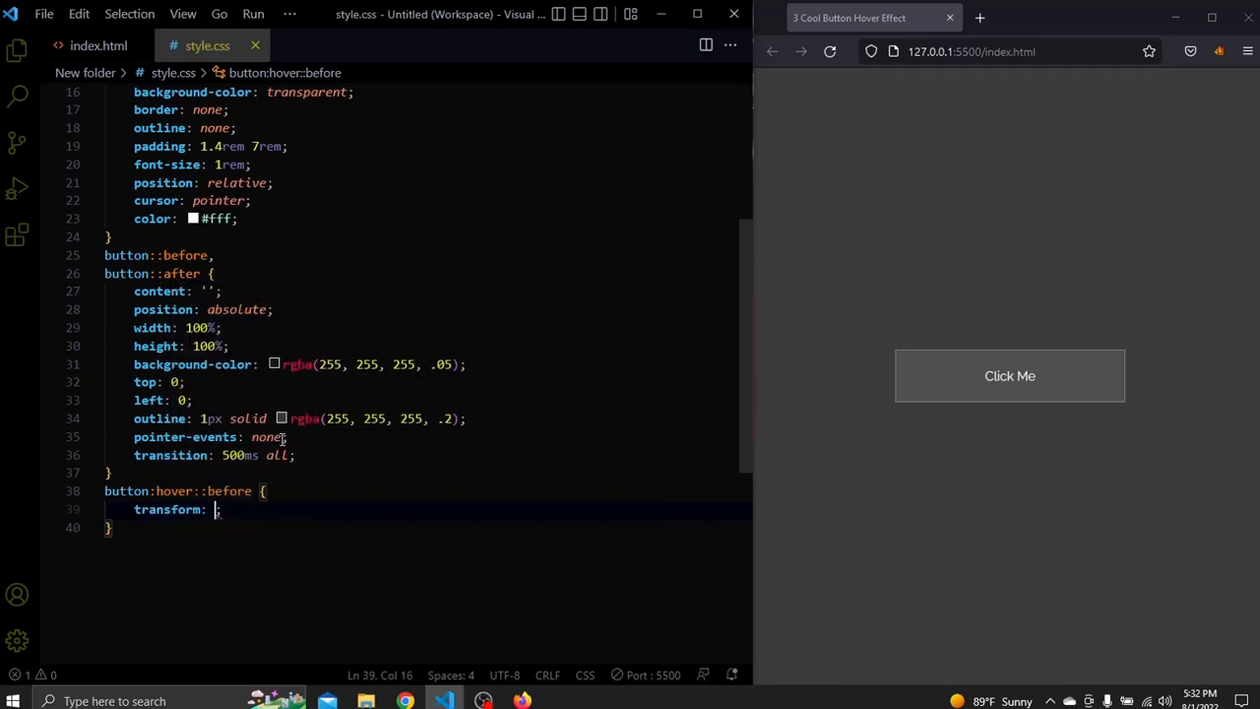
type("rotate(45)")
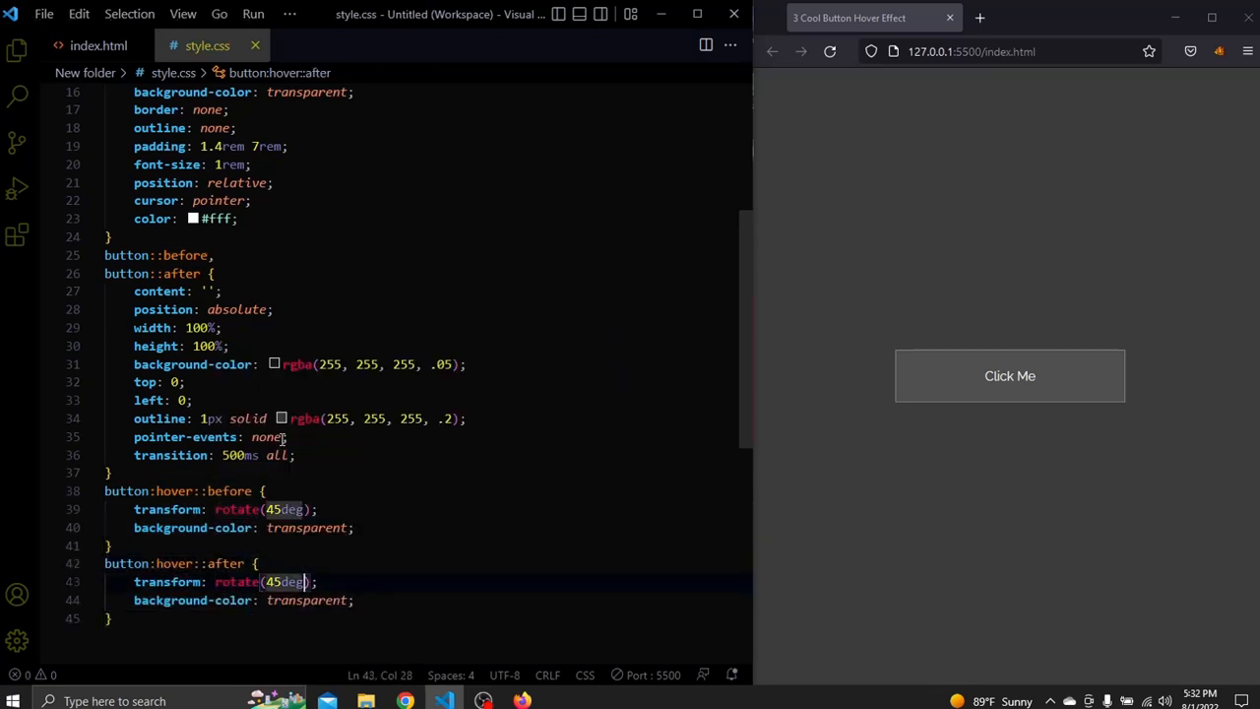
Step: Add button:hover::after rotating -45deg so the hovered layers form an X
type("-")
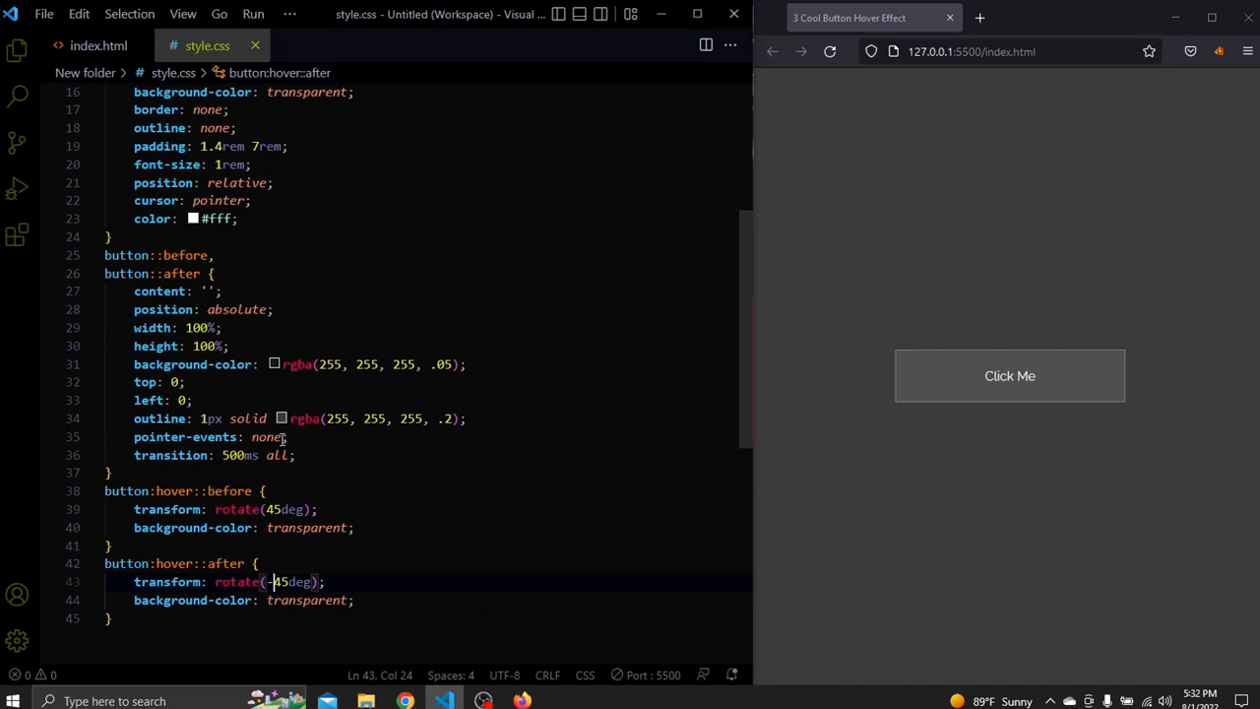
left_click(476, 600)
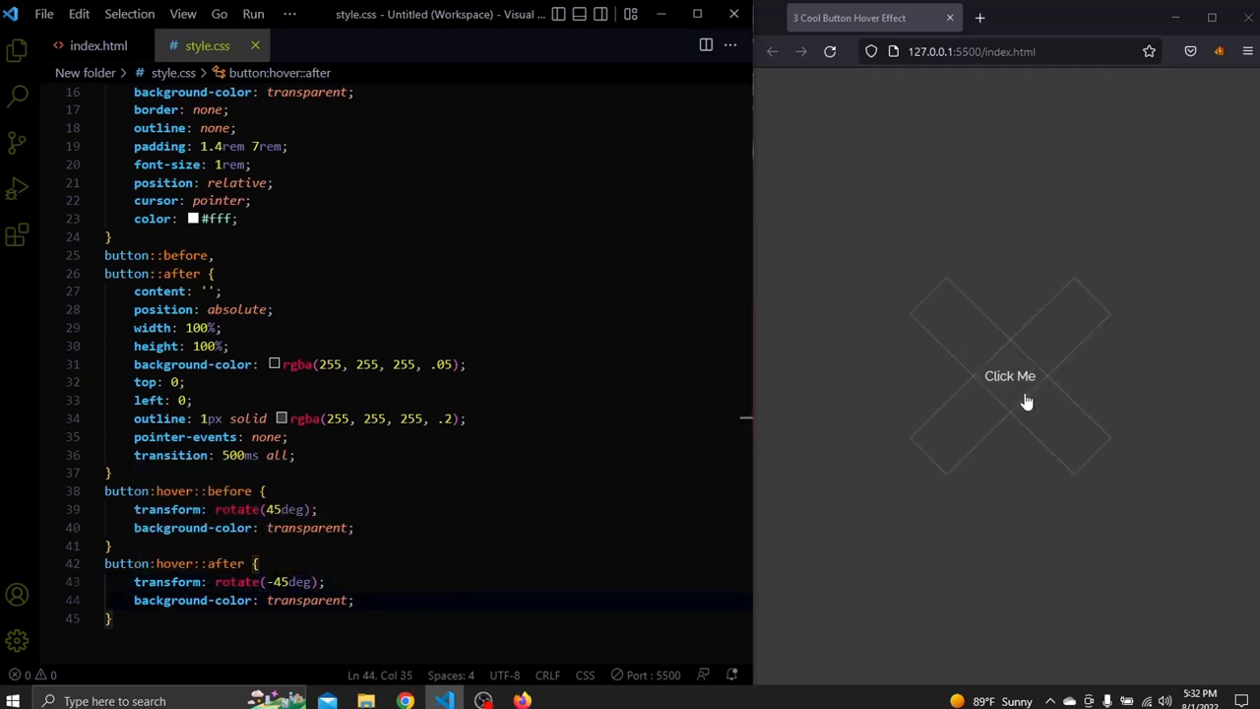
mouse_move(992, 492)
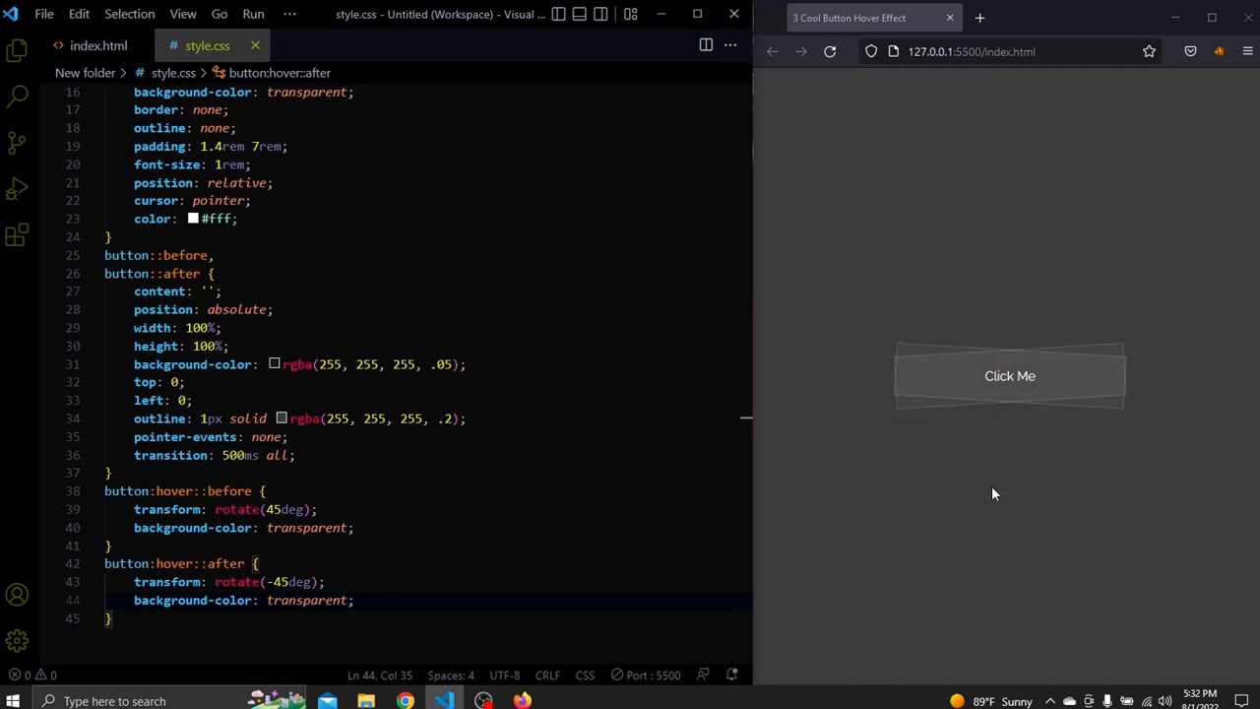
mouse_move(1016, 437)
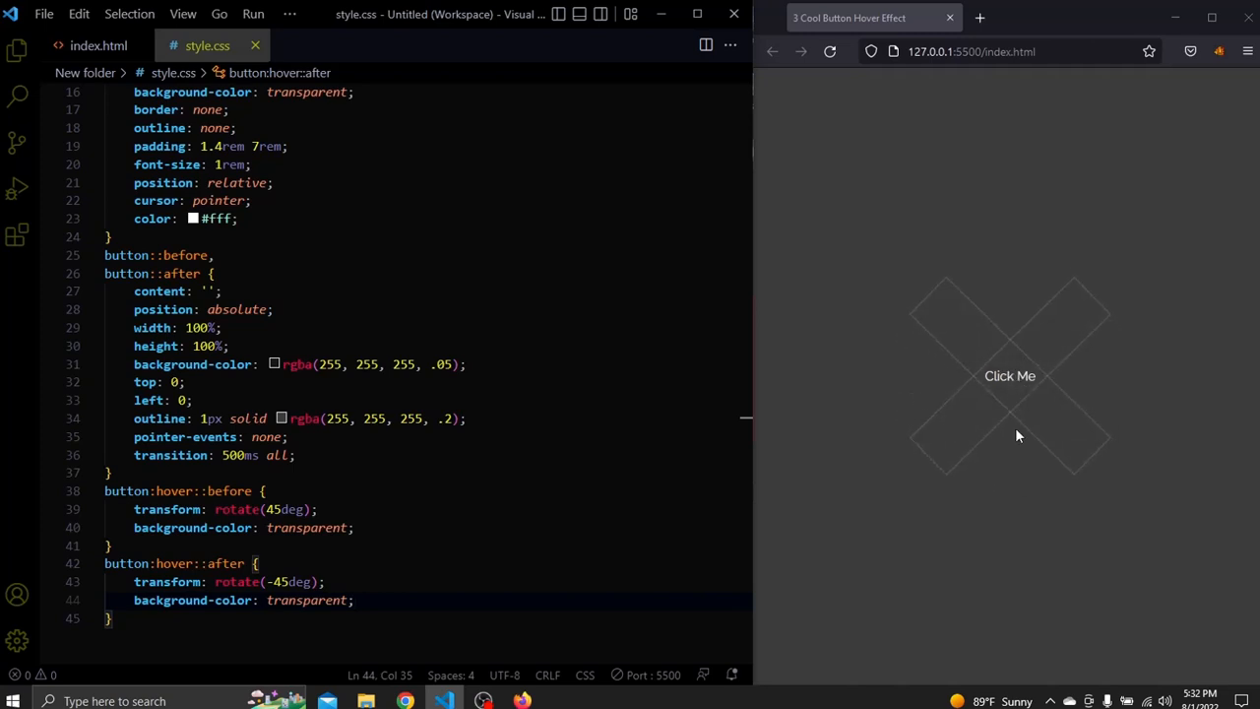
mouse_move(1007, 389)
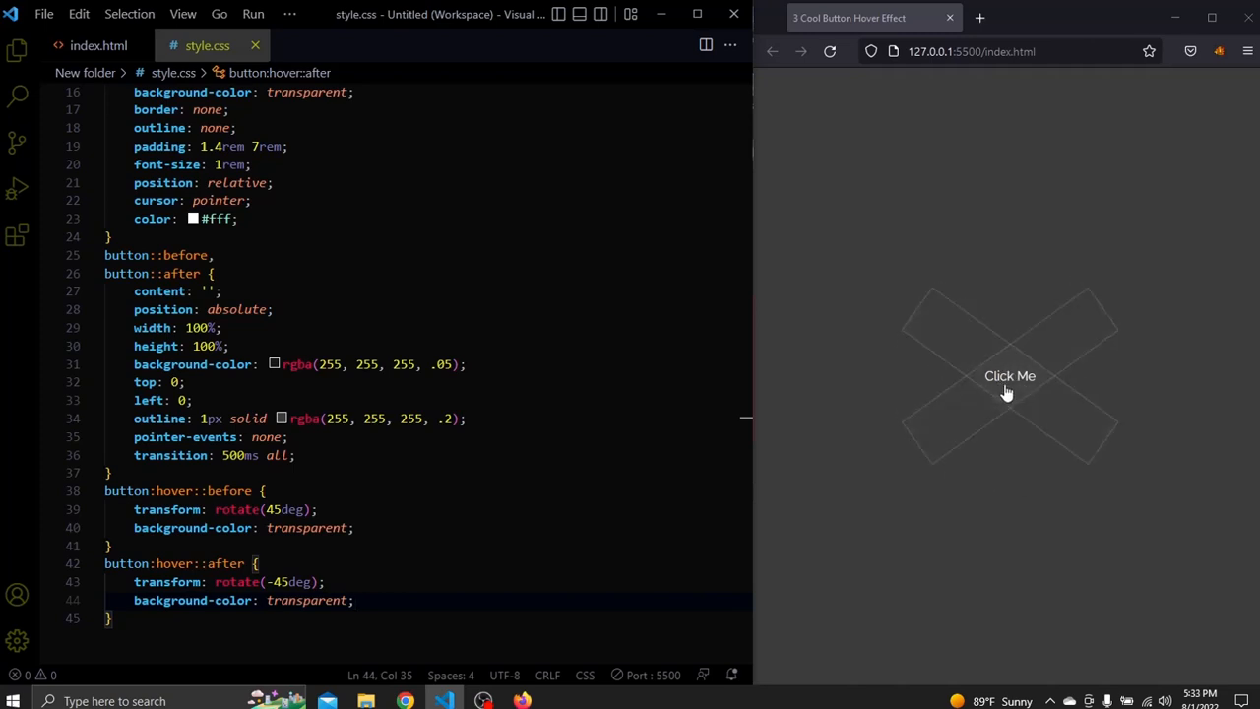
mouse_move(1001, 456)
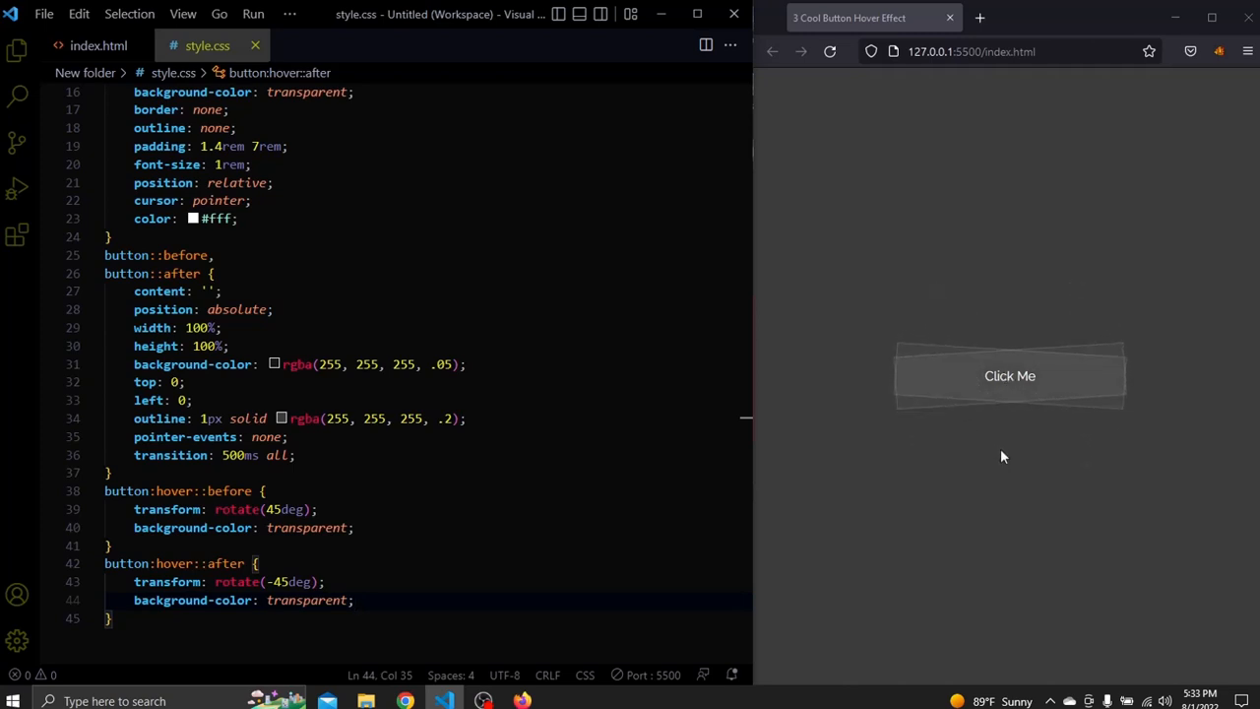
mouse_move(970, 389)
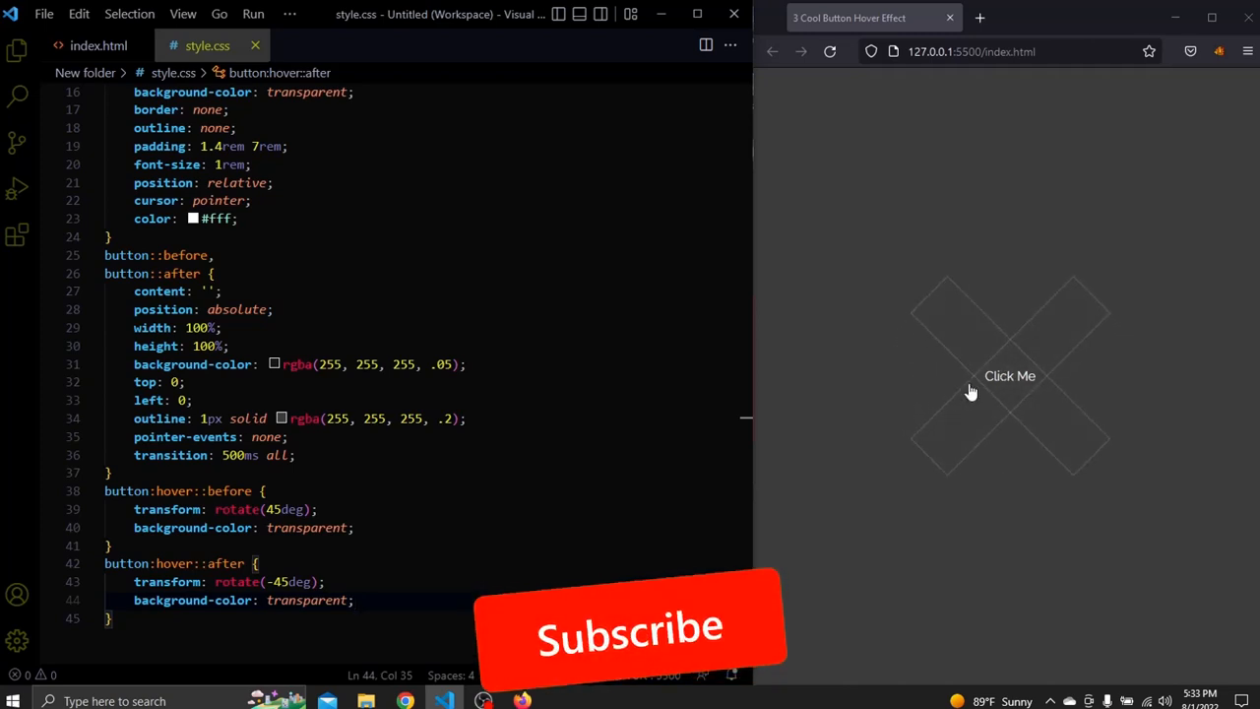
mouse_move(1000, 457)
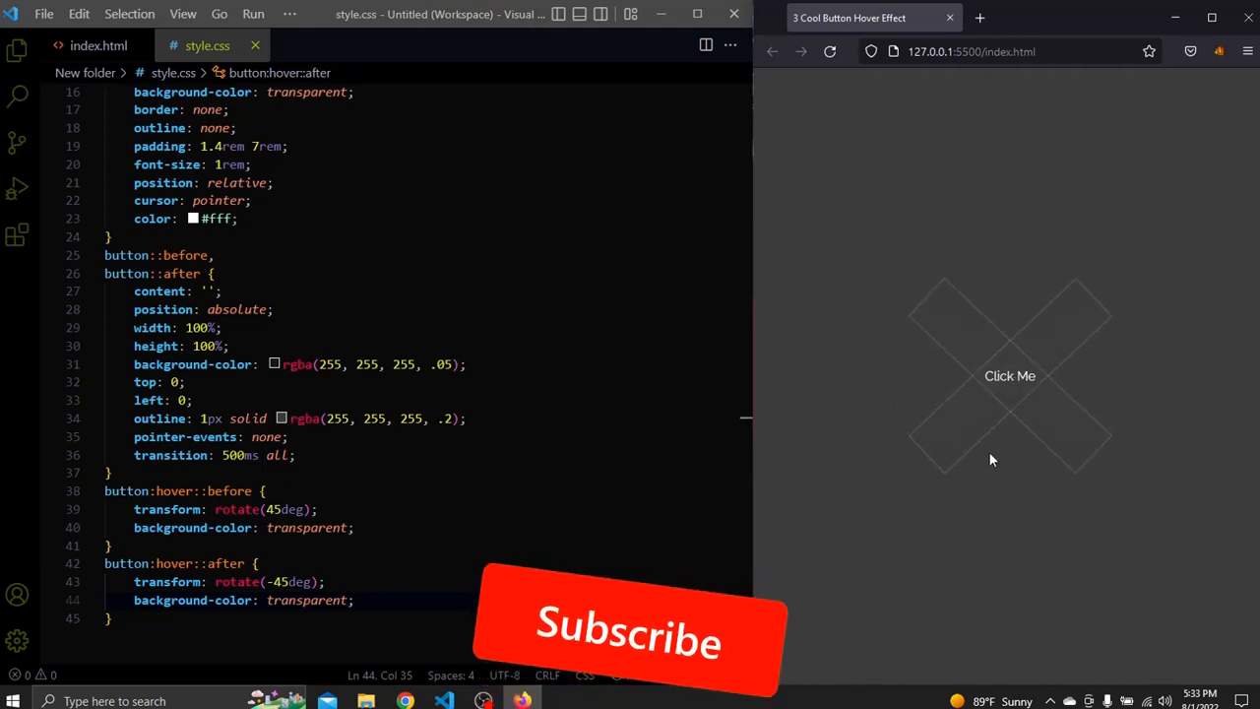
mouse_move(1000, 386)
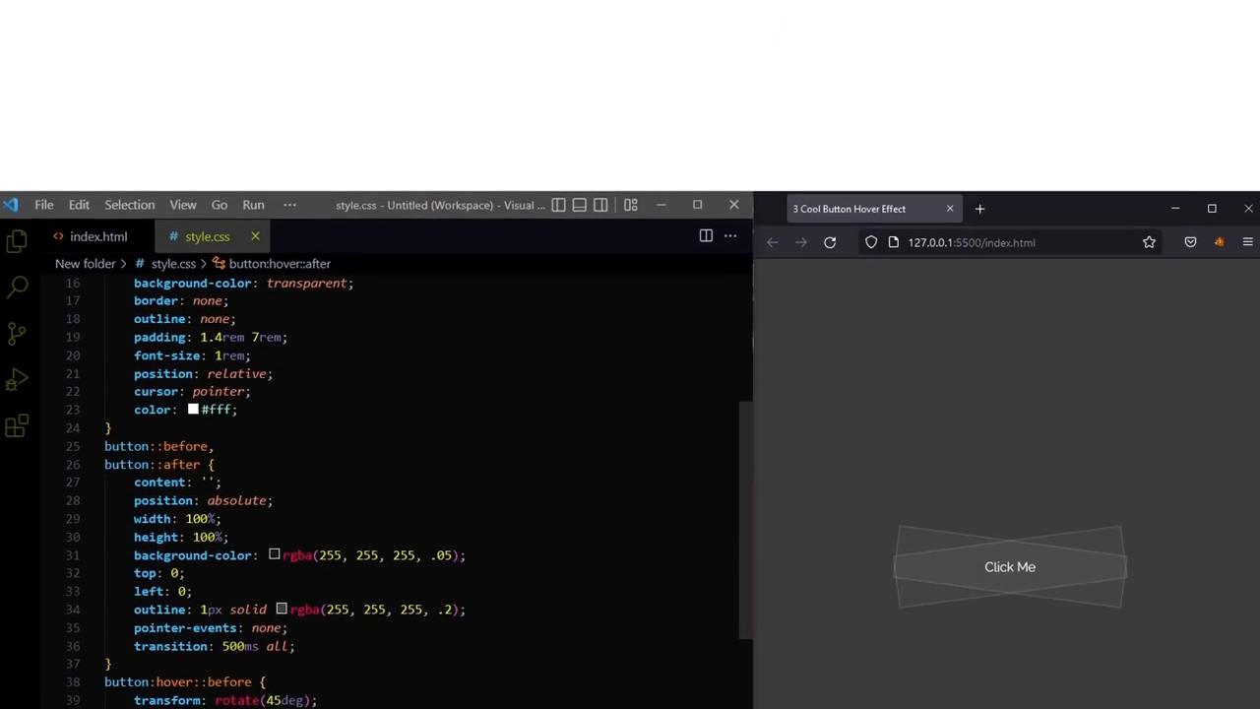
Step: Switch to the Fancy Button project's index.html, then its style.css for editing
left_click(99, 236)
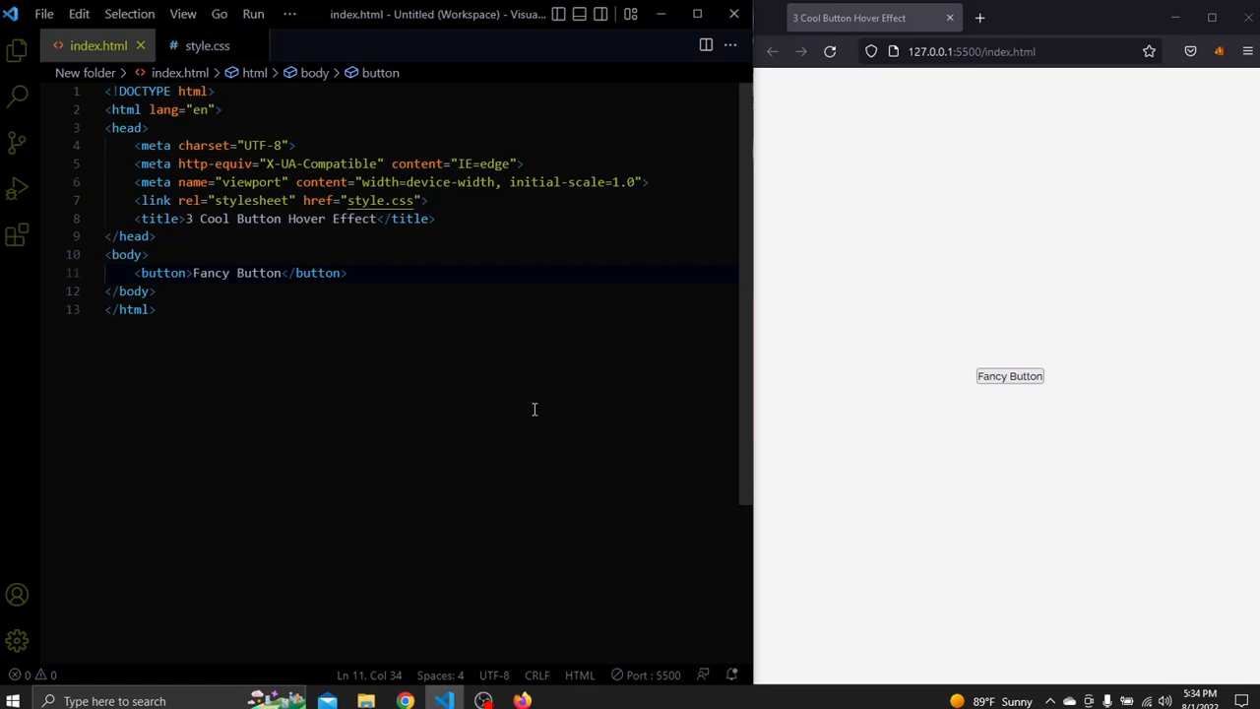
left_click(206, 45)
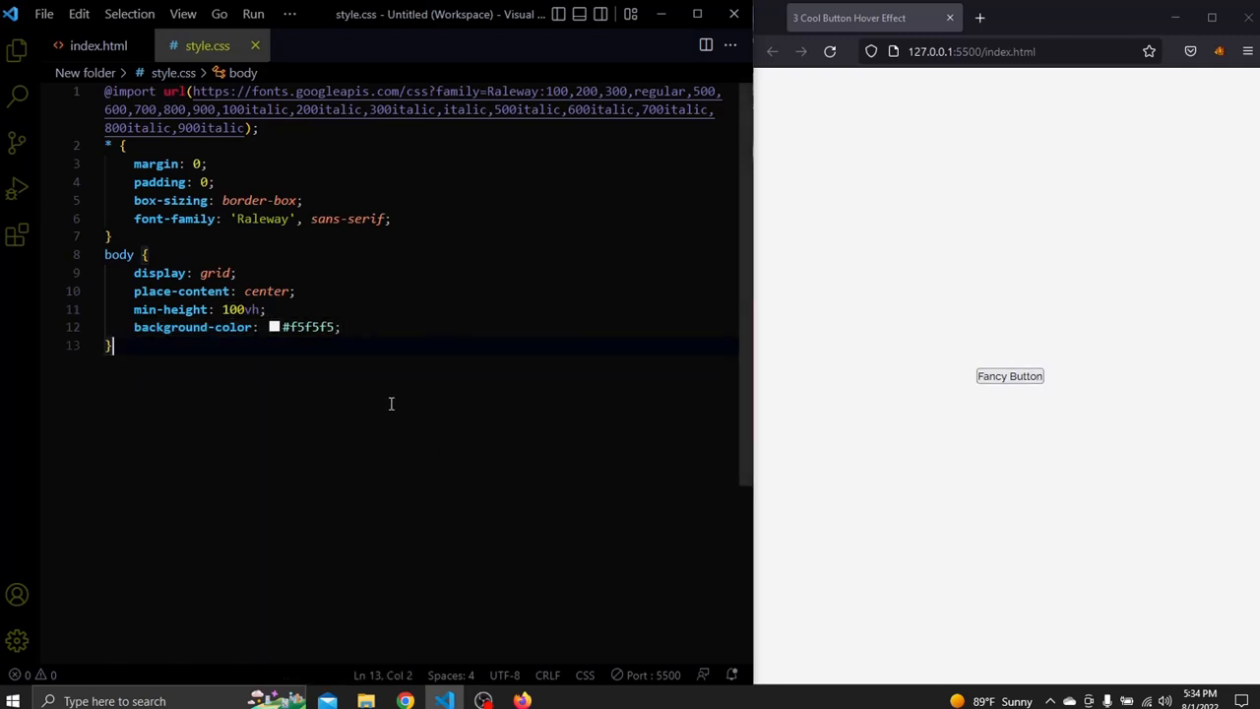
Step: Start a button rule with background-color #f12424, white #fff text, no outline or border
type("button")
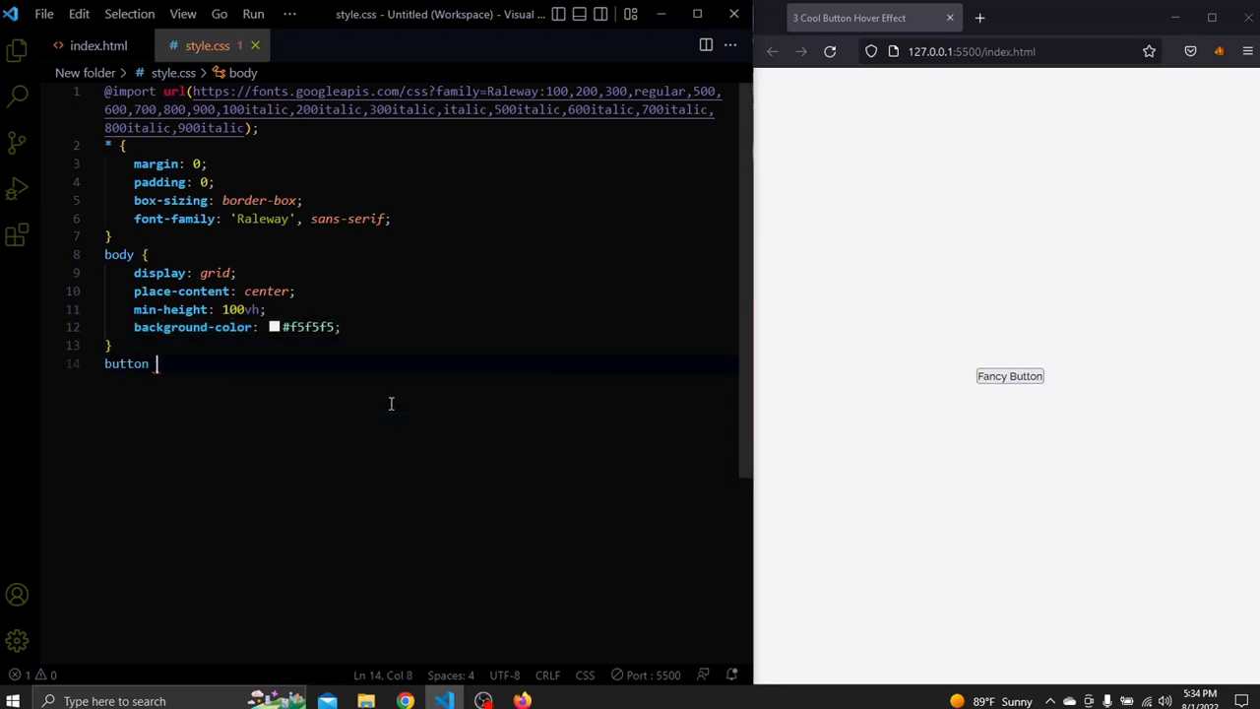
type("background-color: ;")
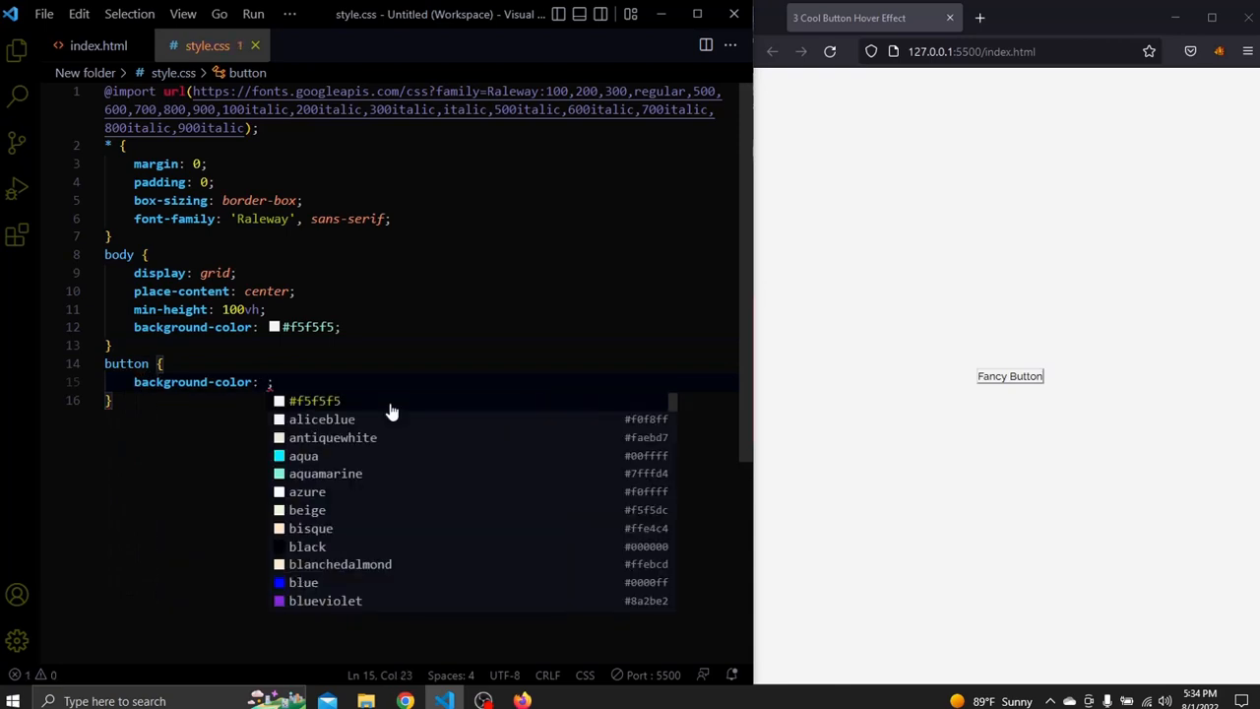
type("#f1")
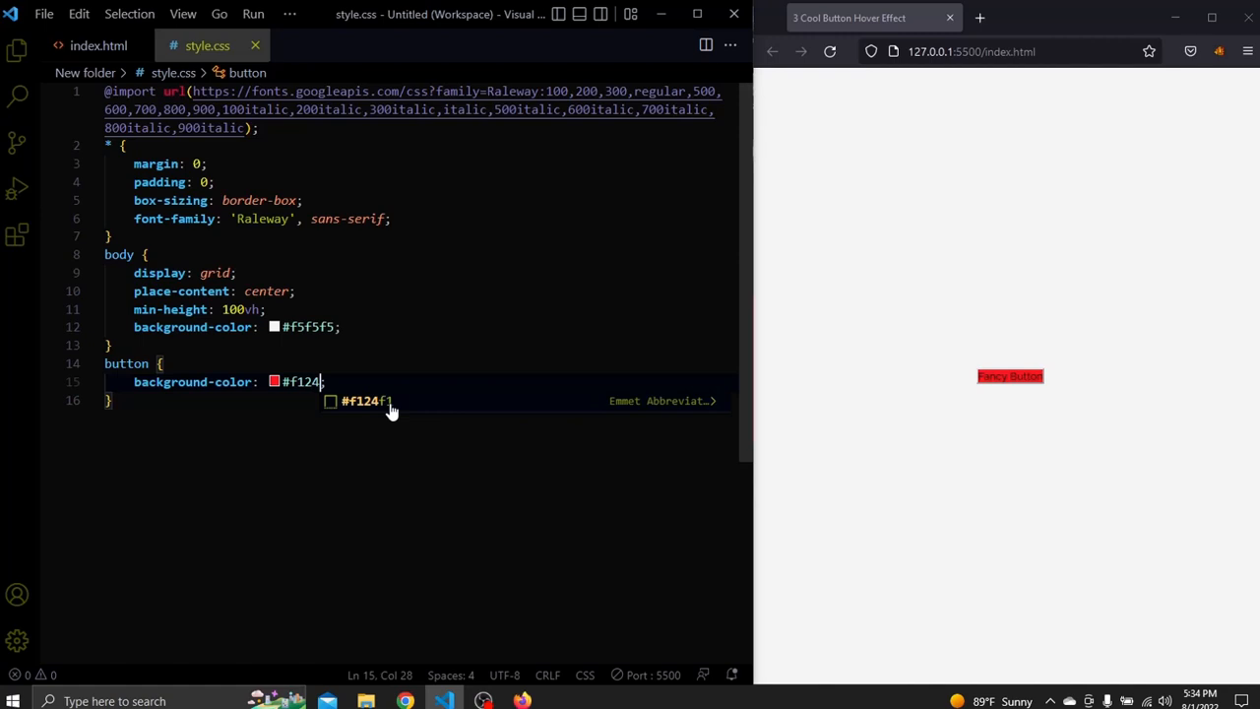
type("24;")
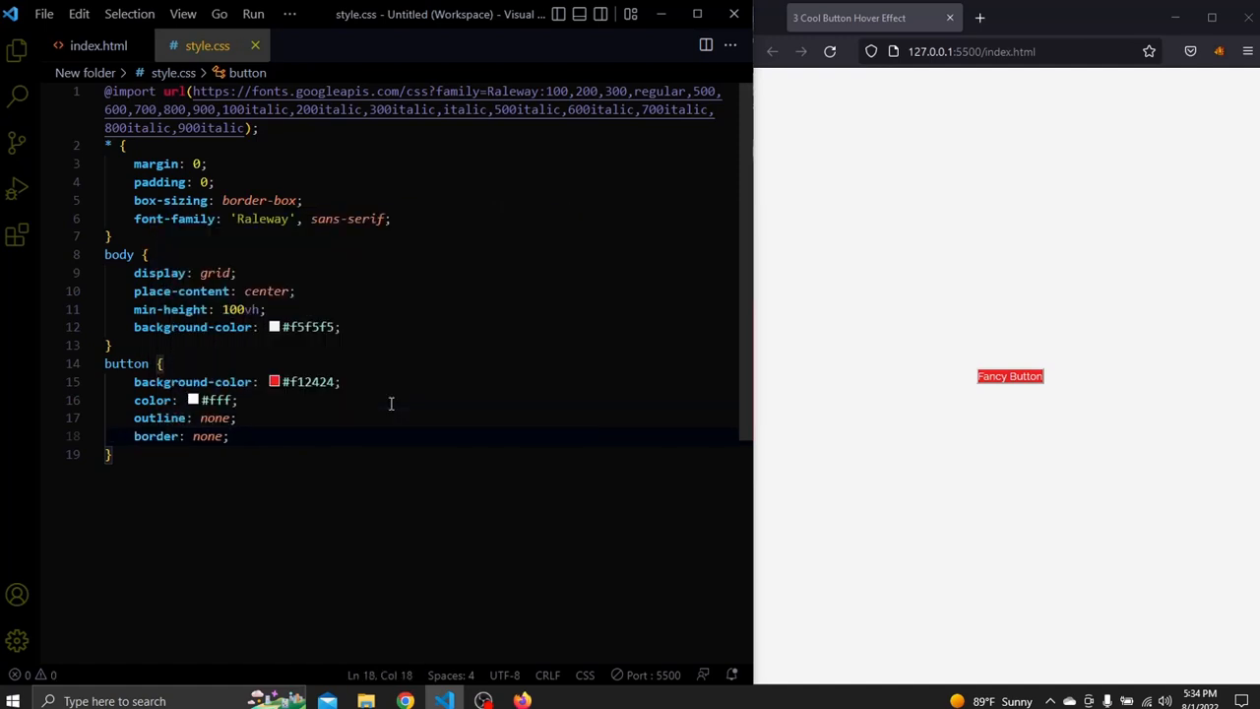
type("font-size: 1rem;")
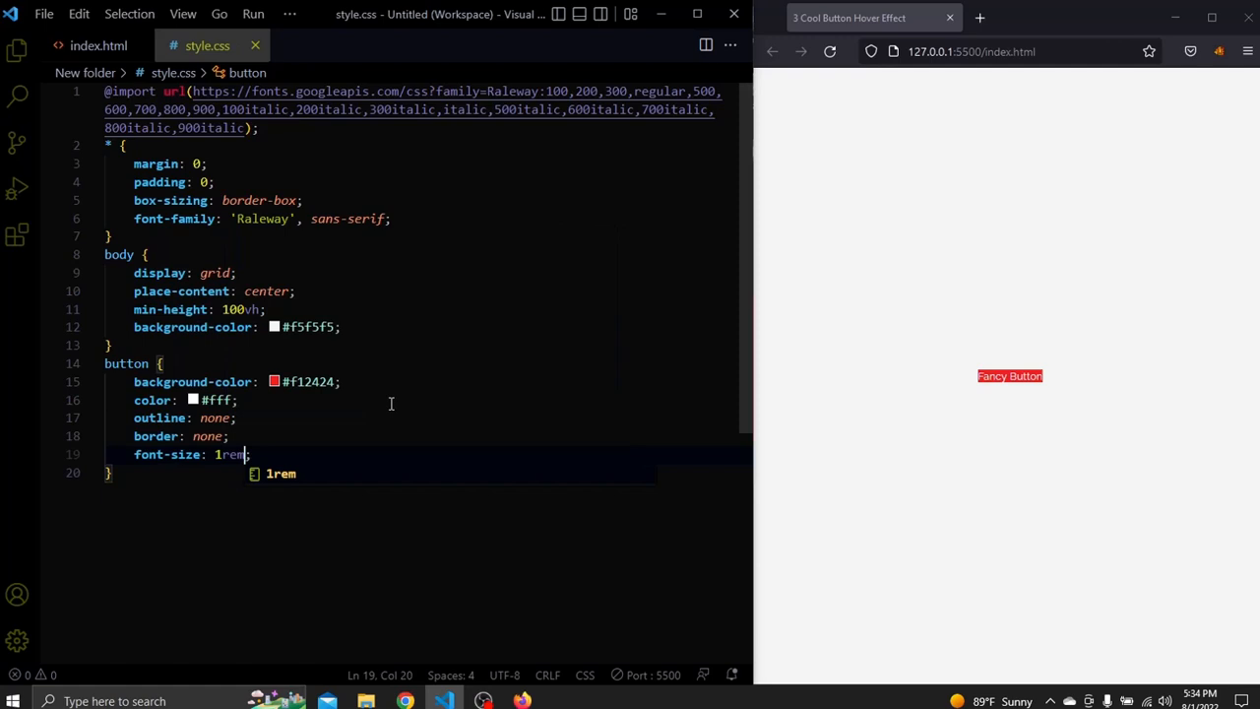
Step: Add padding 1.4rem 7rem, position relative and cursor: pointer to the button
type("padding: 1.;")
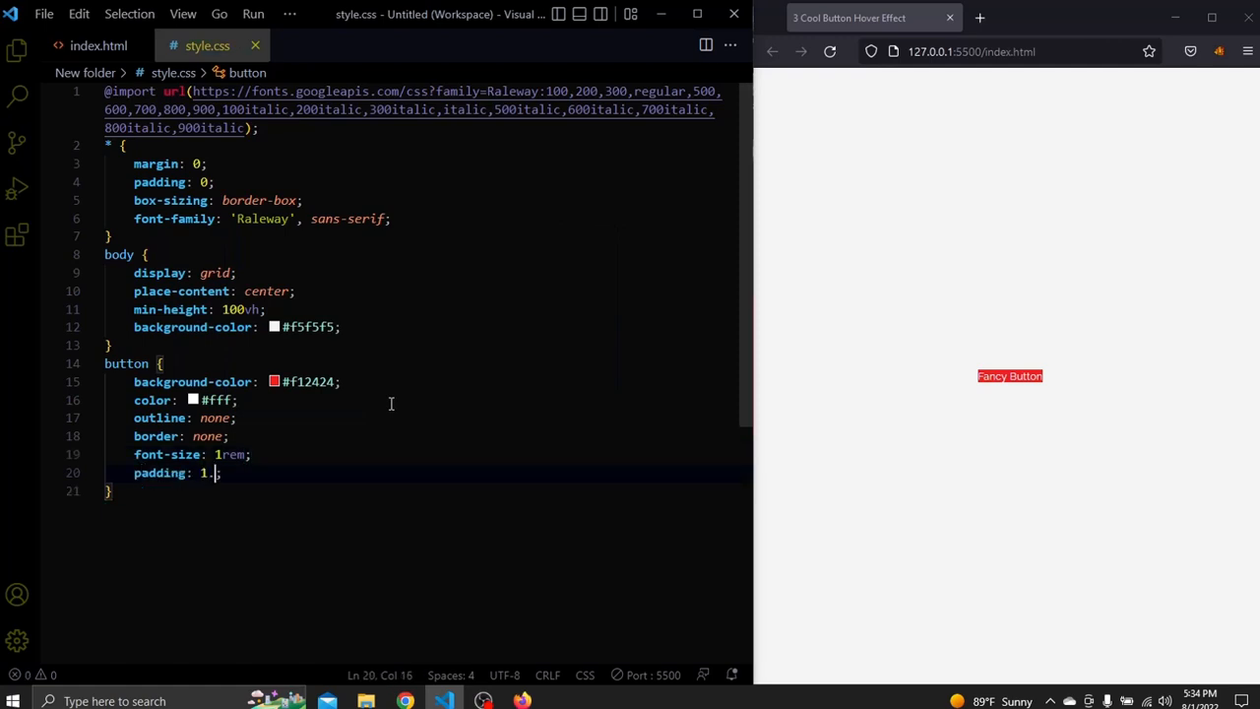
type("4rem 7")
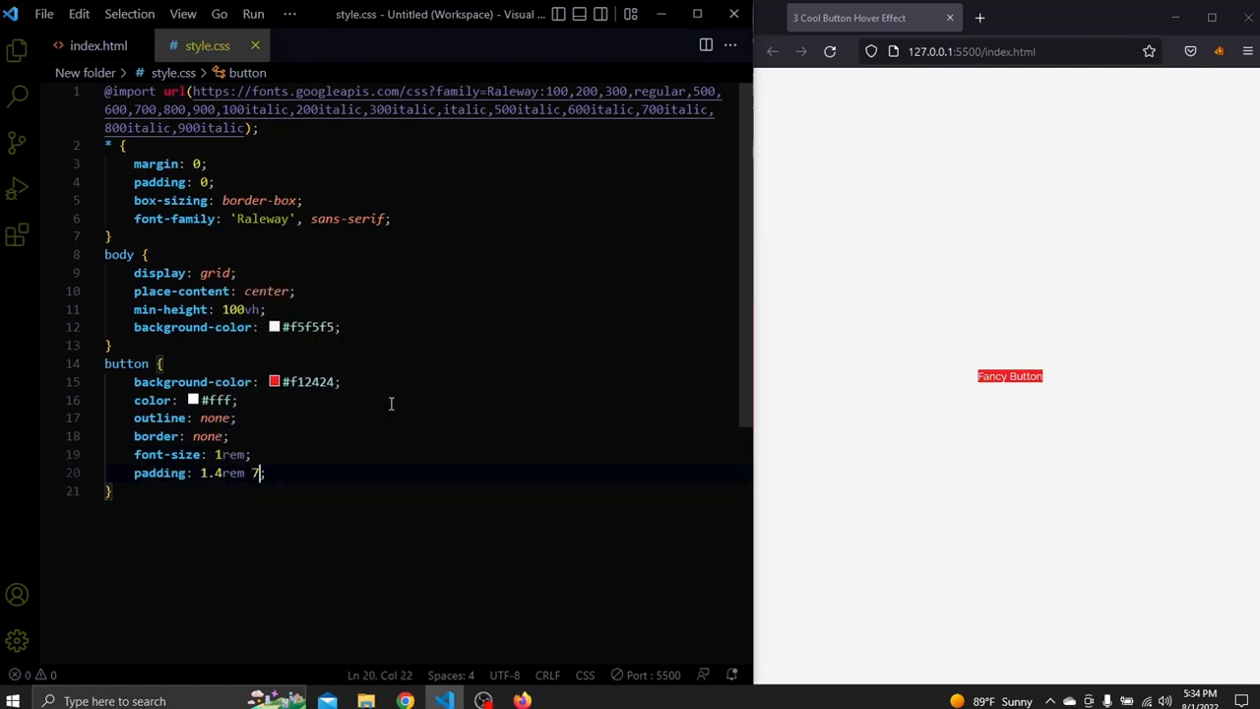
type("rem")
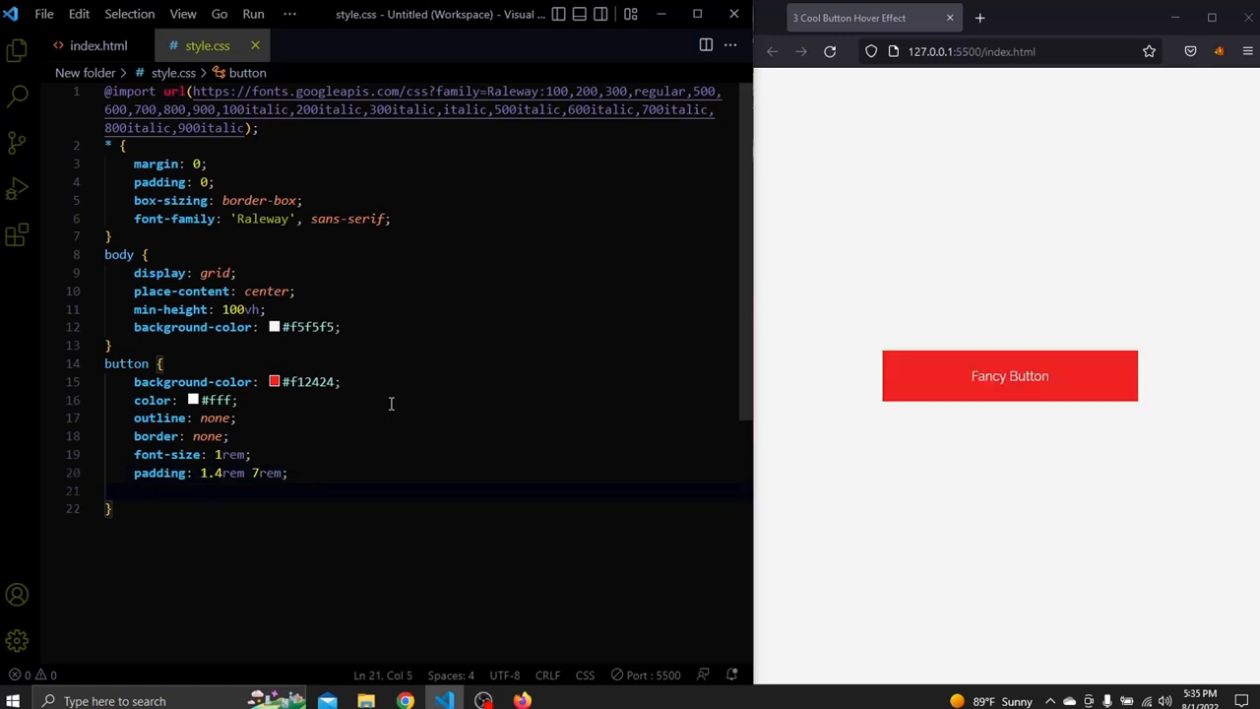
type("position: relative;")
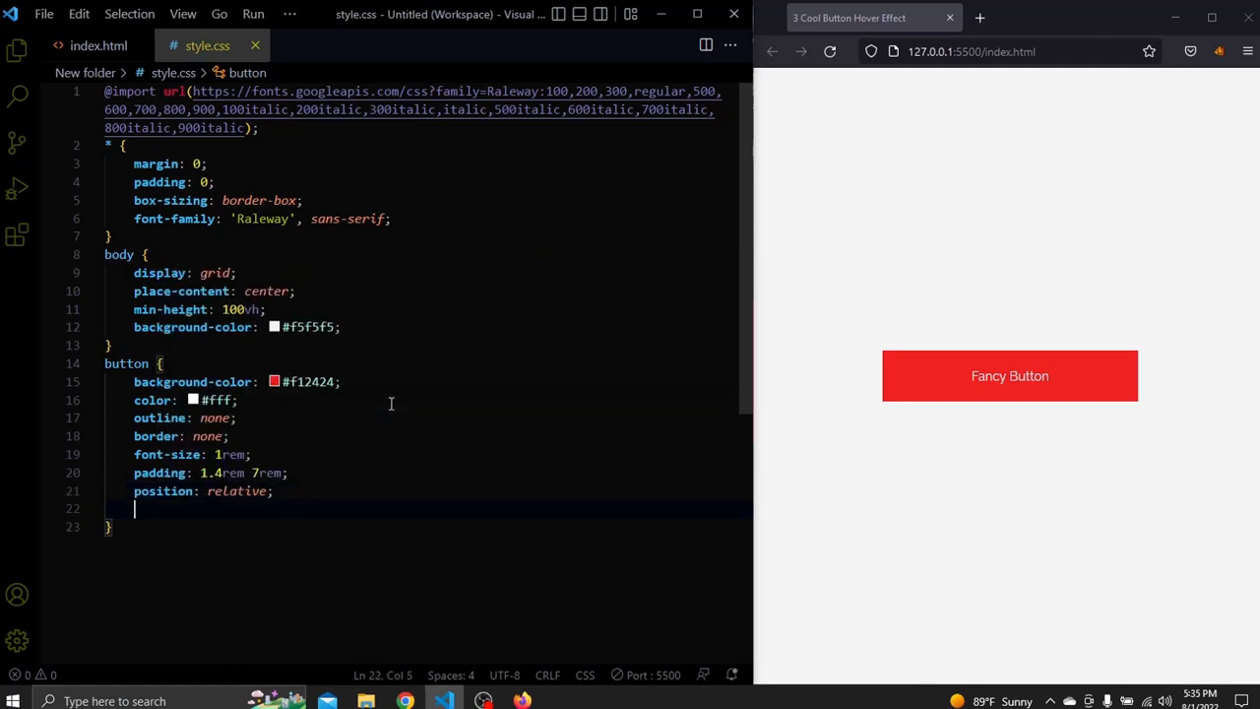
type("cursor: pointer;")
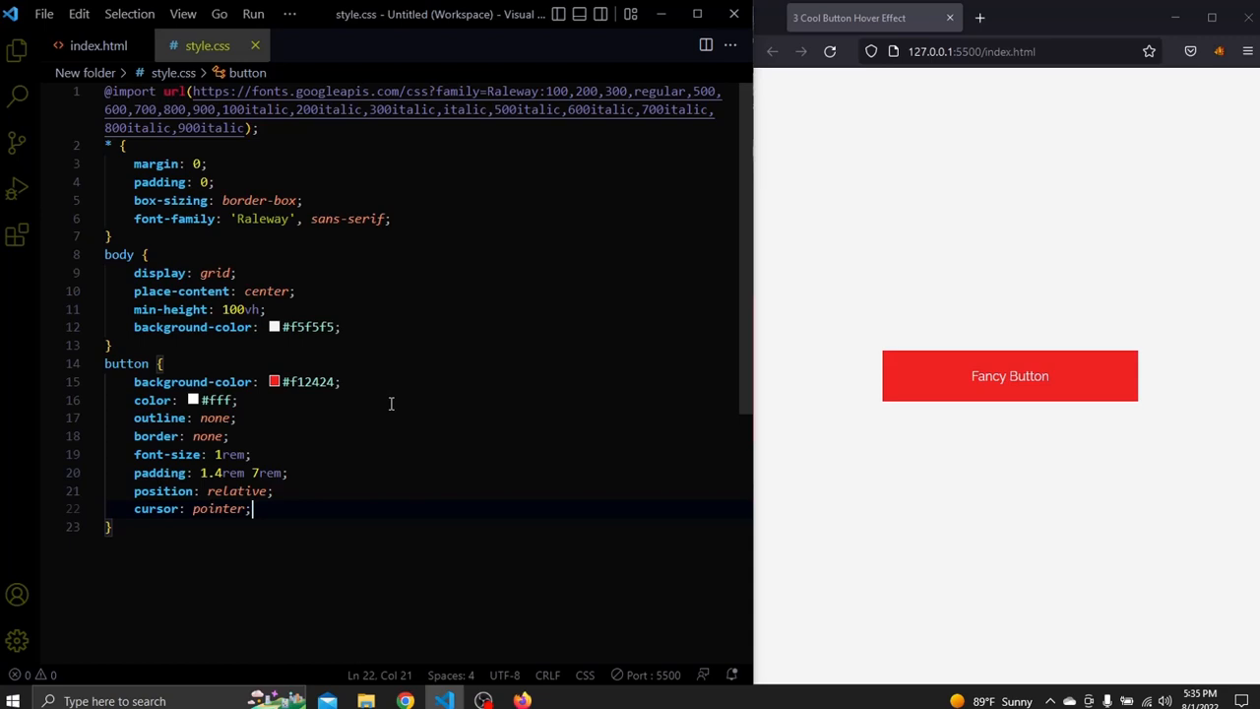
key("Enter")
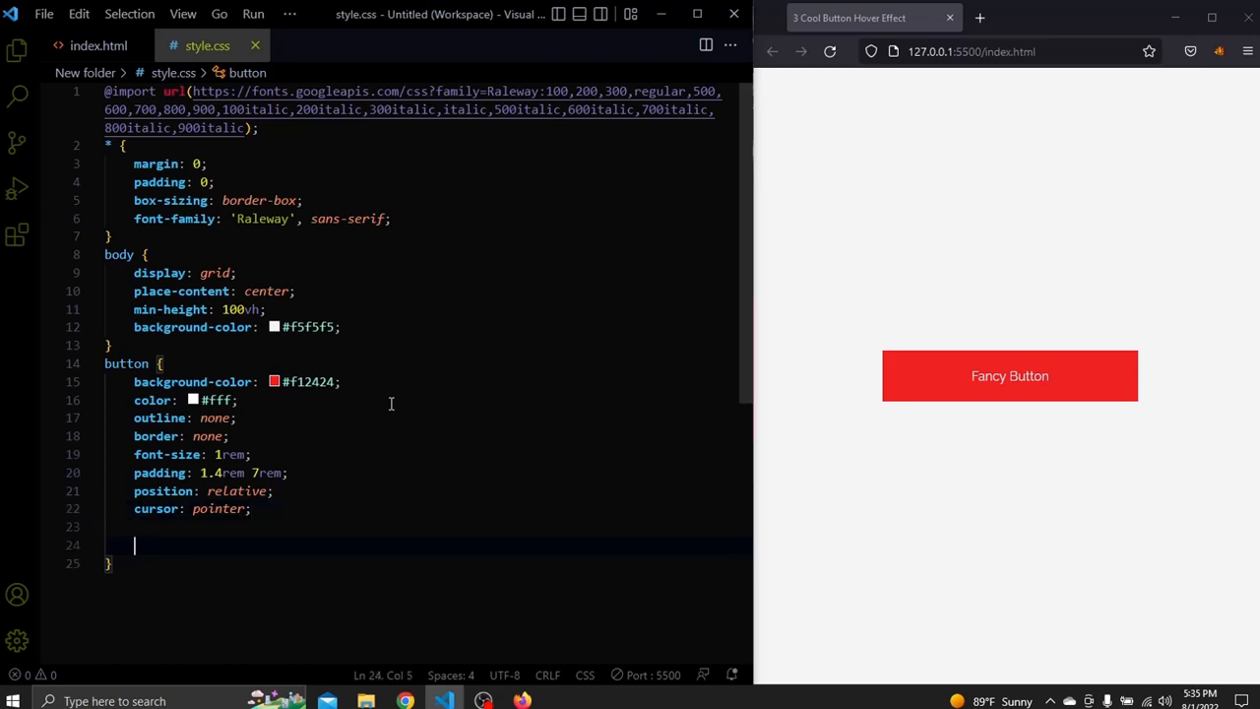
Step: Make the label uppercase with .2rem letter-spacing, font-weight 700 and a 100vw pill radius
type("text-transform: uppercase;")
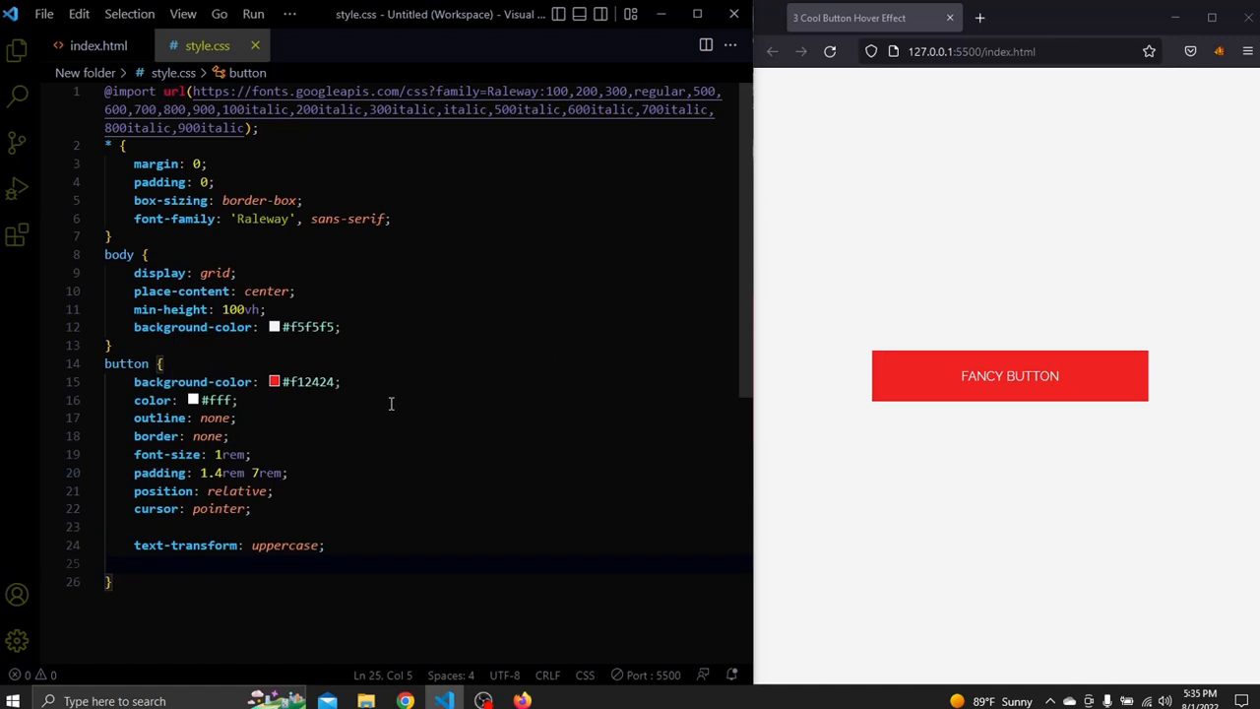
type("letter-spacing: .2rem;")
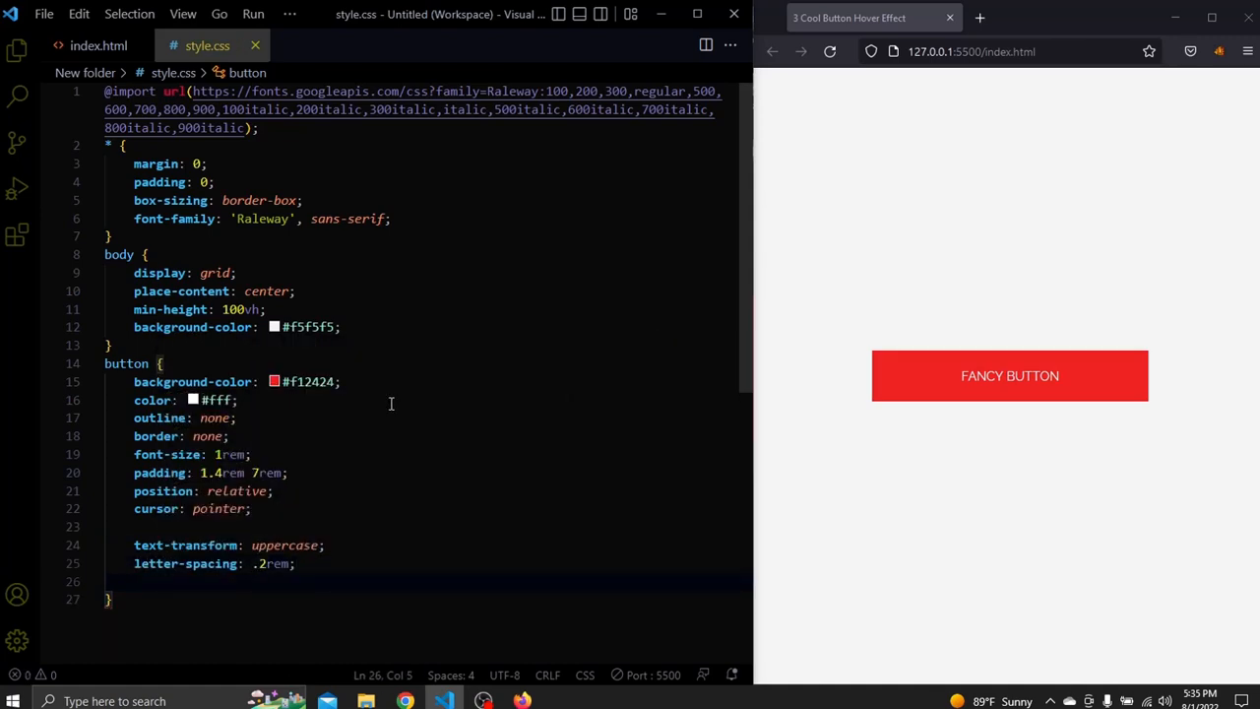
type("font-weight: 700;")
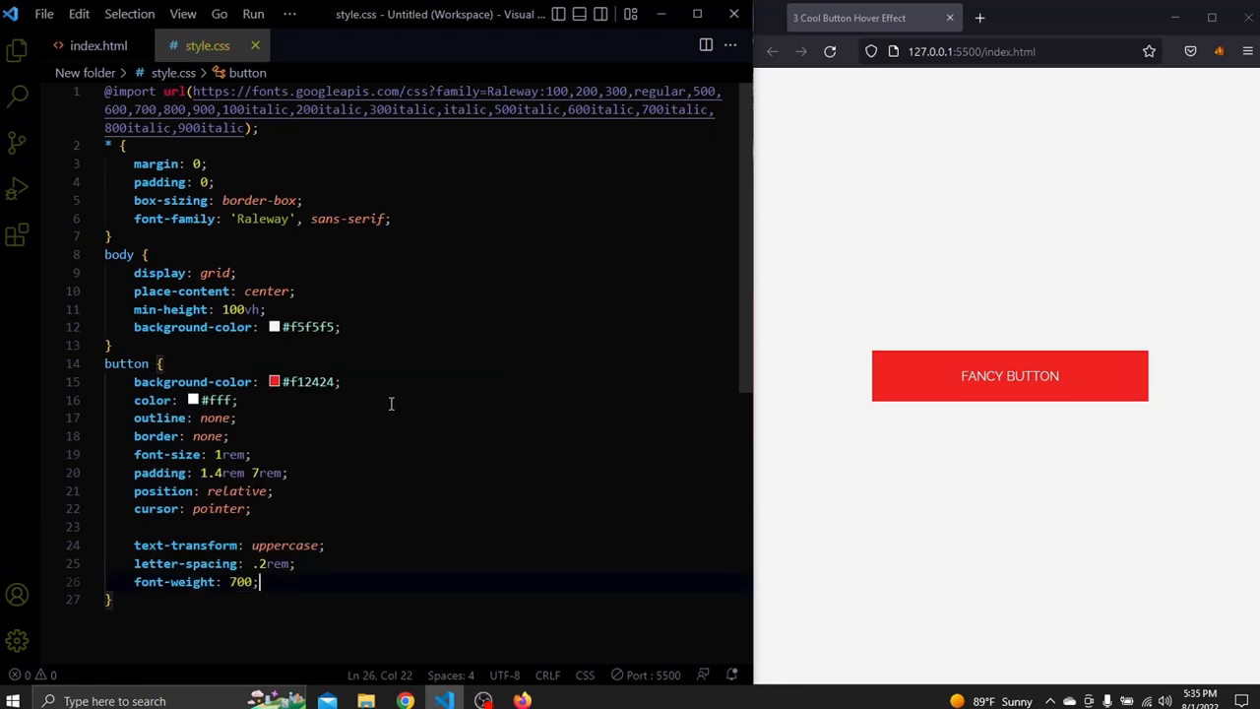
type("brad")
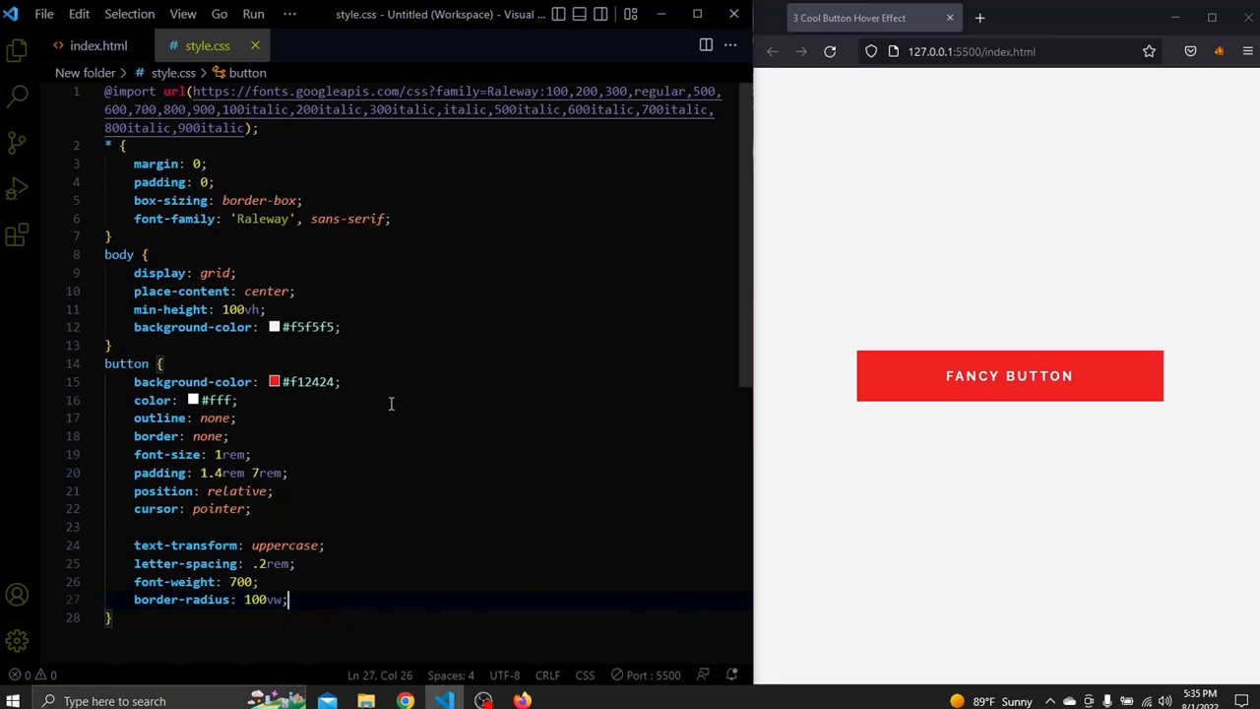
Step: Add transition: 200ms ease-in-out transform to the button rule
type("tra")
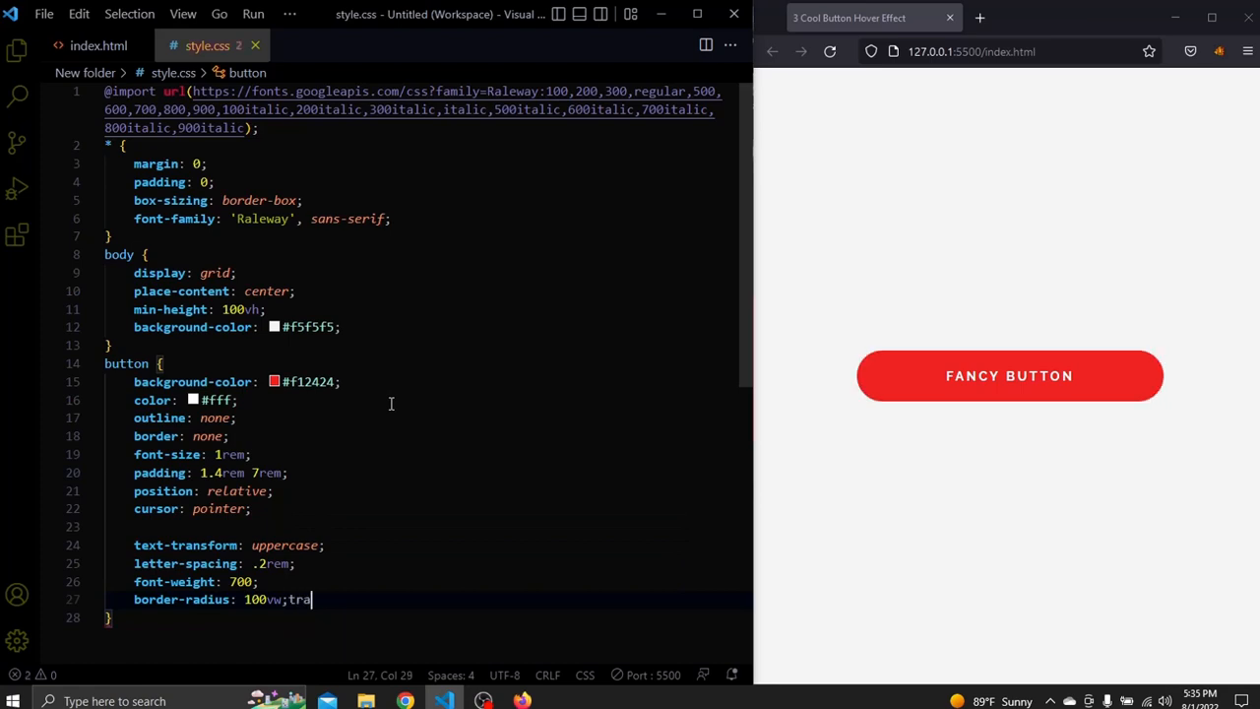
type("transition: 200ms e;")
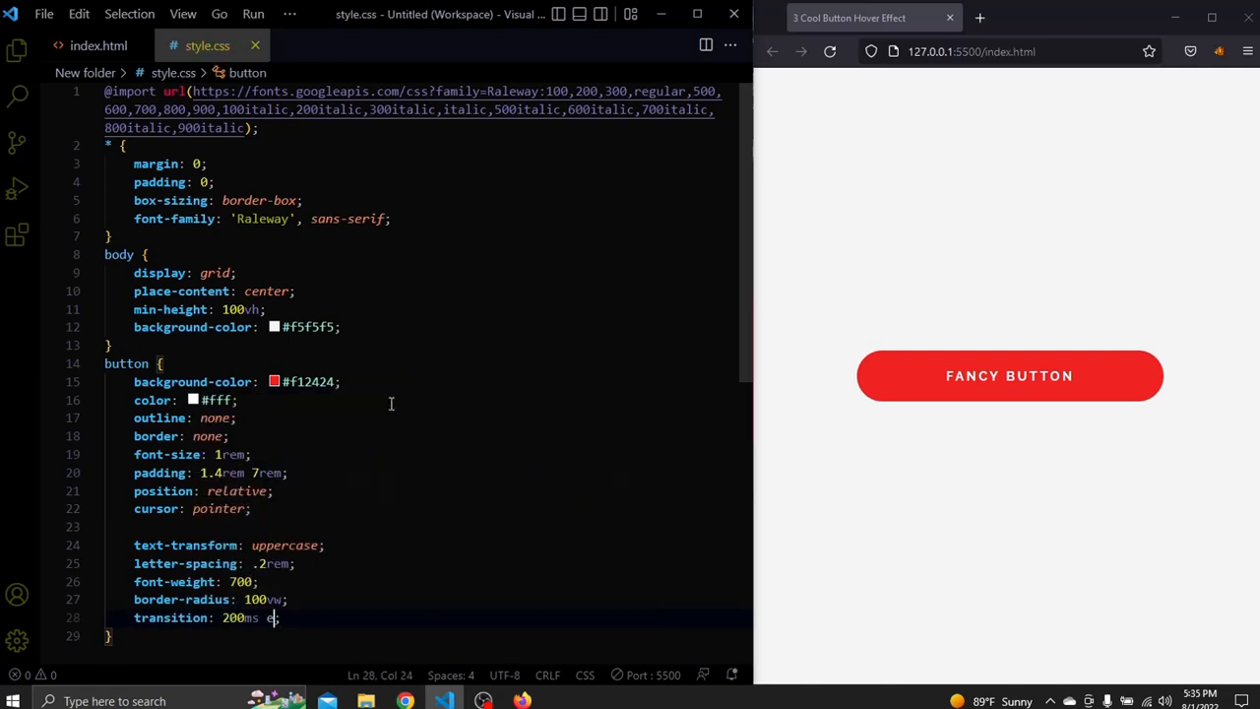
type("ase-in-out transform")
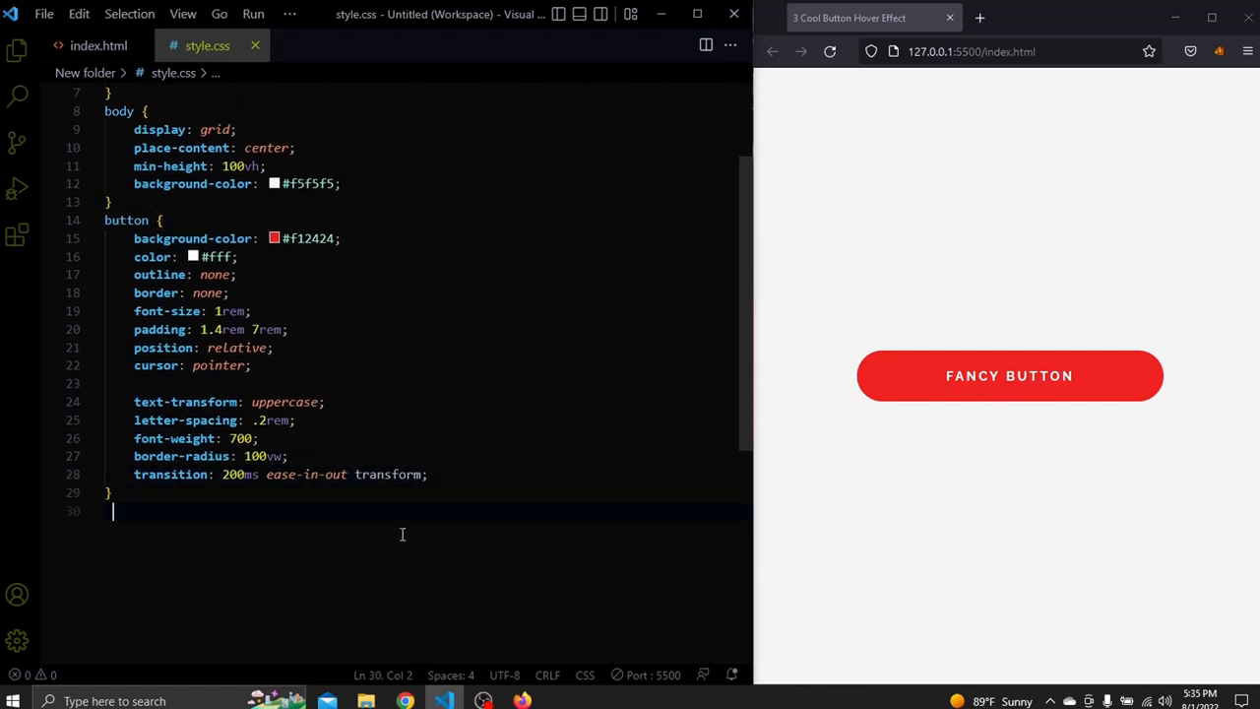
Step: Write button::before, ::after as absolute full-size layers with z-index -1, 100vw radius and transition
type("btn")
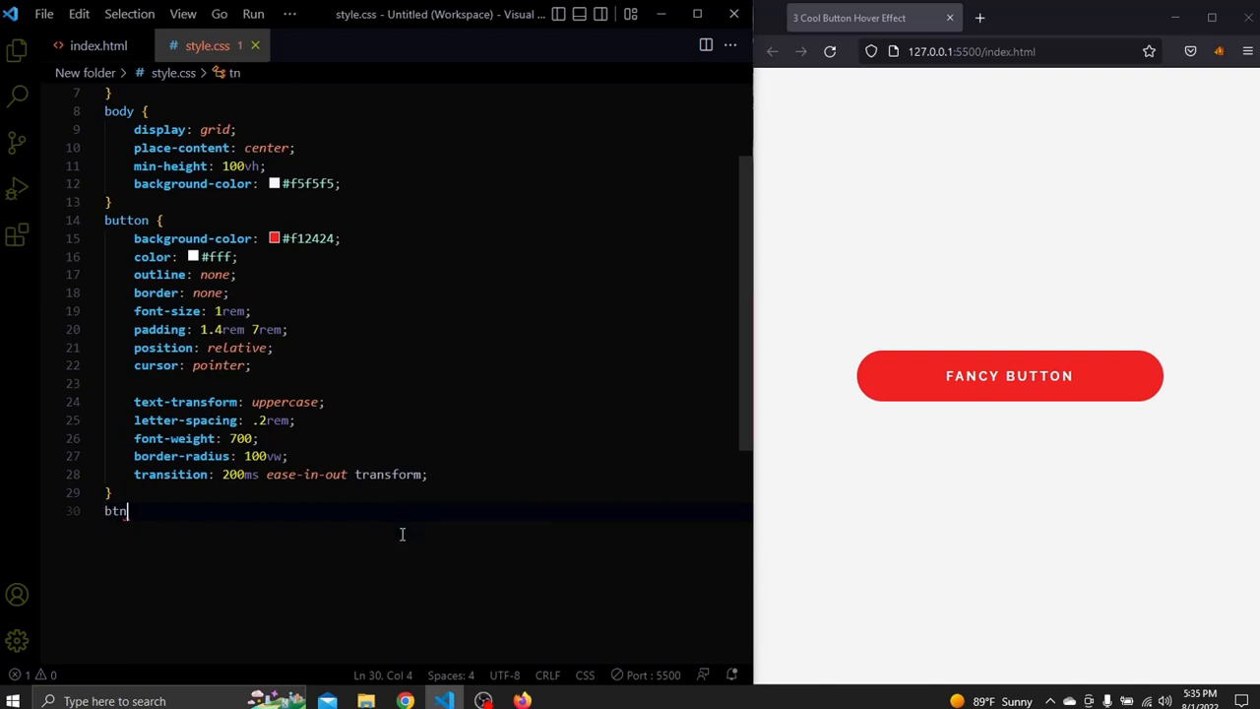
type("button::before,")
type("z-index: ;")
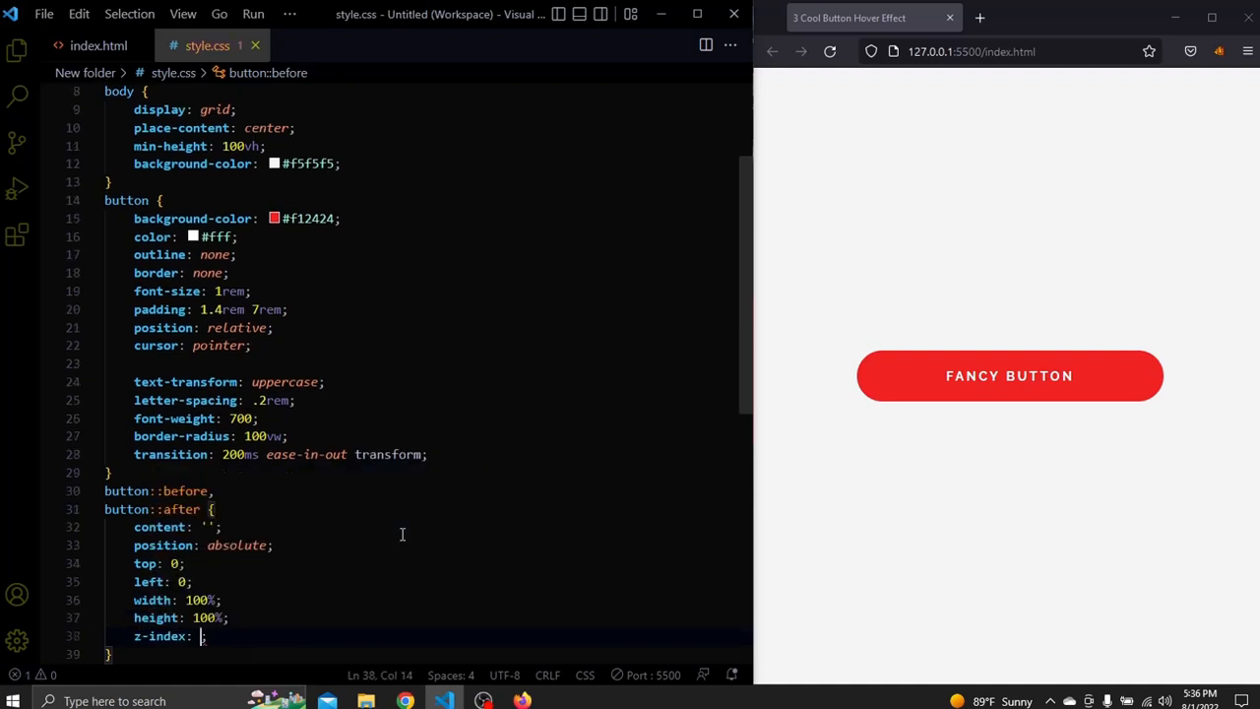
type("-1")
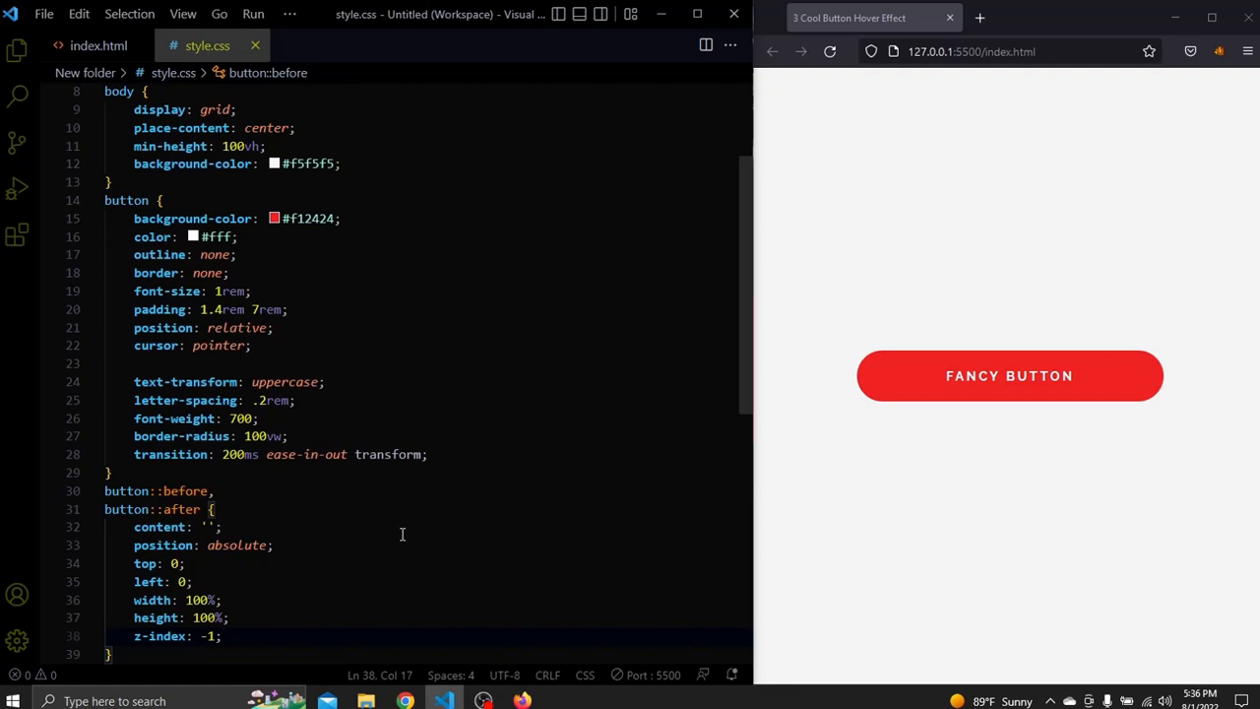
type("border-radius: ;")
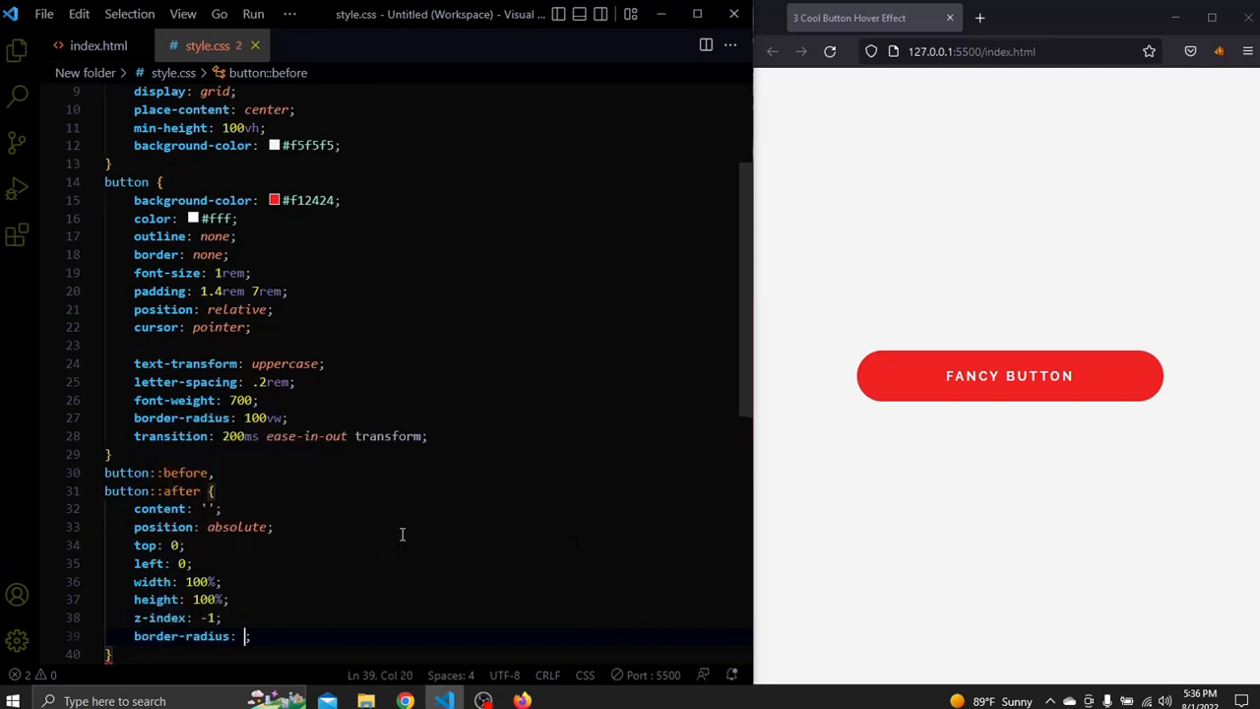
type("100vw;")
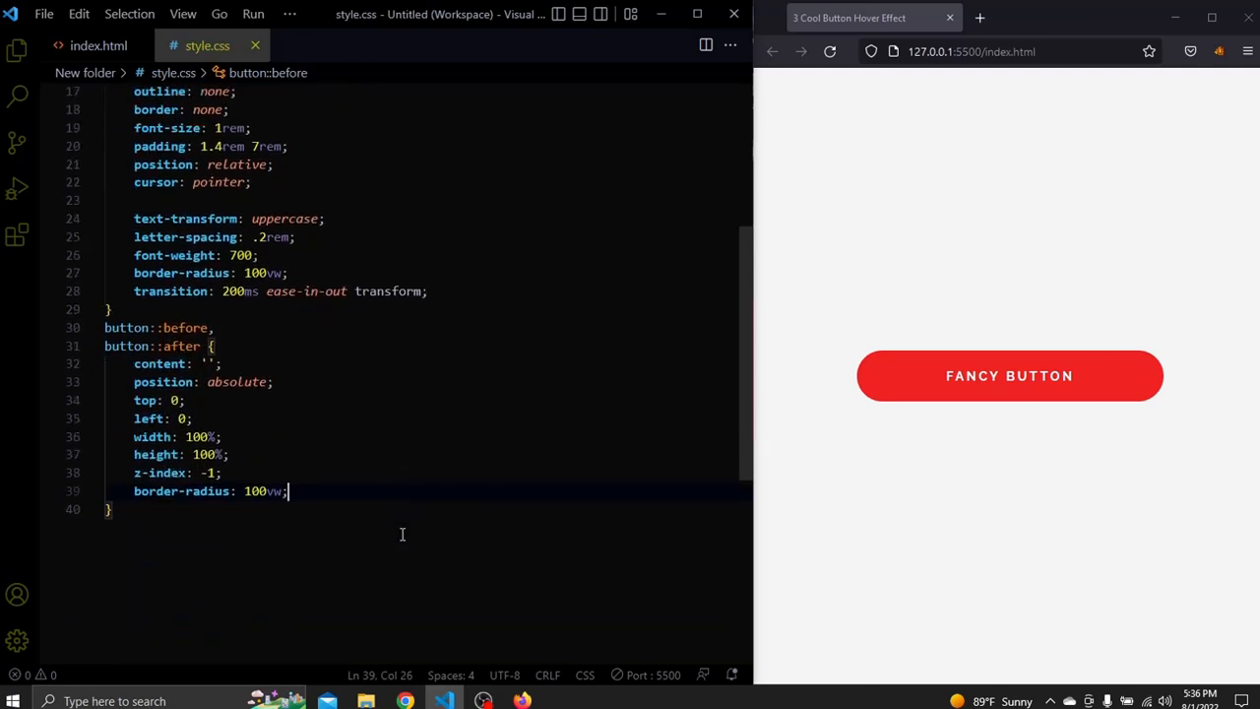
type("transition: 200ms ease-in-out ;")
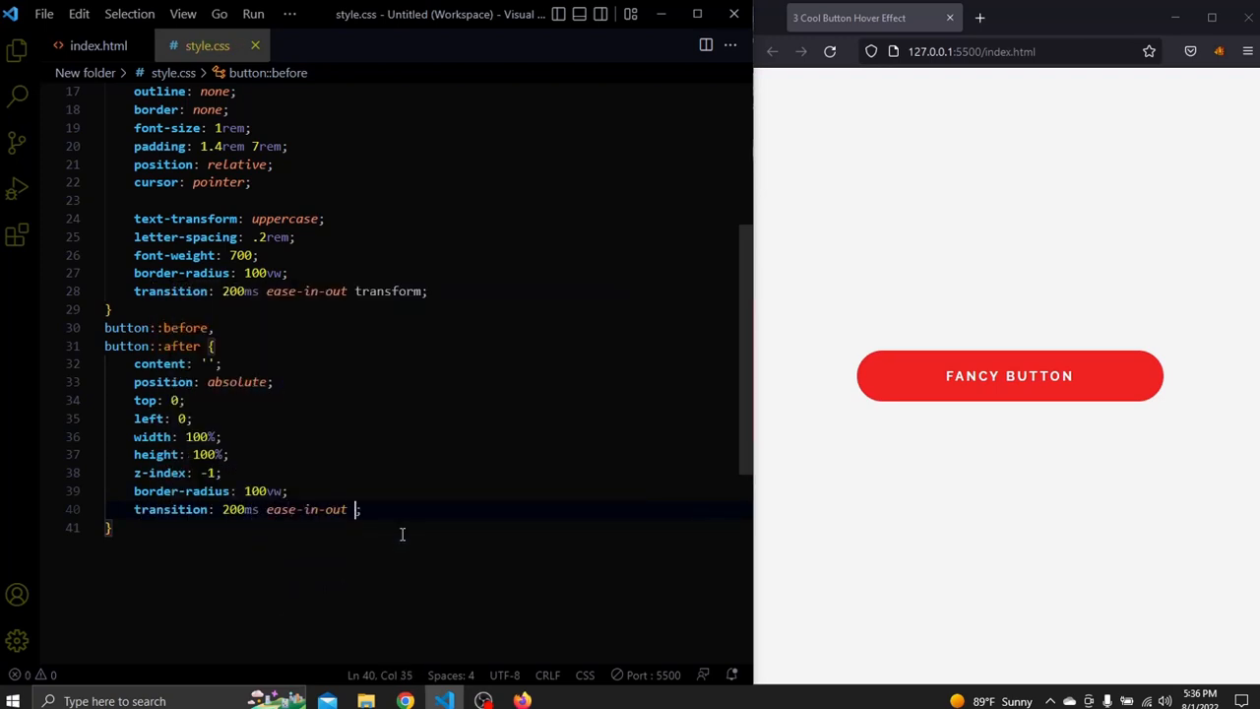
type("transfor")
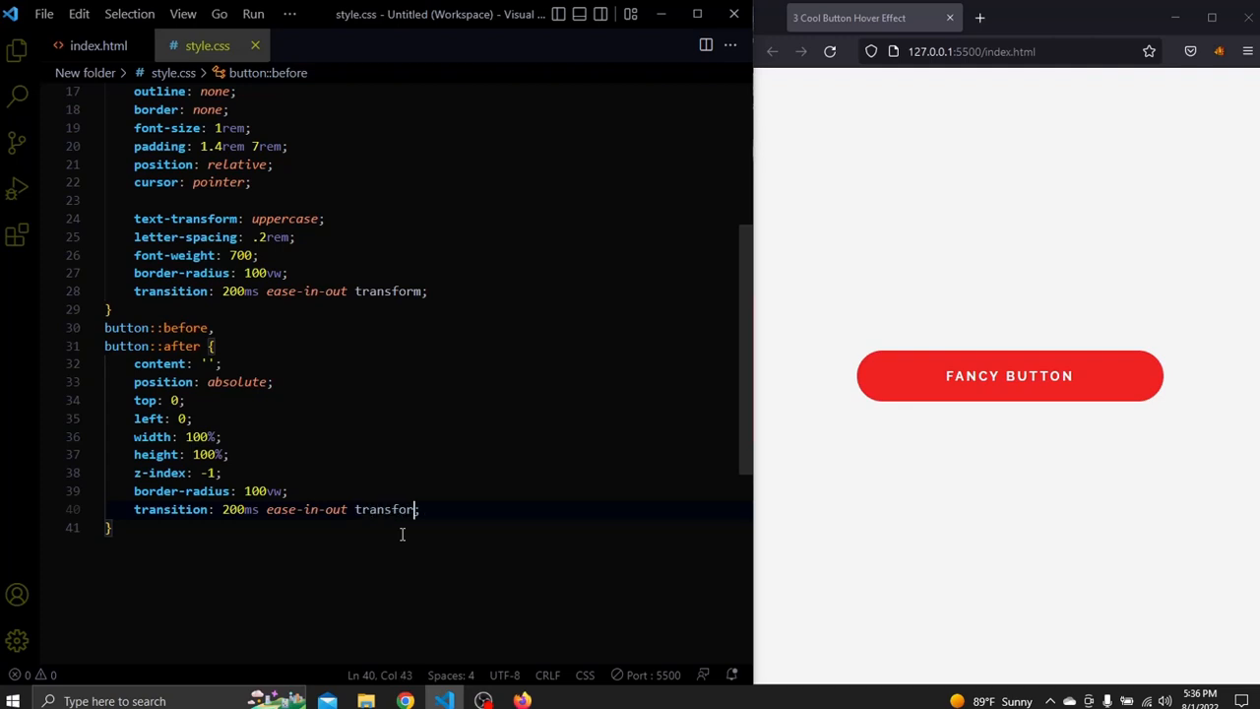
key("Return")
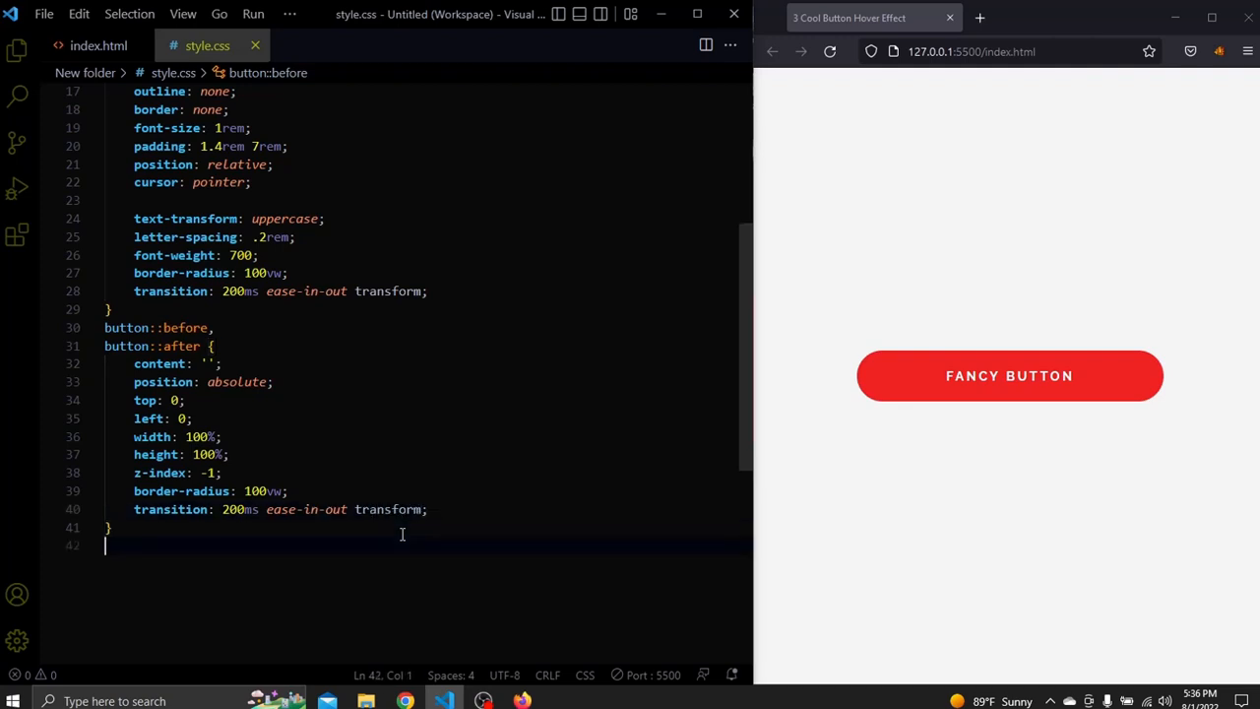
Step: Give the ::before and ::after layers rgba(241,…) red backgrounds at 0.6 and 0.3 opacity
type("button::before {")
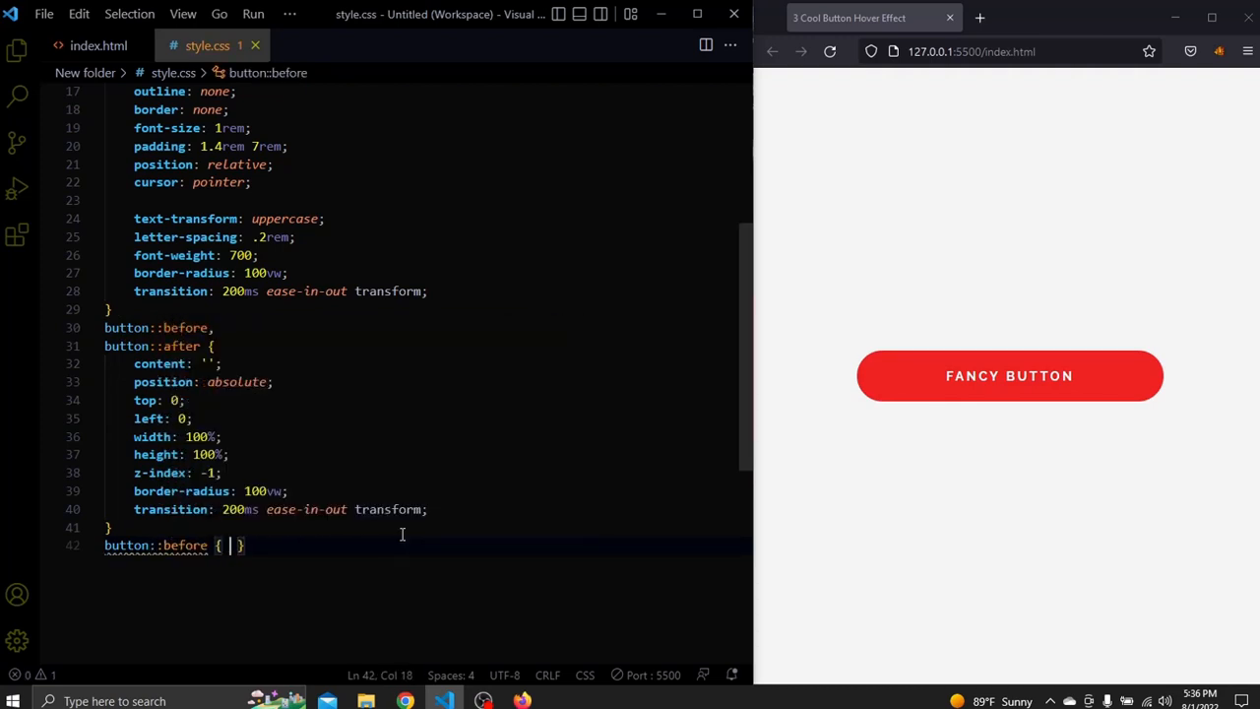
type("background-color: rgba(red, green, blue, alpha);")
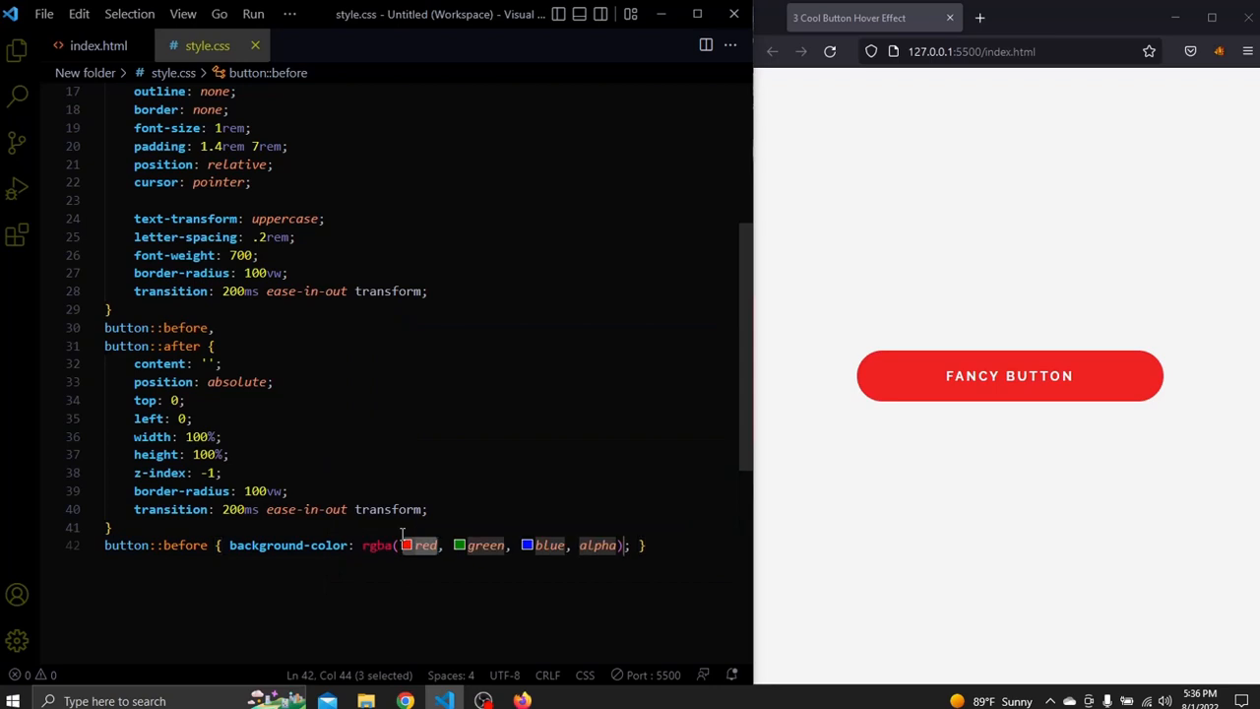
type("241,")
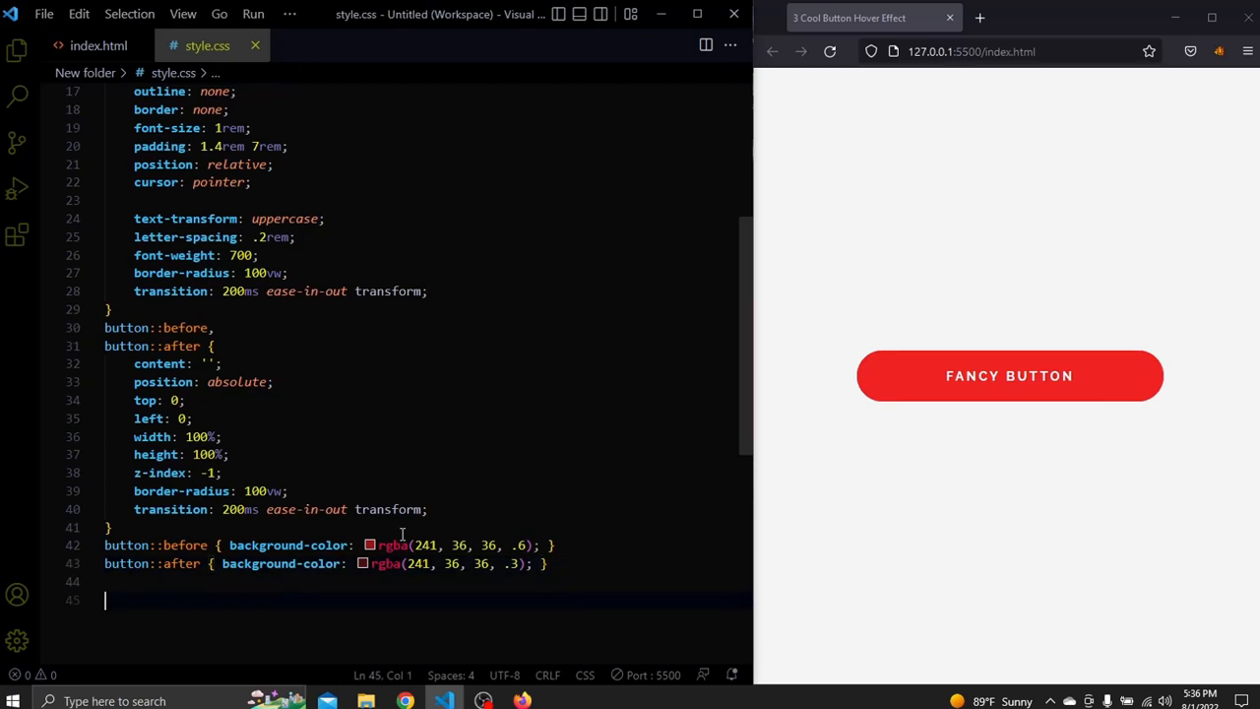
Step: Add button:hover with transform: translate(-16px, -16px) and begin the ::before hover rule
type("button:hover {")
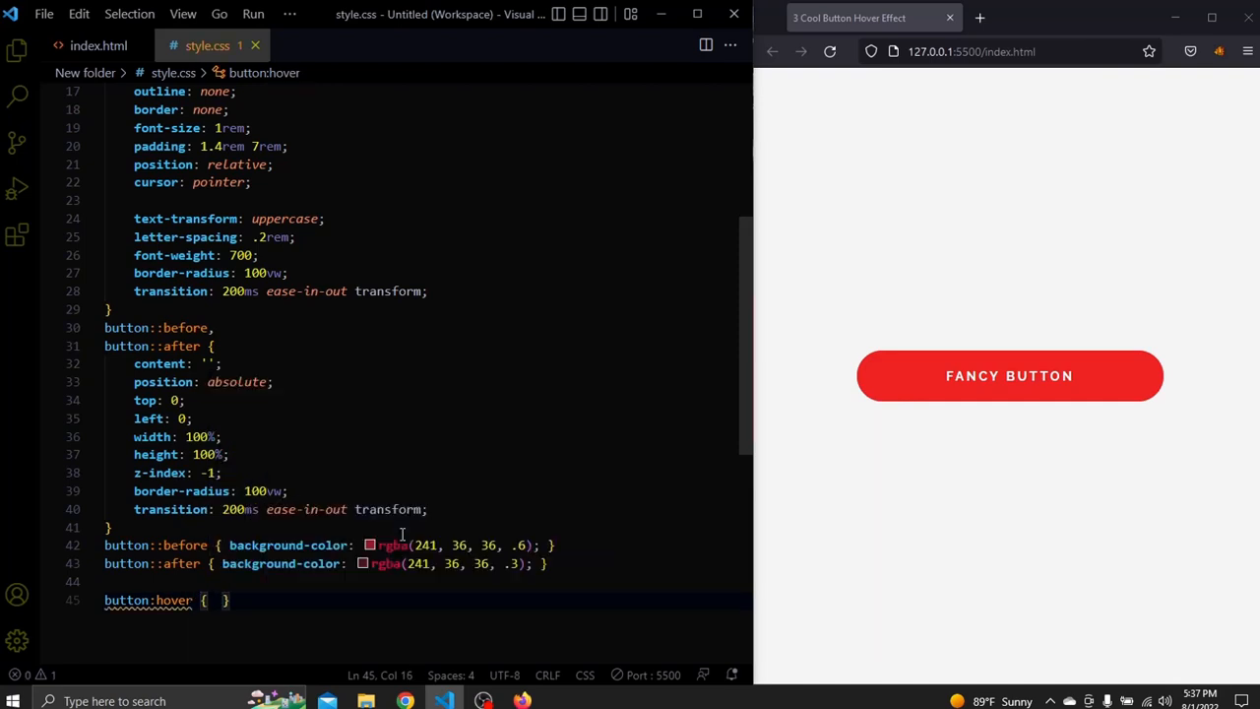
type("transform: translate(-16px);")
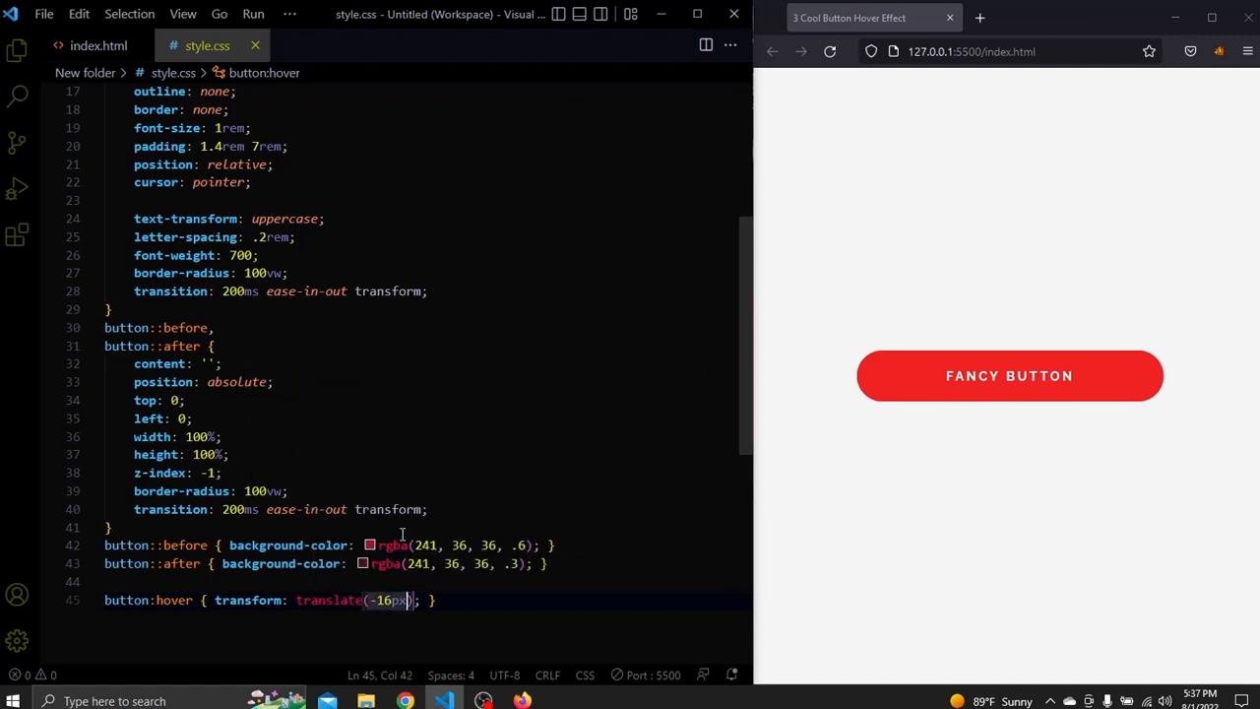
type(", -16px")
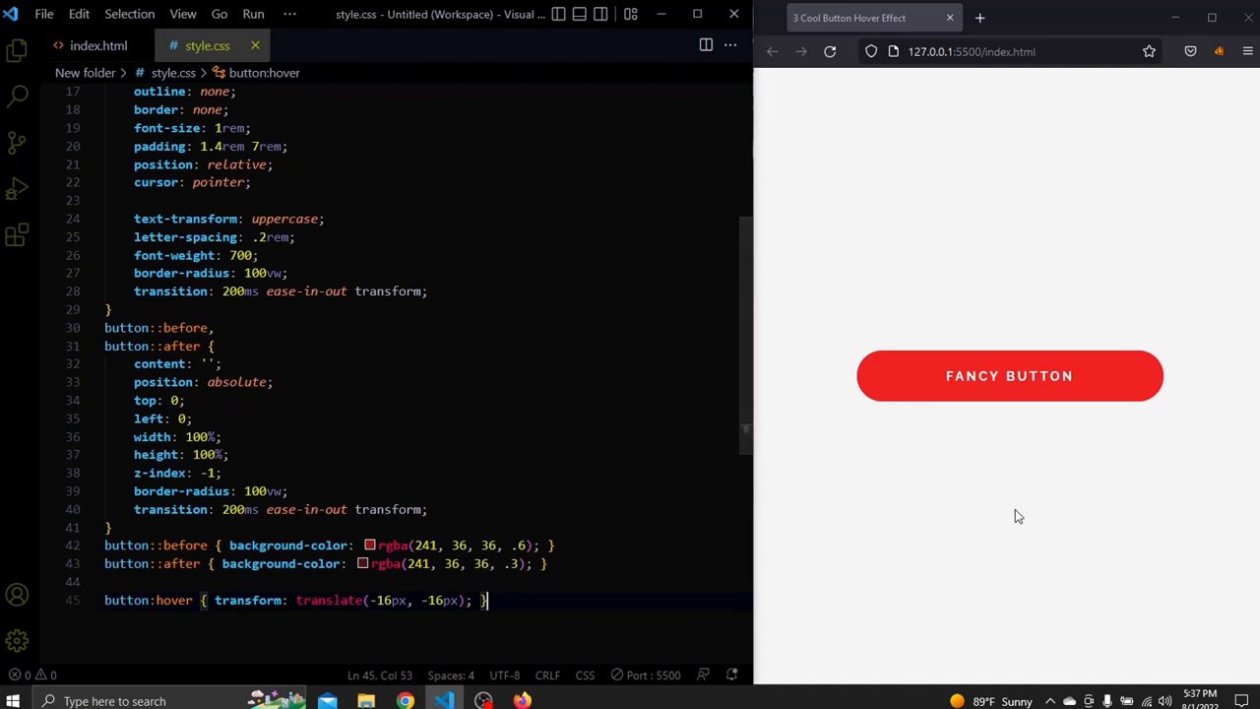
mouse_move(1036, 411)
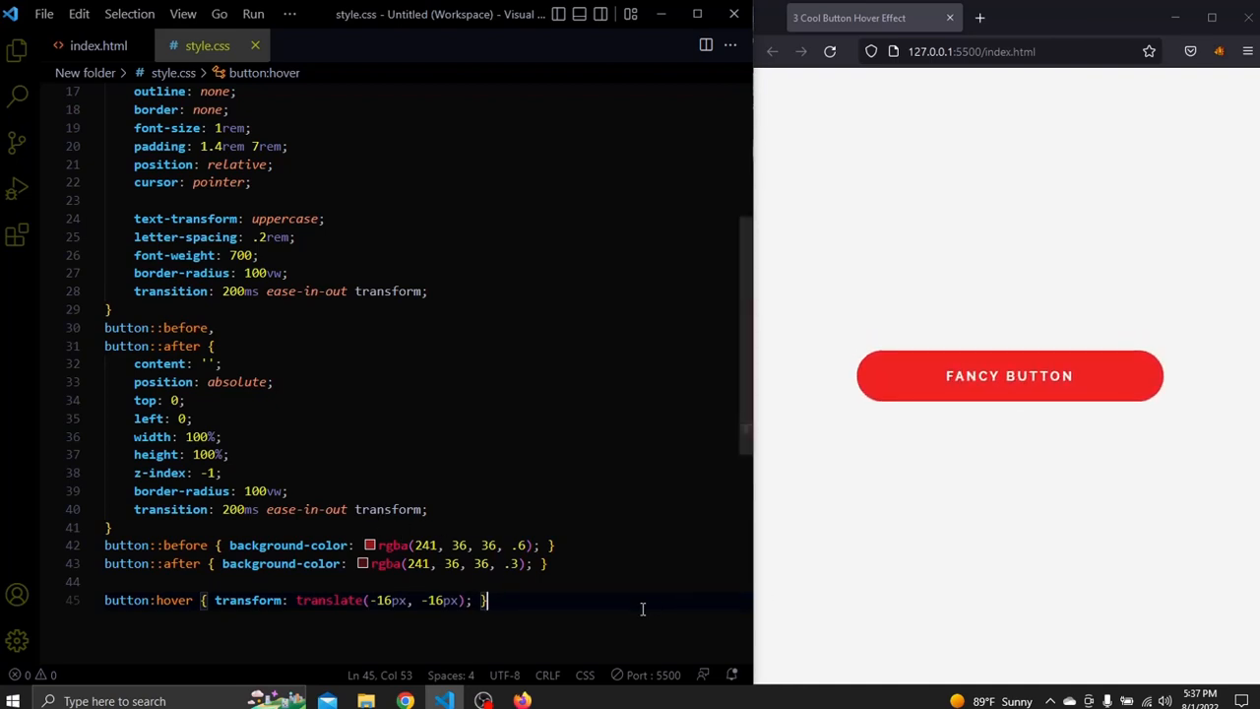
type("b")
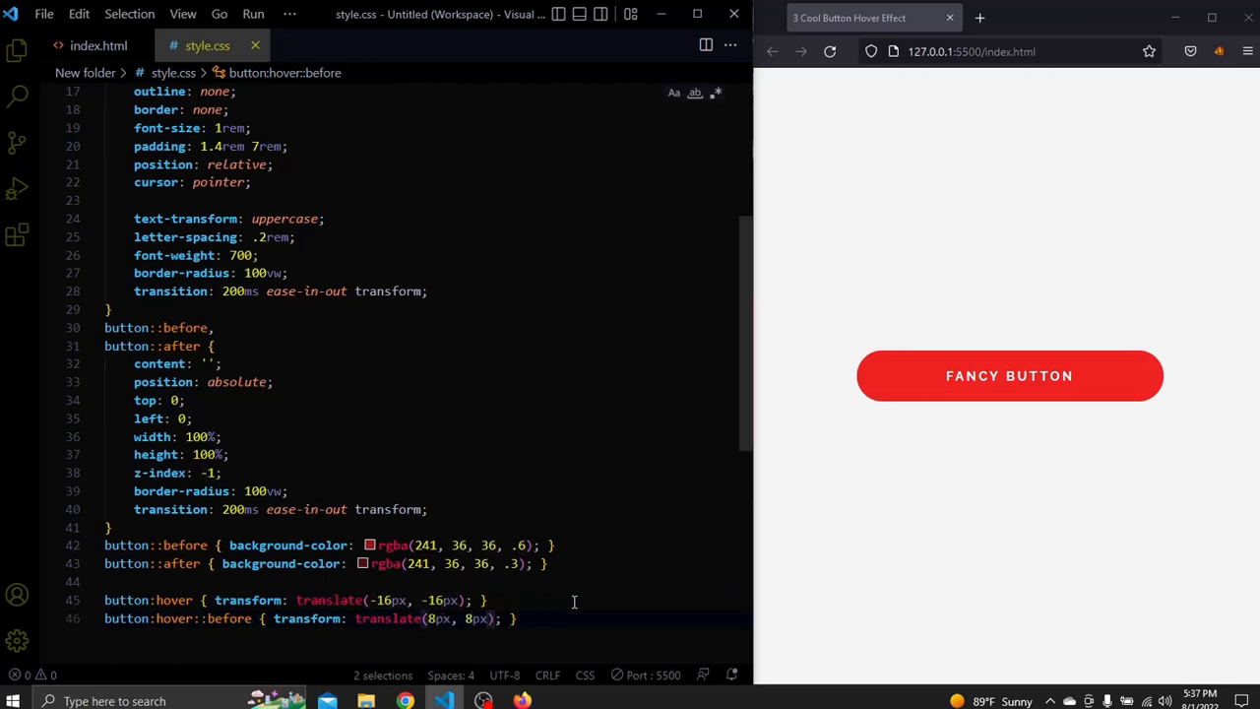
mouse_move(1087, 382)
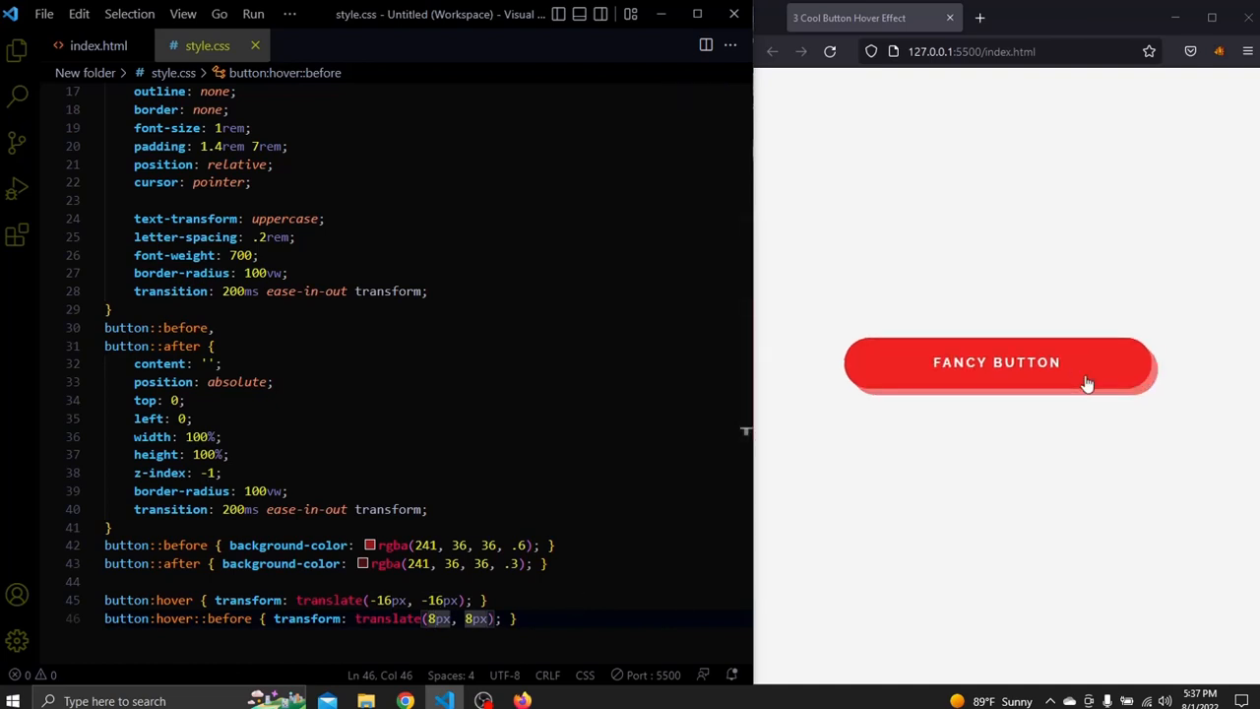
mouse_move(1130, 421)
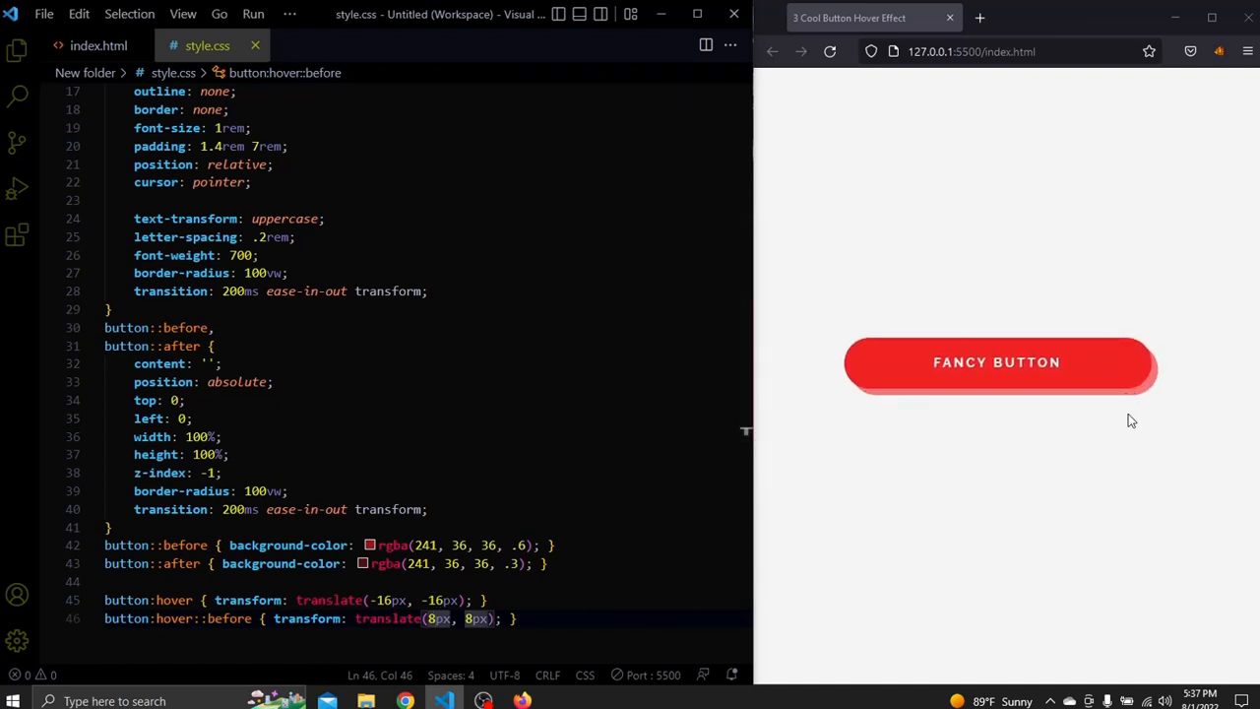
mouse_move(1161, 402)
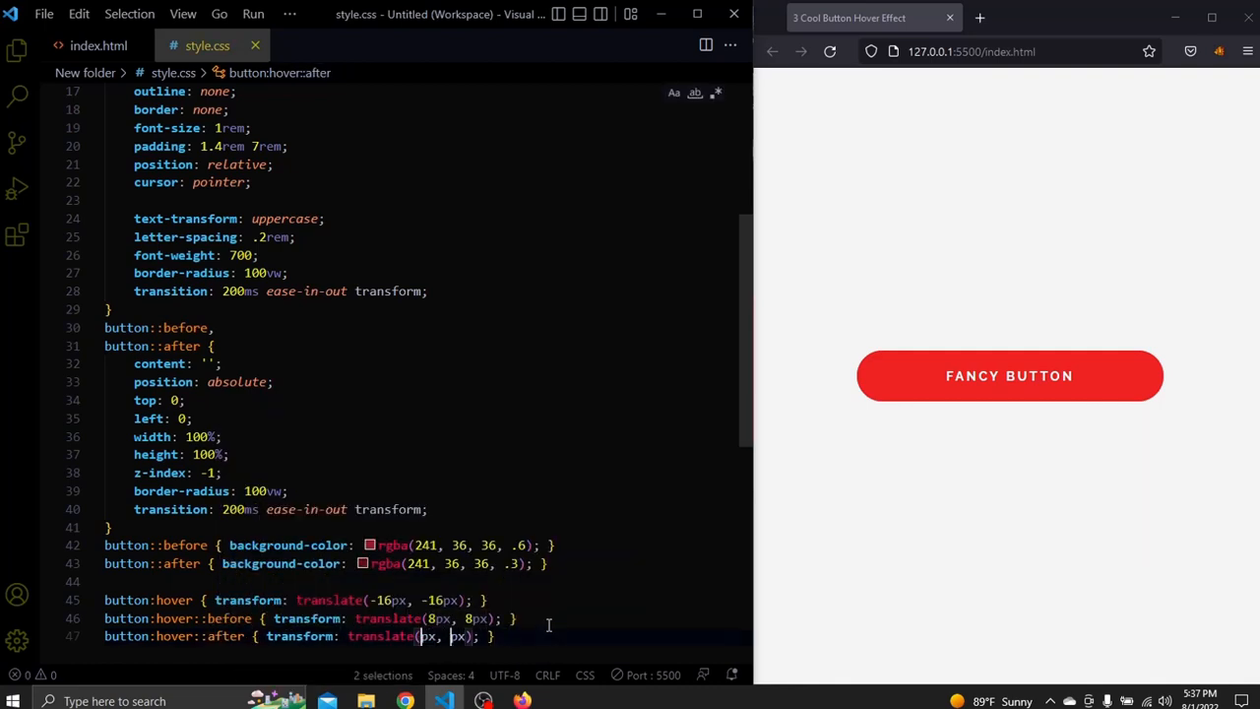
Step: Set button:hover::after to translate(16px, 16px) and check the stacked layers in the preview
type("16px, 16px")
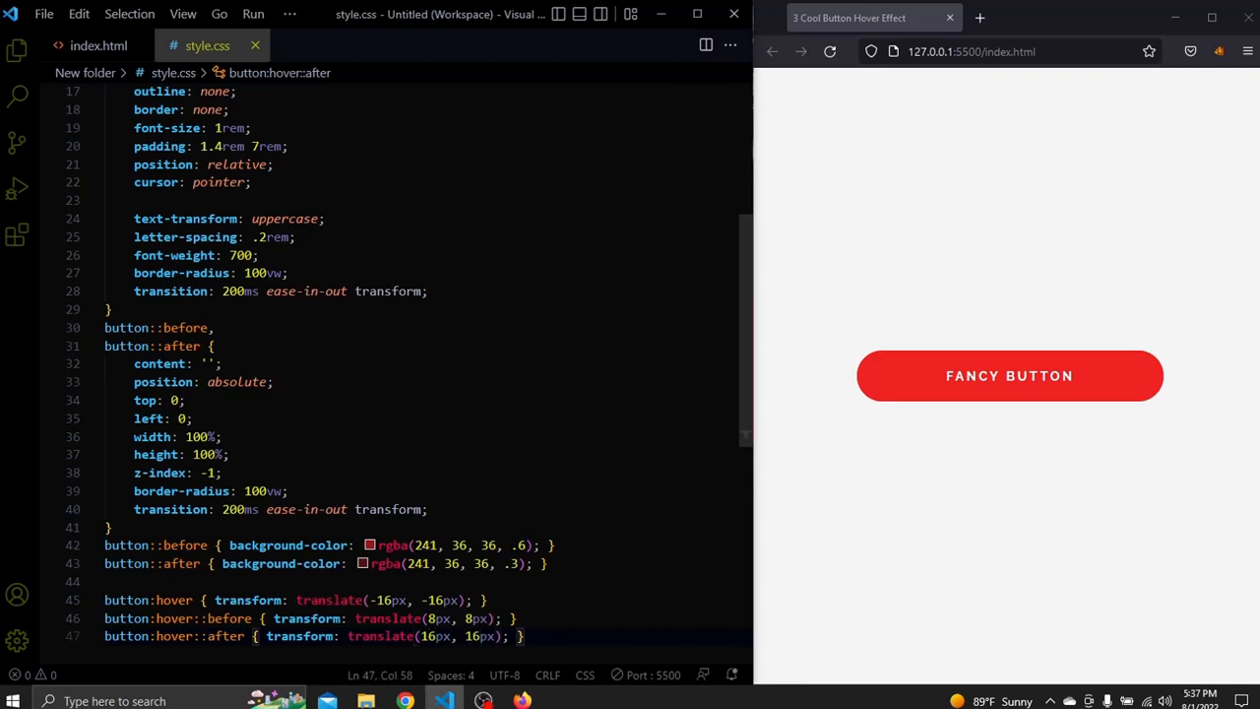
mouse_move(1031, 482)
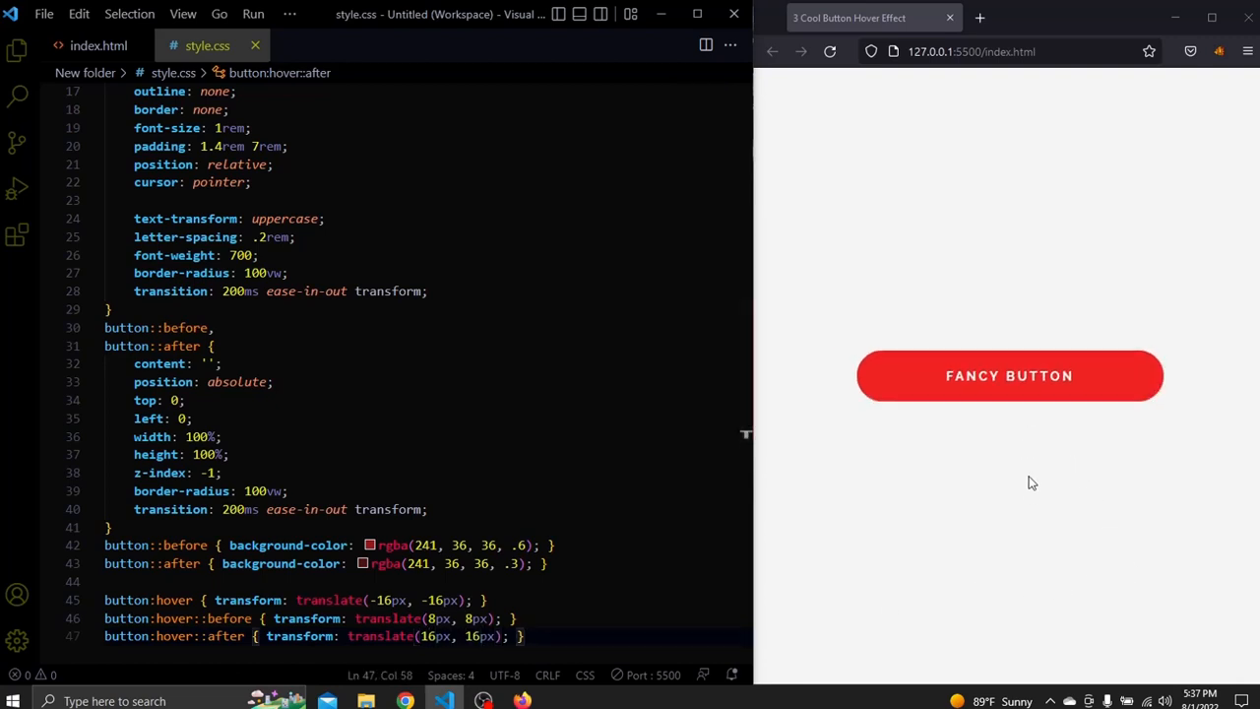
mouse_move(1010, 435)
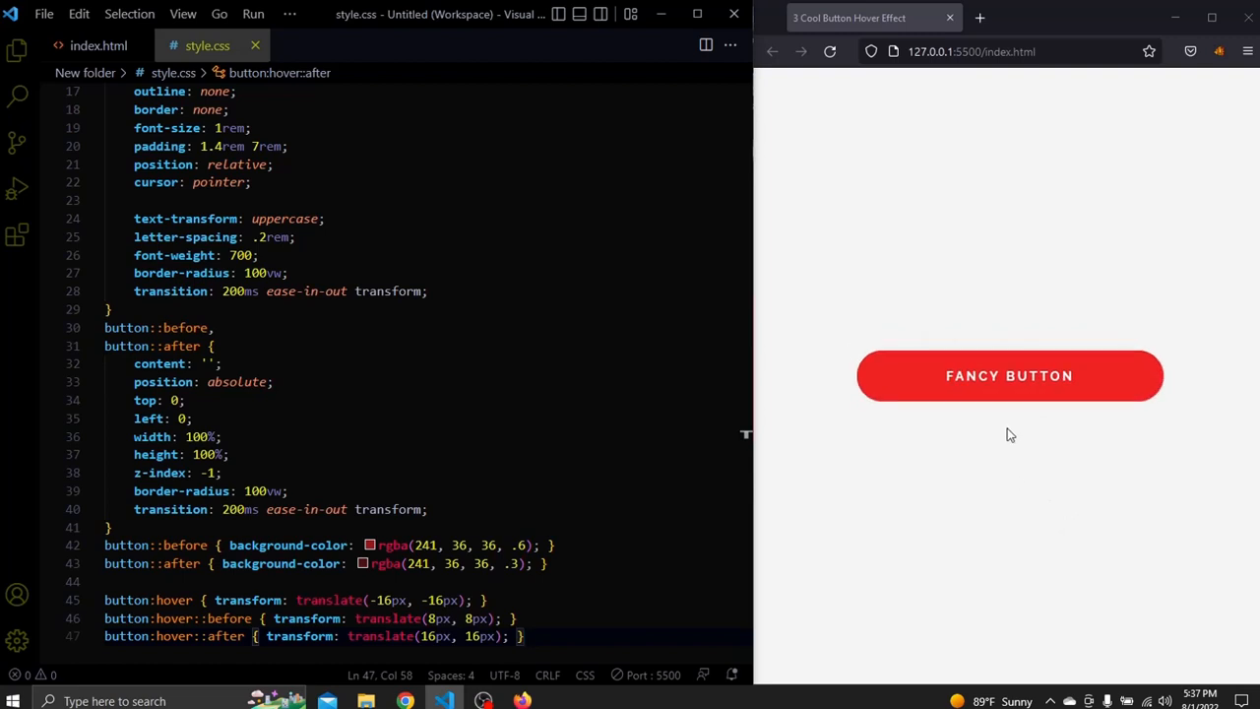
mouse_move(1014, 390)
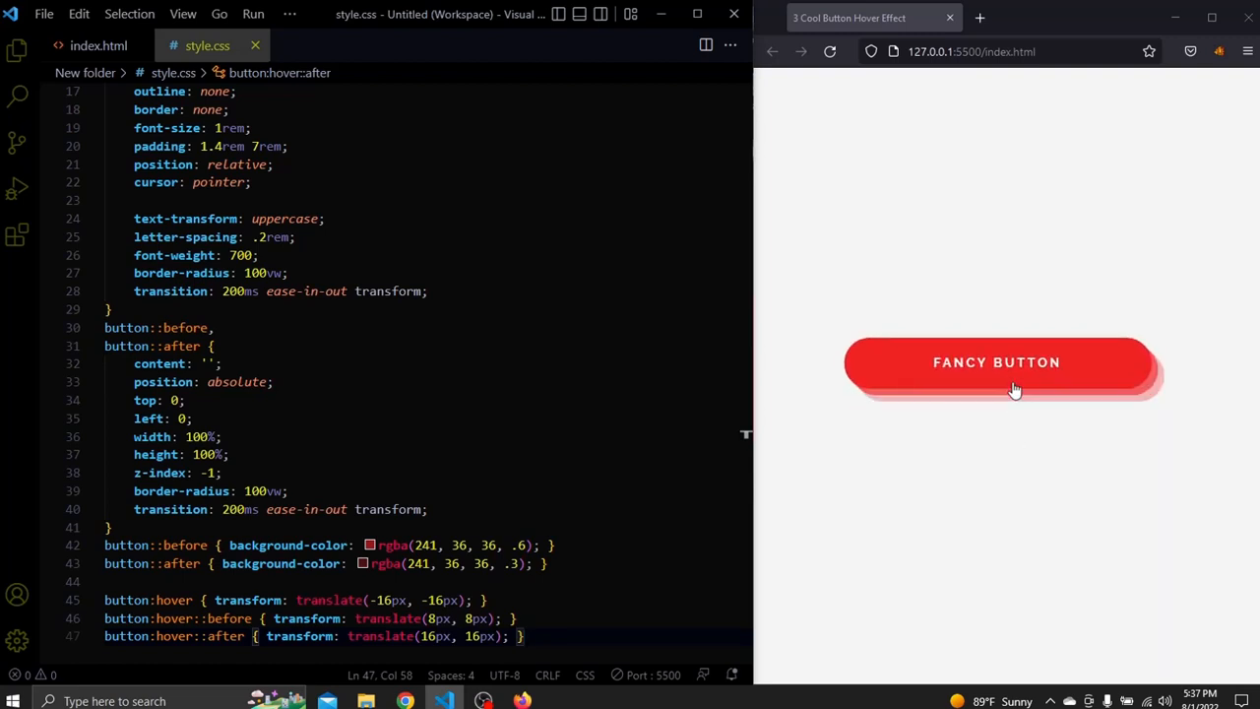
mouse_move(1033, 392)
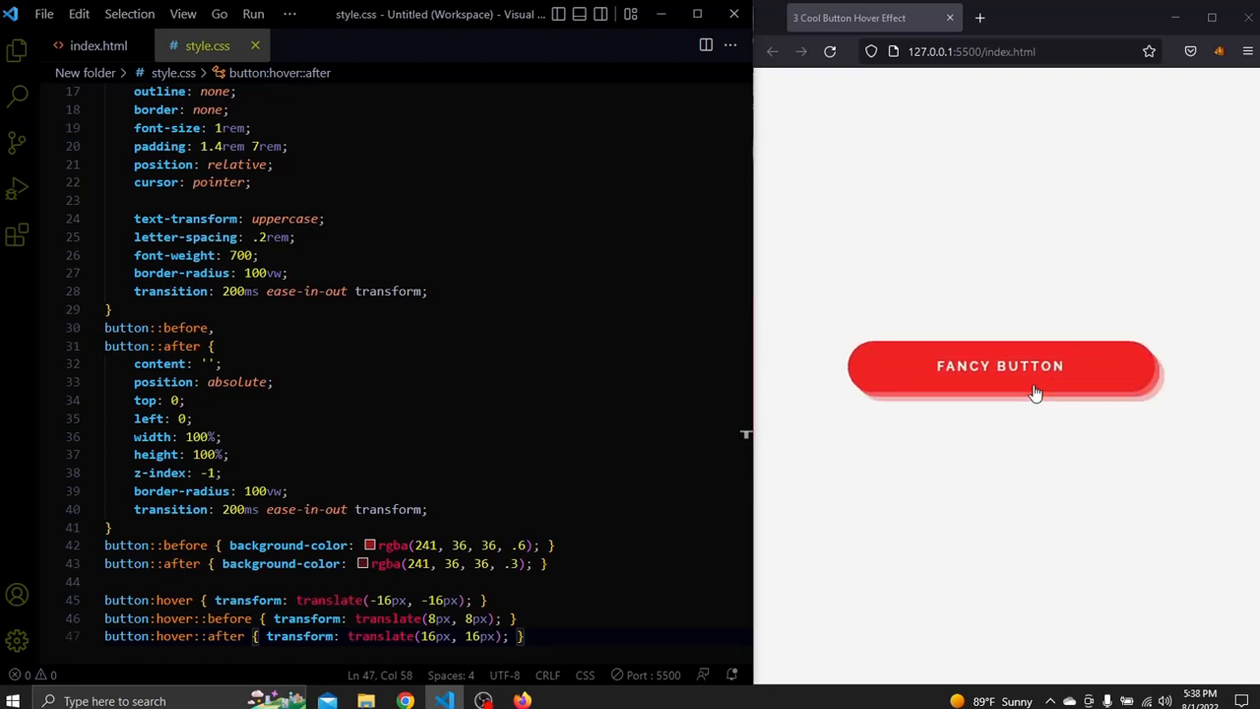
scroll("down", 3)
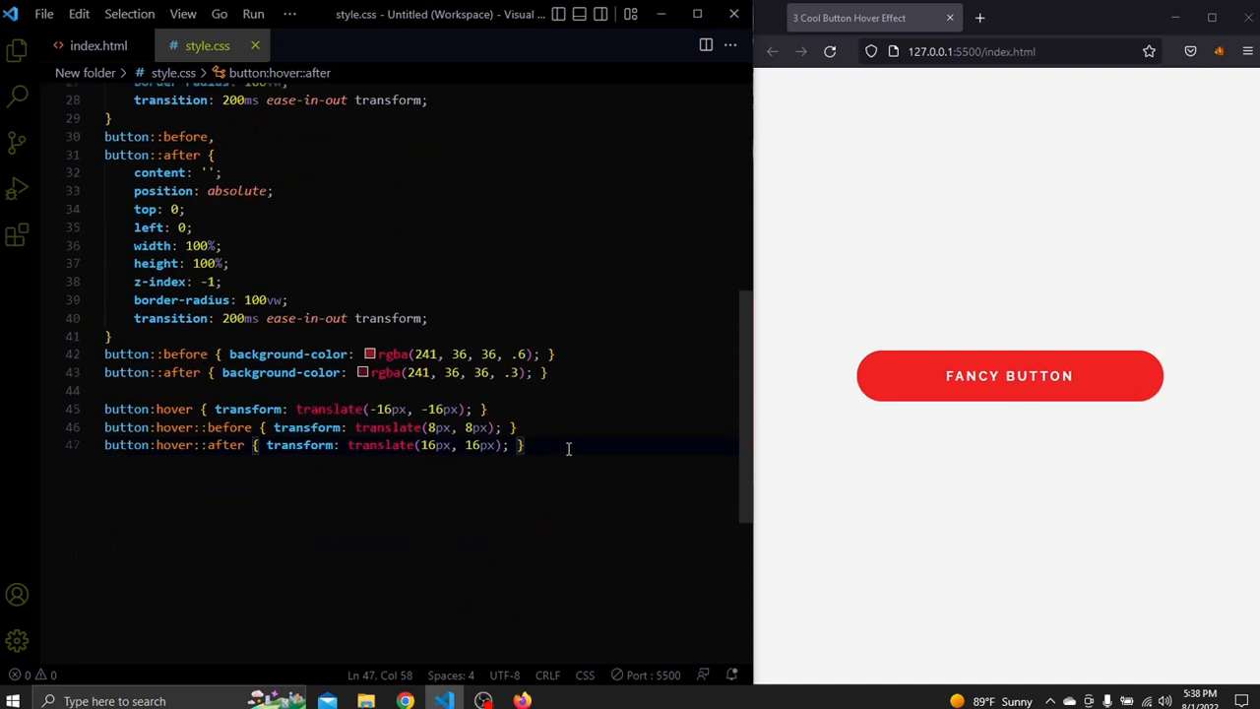
Step: Write the button:active, :active::before, :active::after selector group with its opening brace
key("Enter")
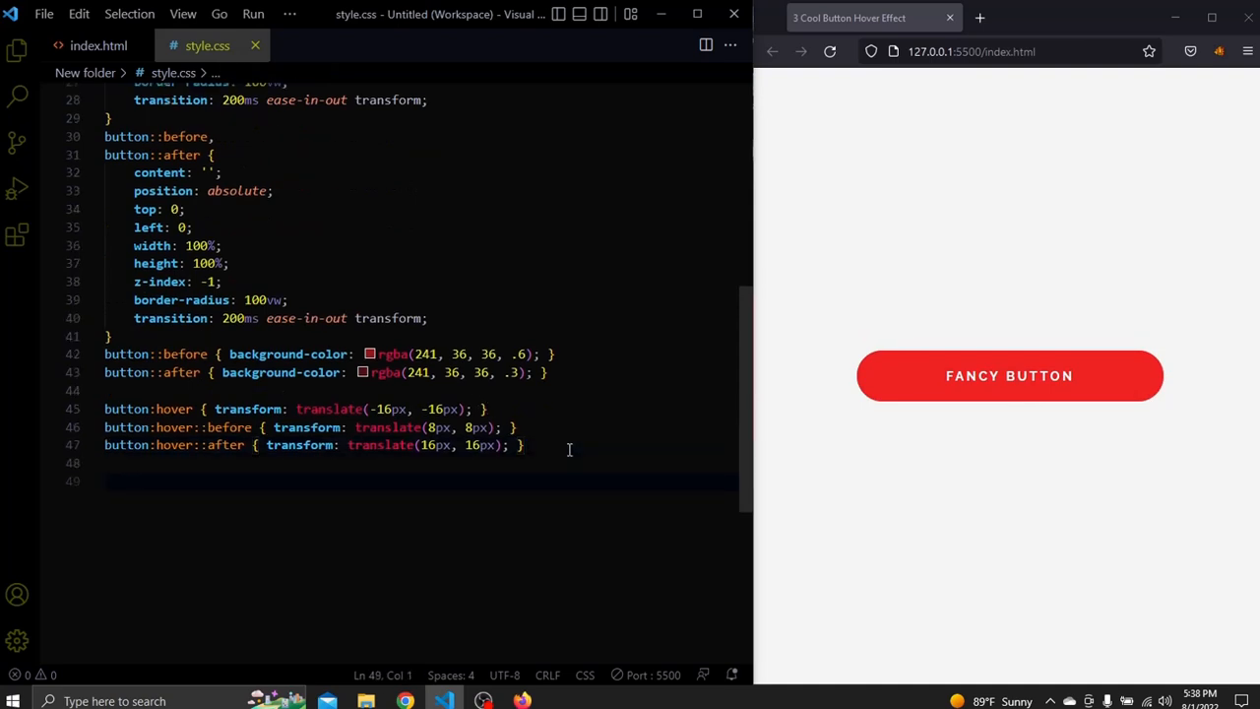
type("button")
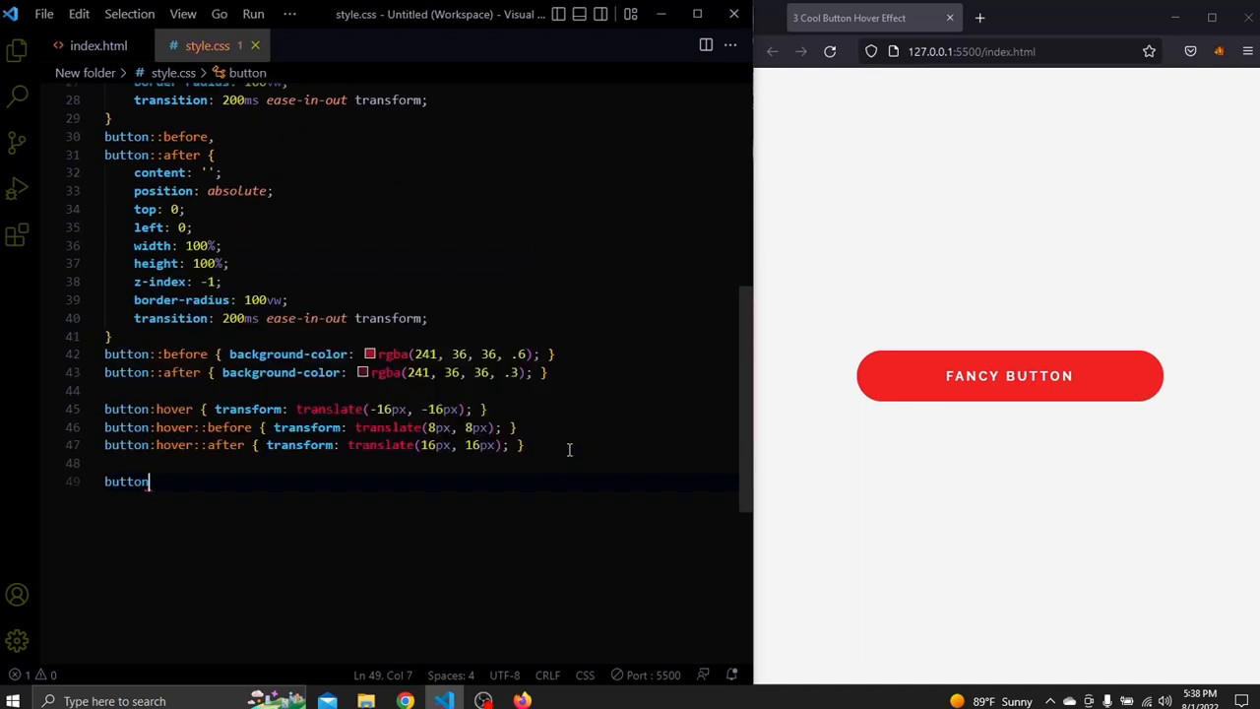
type(":active,")
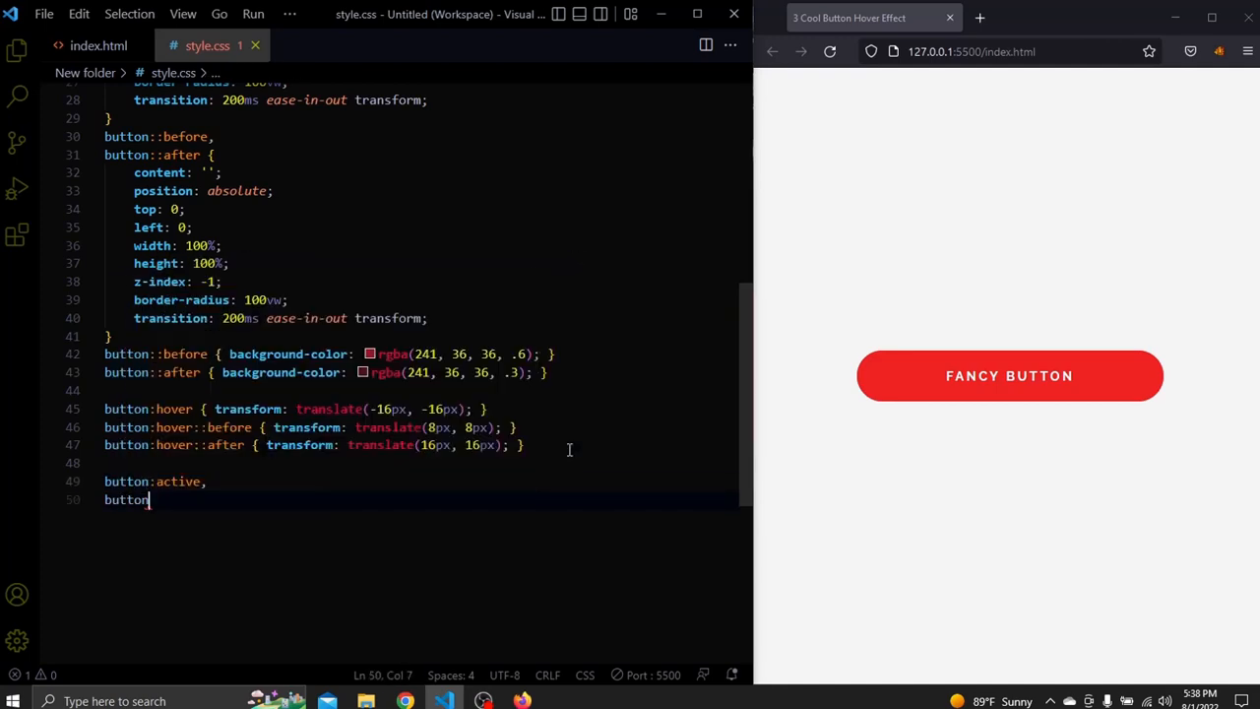
type(":active")
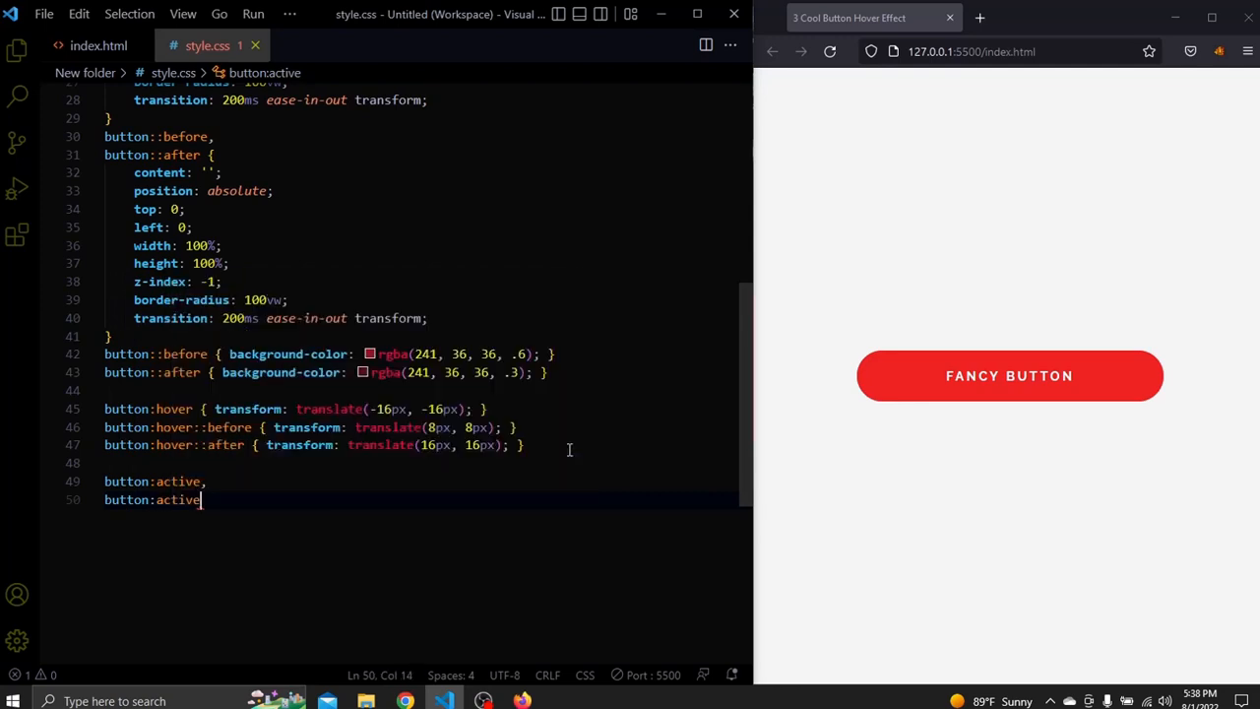
type("::after")
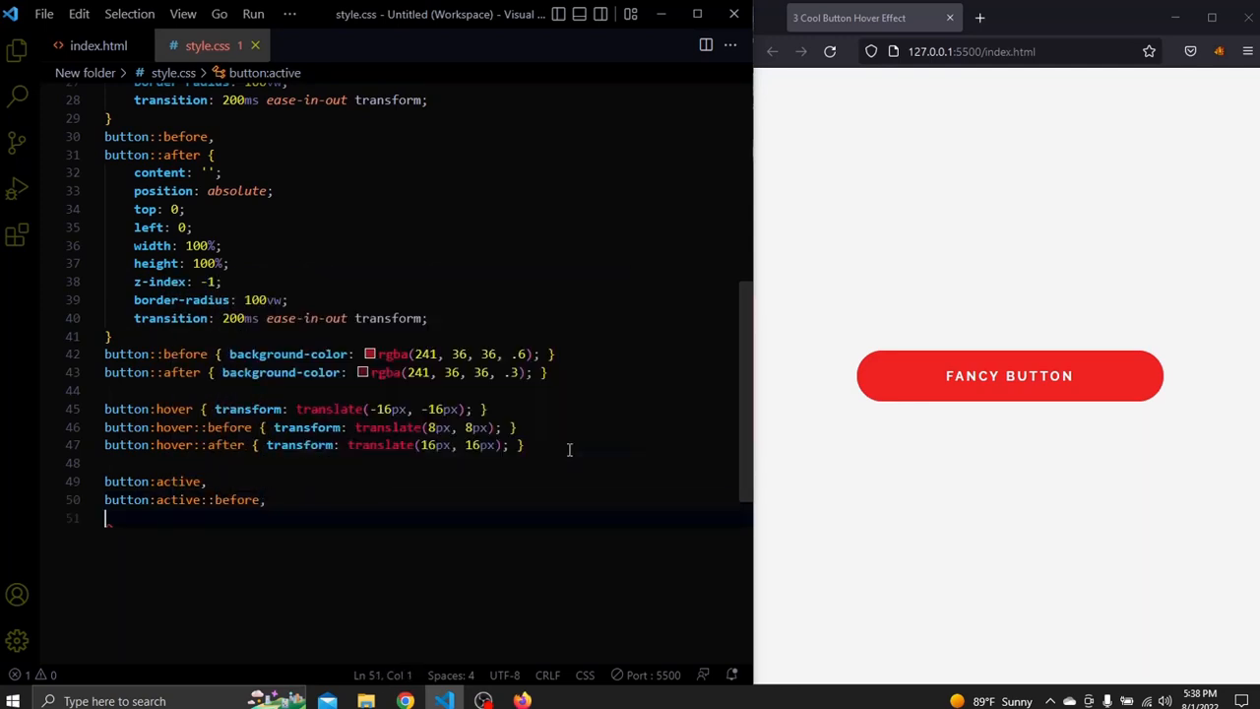
type("button:active::after")
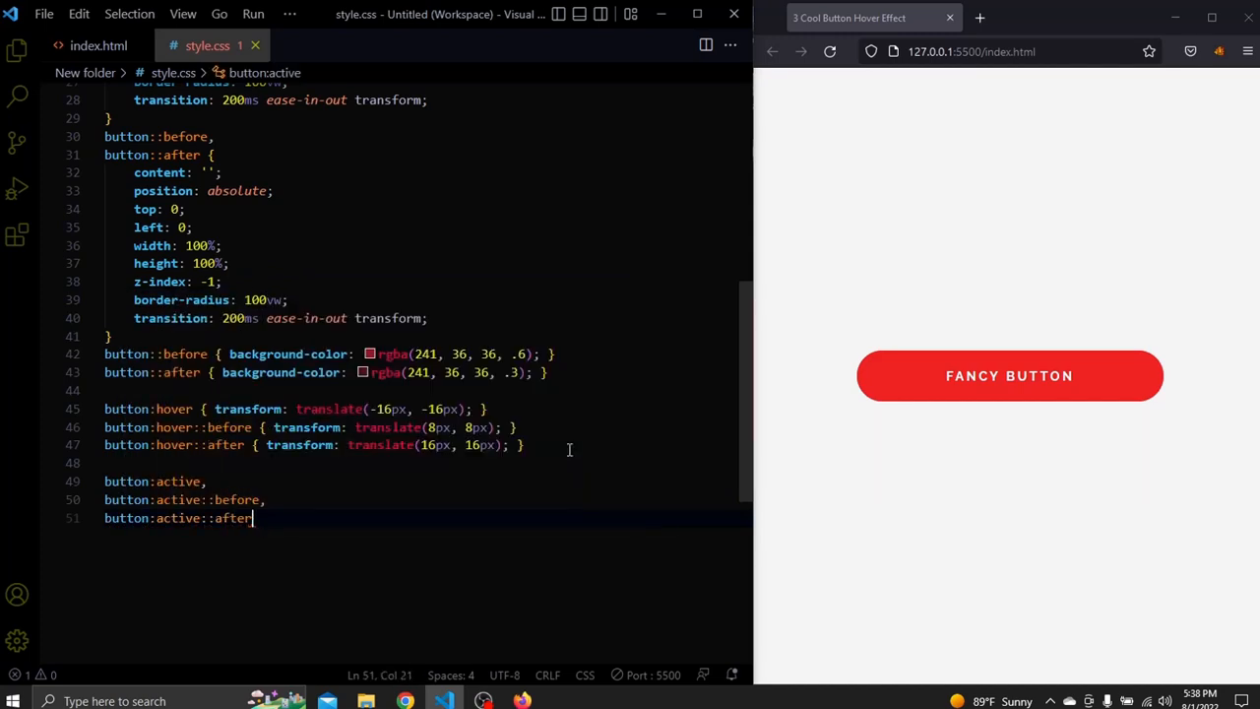
type("{")
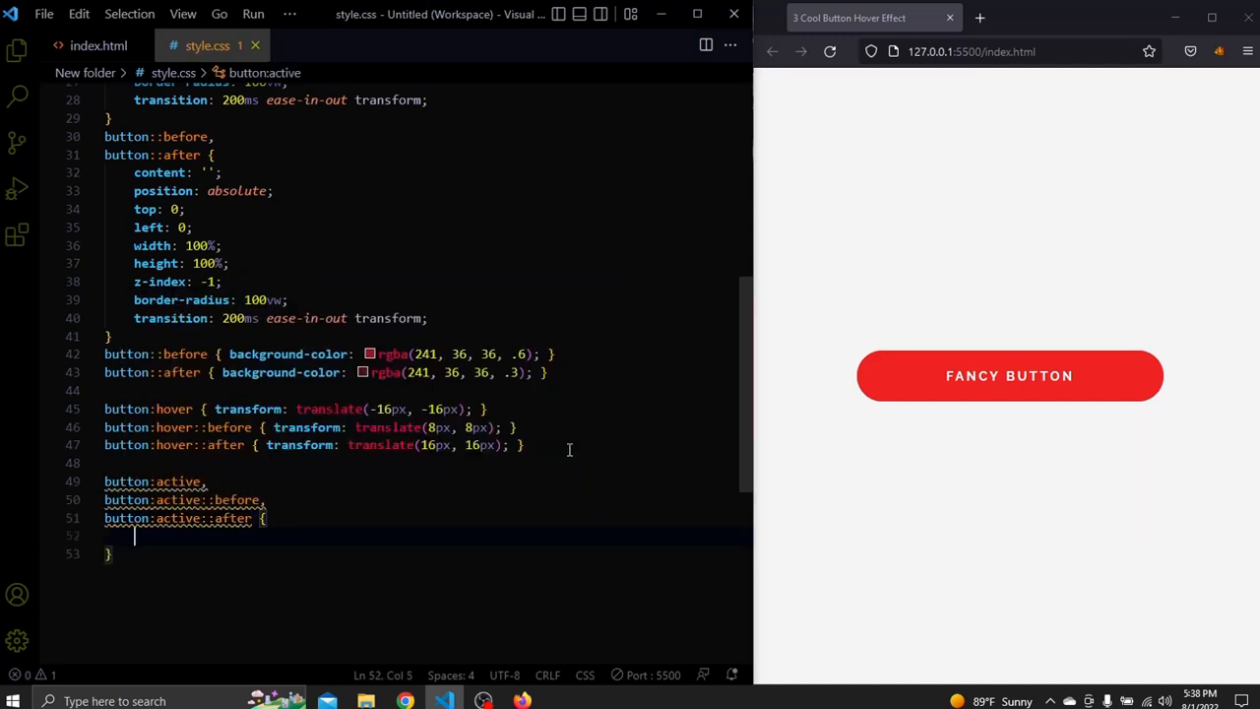
left_click(507, 445)
type("transform: translate(0, 0);")
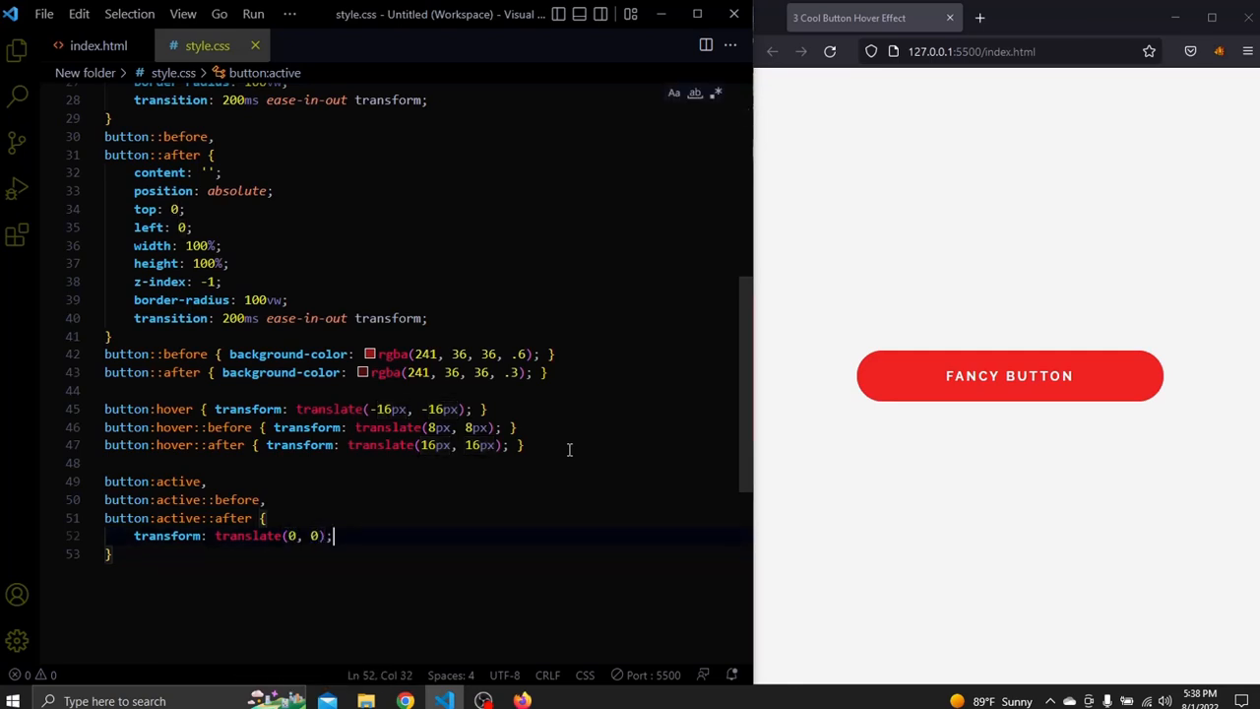
mouse_move(1103, 382)
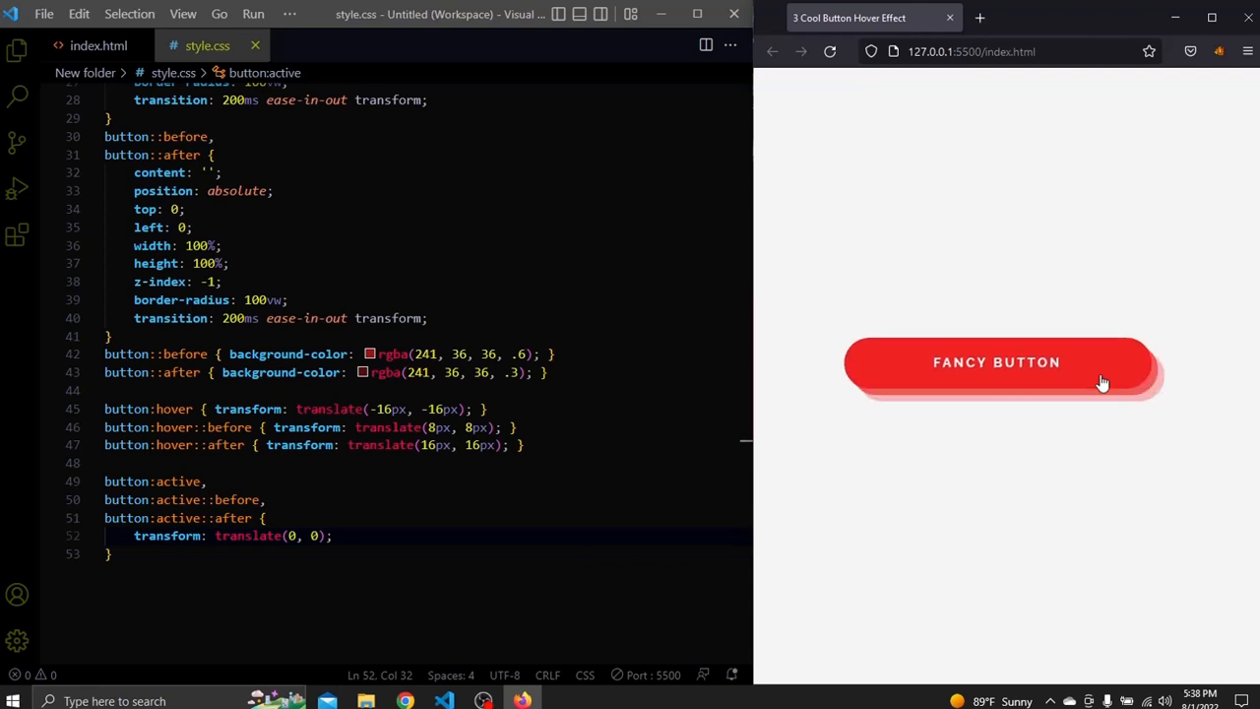
mouse_move(431, 547)
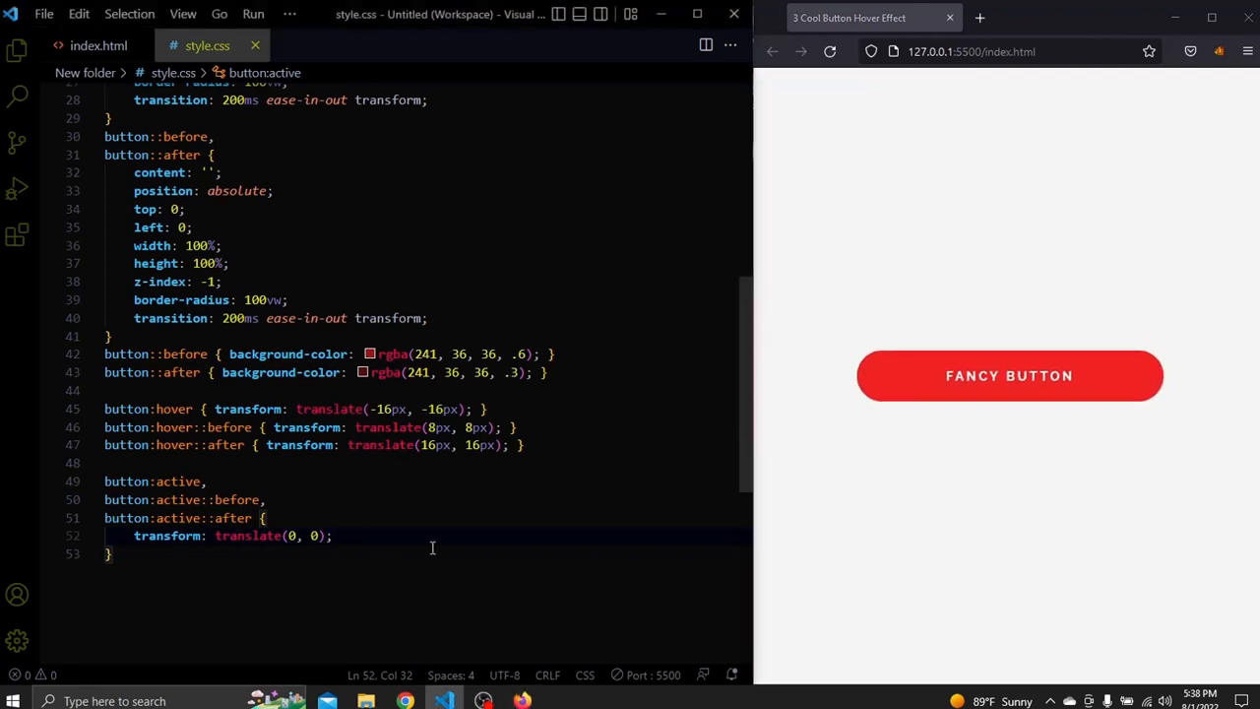
Step: Set translate(0, 0) with a 70ms ease-in-out transform transition and test pressing the button
type("transition: 70ms ease-in-out transform;")
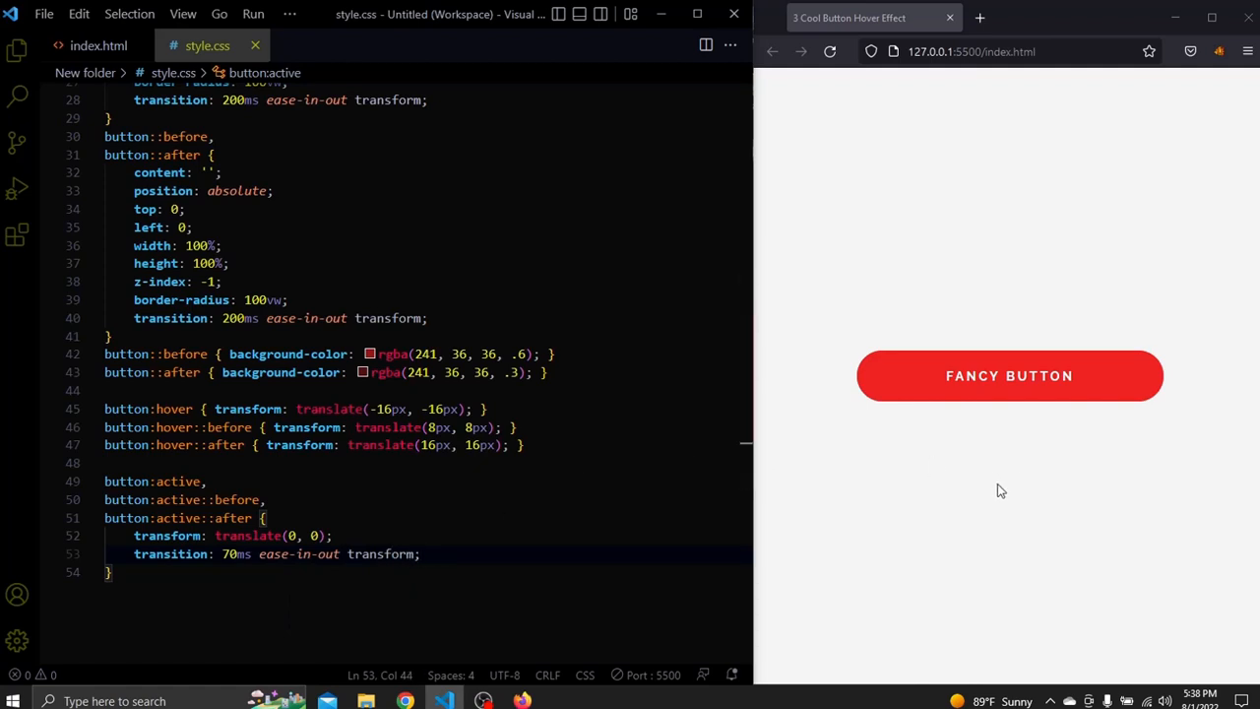
mouse_move(976, 384)
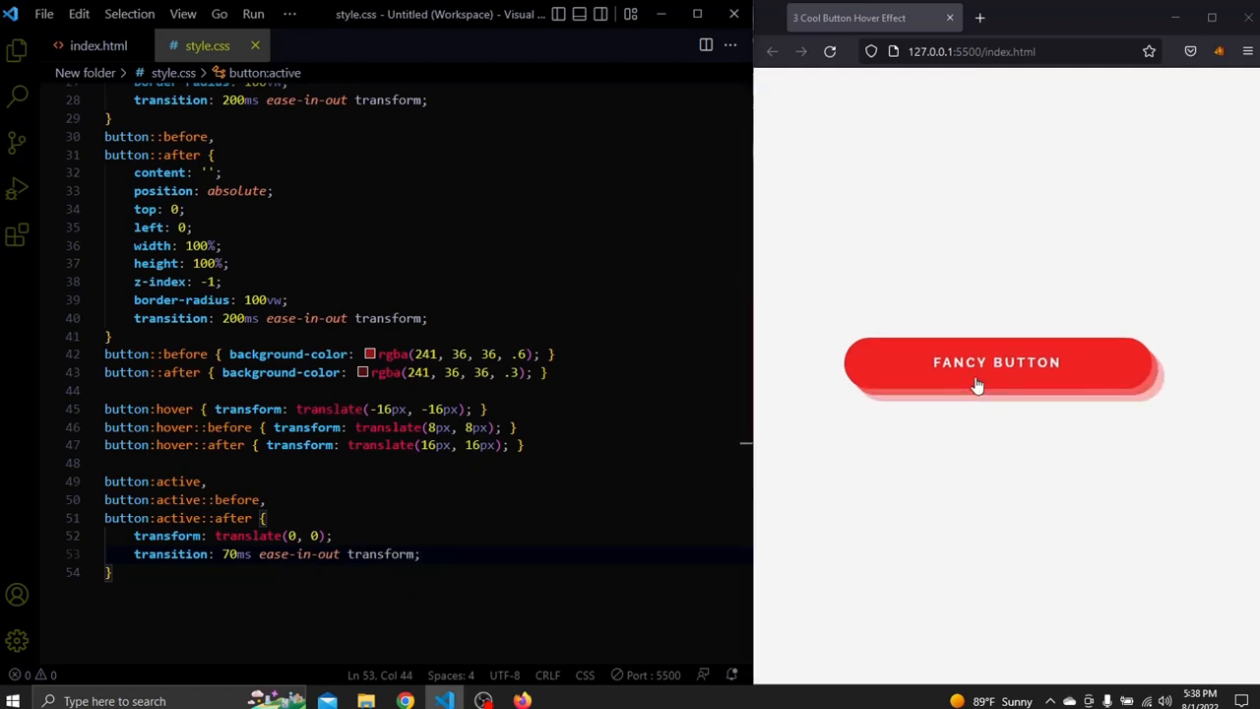
mouse_move(1081, 390)
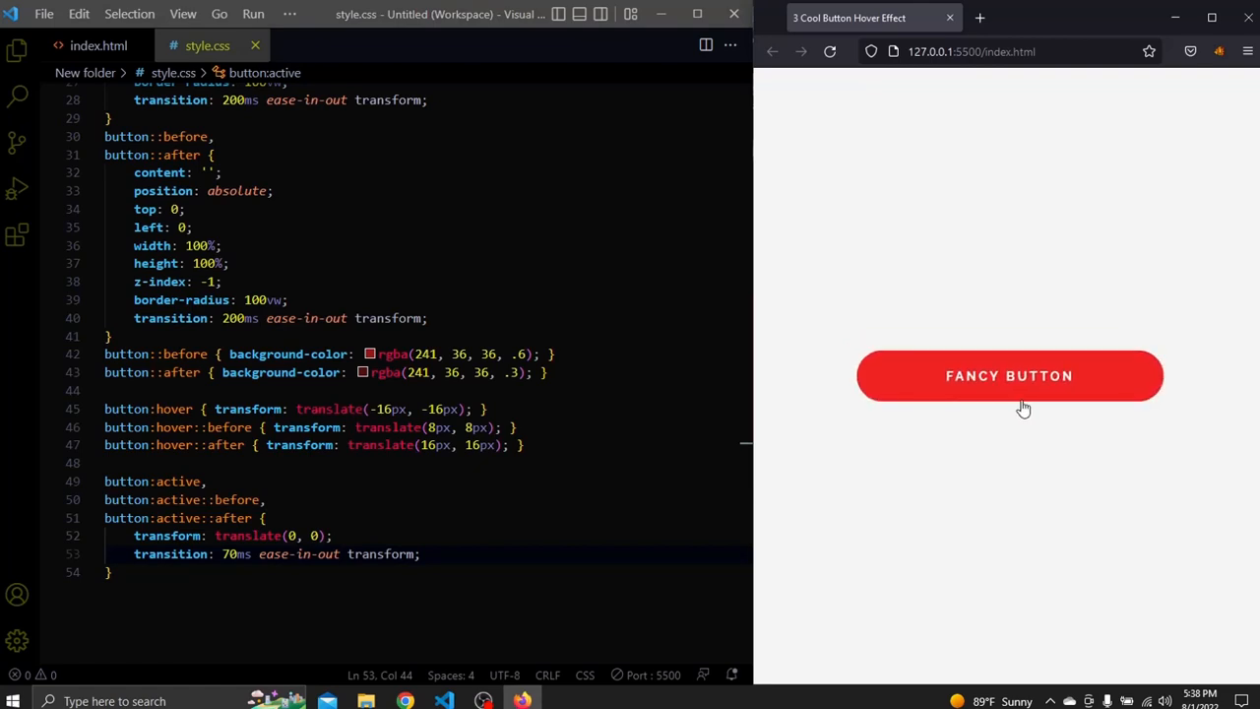
left_click(1007, 374)
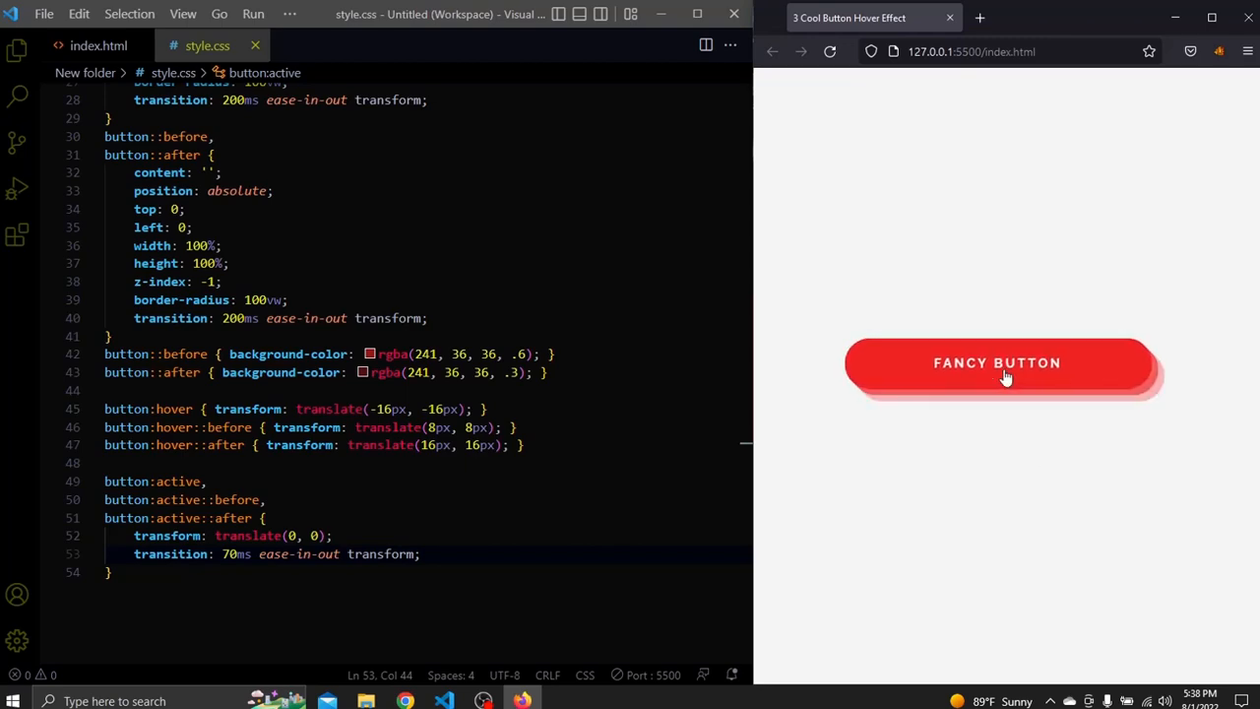
left_click(98, 45)
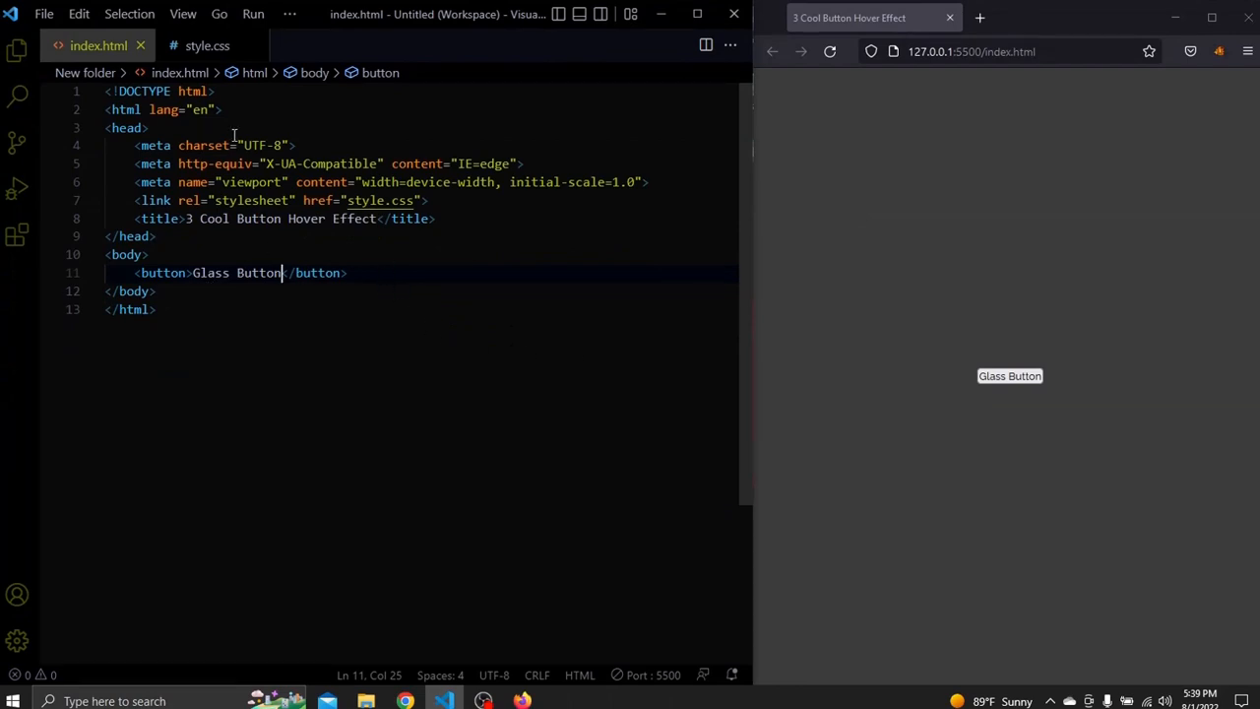
mouse_move(206, 45)
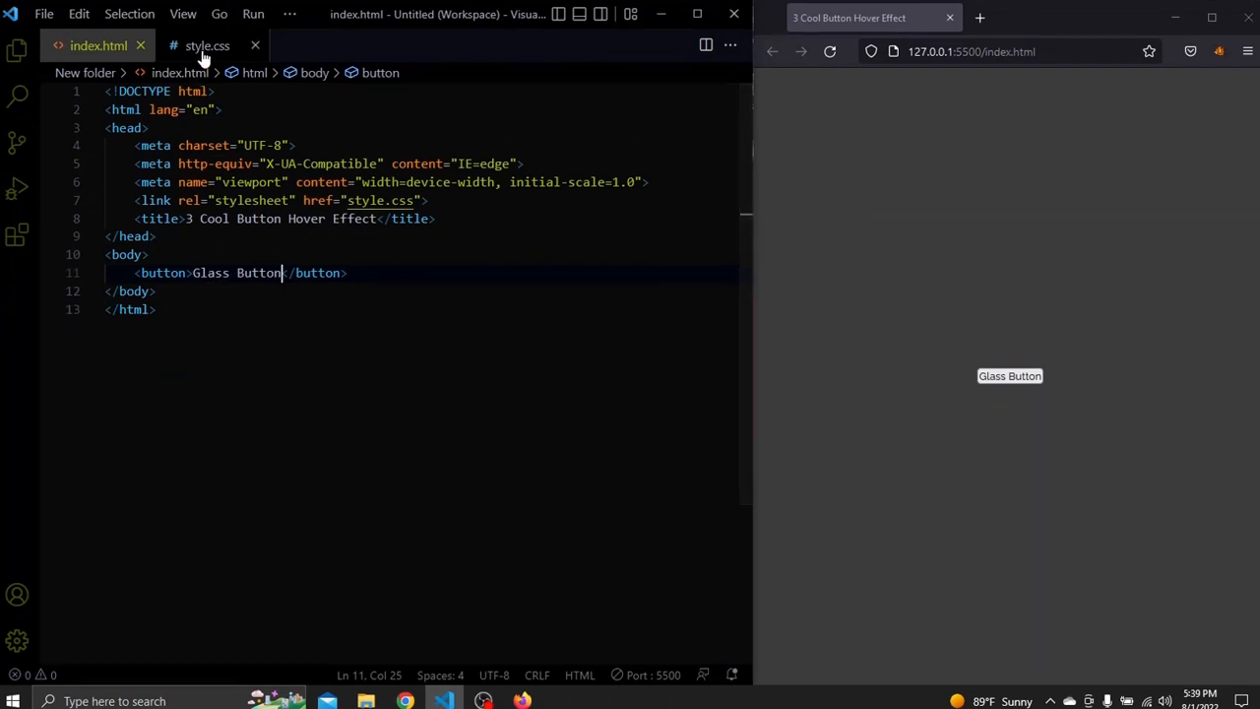
Step: In the Glass Button style.css, check body background #3c3c3c and add a blank line at the end
left_click(207, 45)
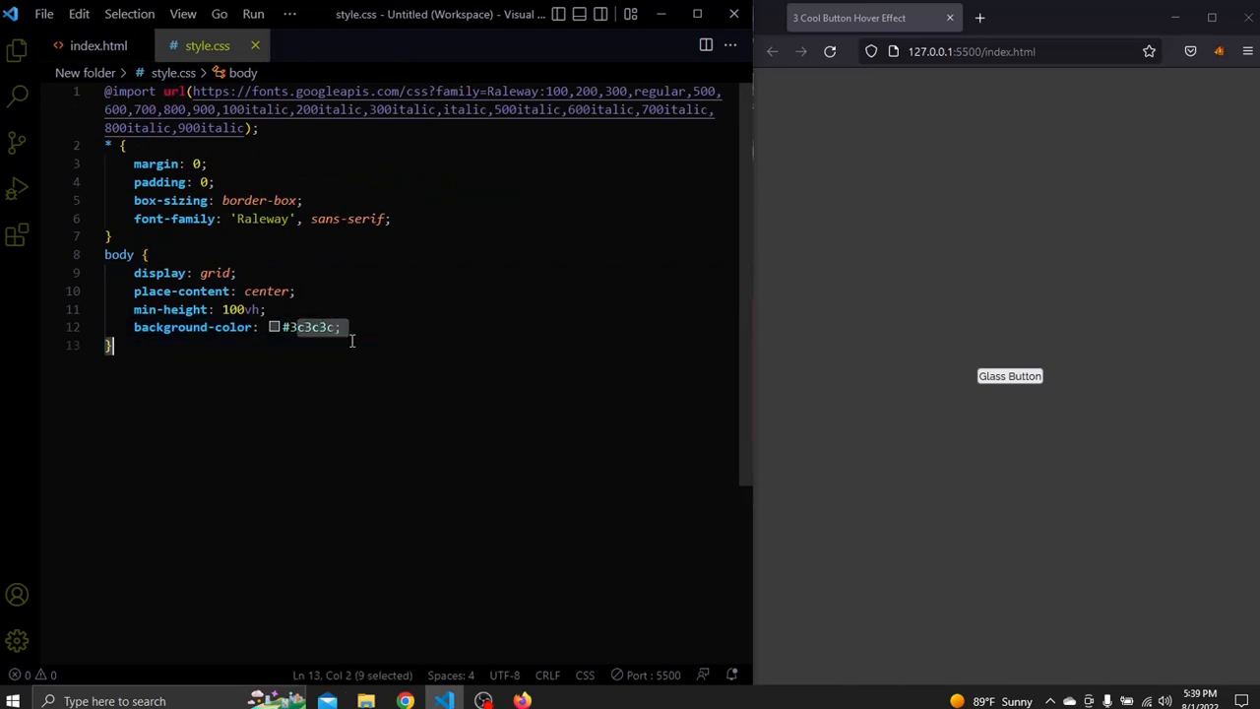
left_click(286, 327)
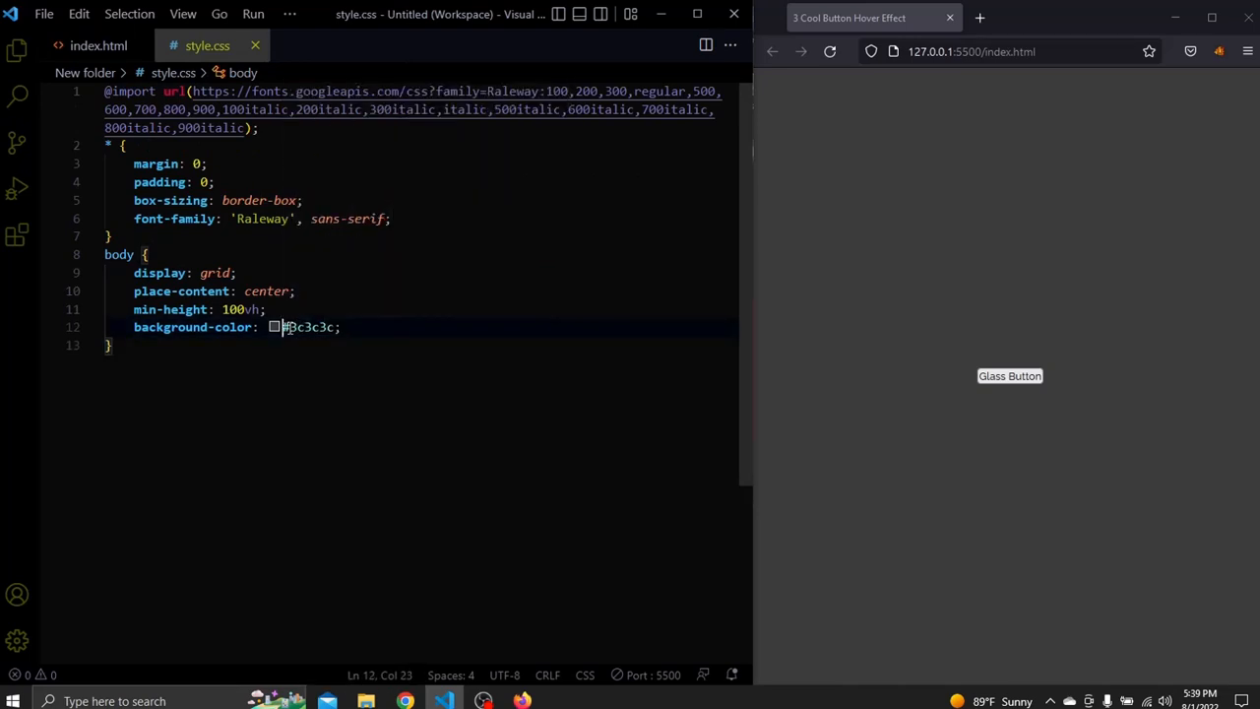
left_click(490, 425)
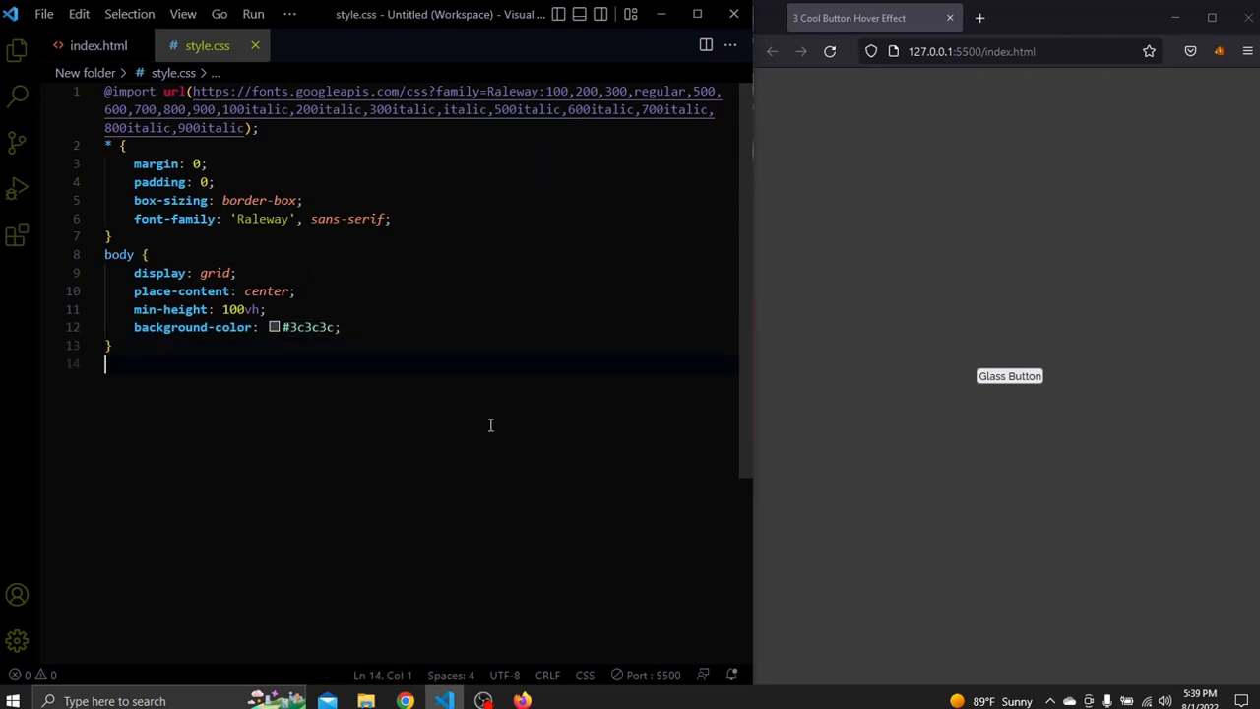
key("Return")
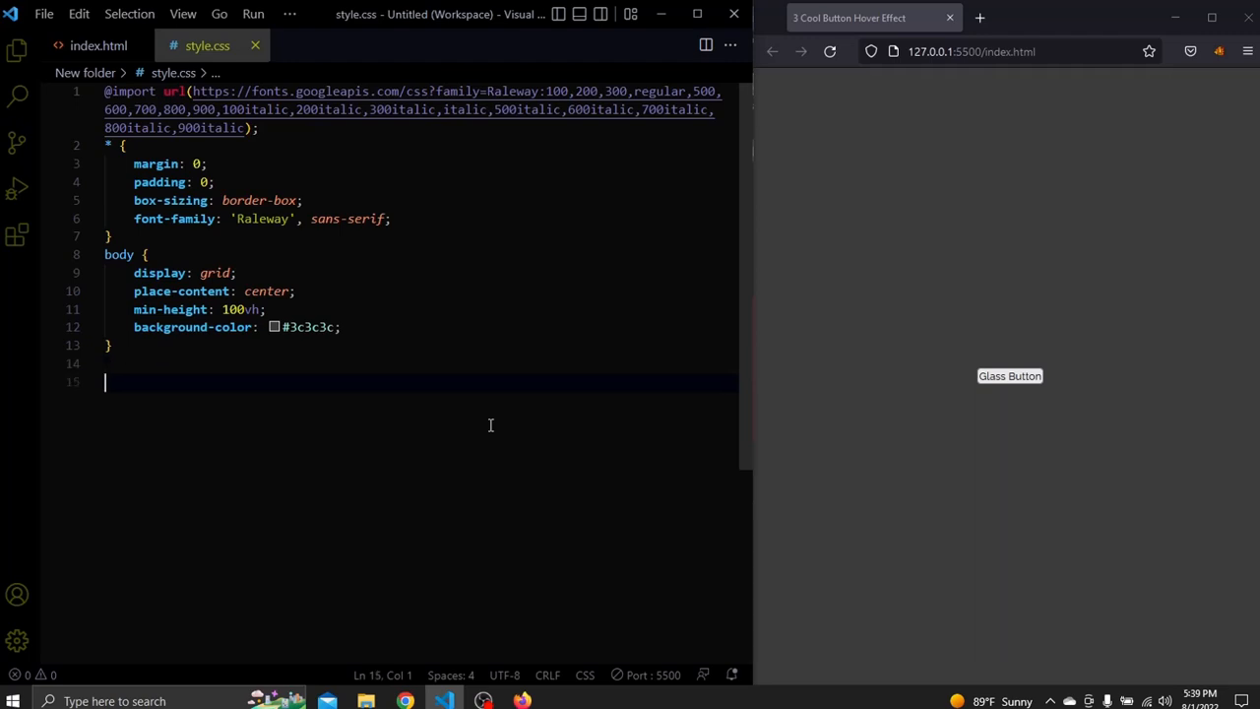
Step: Start a button rule with a 45deg linear-gradient background beginning transparent at 0%
type("button {")
type("bcg")
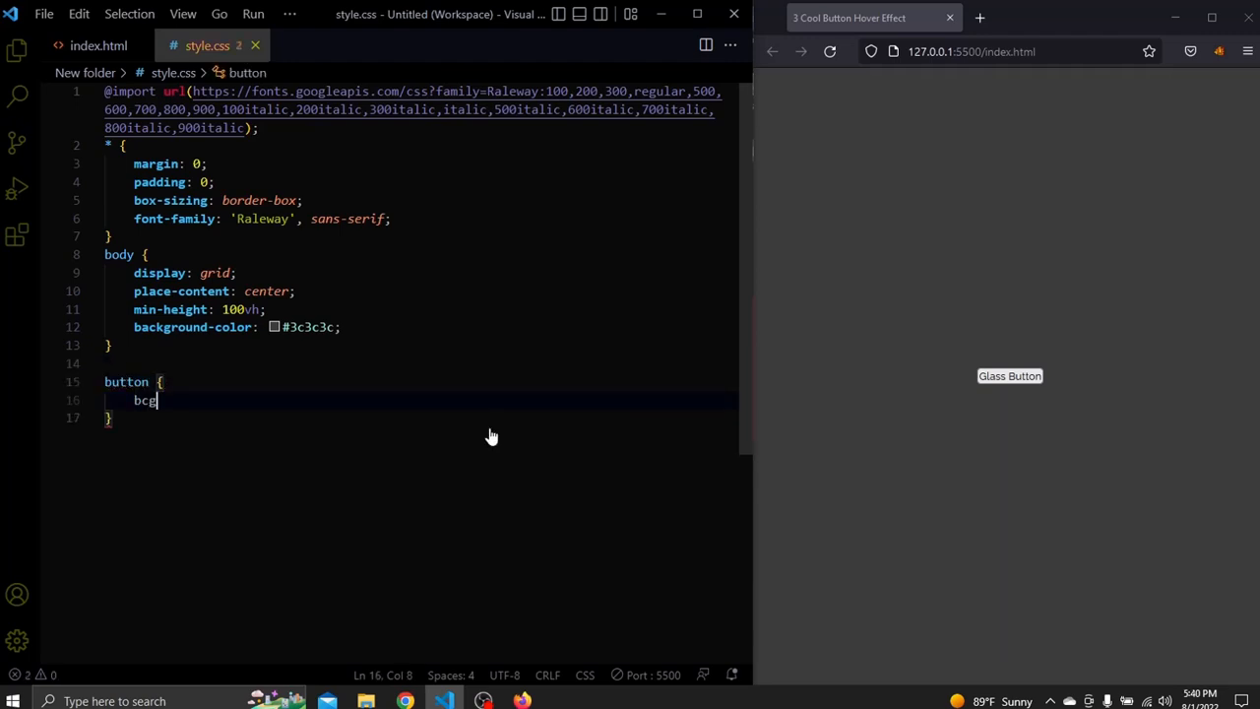
type("background-image: l;")
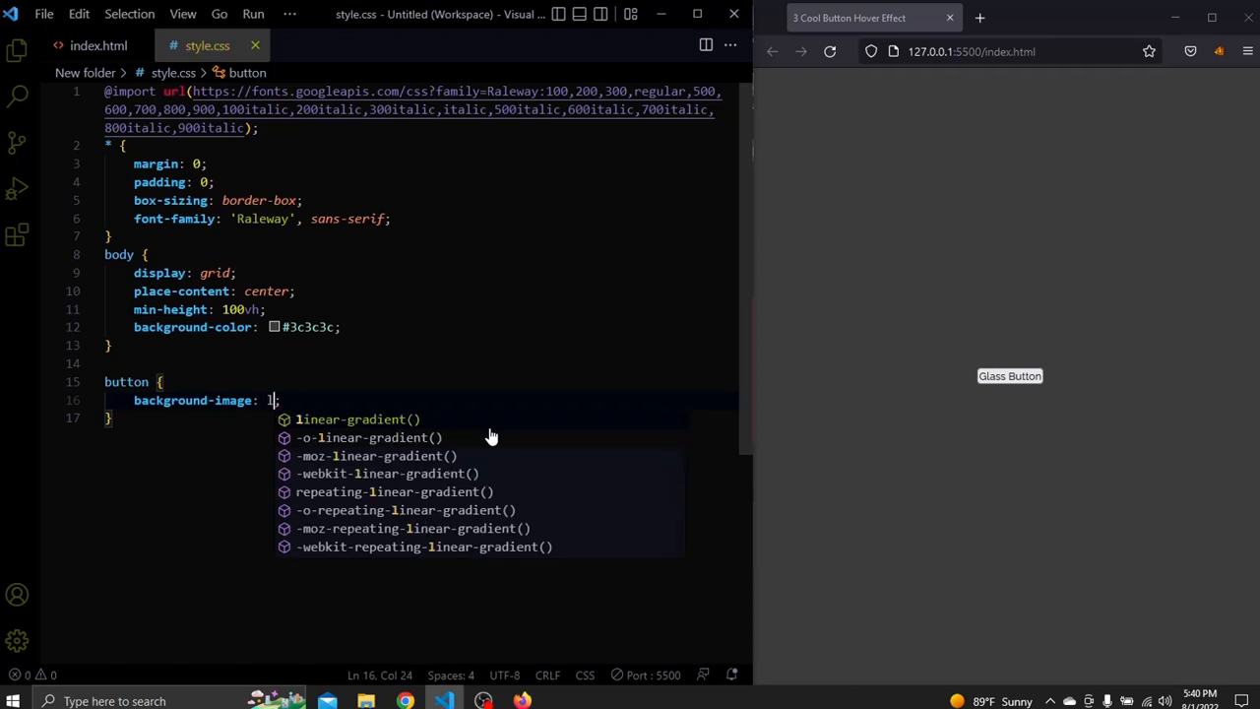
left_click(356, 418)
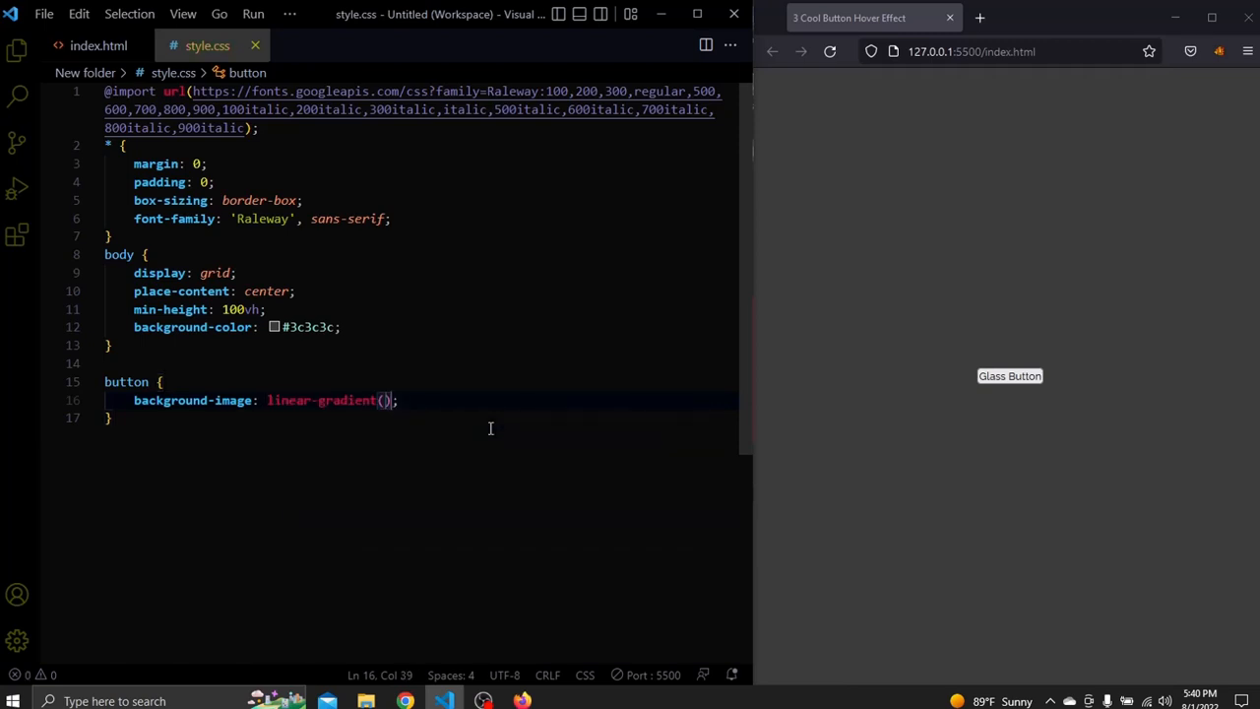
type("4")
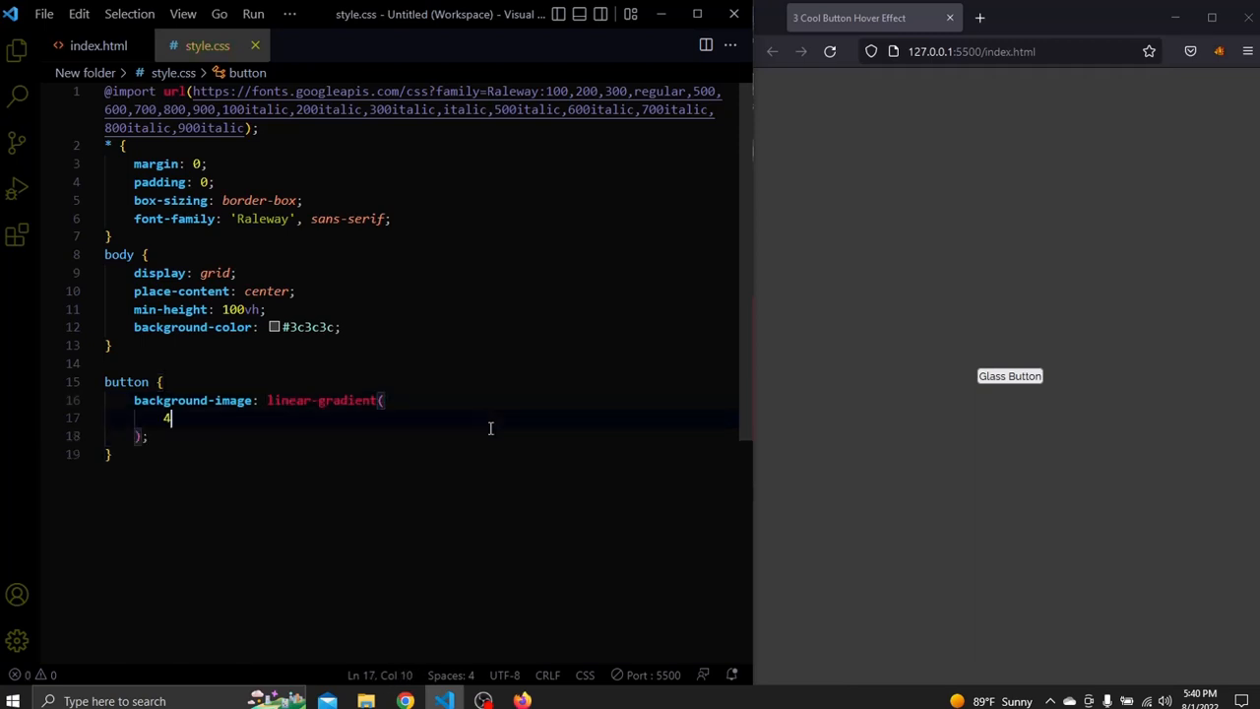
type("5deg,")
type("transparent")
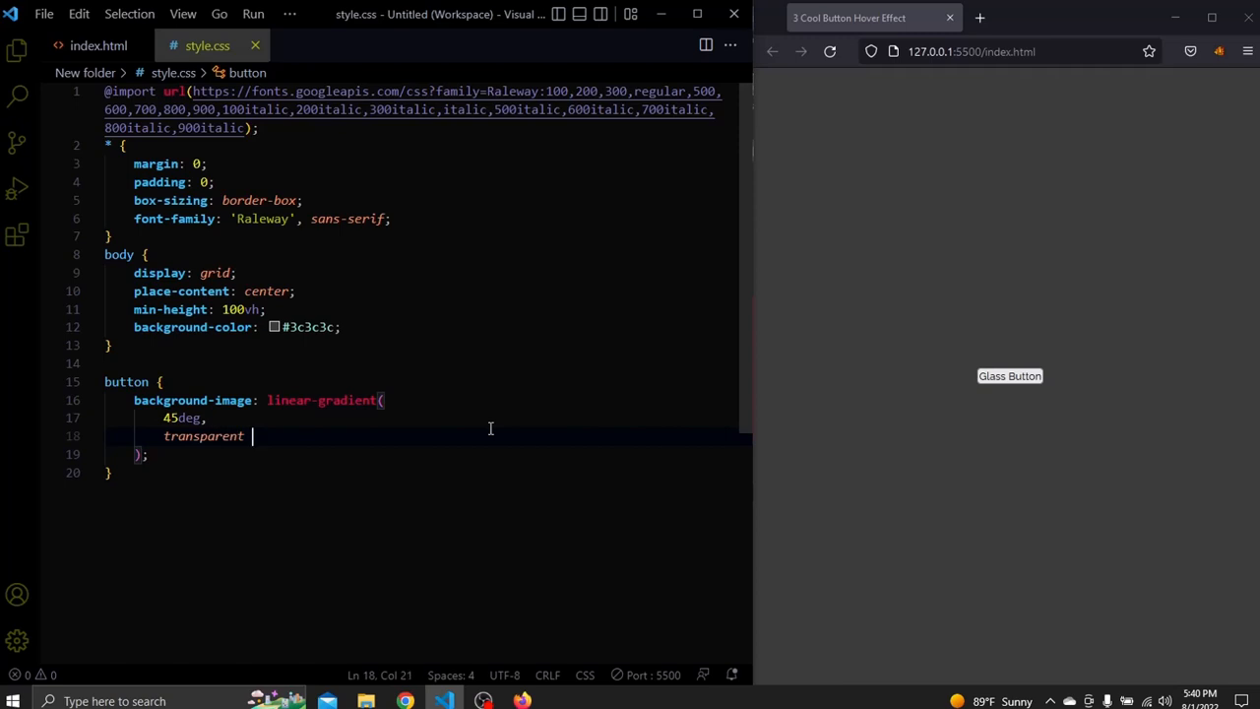
type("0%,")
type("rgba(2")
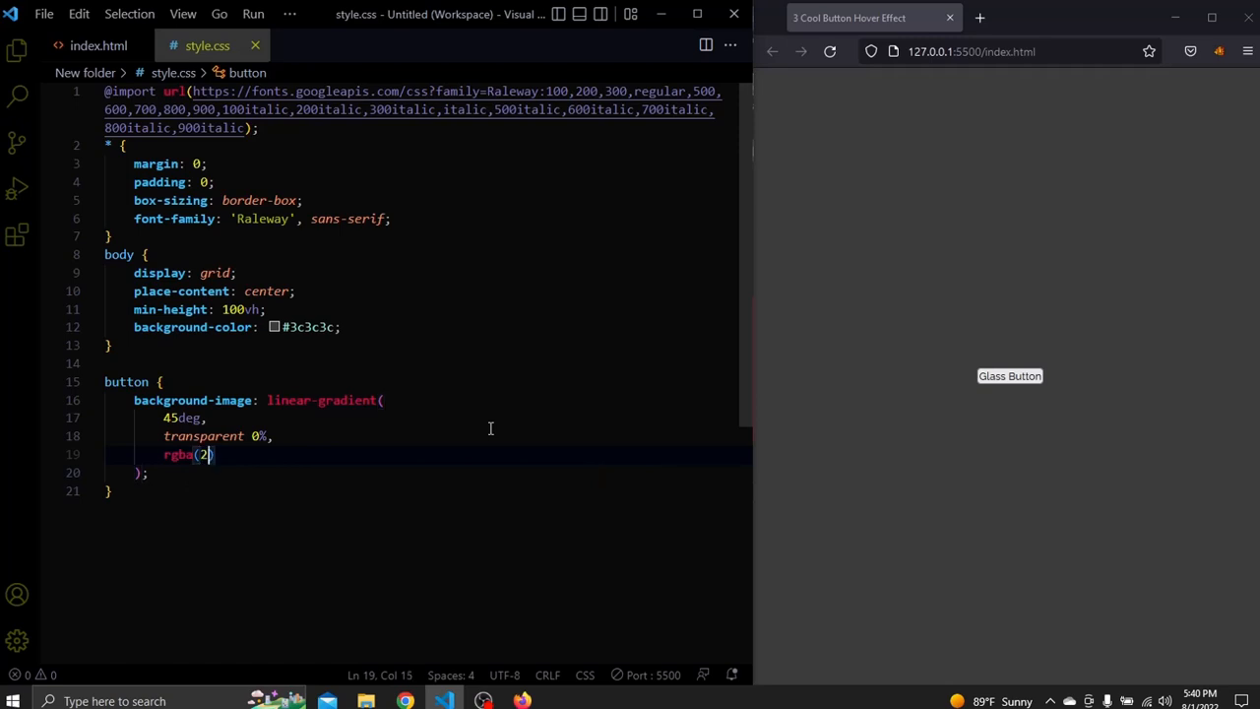
Step: Finish the gradient with rgba(255, 255, 255, .5) at 51% and transparent at 100%, then a transparent background colour
type("55, 255, 255")
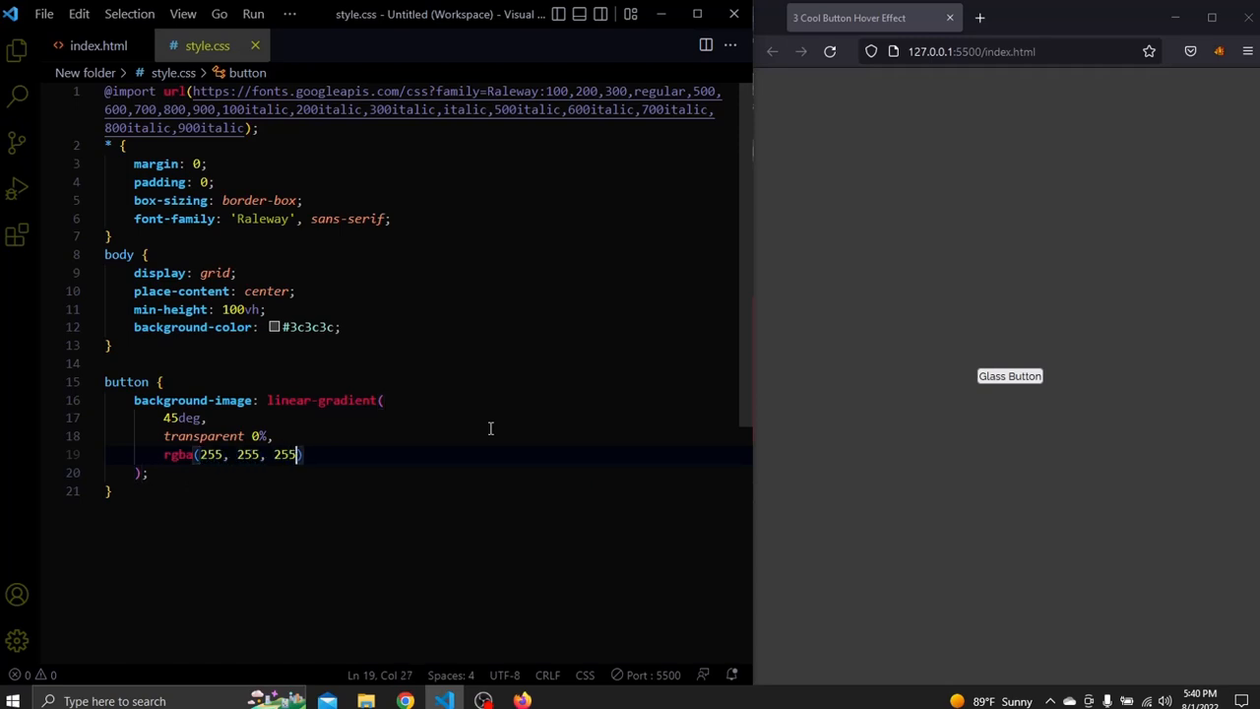
type(", .5")
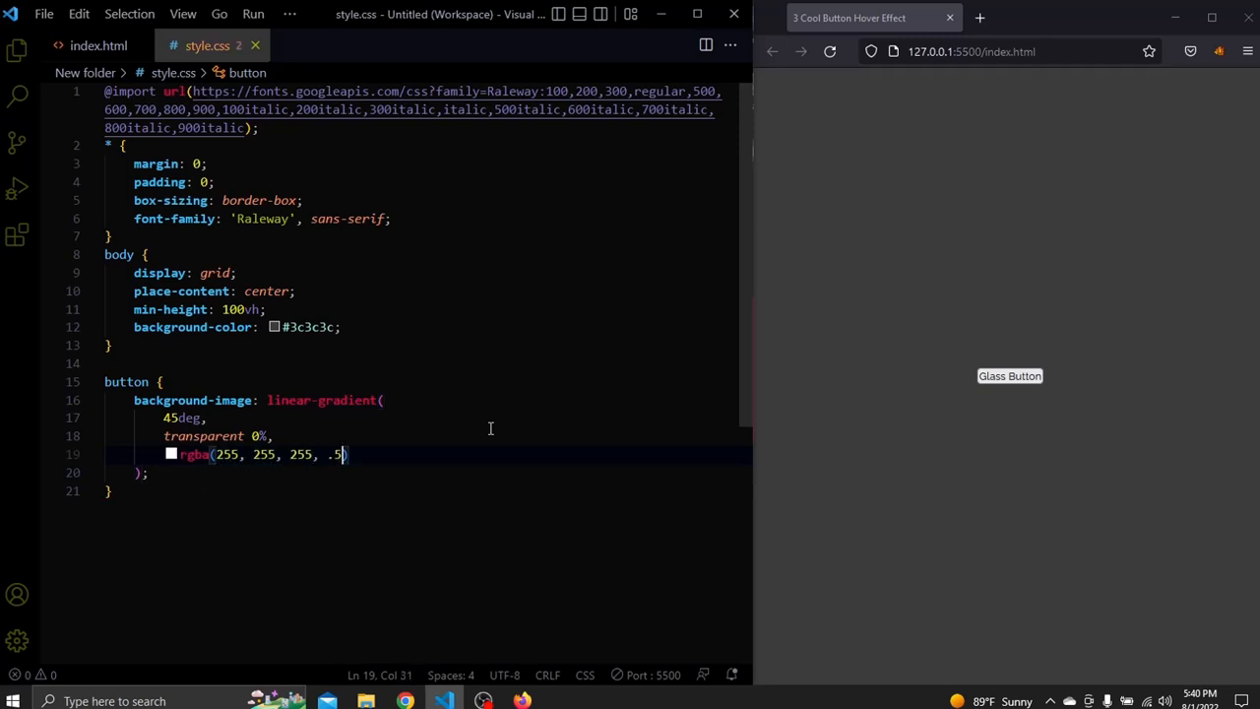
type("51")
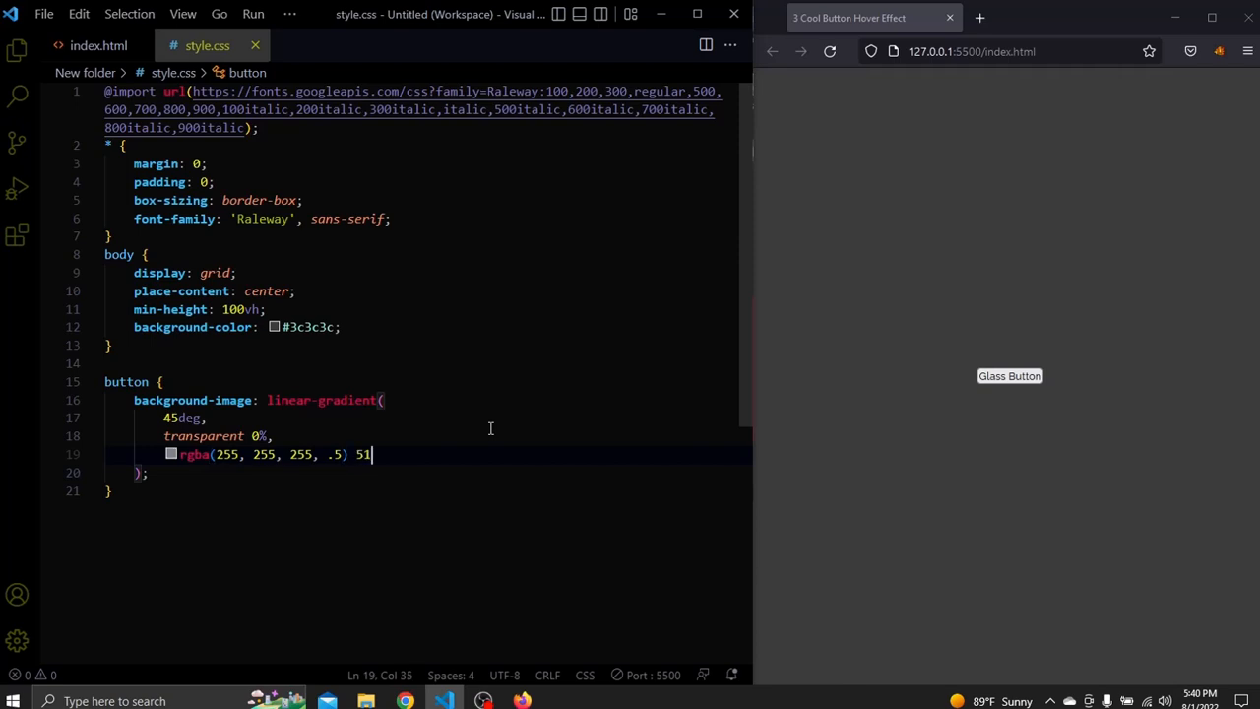
type("%,")
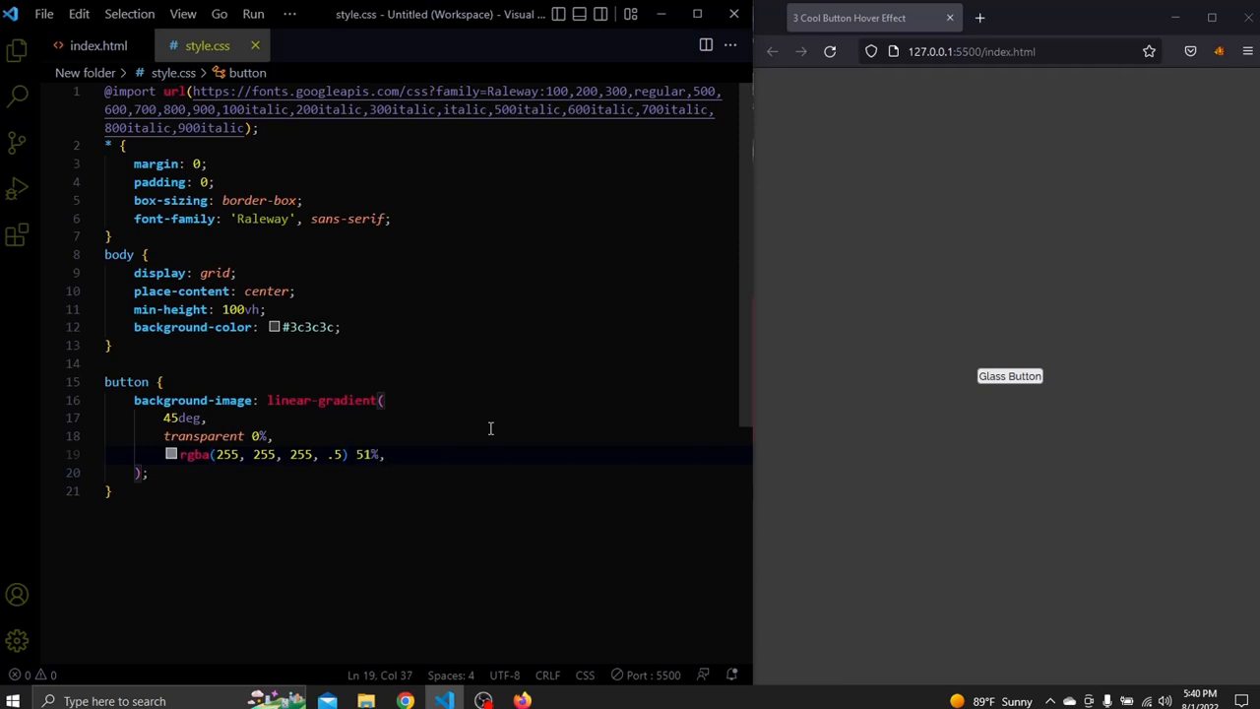
type("transparent")
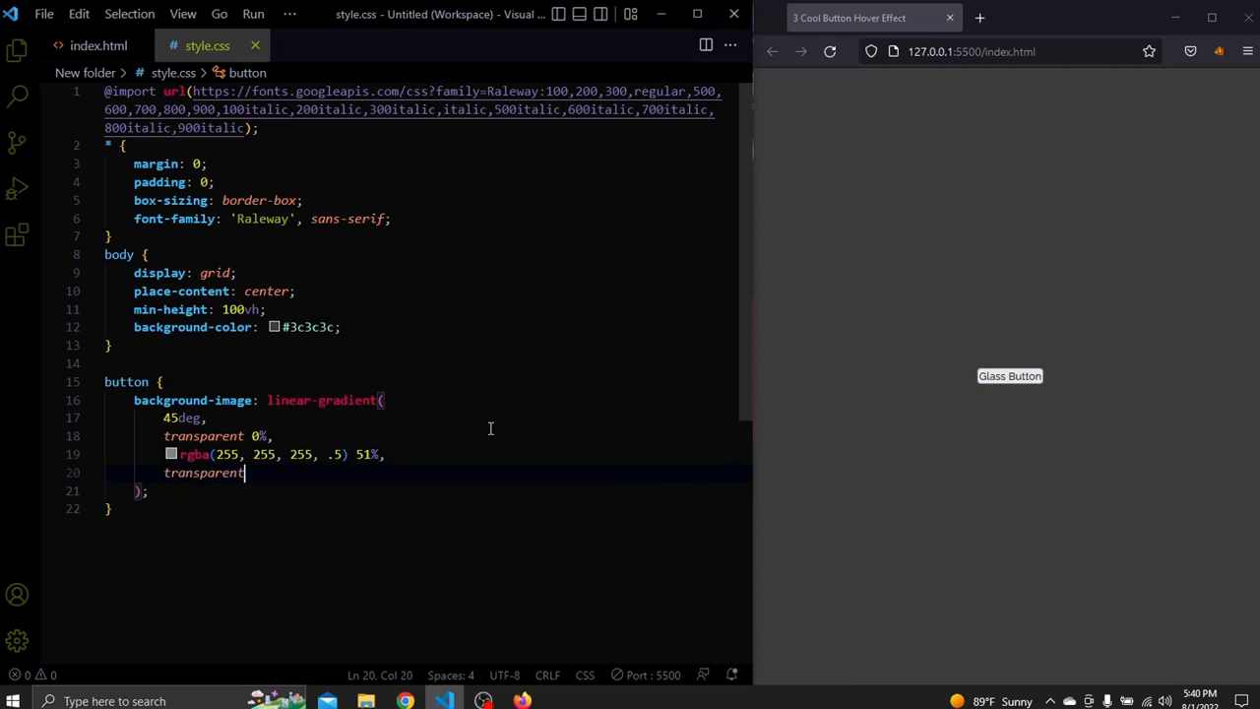
type(", 1")
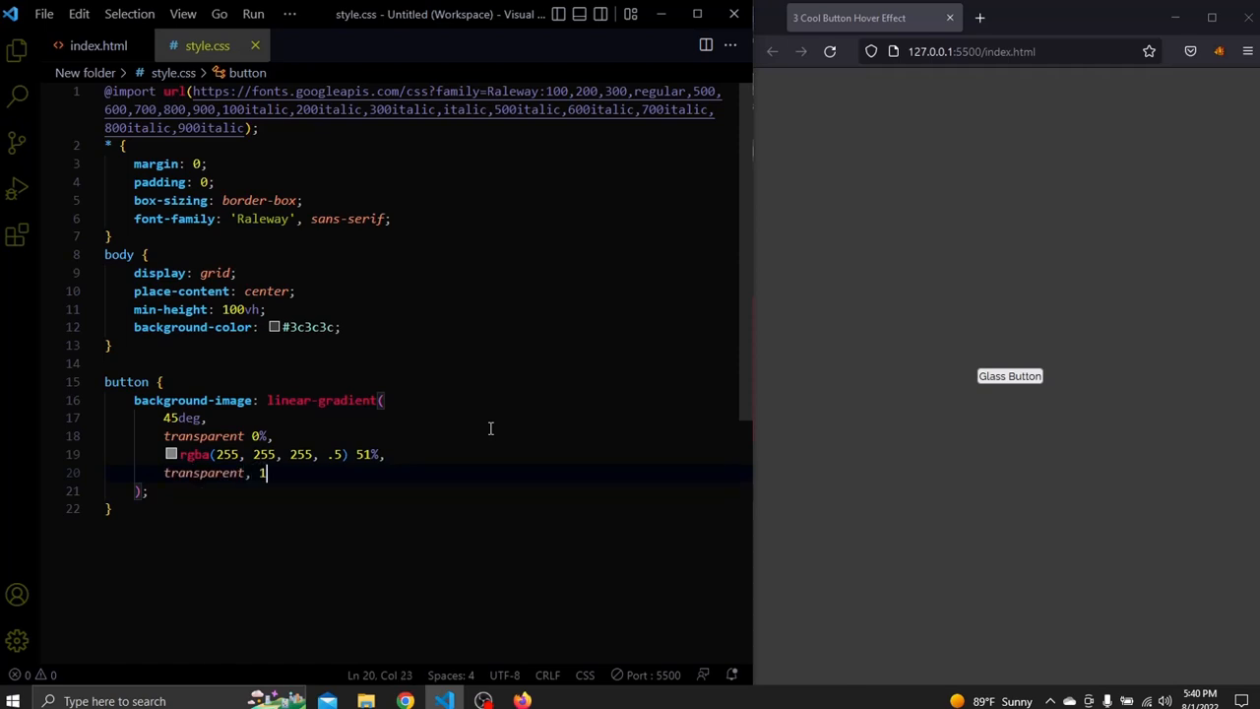
type("00%")
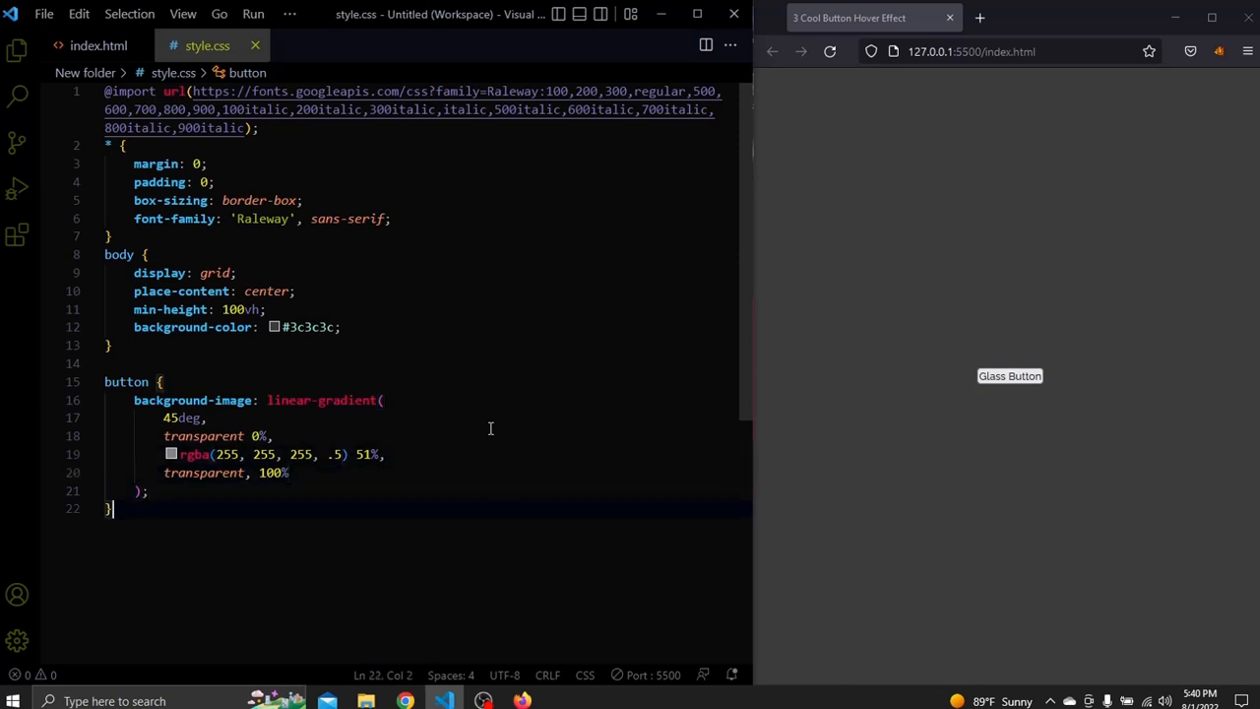
type("background-color: transparent;")
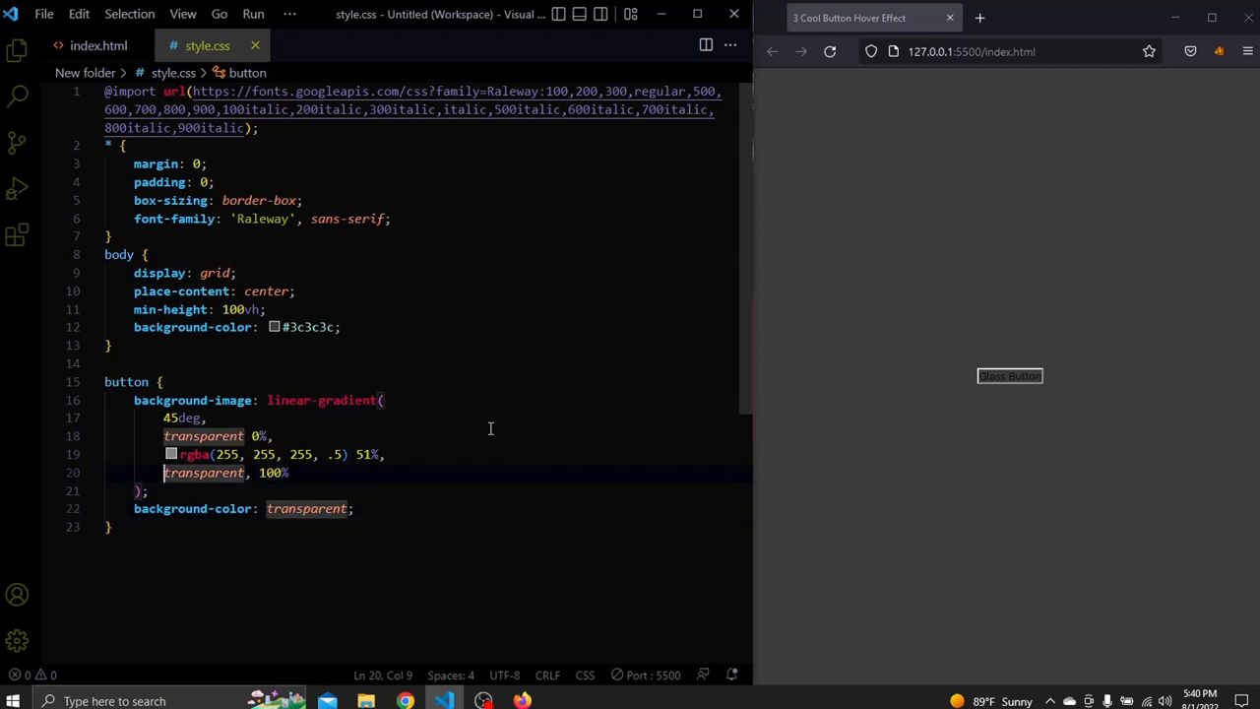
Step: Give the button no border or outline and 1.4rem 4rem padding
double_click(272, 472)
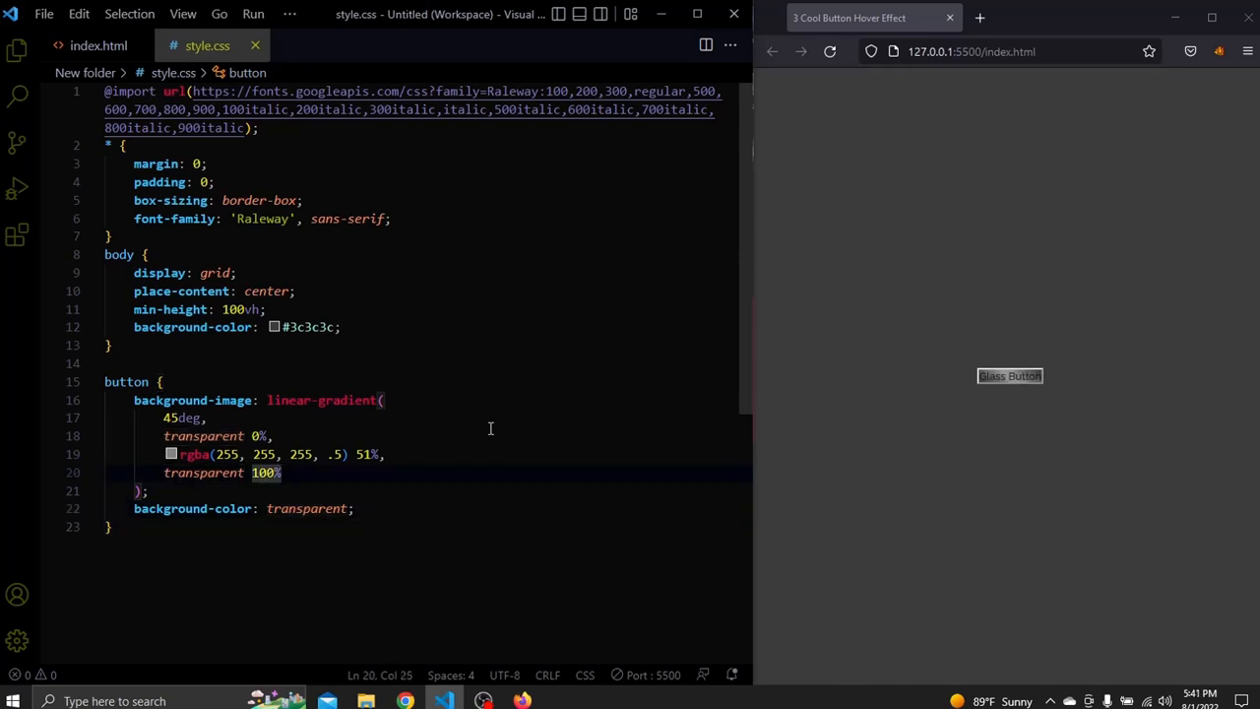
type("border: none;")
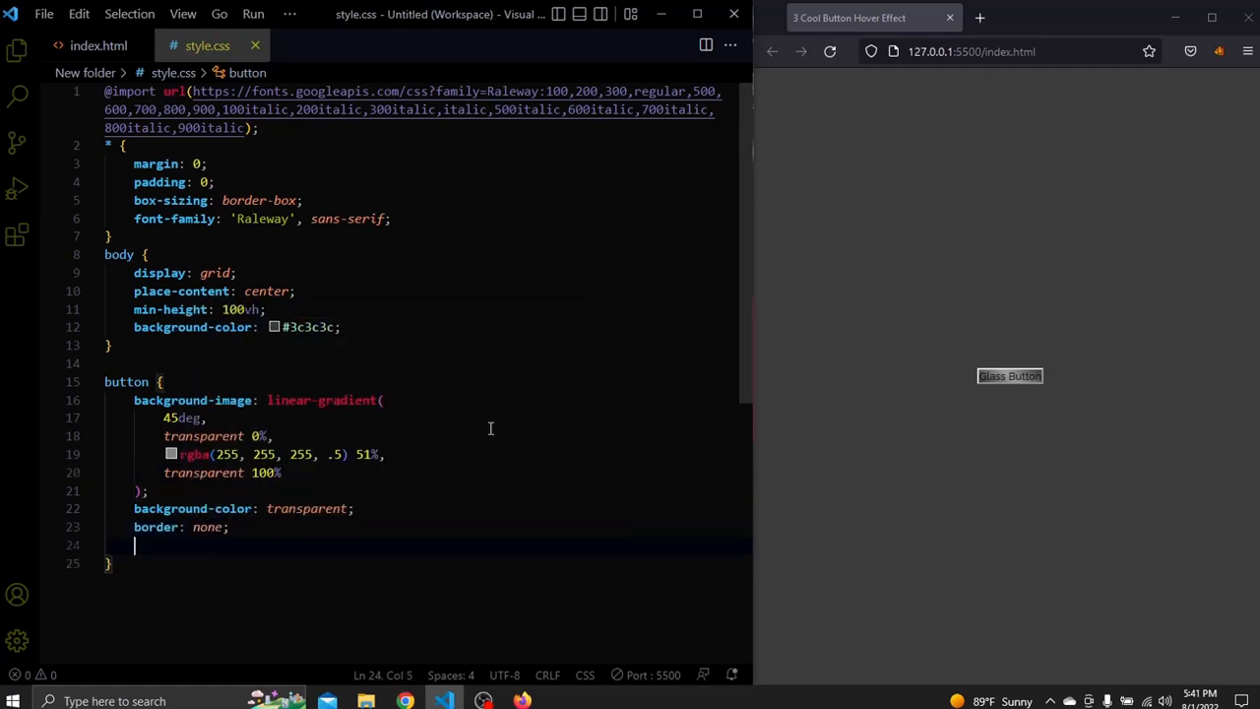
type("outline: none;")
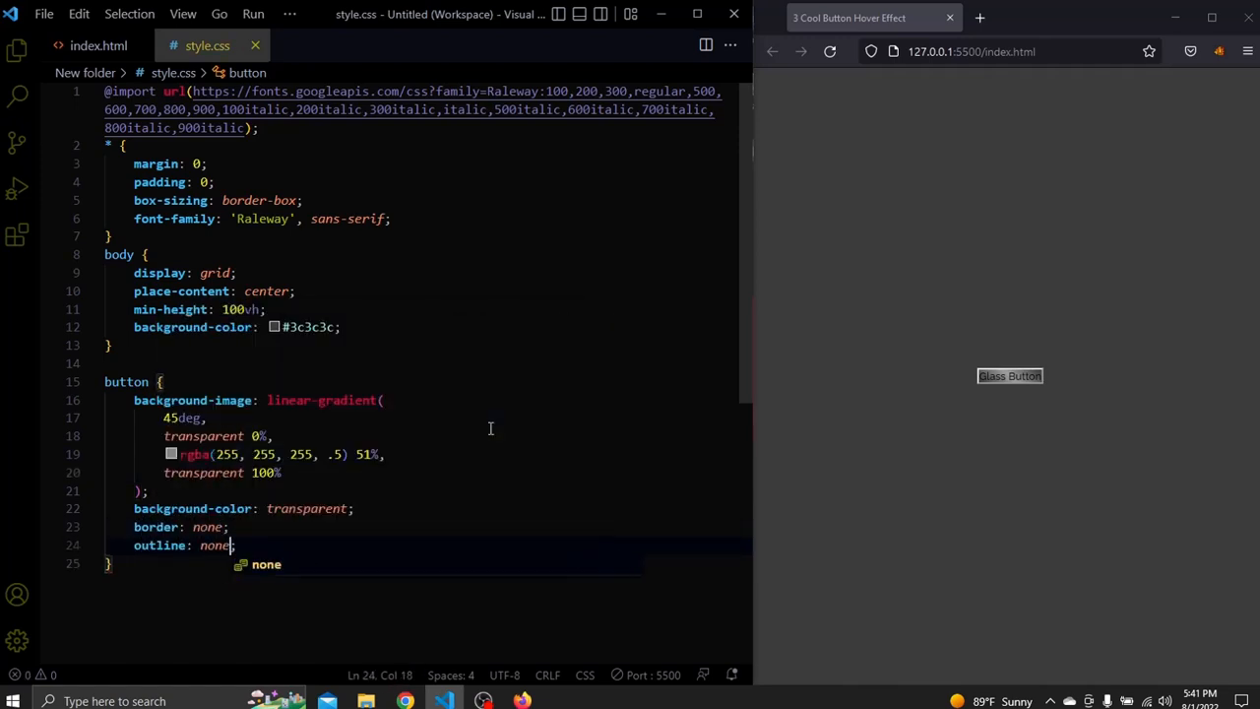
type("padding: ;")
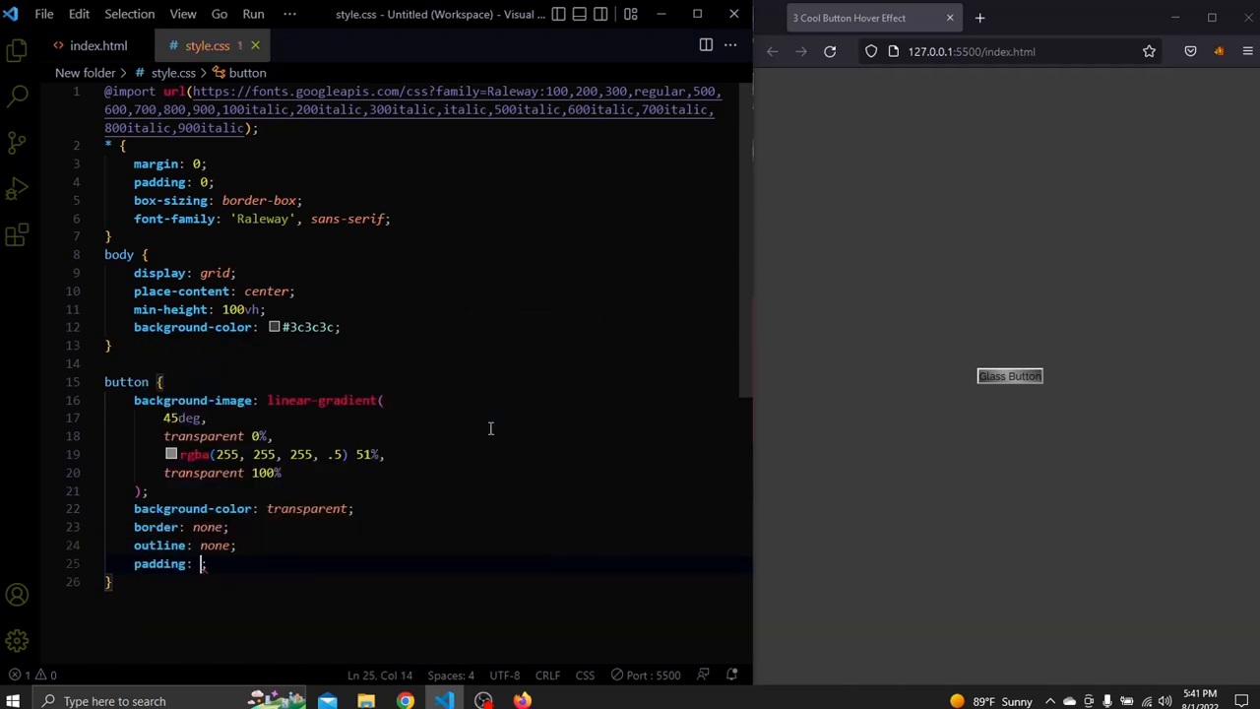
type("1.4rem")
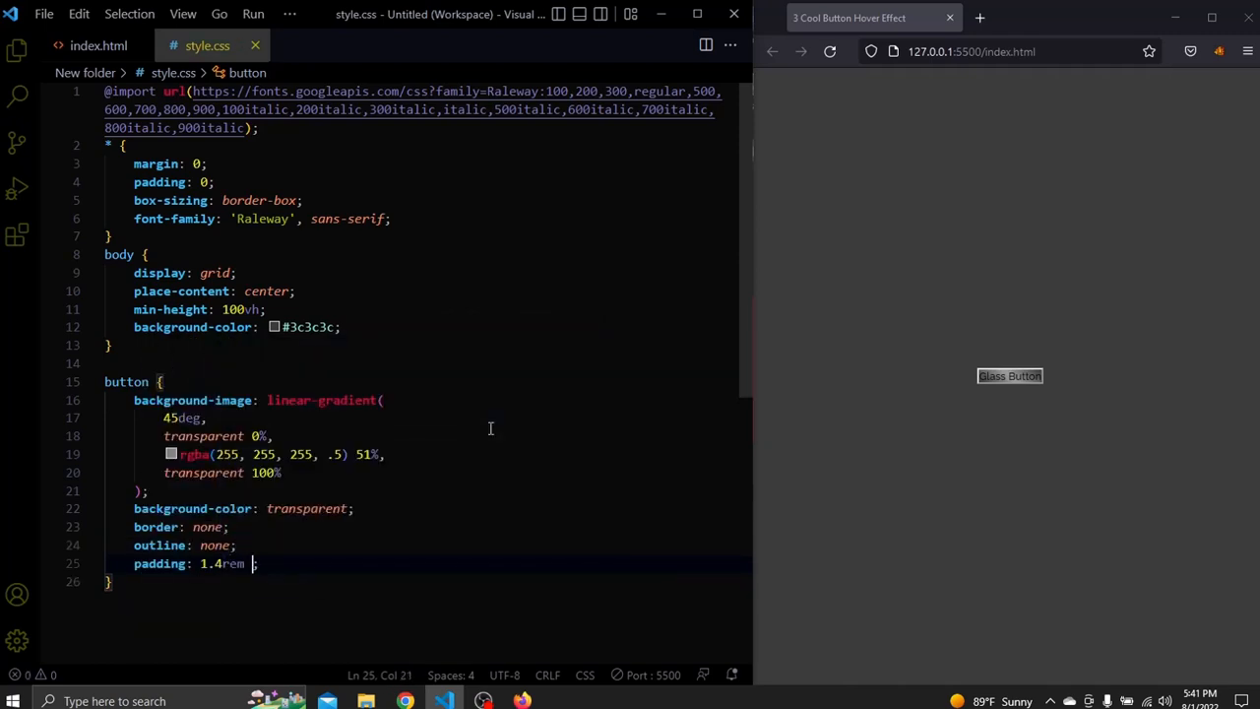
type("4rem")
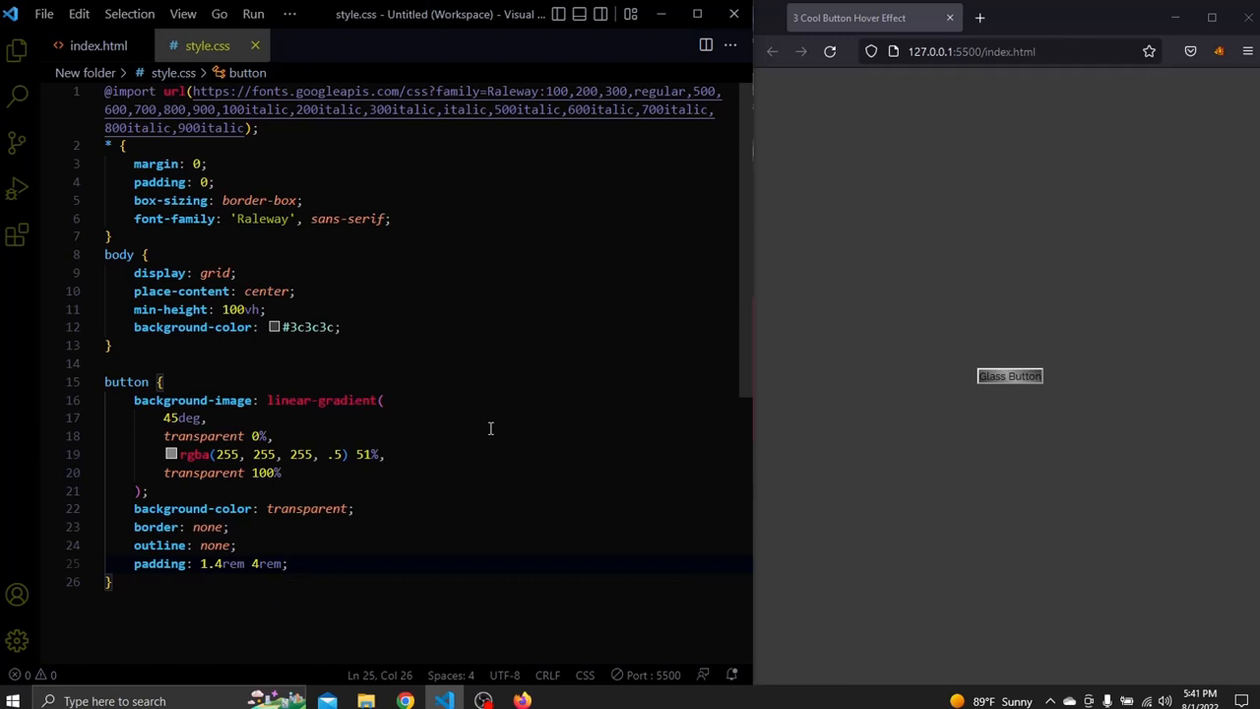
Step: Set 1rem font size, .2rem letter spacing, font weight 700 and white text colour
type("font-size: 1;")
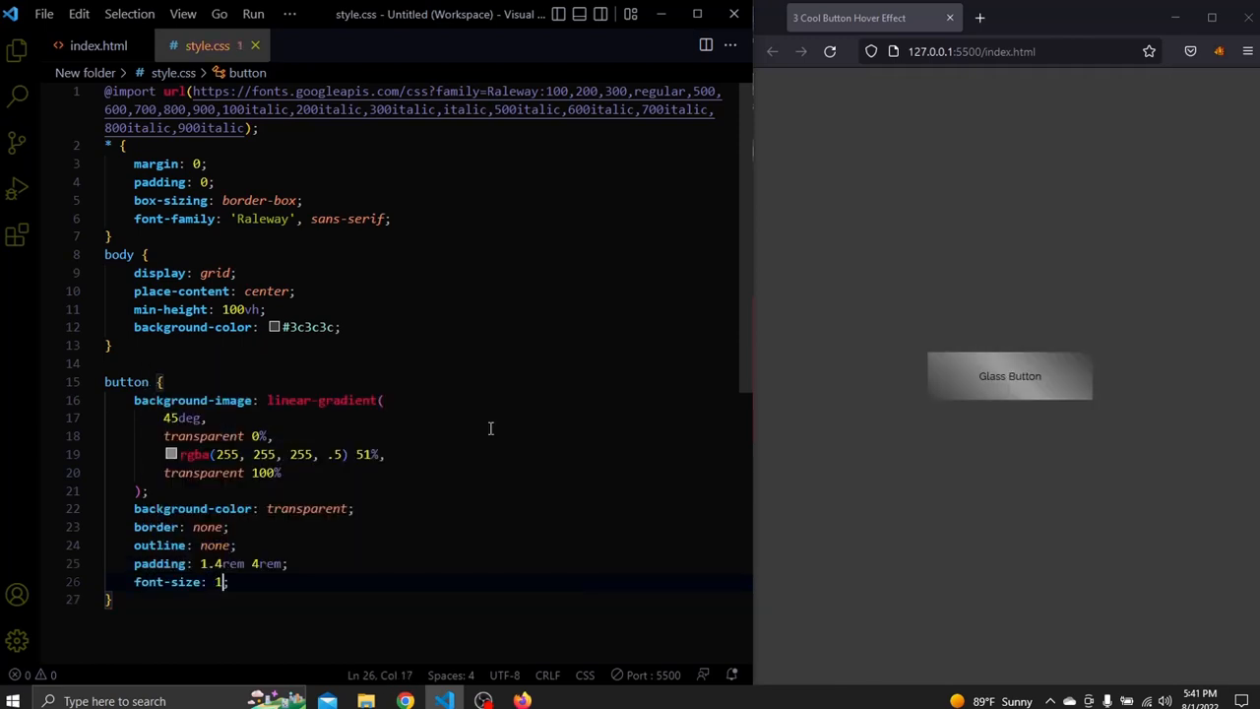
type("rem;")
type("cursor: pointer;")
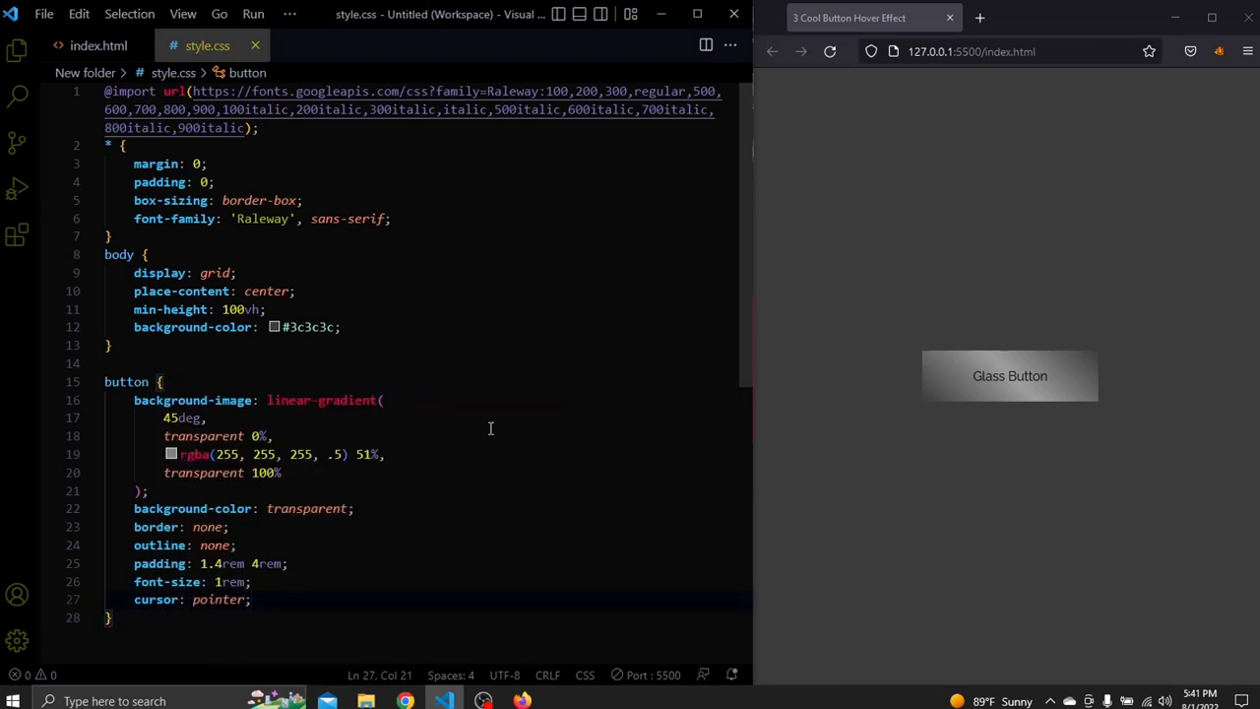
type("letter-spacing: .2rem")
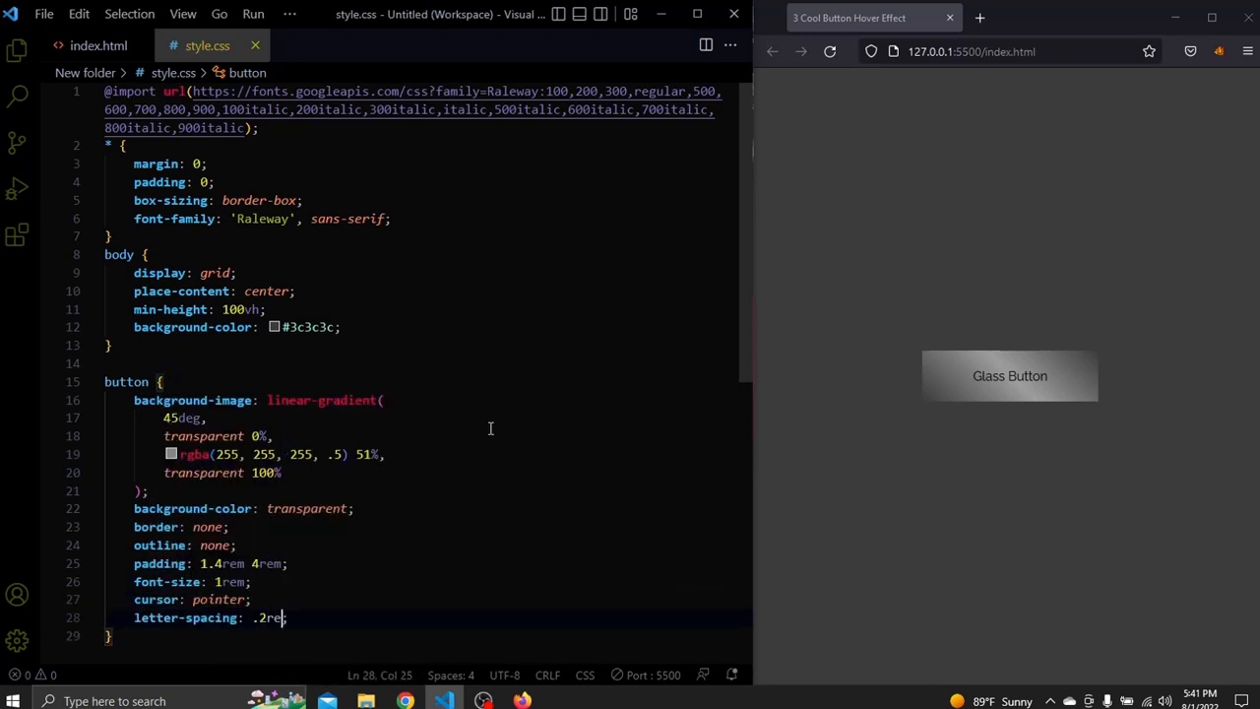
type("font-weight: normal;")
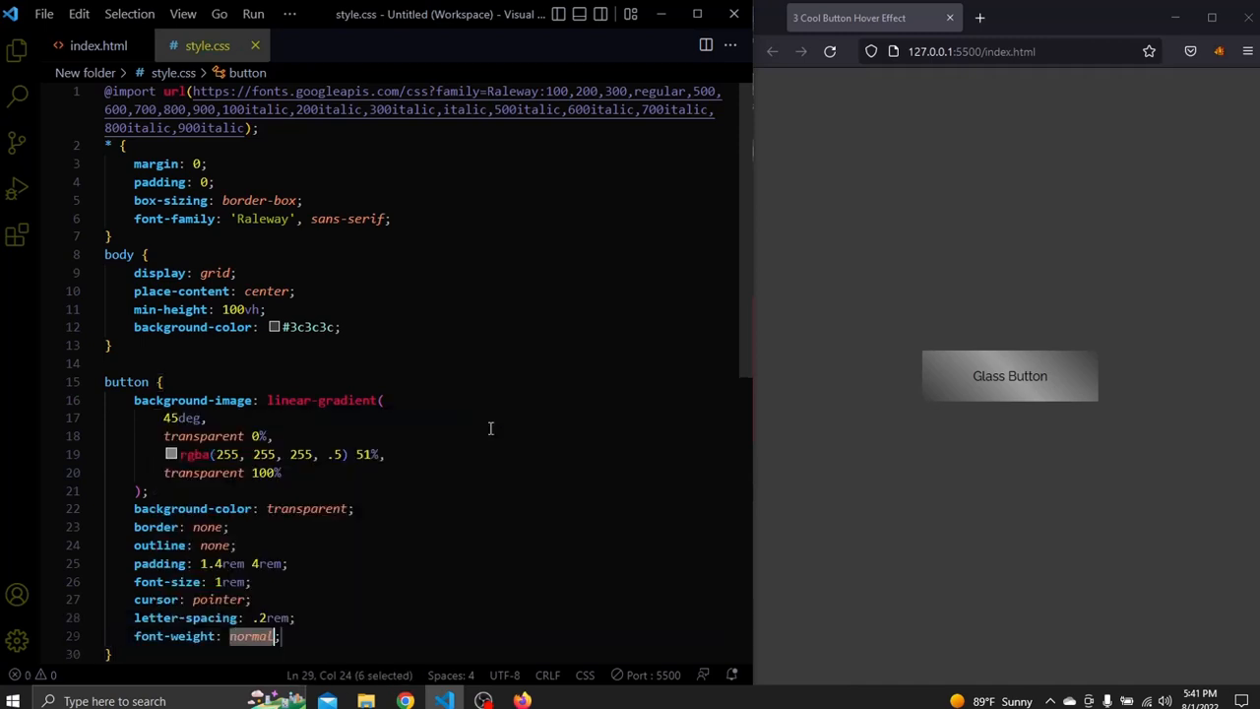
type("700")
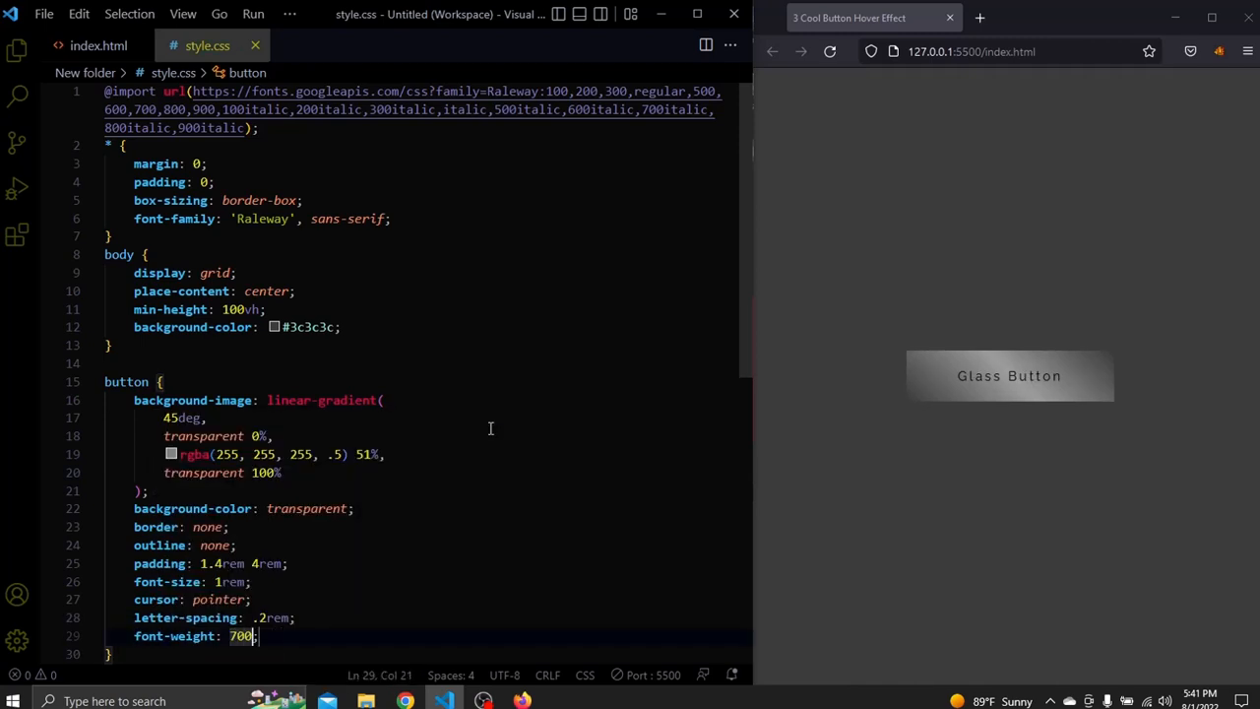
key("Return")
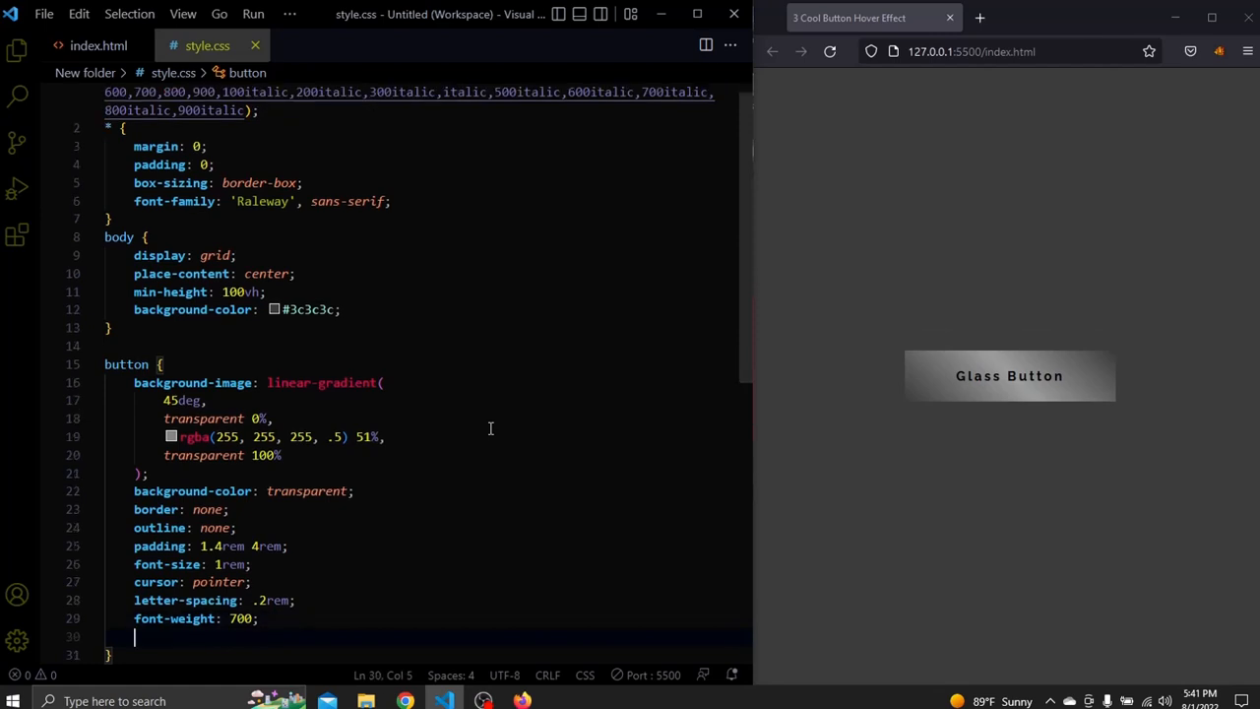
type("color: #fff;")
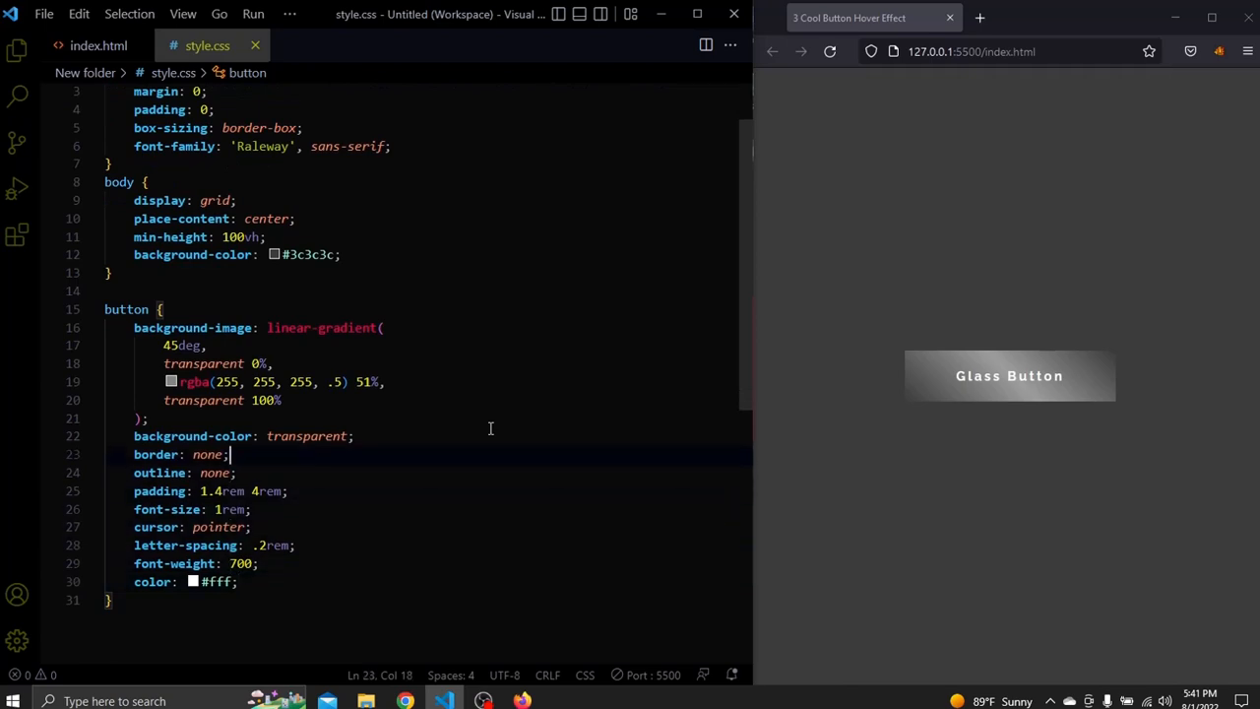
Step: Add background-size: 300% to the button rule via the bgs abbreviation
type("bcg")
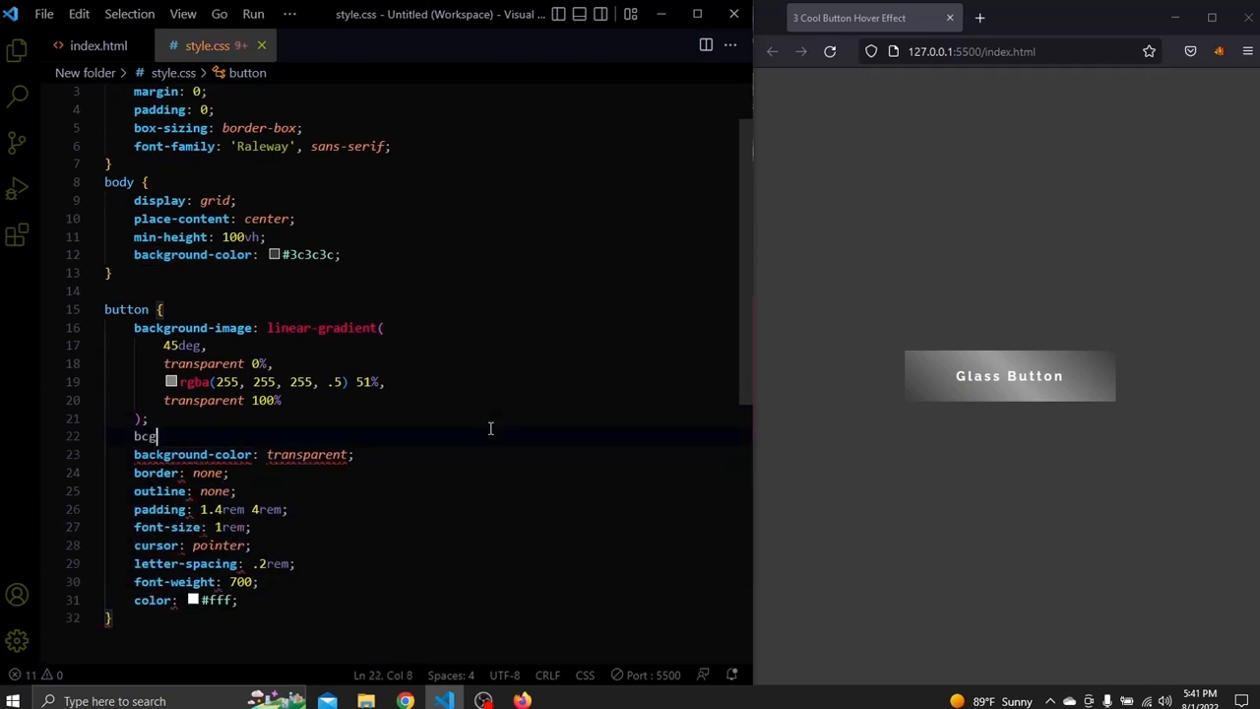
type("s")
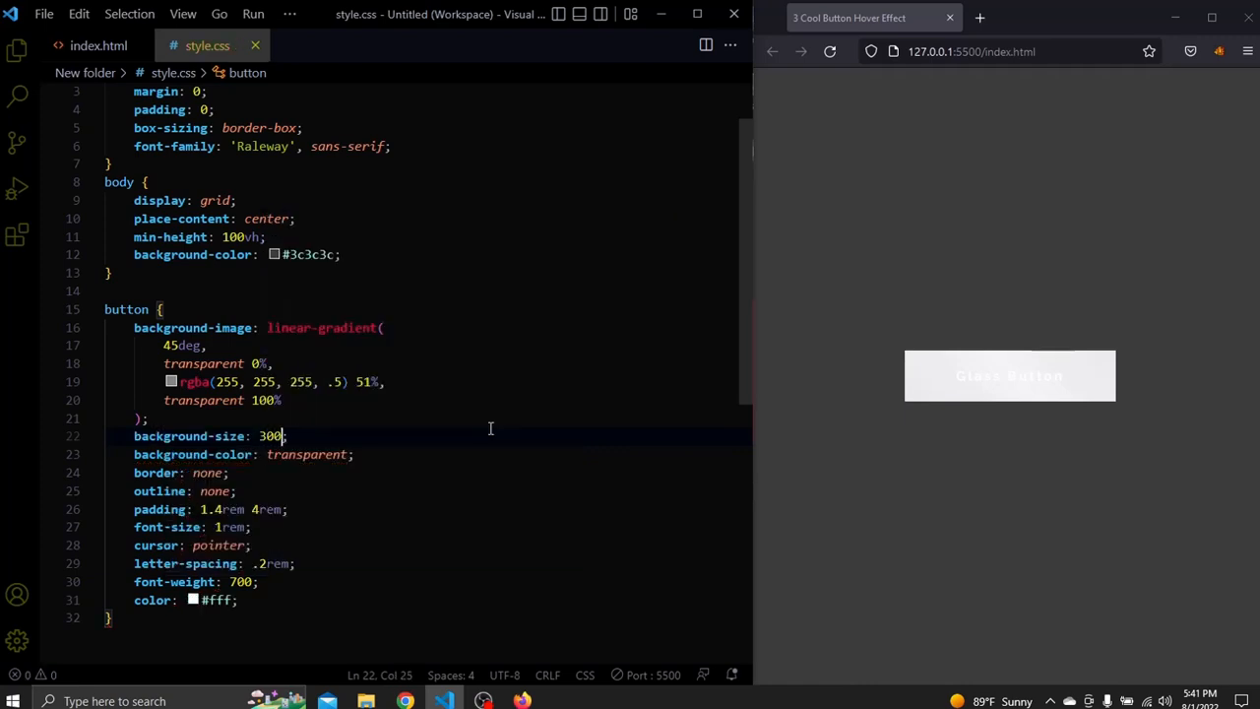
type("%;")
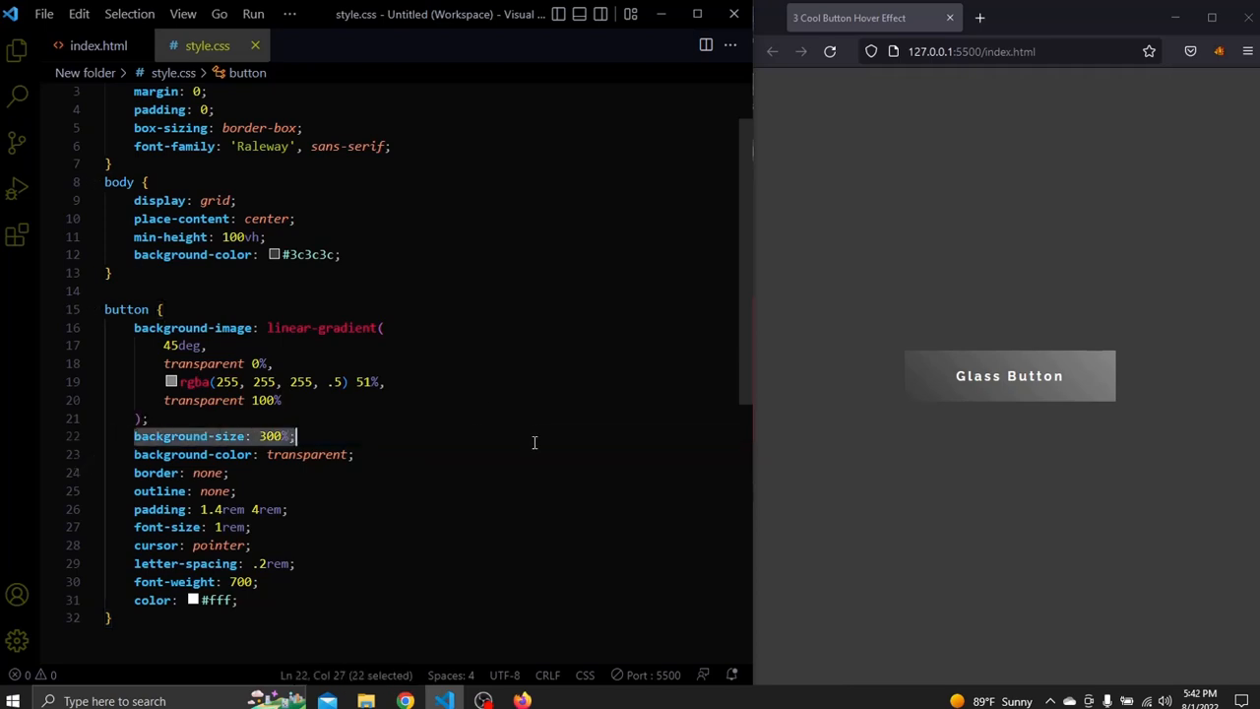
left_click(414, 437)
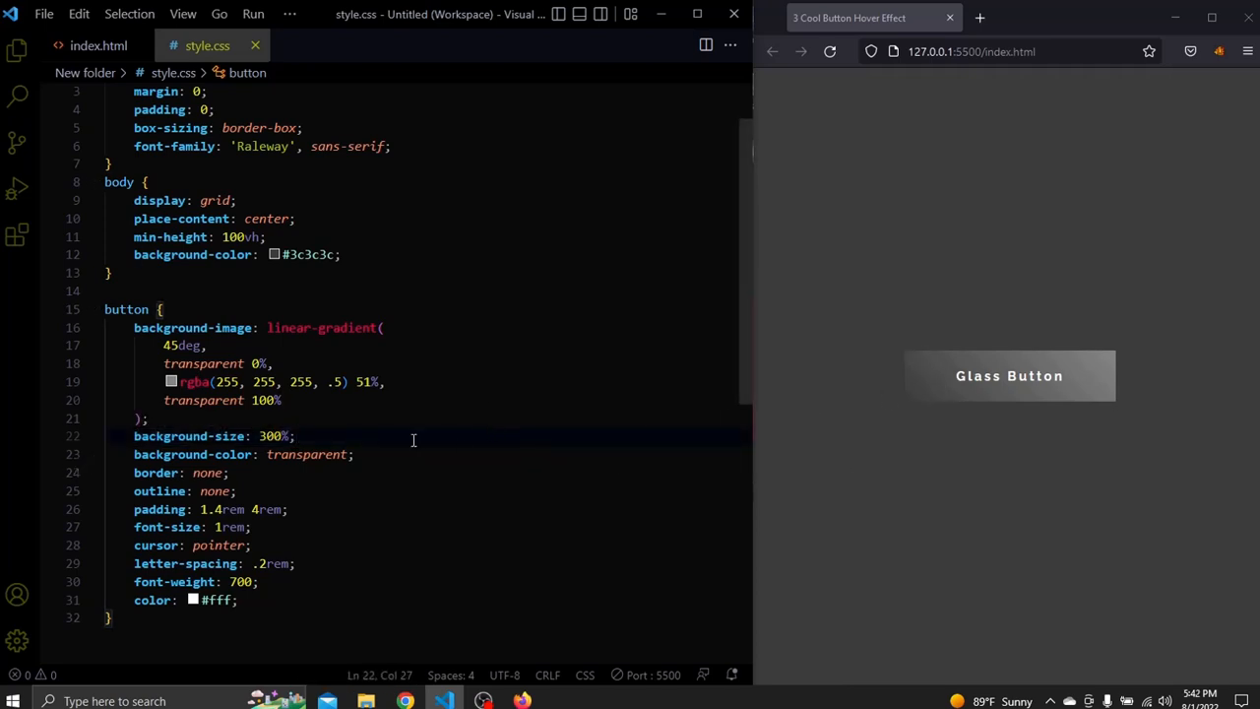
left_click(437, 508)
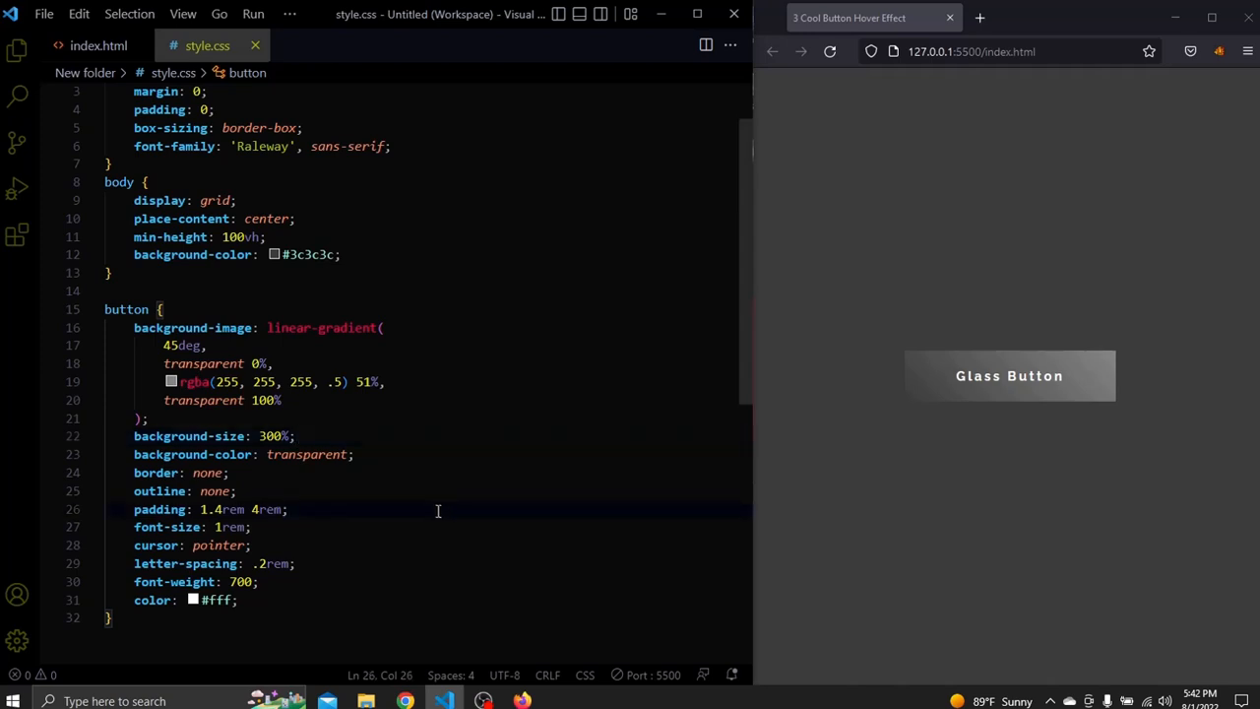
type("button:hover {")
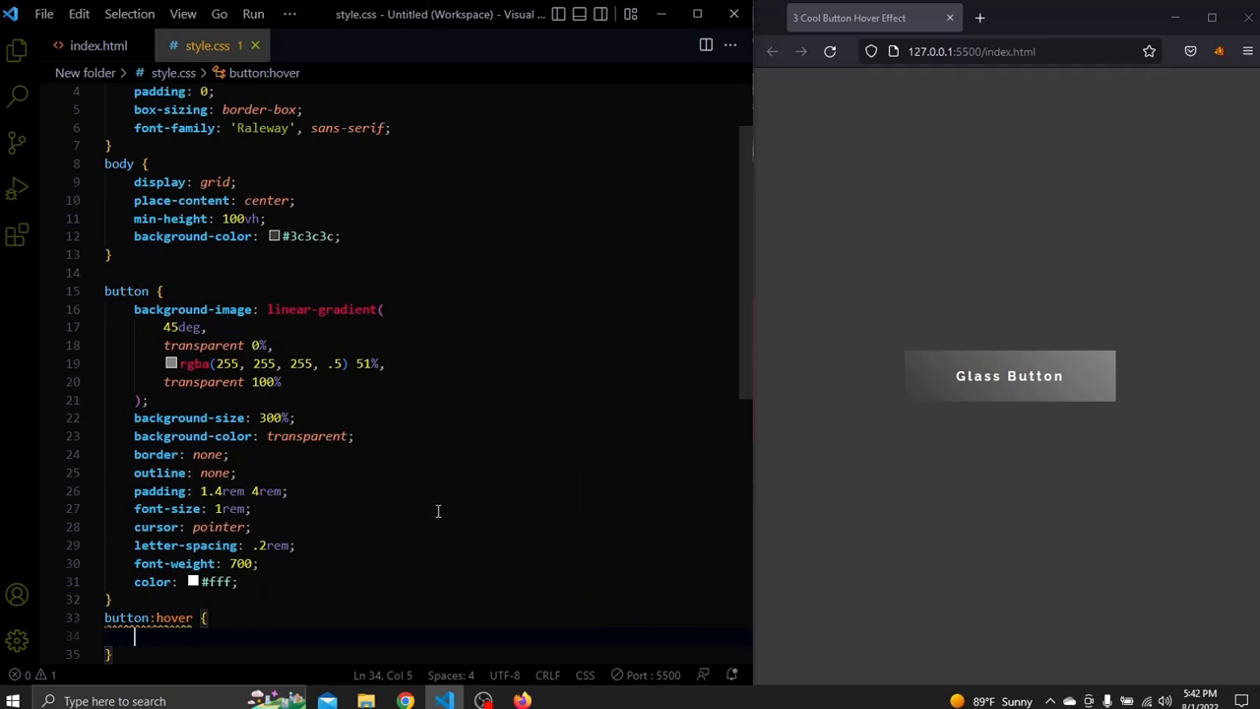
Step: Give button:hover a background-position of right top
scroll("down", 3)
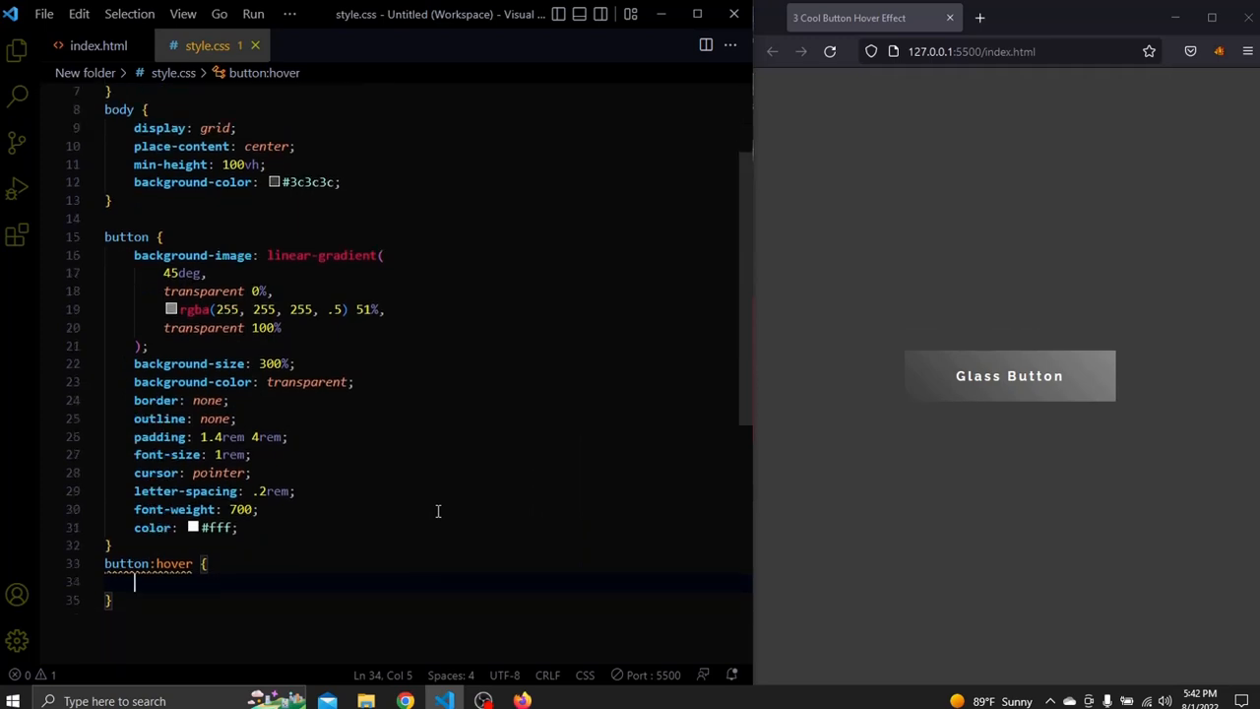
type("bcg")
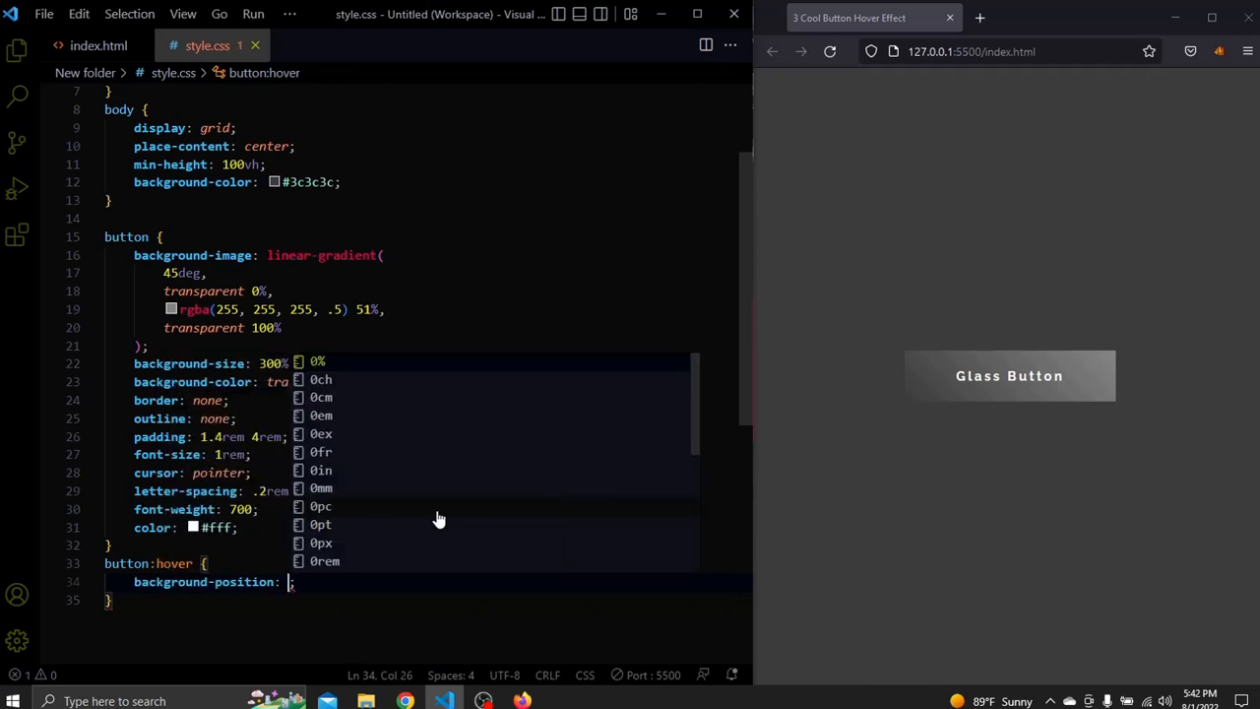
type("right top;")
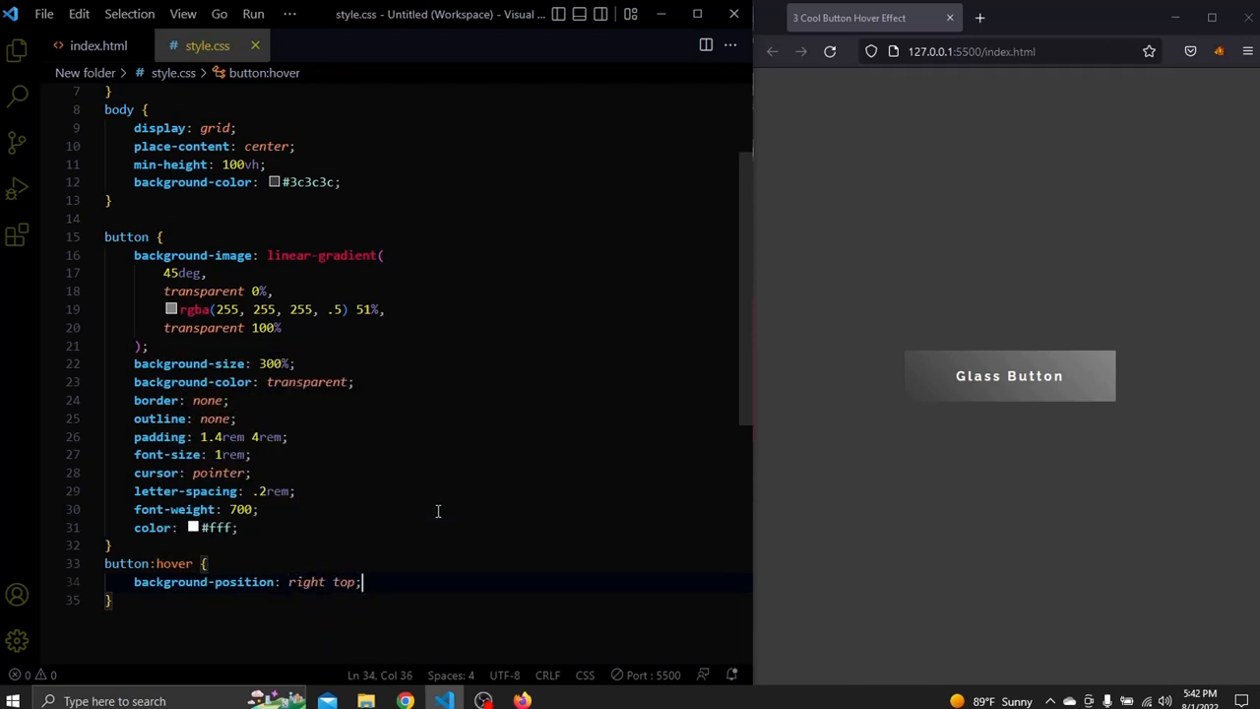
mouse_move(1007, 383)
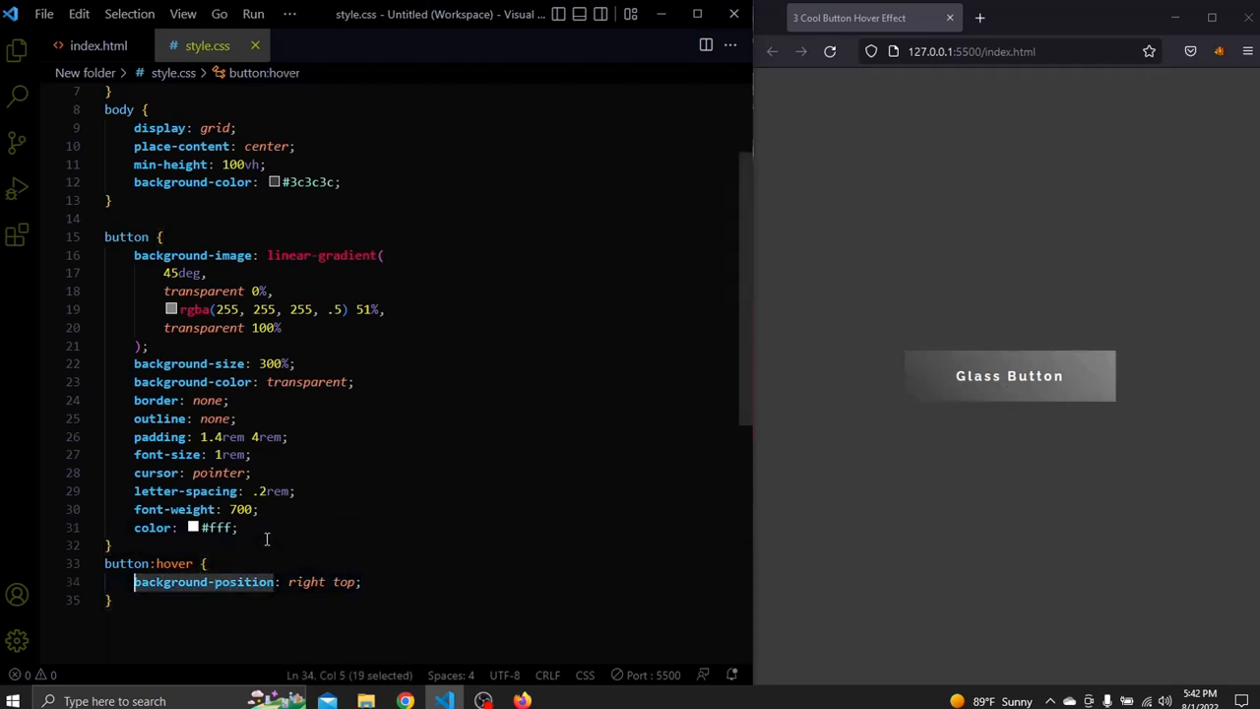
Step: Add transition: 300ms ease-in-out background-position to the button rule
type("background-position")
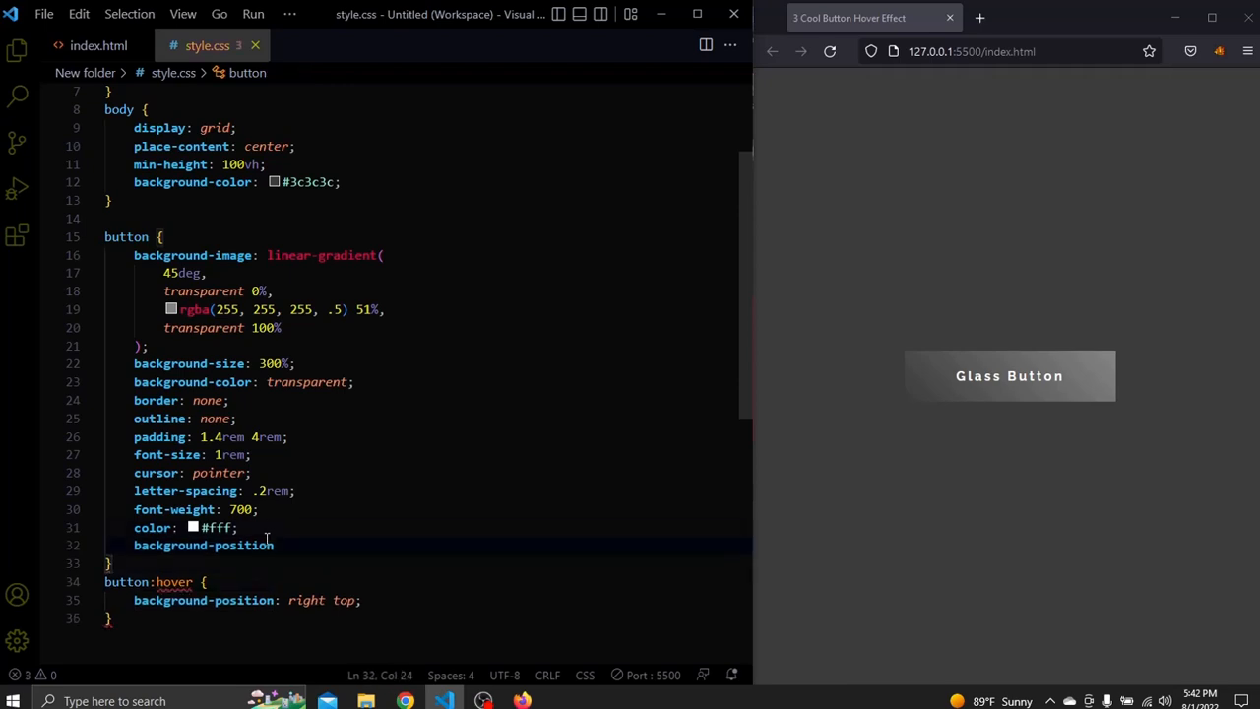
type("transition: 300ms e;")
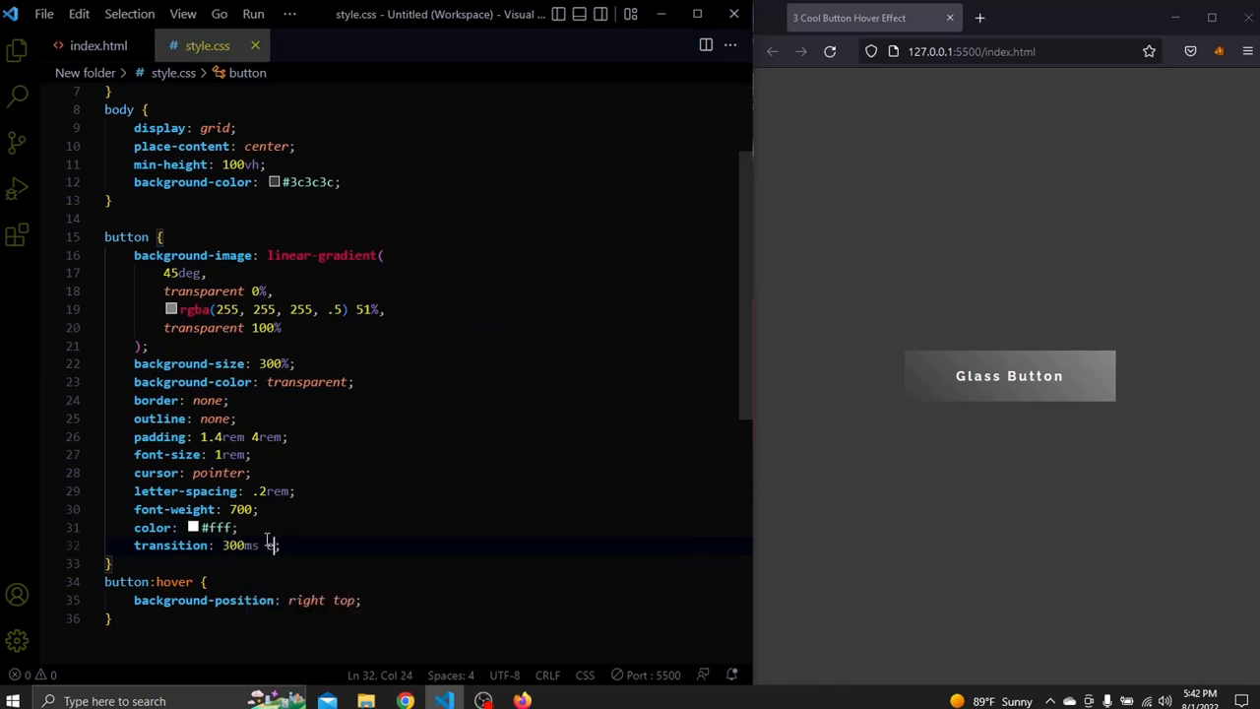
type("ease-in-out background-position")
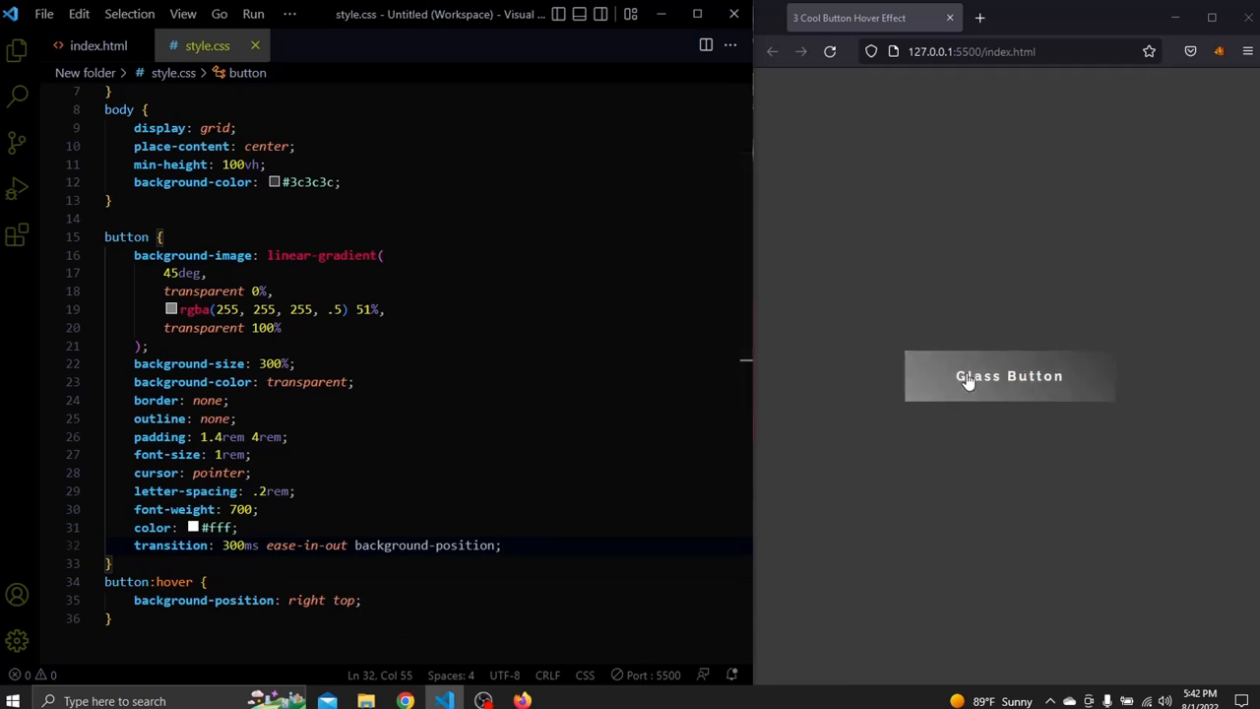
mouse_move(1043, 382)
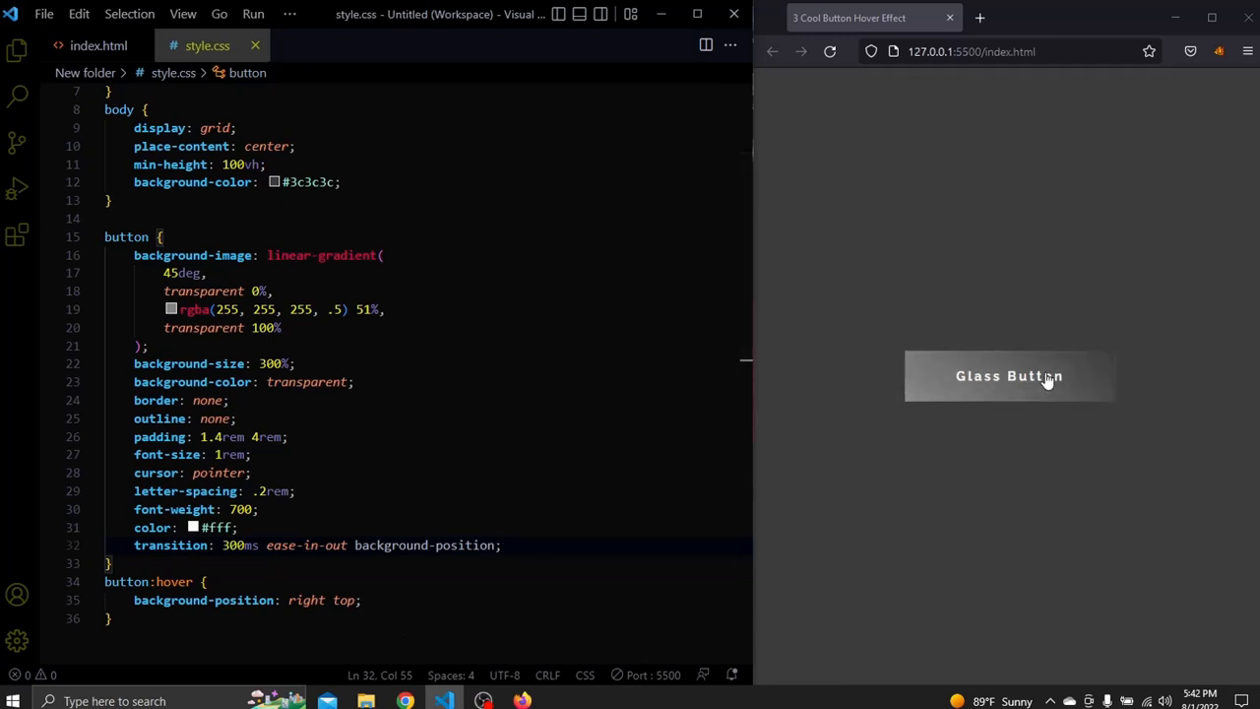
mouse_move(1028, 423)
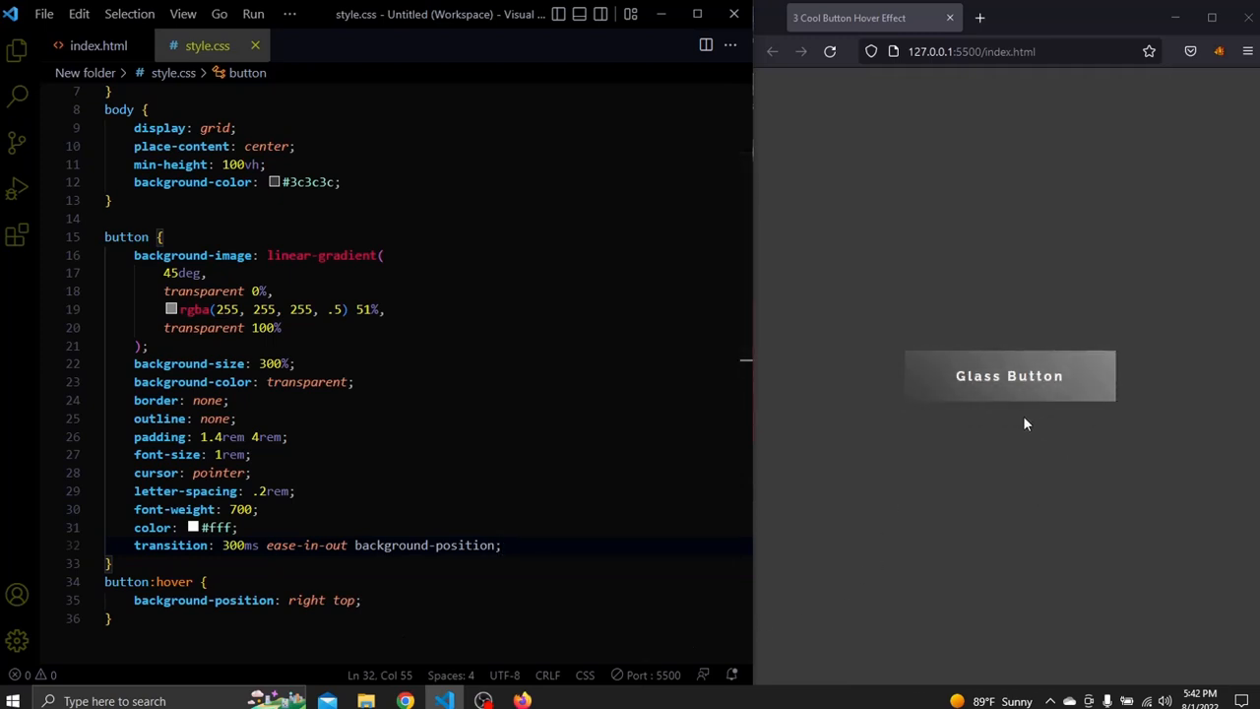
mouse_move(1023, 393)
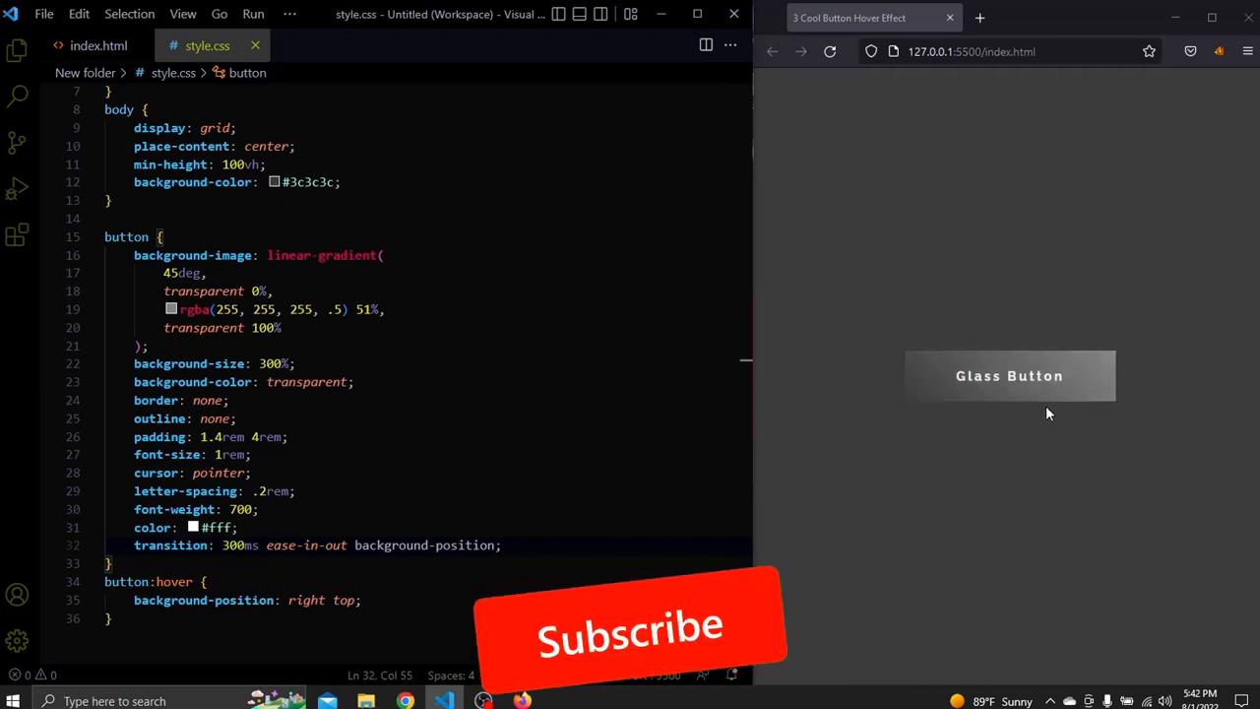
mouse_move(1053, 380)
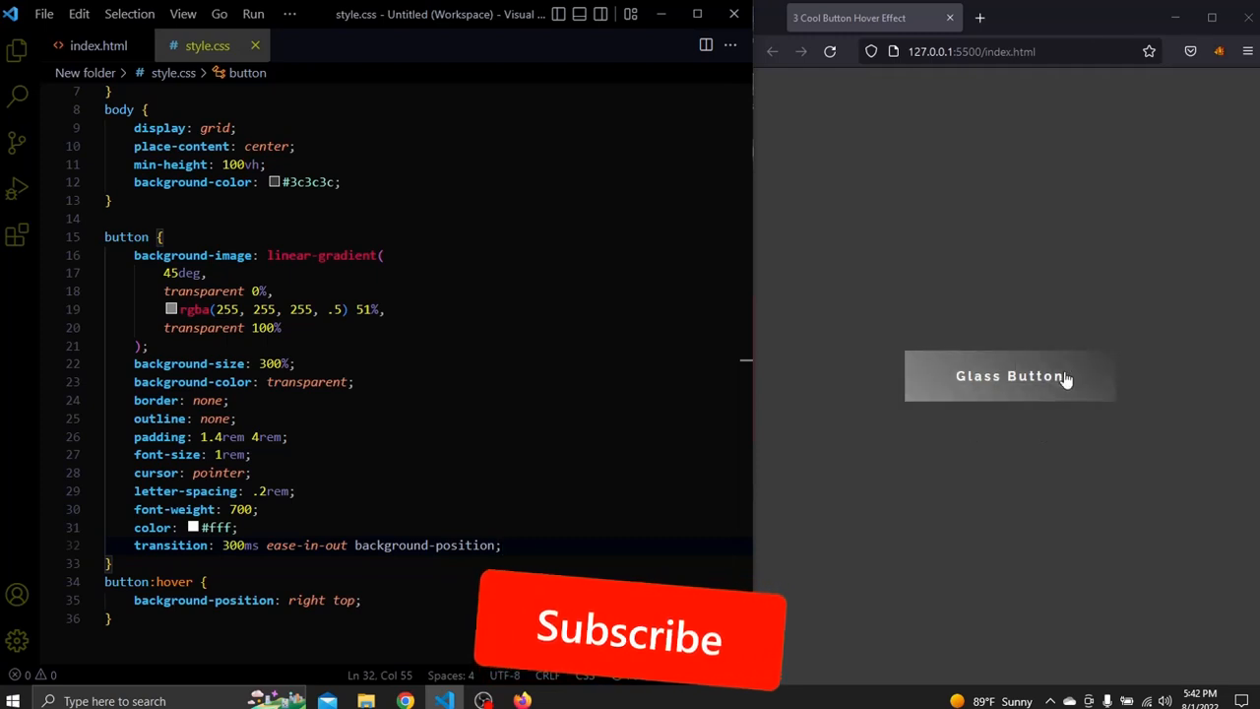
mouse_move(1051, 396)
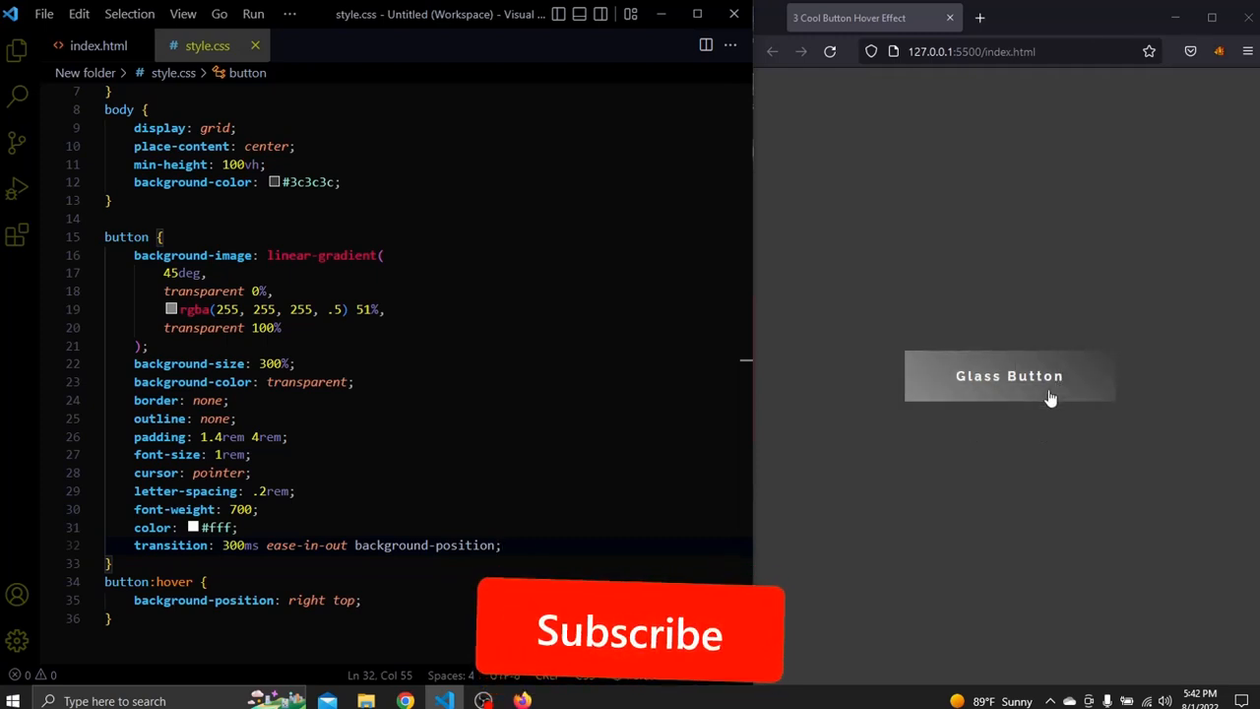
mouse_move(889, 467)
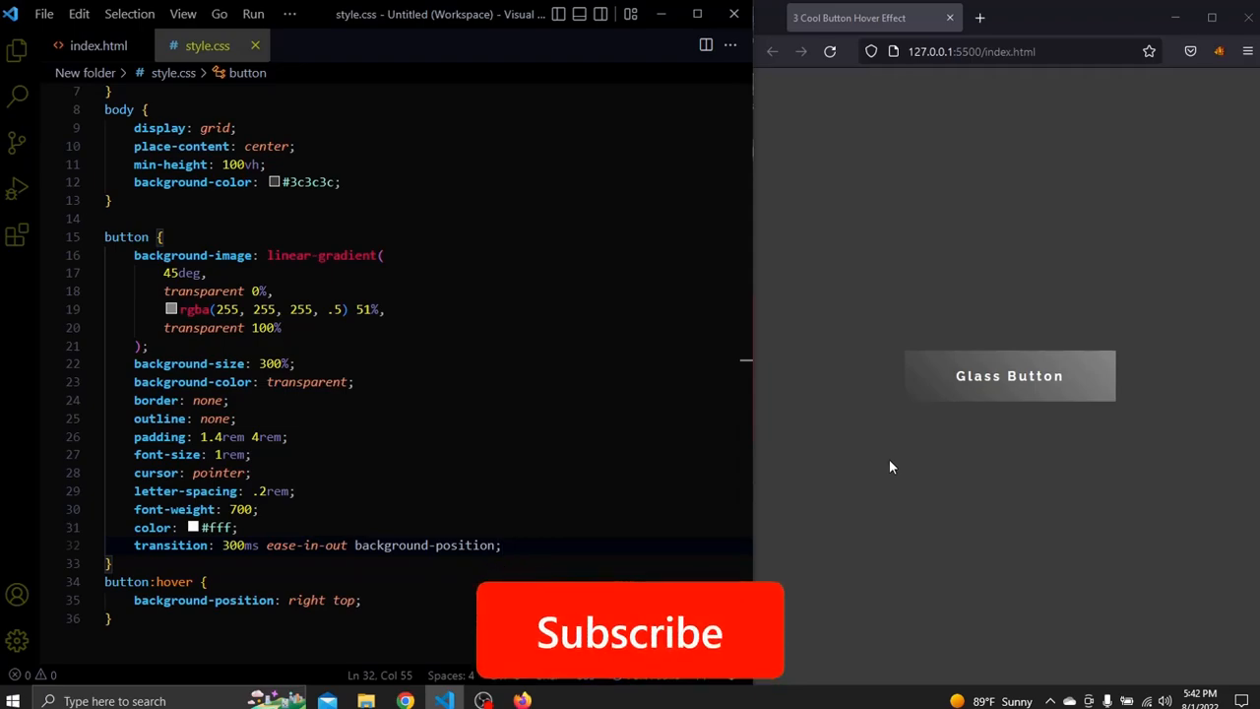